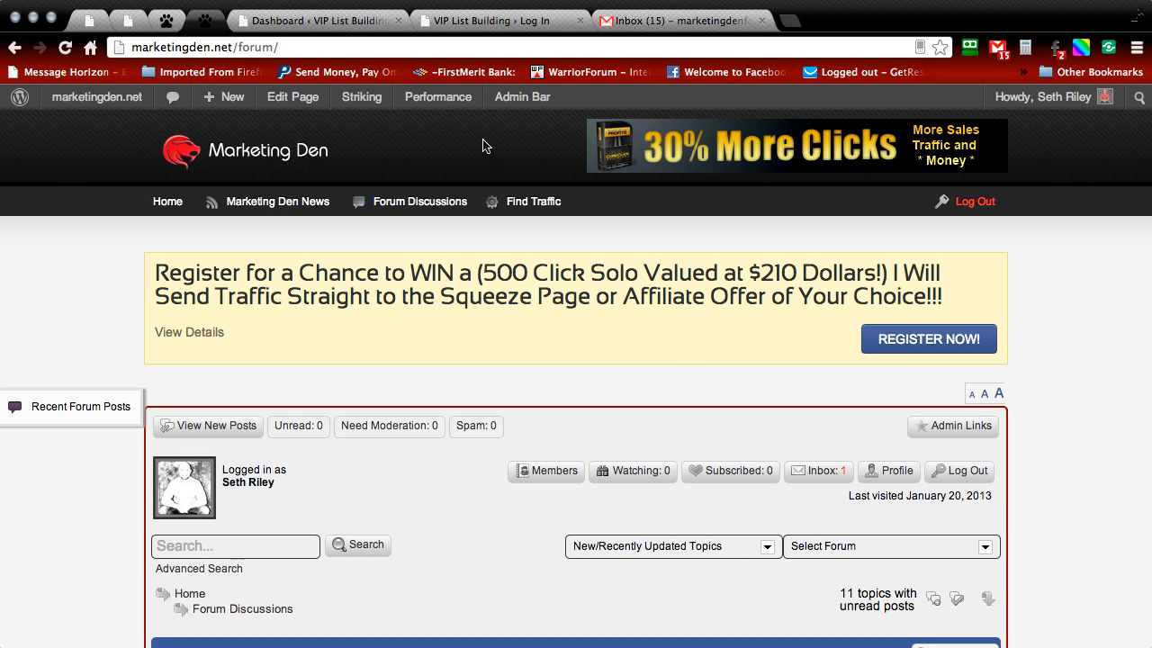
mouse_move(493, 173)
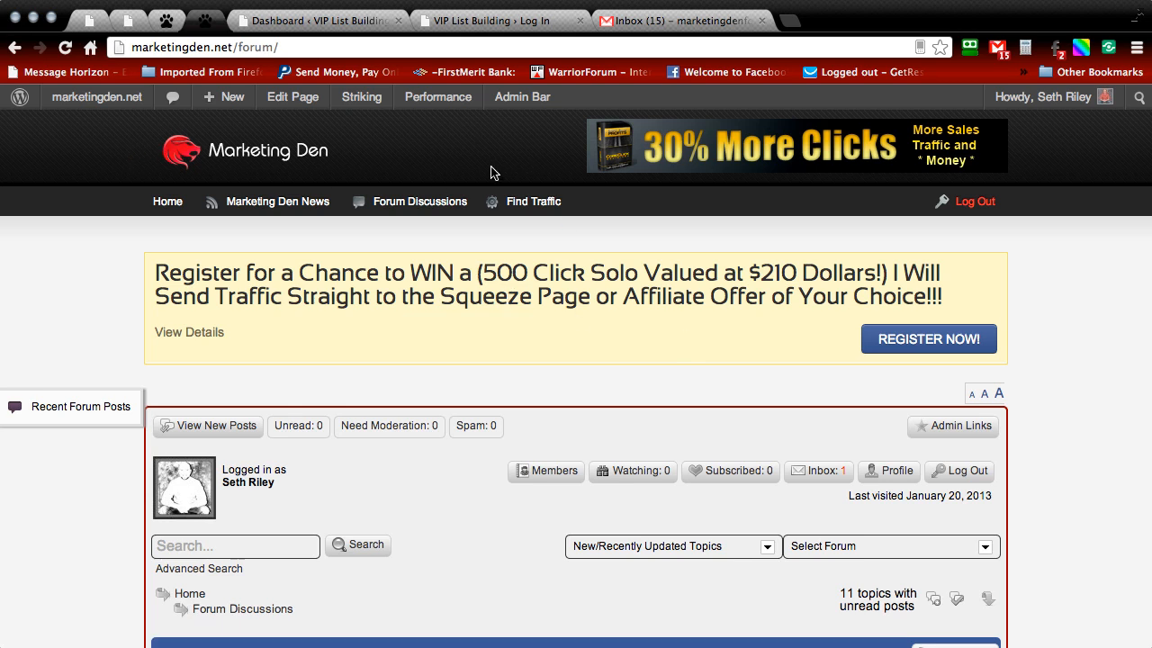
mouse_move(440, 149)
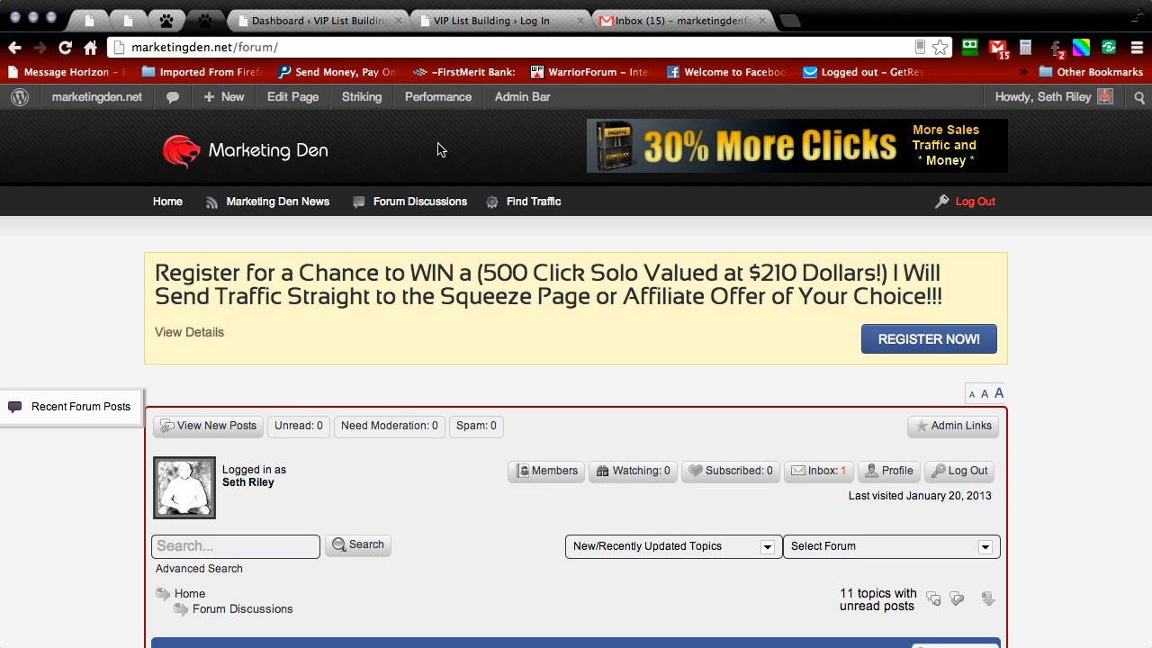
mouse_move(466, 144)
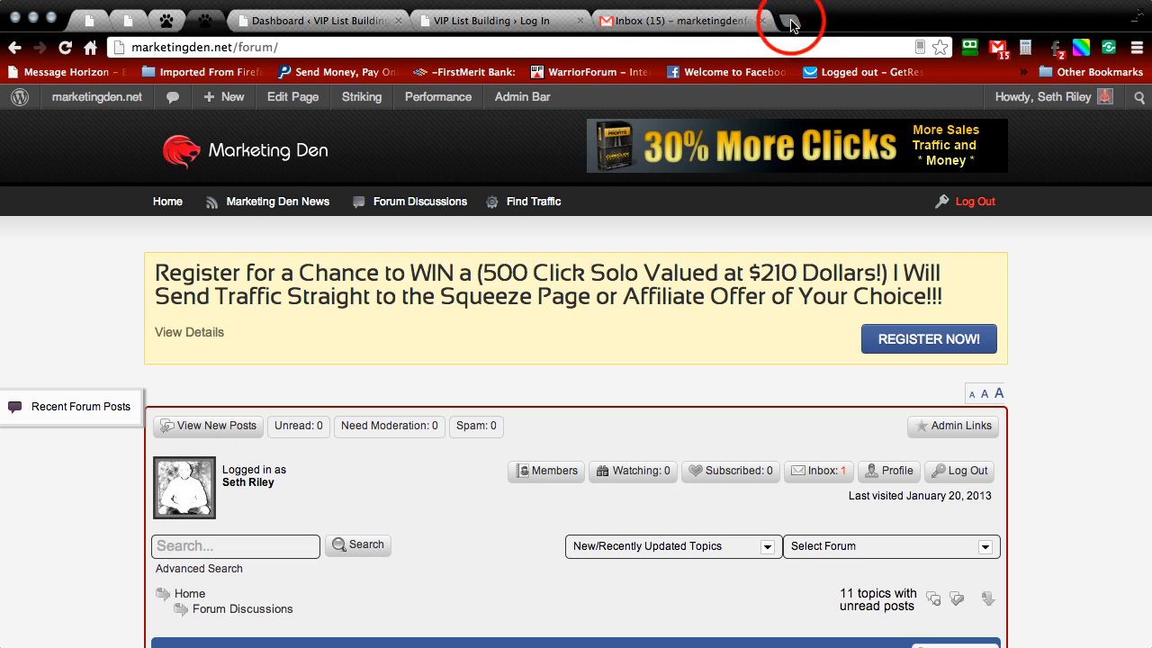
Step: Open google.com in a new tab and search for 'a5 login'
click(791, 20)
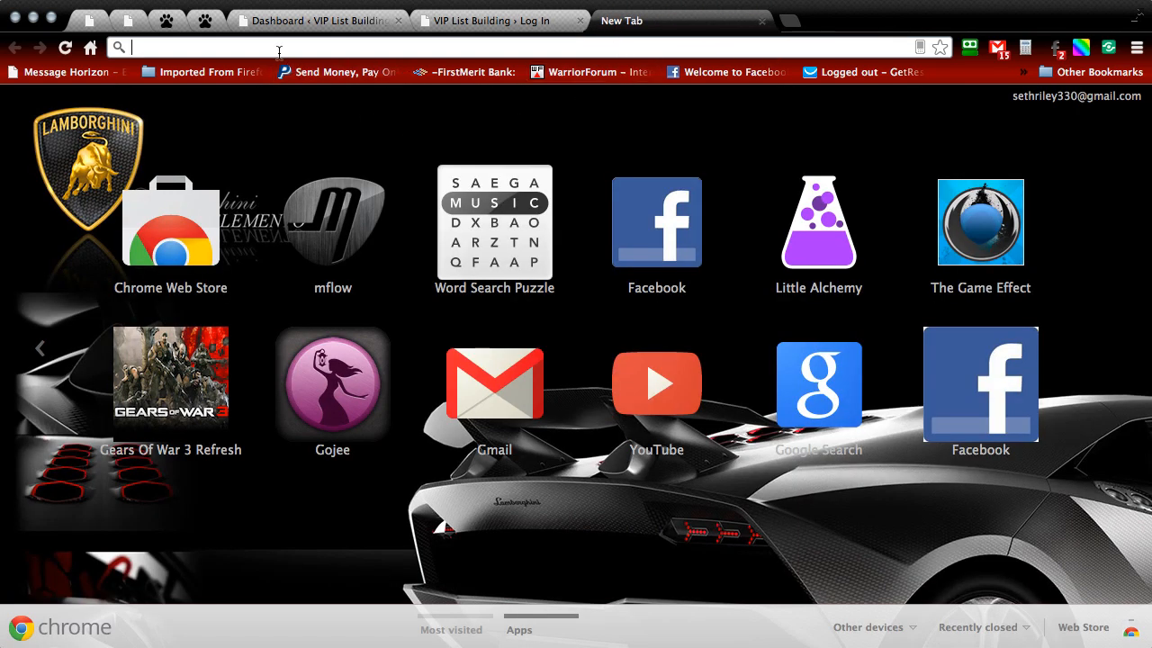
text(google.com)
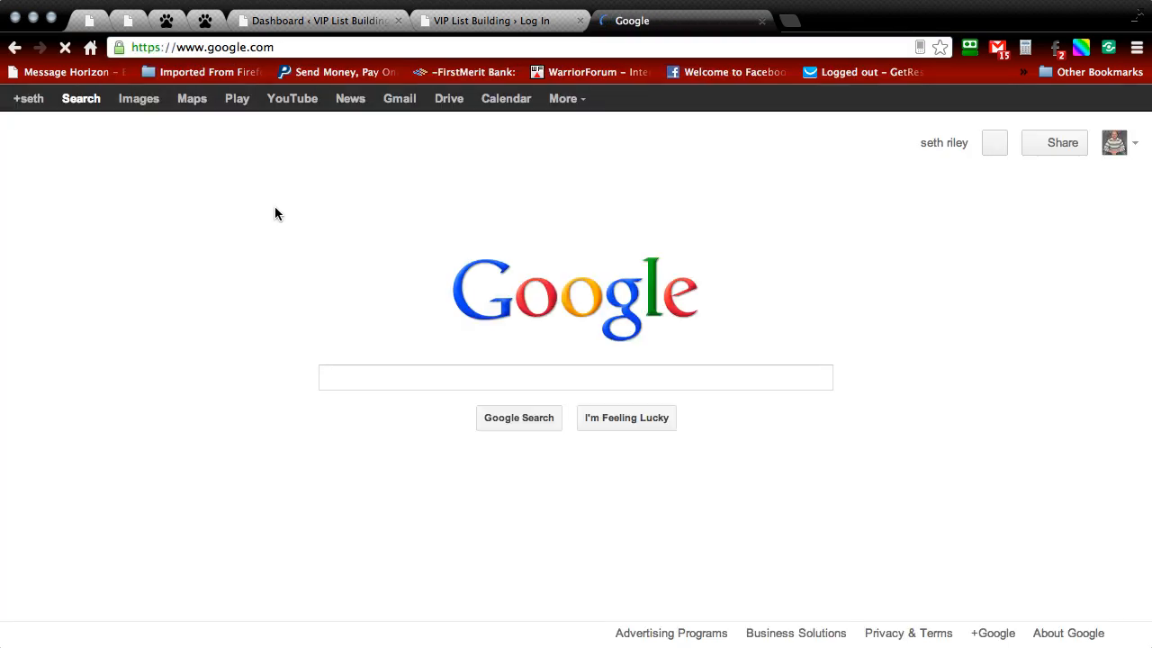
click(575, 377)
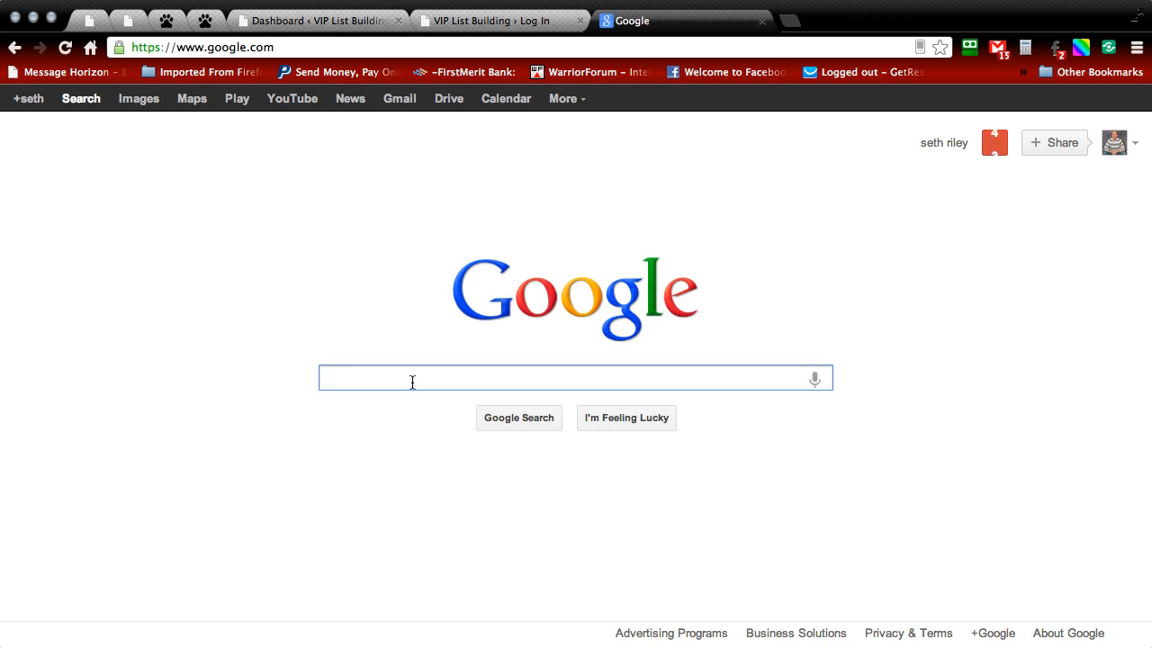
text(a5)
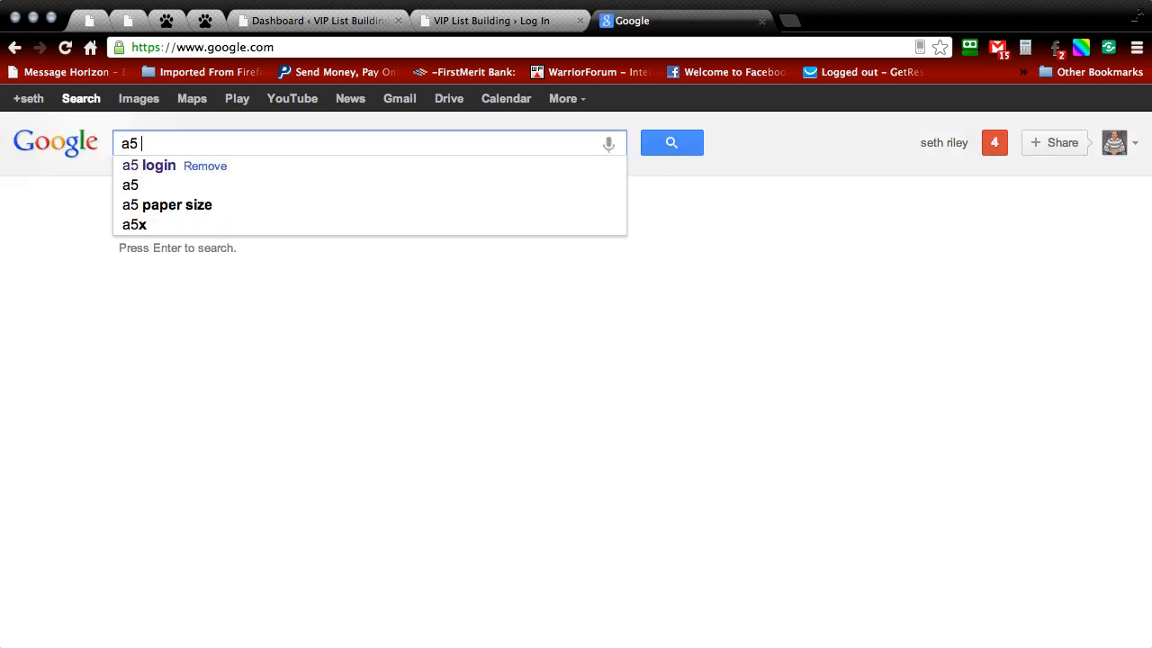
text(lo)
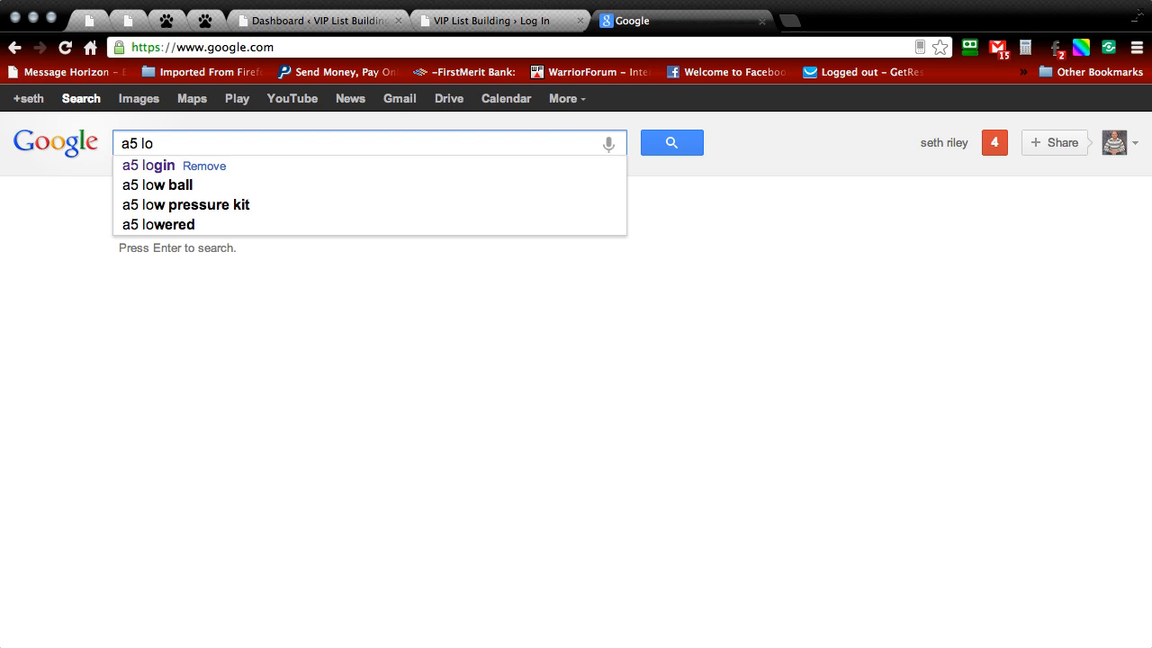
click(149, 165)
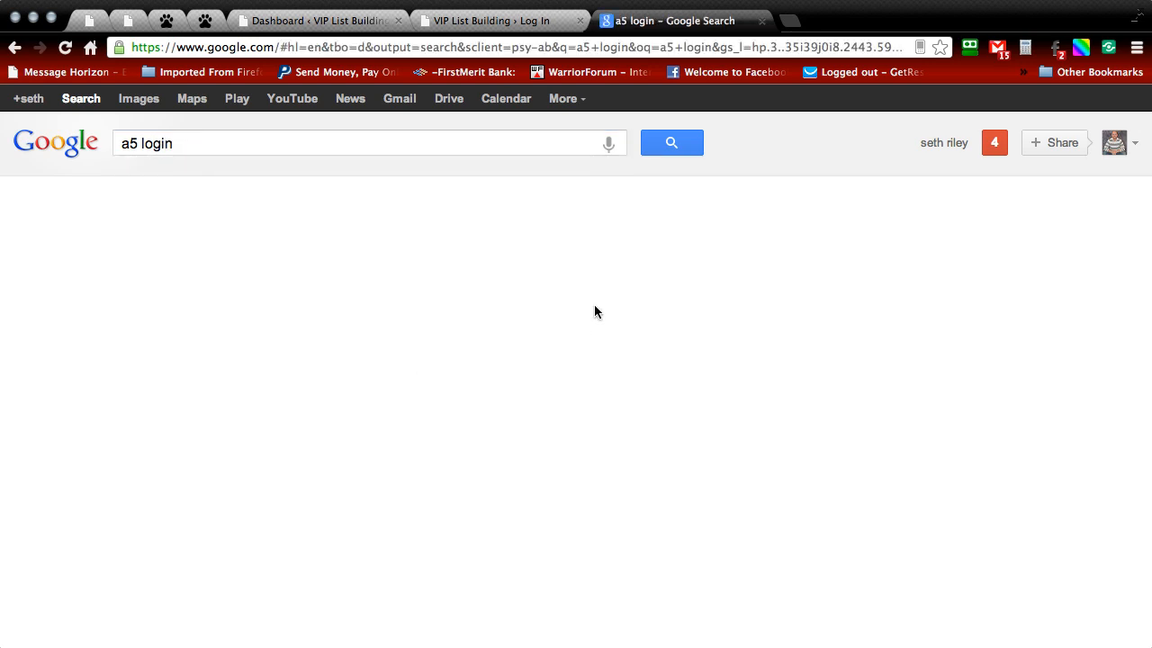
click(671, 142)
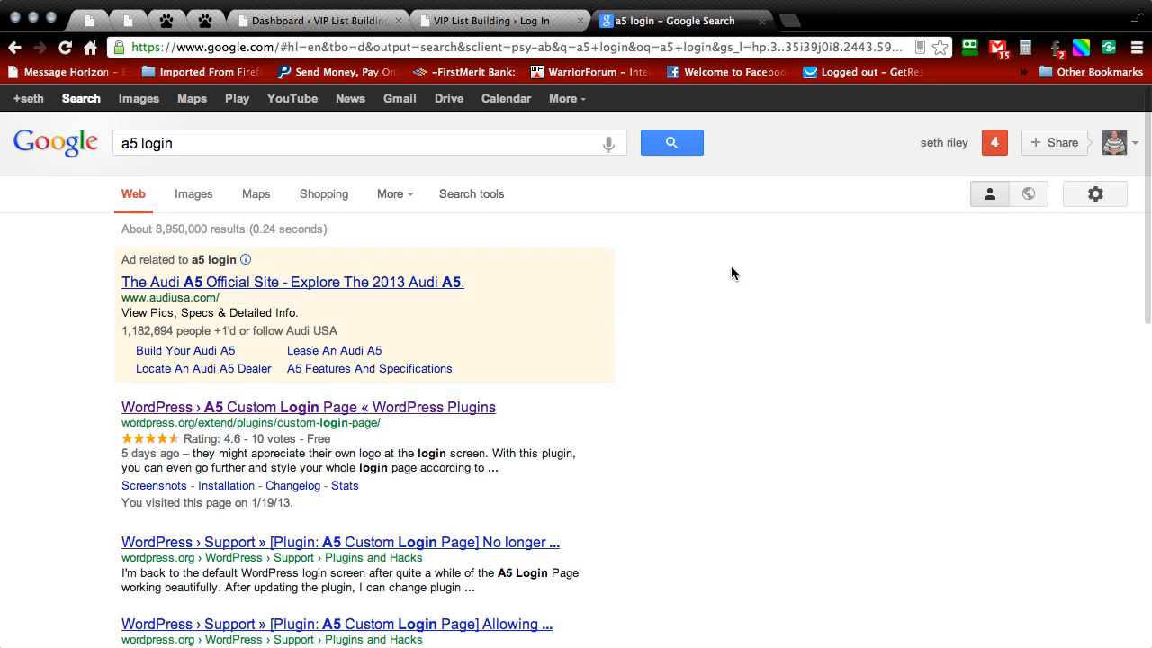
Step: Open the WordPress A5 Custom Login Page plugin result
scroll(down, 3)
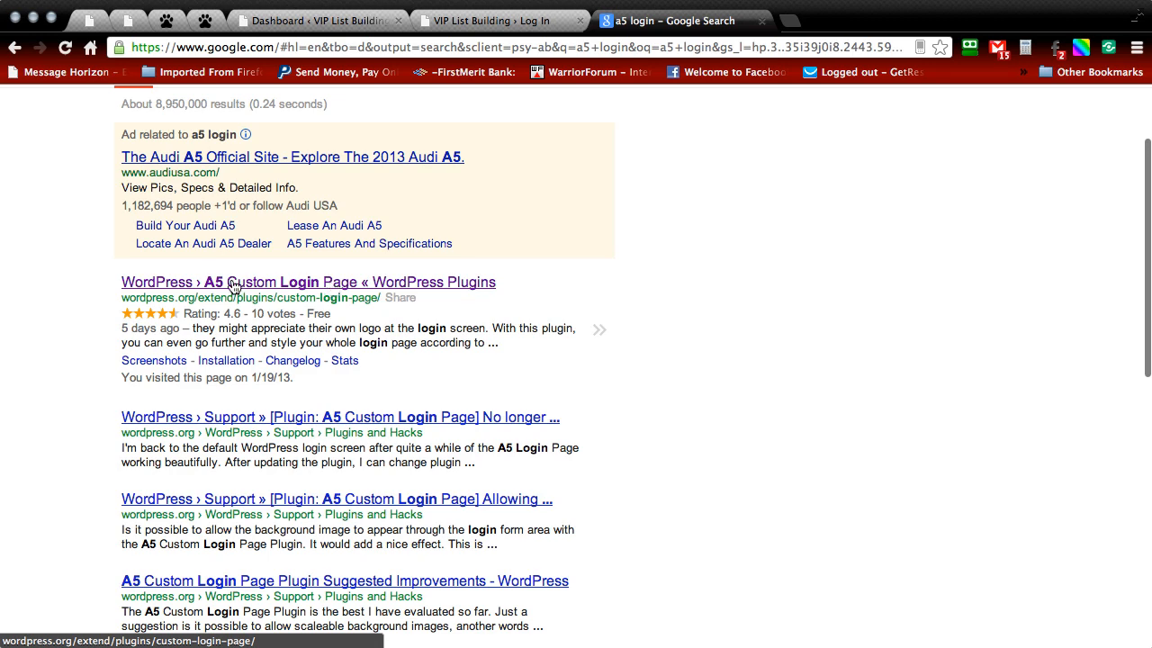
click(300, 282)
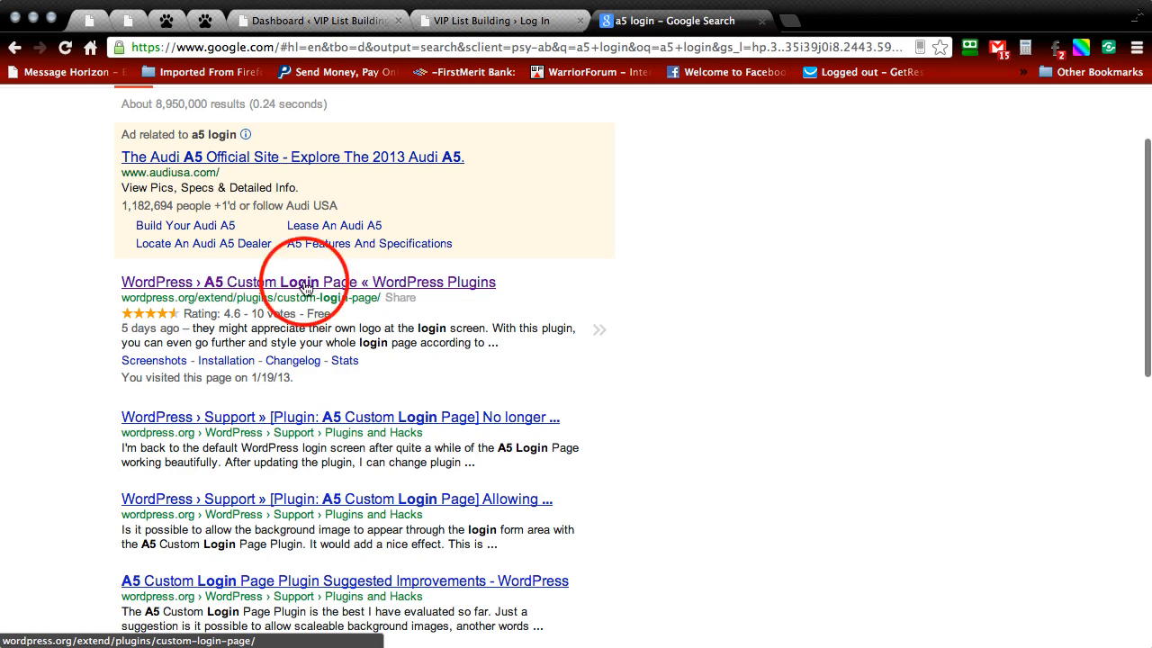
click(308, 282)
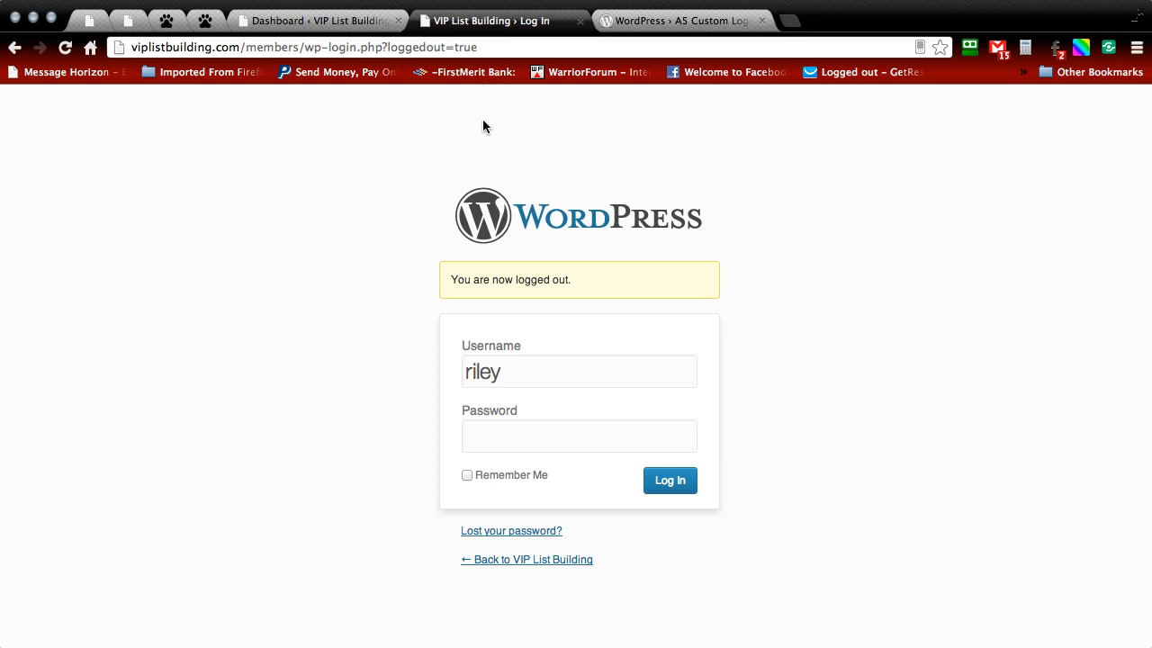
mouse_move(578, 127)
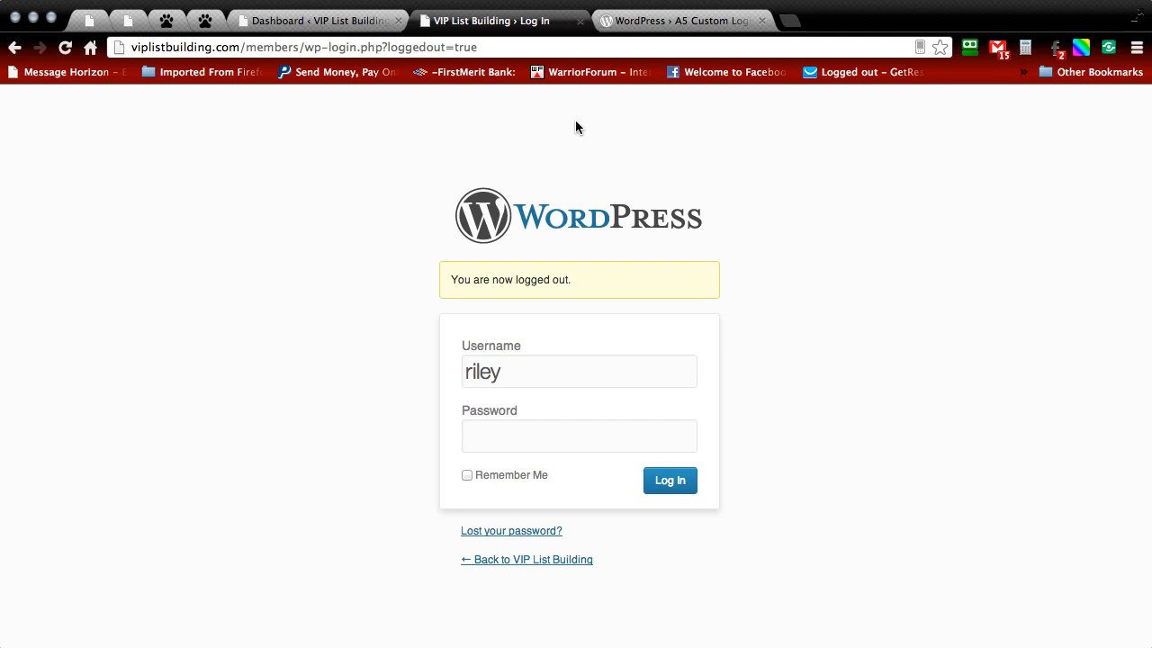
mouse_move(320, 19)
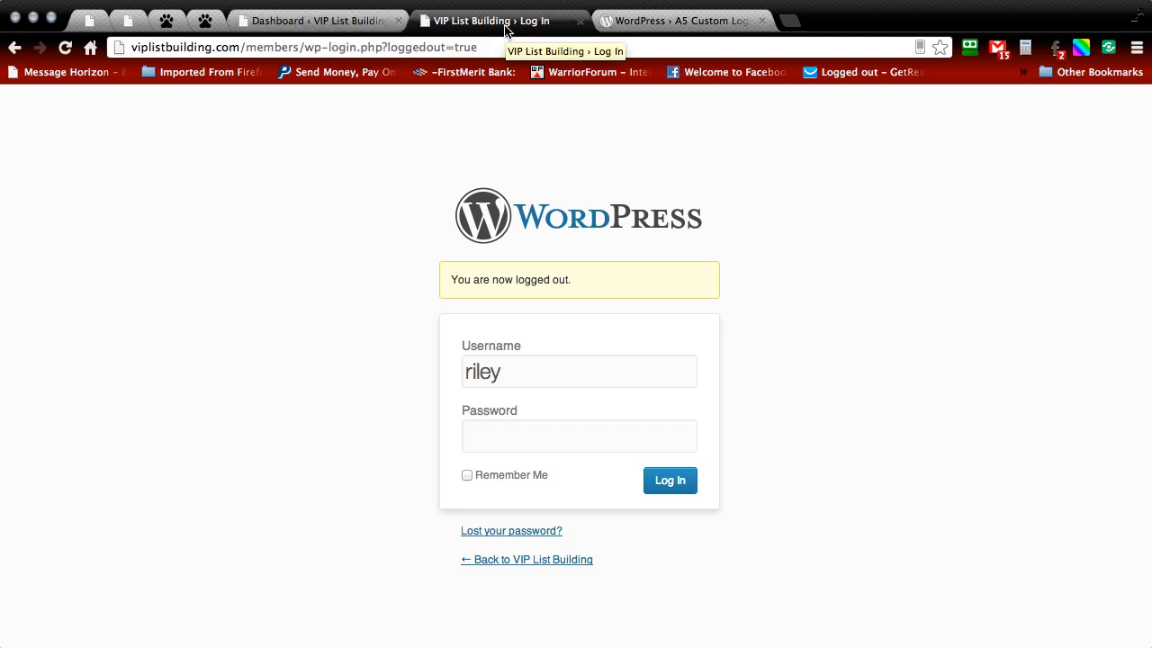
mouse_move(581, 133)
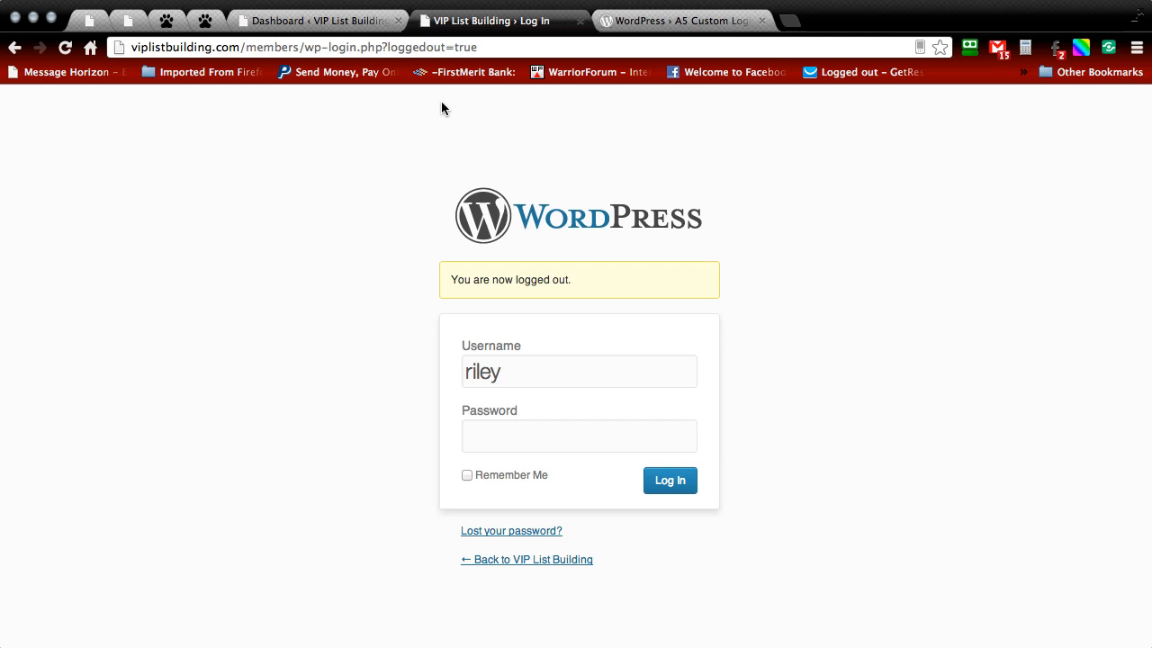
Step: Switch to the VIP List Building site's admin dashboard tab
click(761, 20)
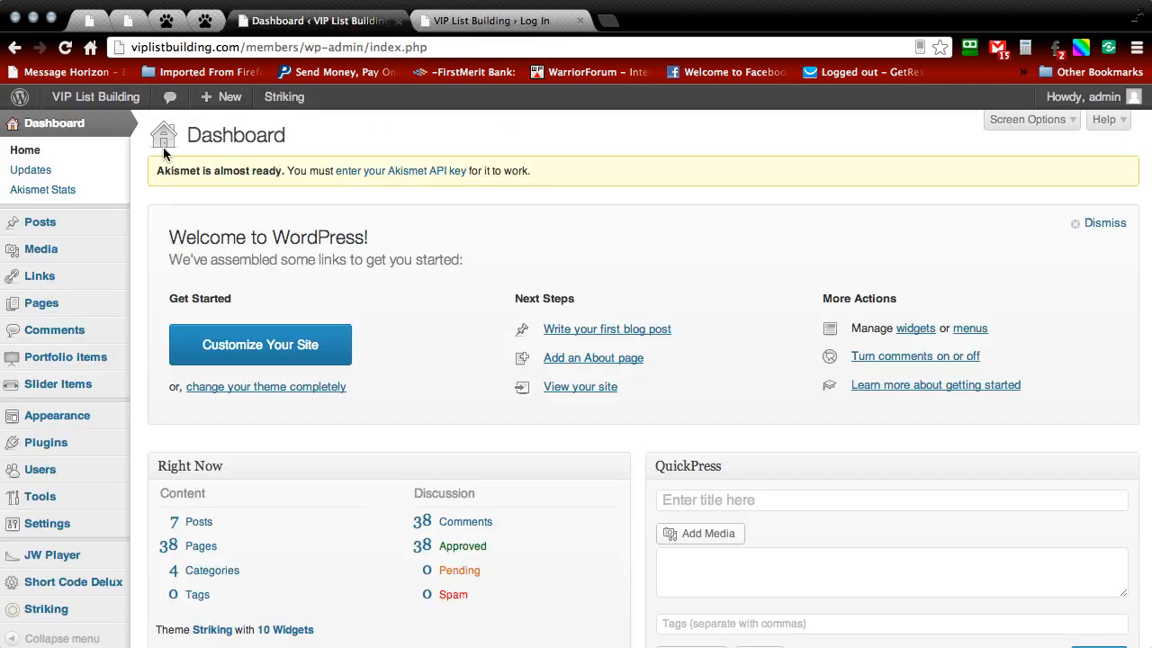
Step: Upload custom-login-page.1.8.1.zip under Plugins > Add New, install and activate it
scroll(down, 3)
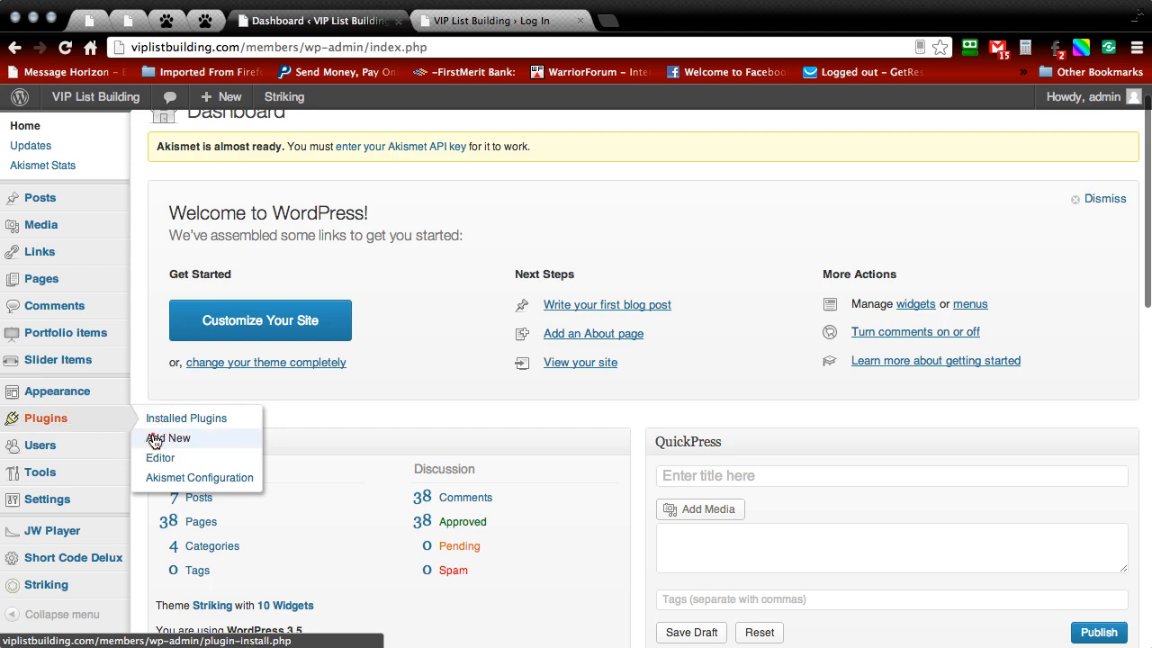
click(169, 439)
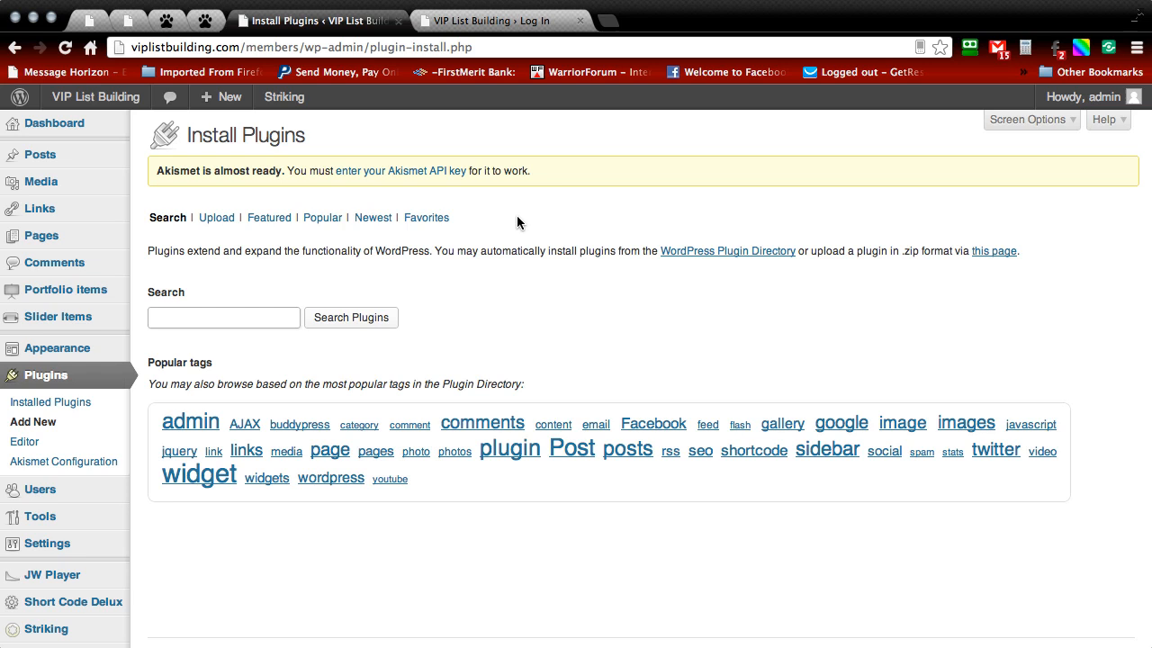
mouse_move(346, 202)
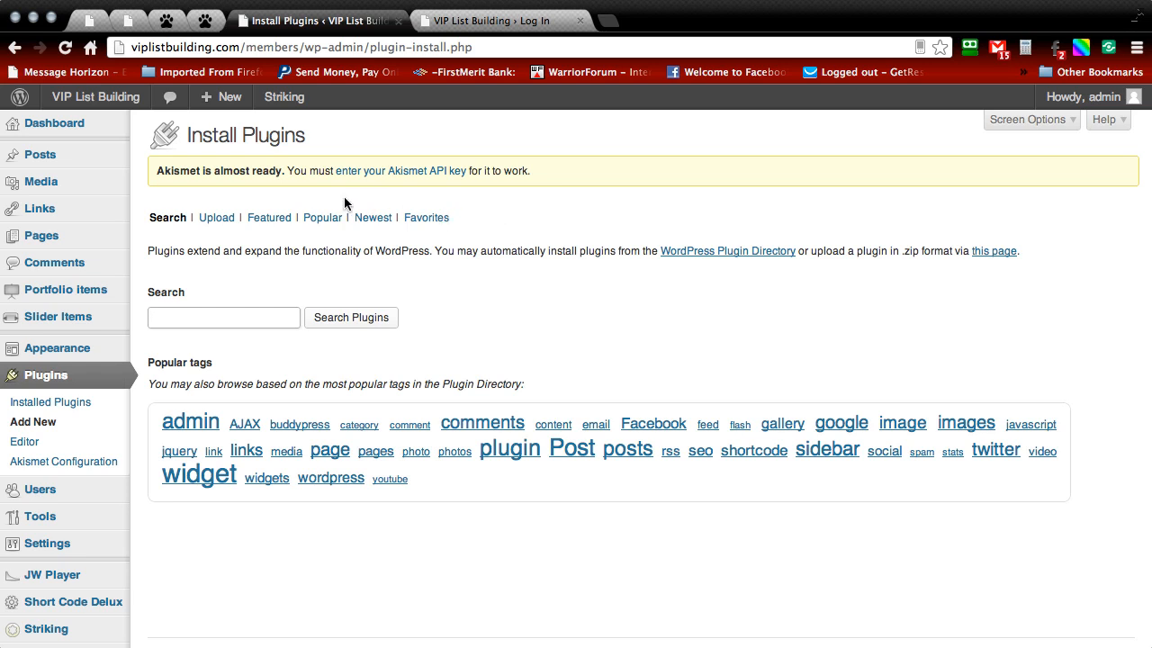
click(216, 216)
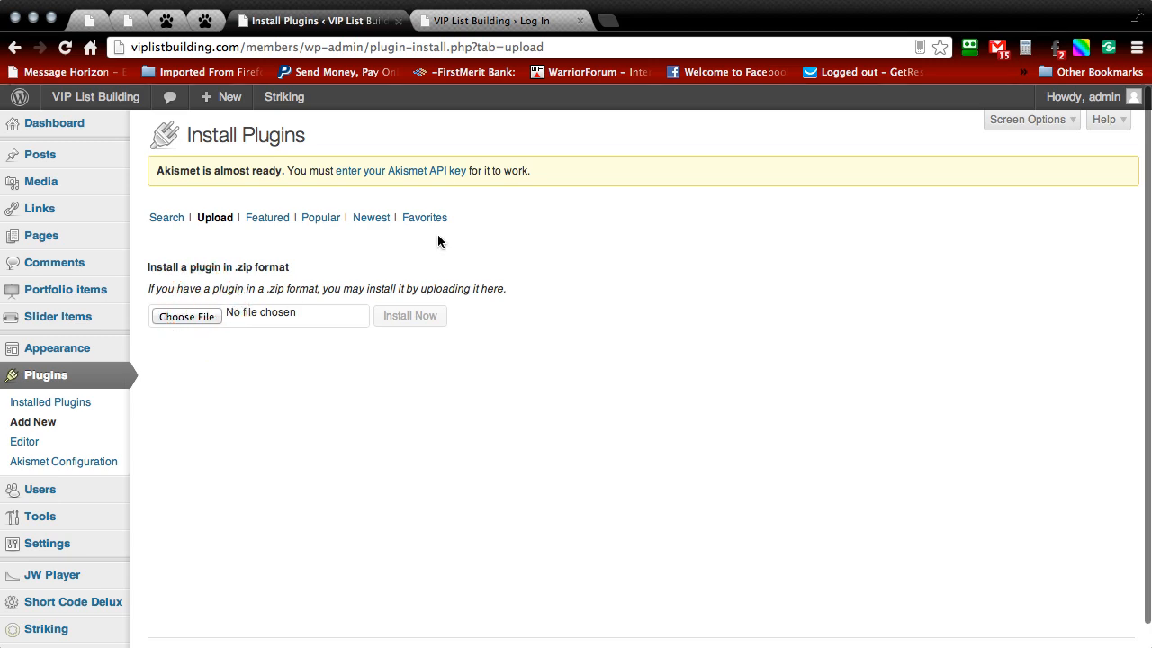
click(185, 316)
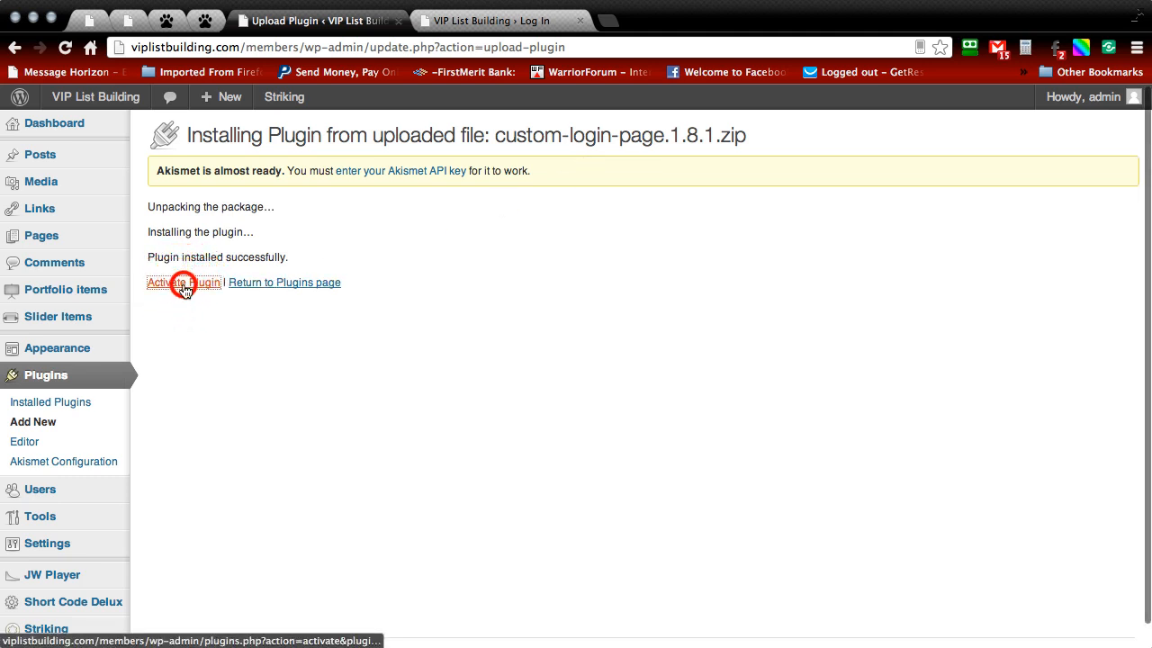
click(184, 282)
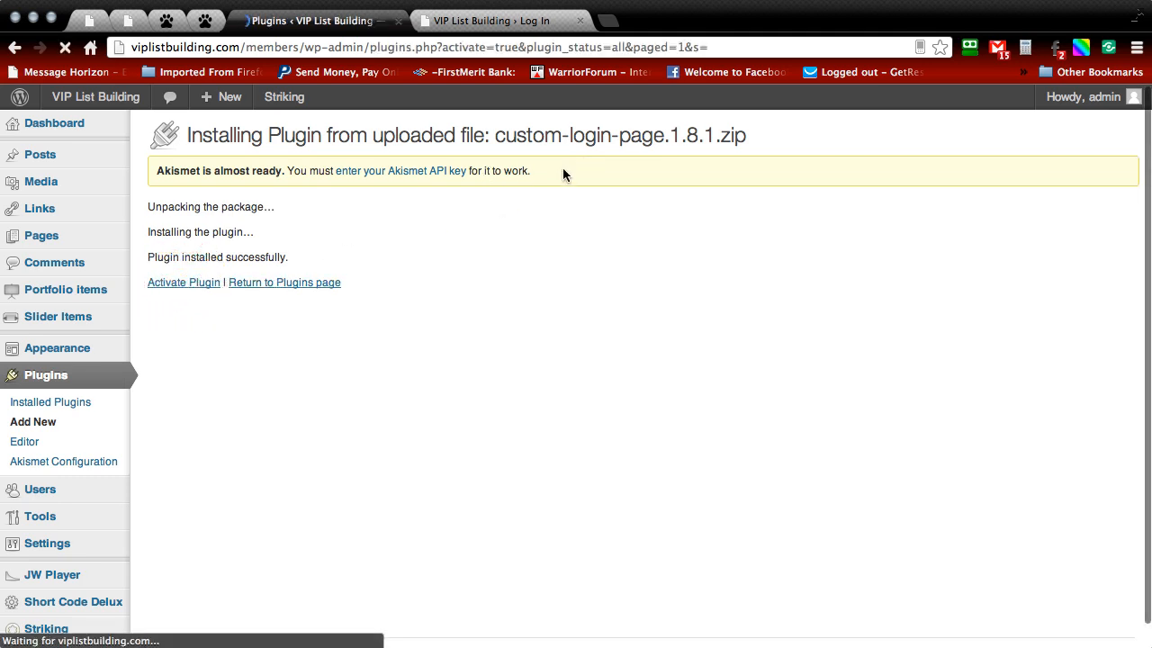
click(183, 281)
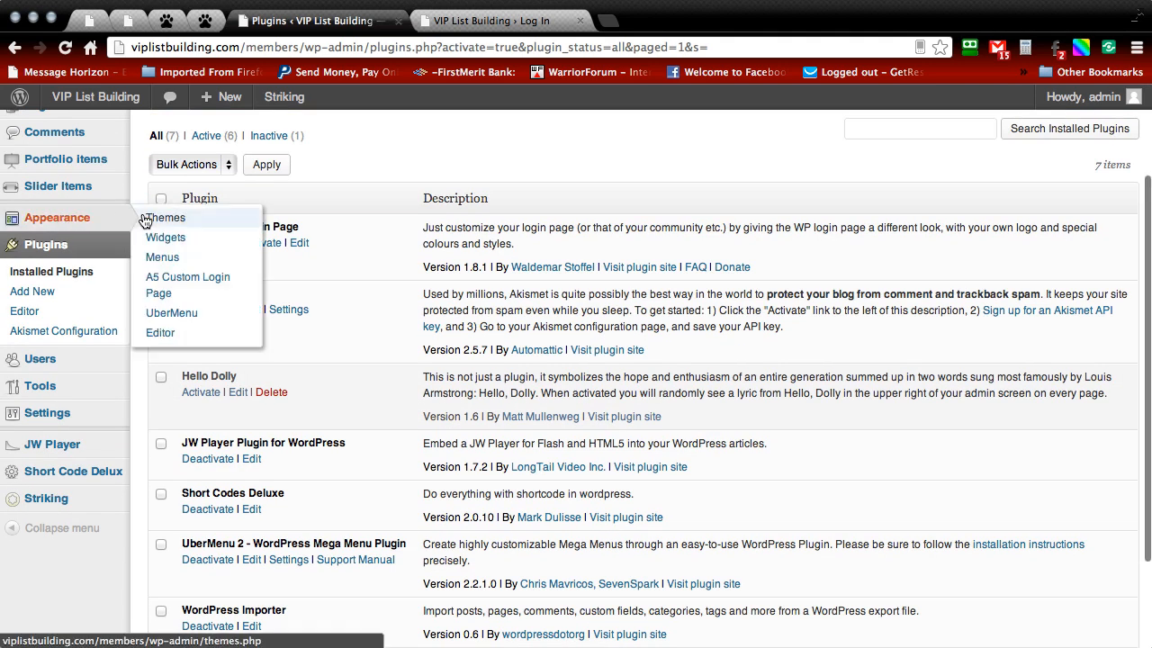
mouse_move(187, 284)
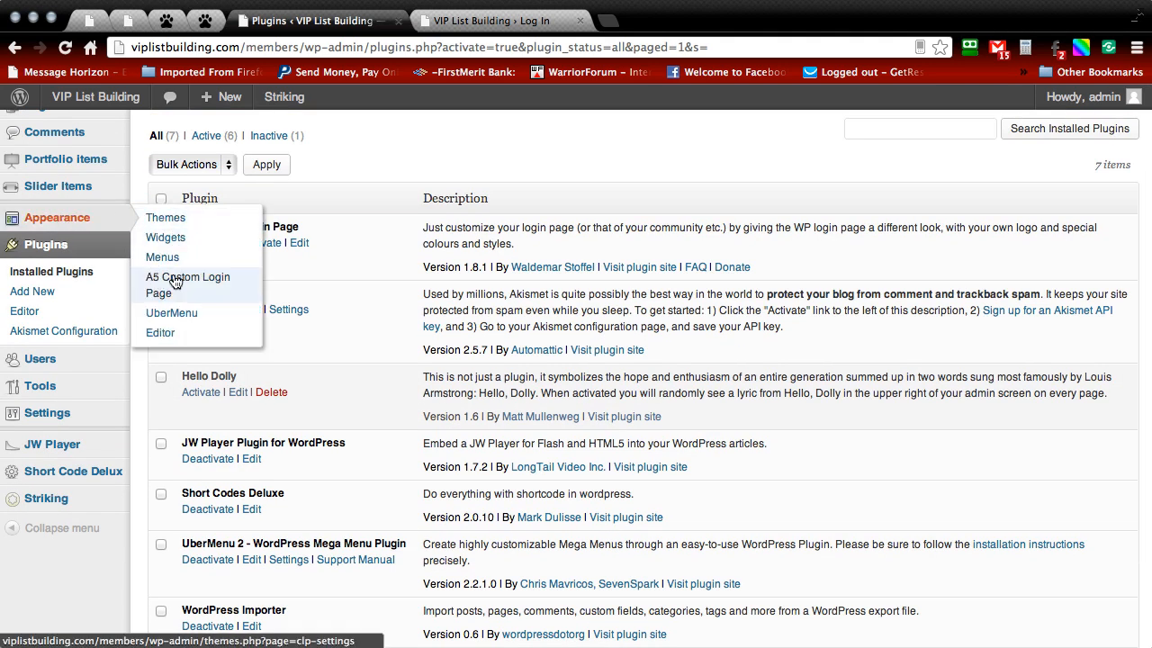
click(188, 283)
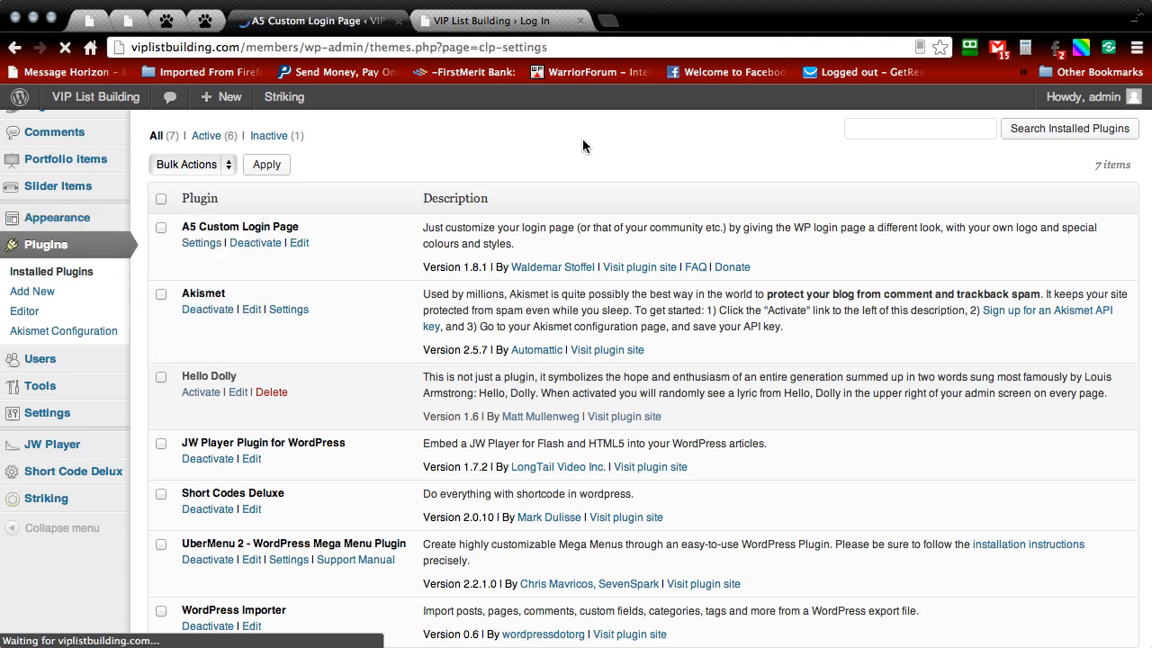
click(201, 243)
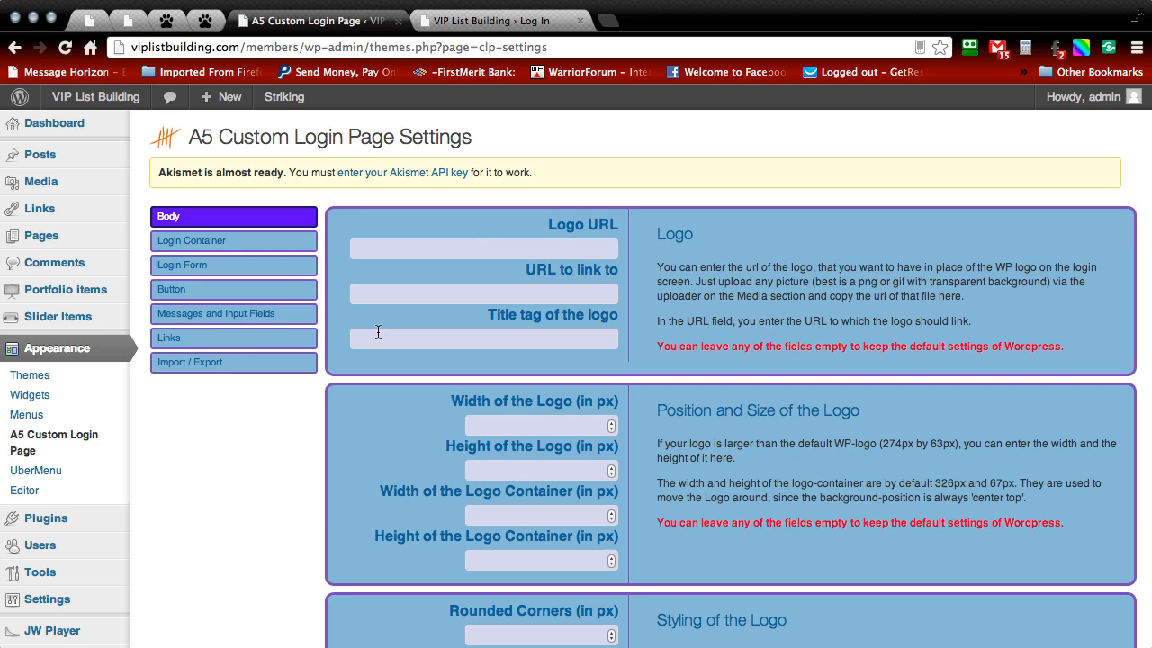
mouse_move(441, 340)
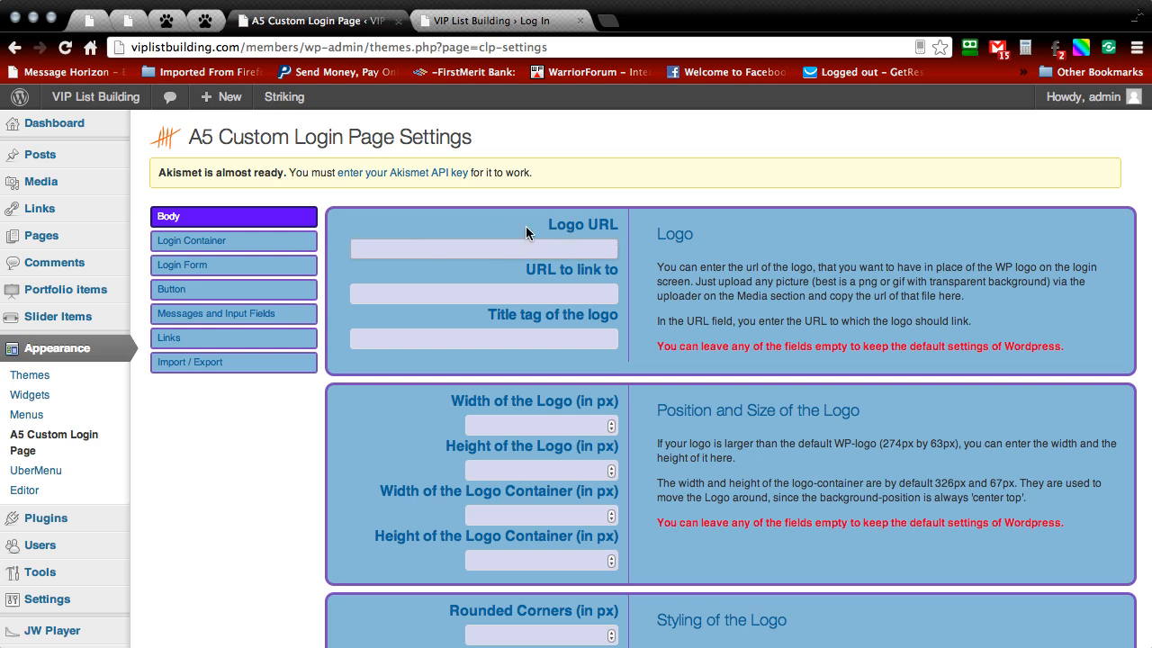
mouse_move(494, 158)
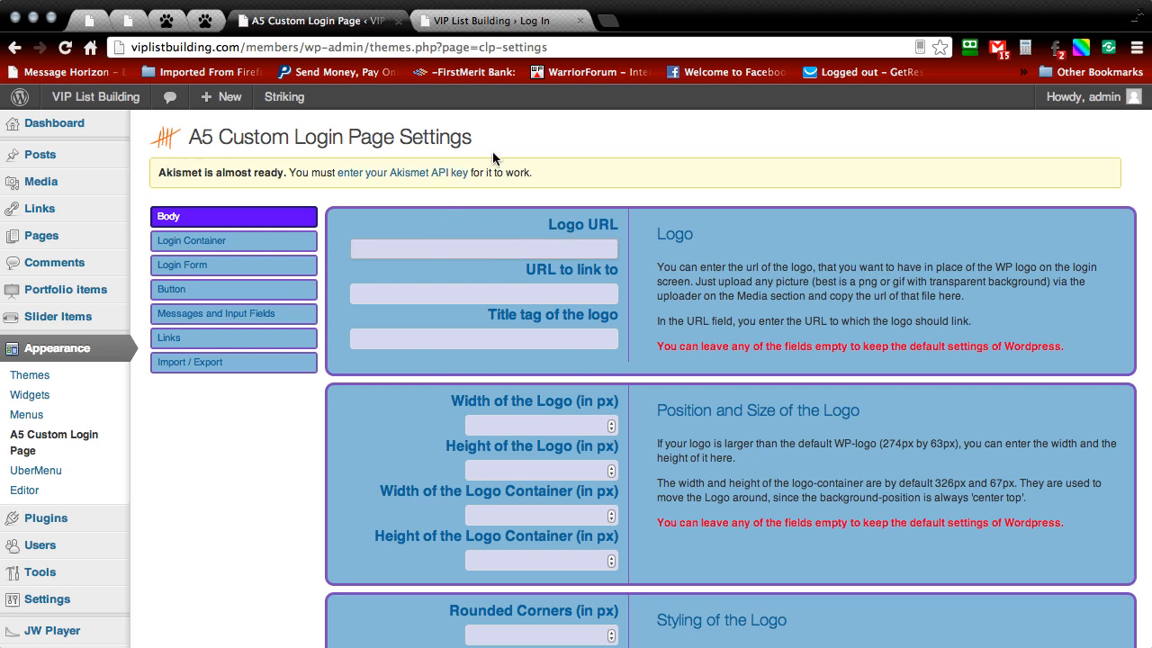
mouse_move(575, 136)
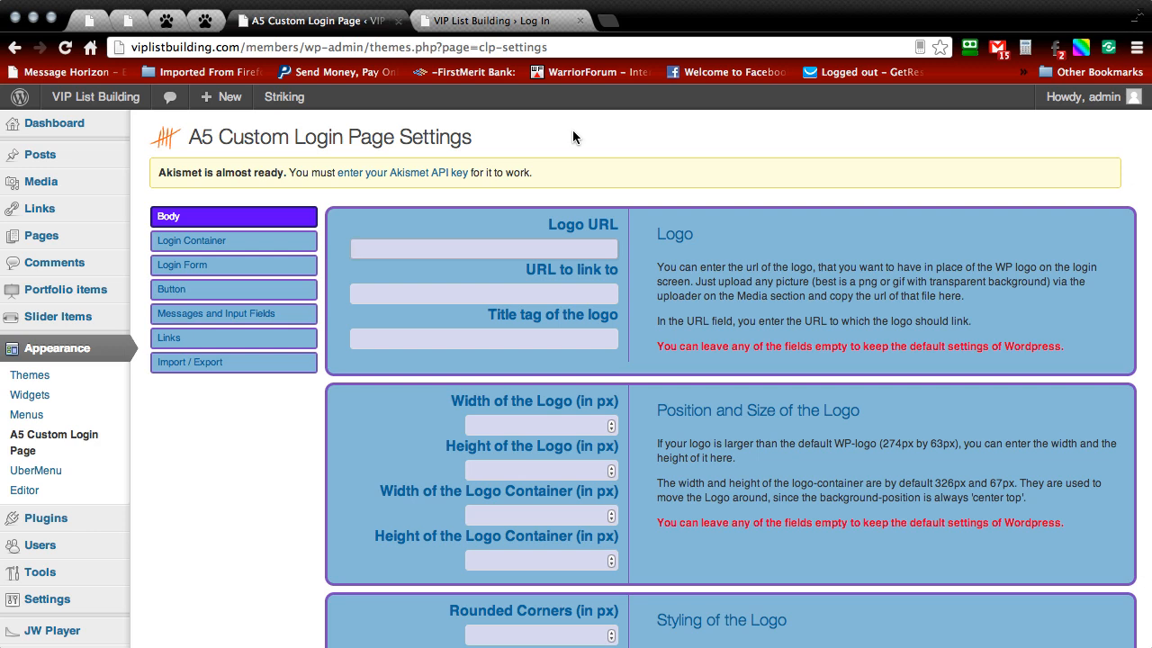
mouse_move(40, 154)
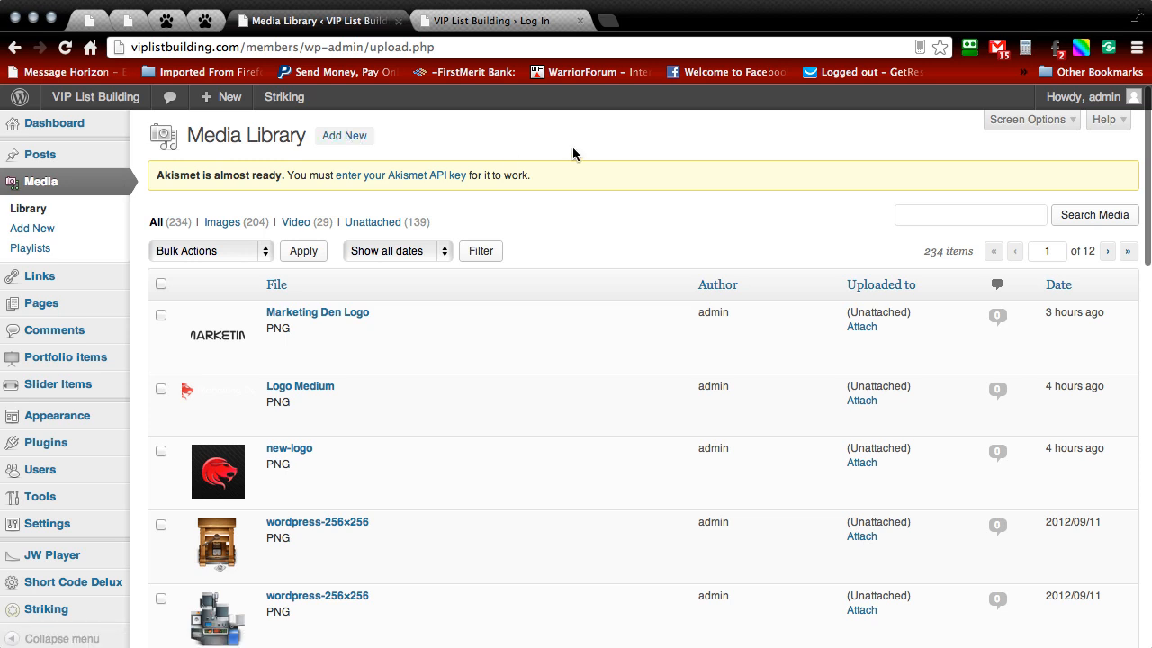
mouse_move(580, 132)
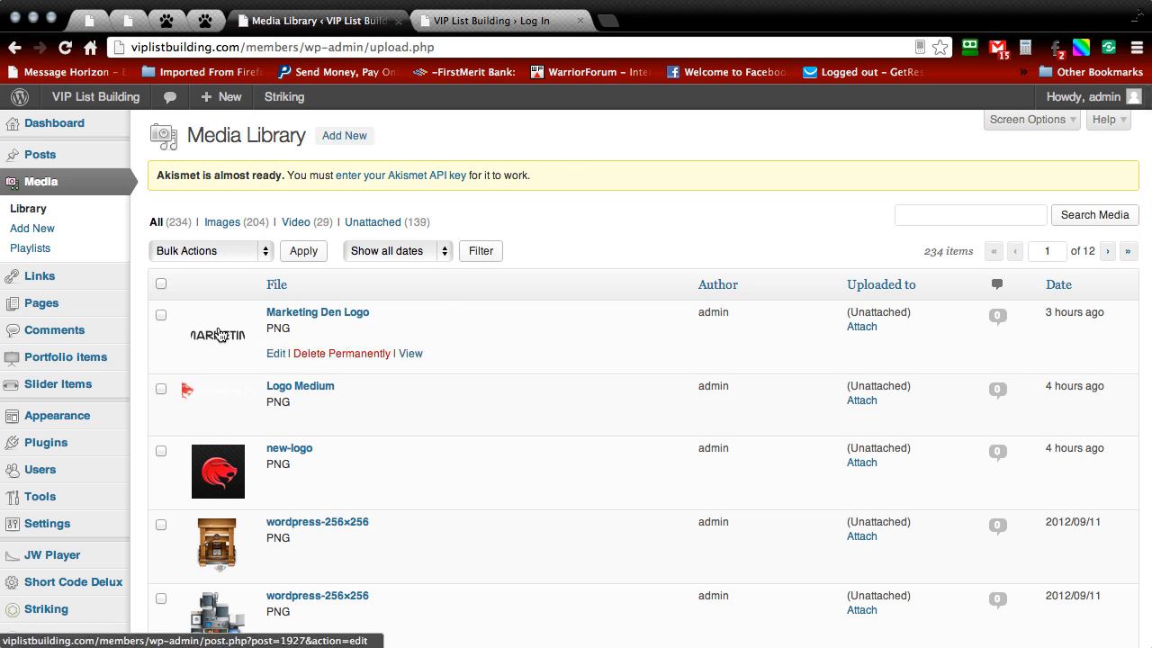
Step: Open the Marketing Den Logo's Edit Media page from the Media Library
click(209, 334)
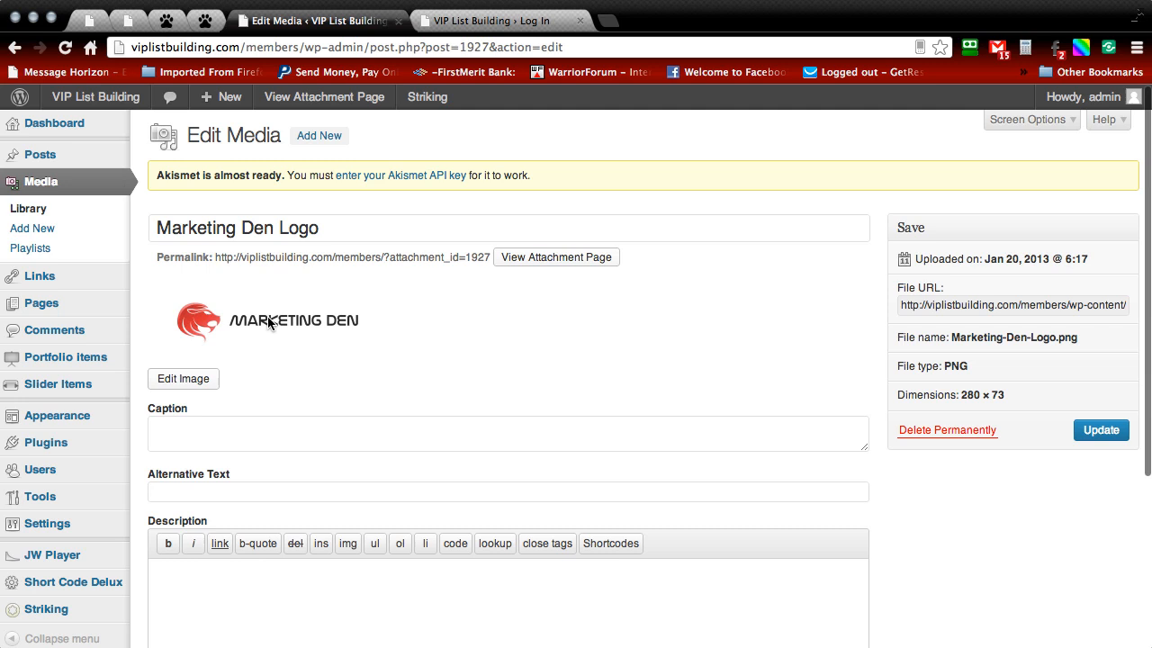
mouse_move(875, 240)
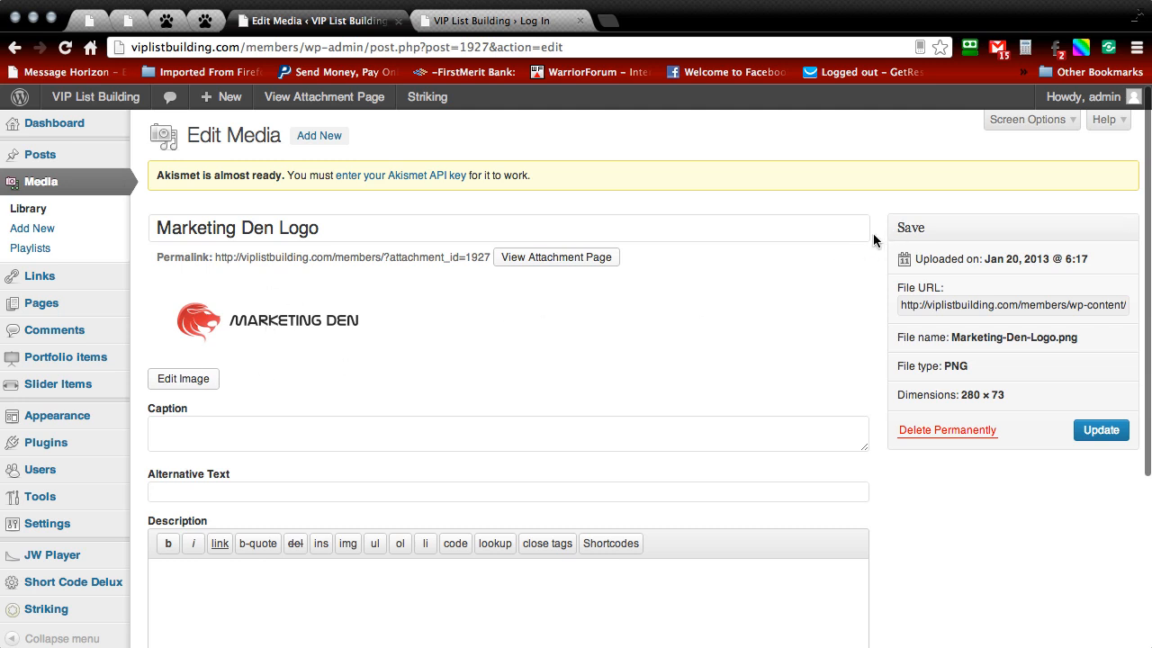
mouse_move(880, 232)
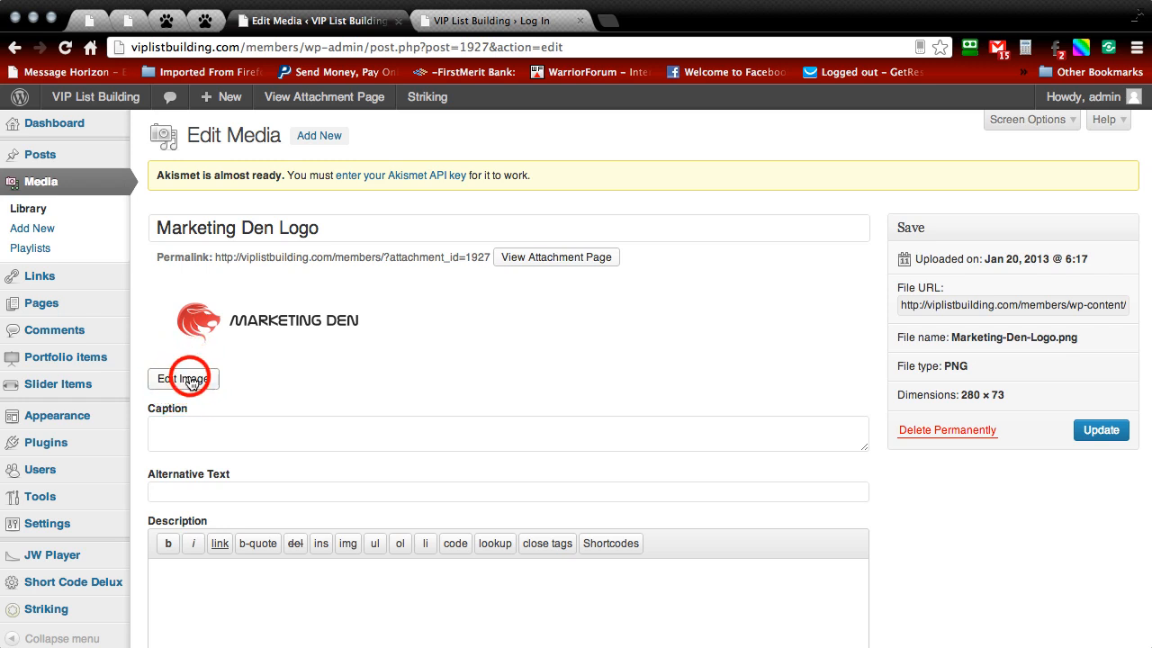
Step: Restore the Marketing Den Logo's original image, then return to the Edit Media tab
click(183, 377)
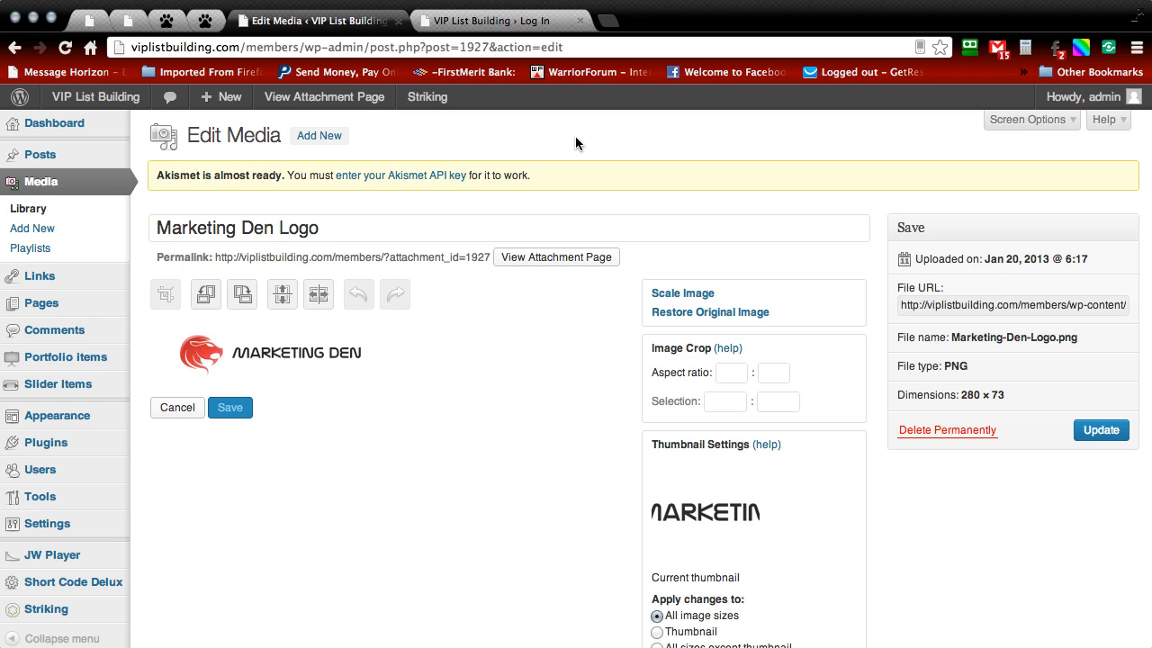
mouse_move(144, 195)
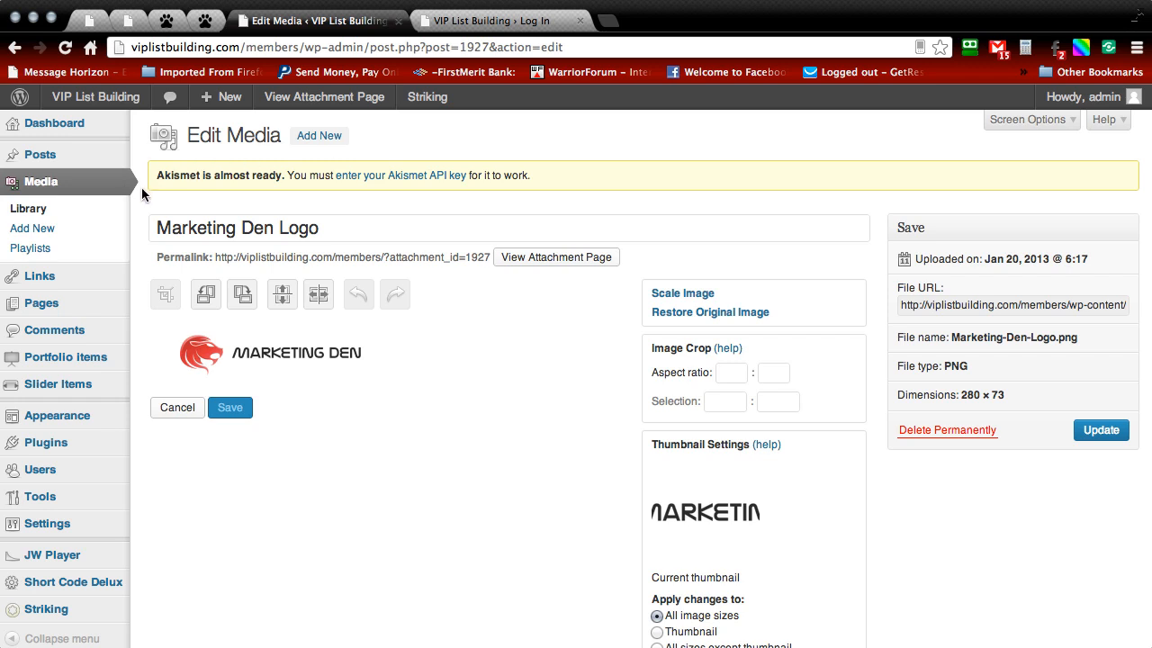
mouse_move(510, 367)
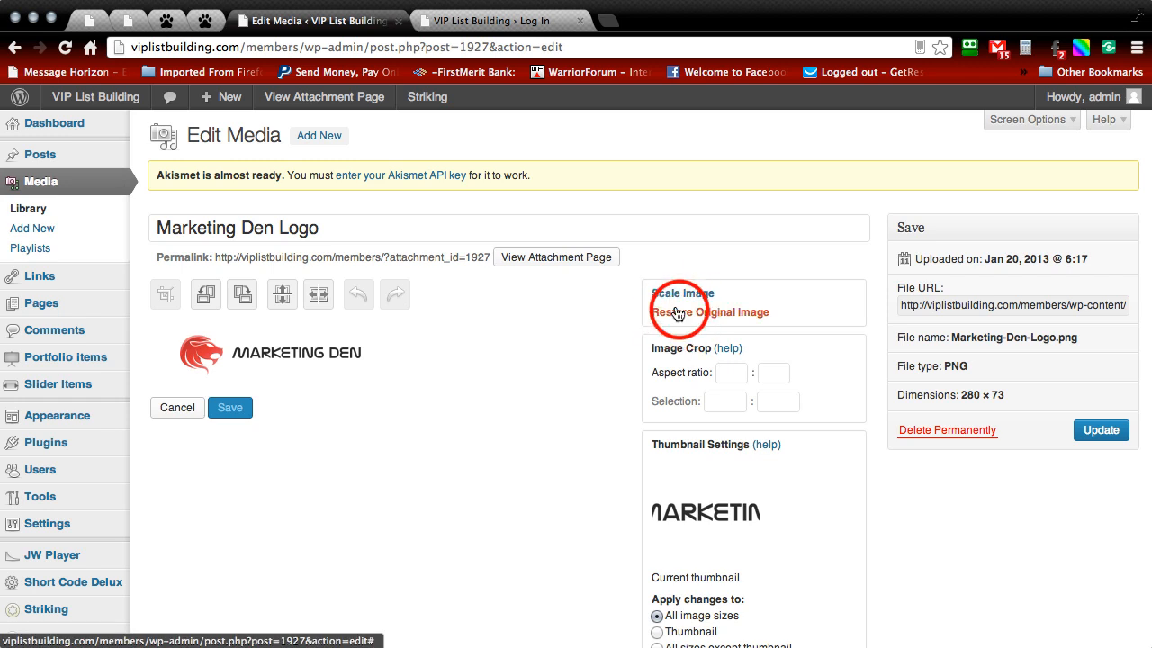
click(710, 311)
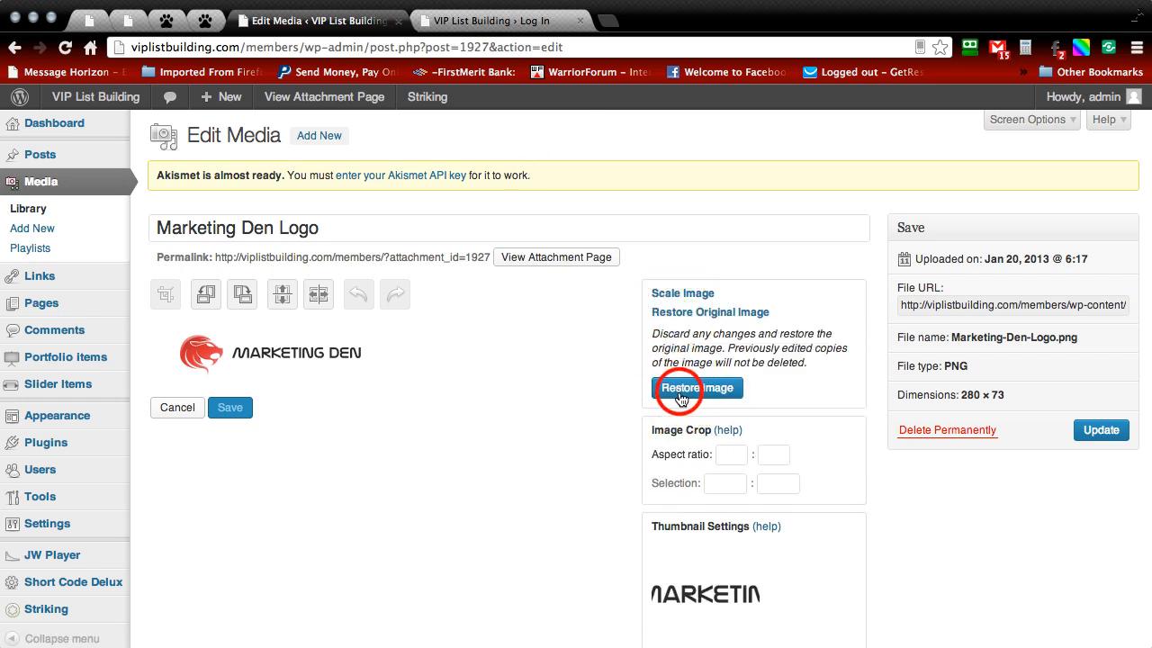
click(696, 387)
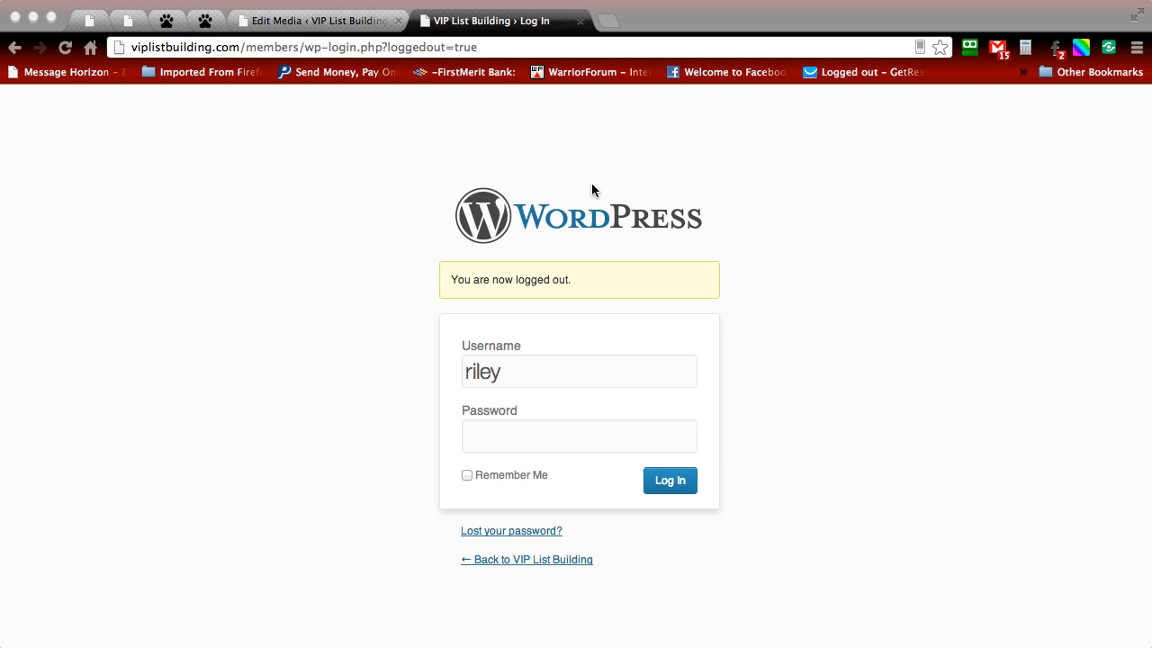
click(315, 20)
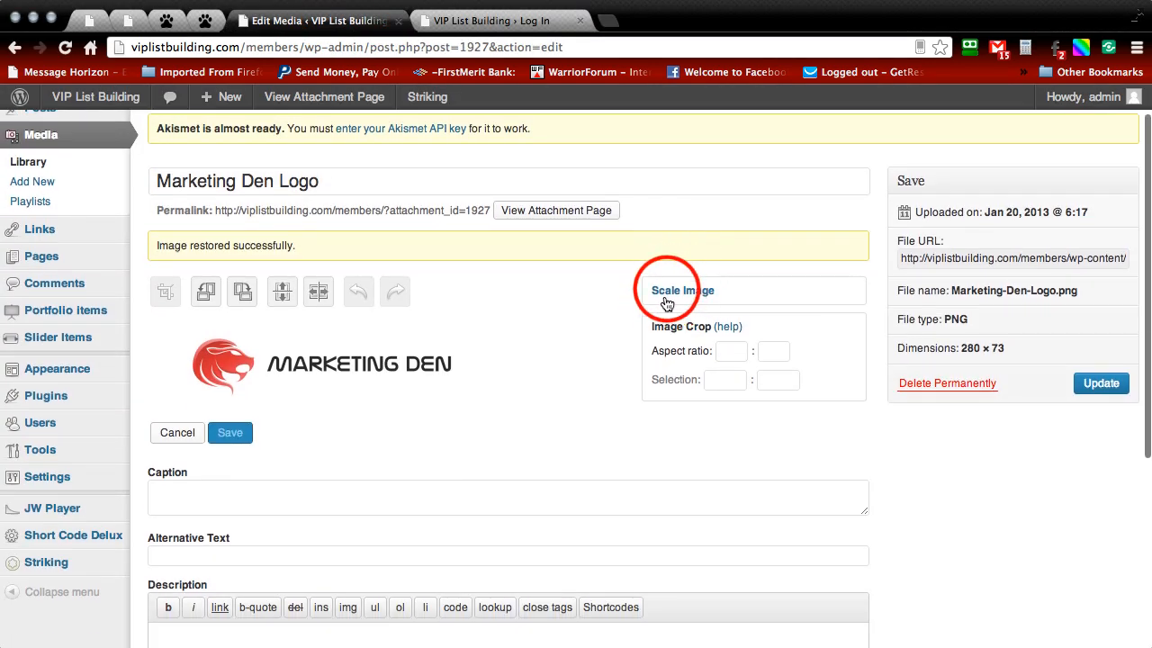
Step: Scale the logo to width 305 (305 × 80) and update the media item
click(682, 289)
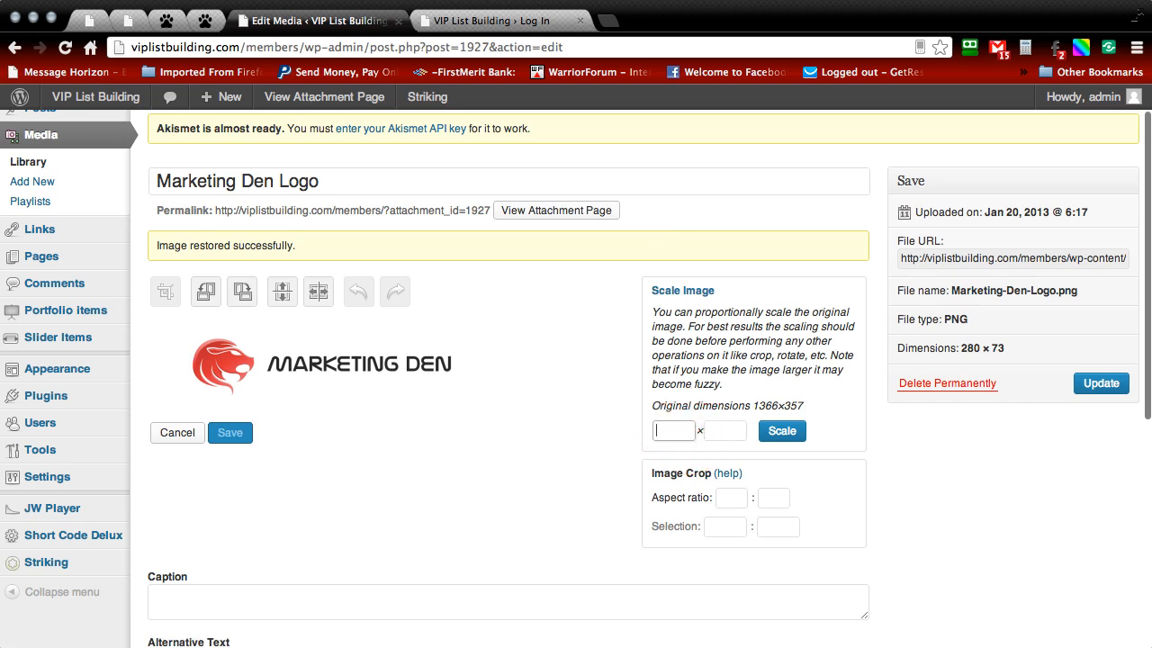
click(780, 430)
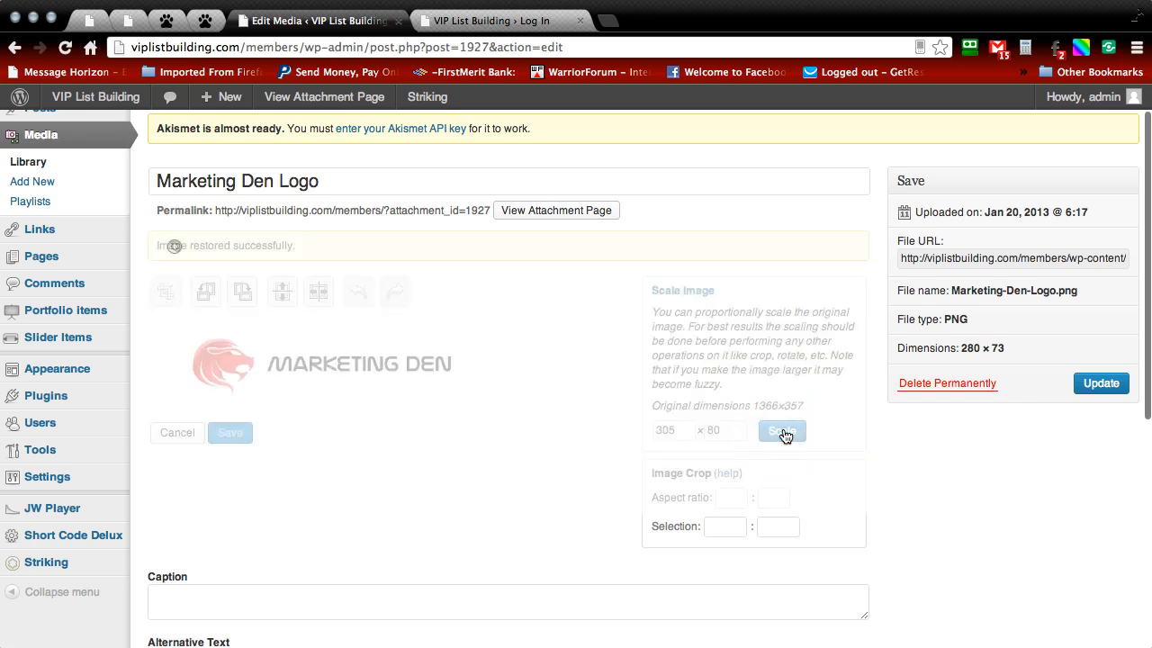
click(781, 430)
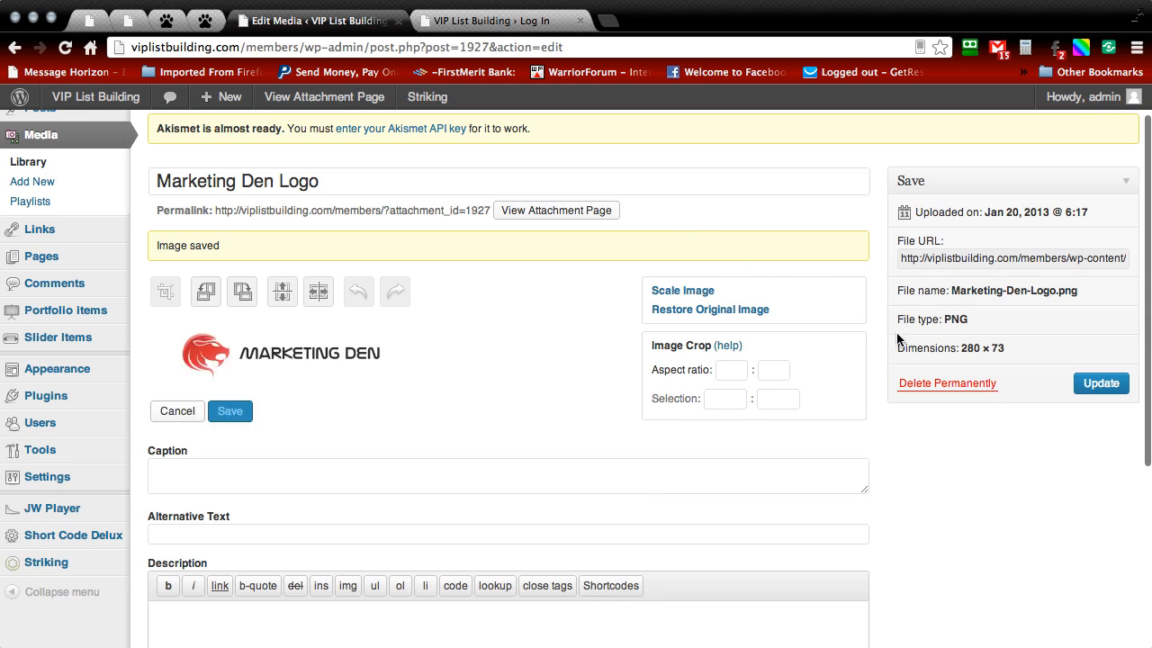
click(1100, 383)
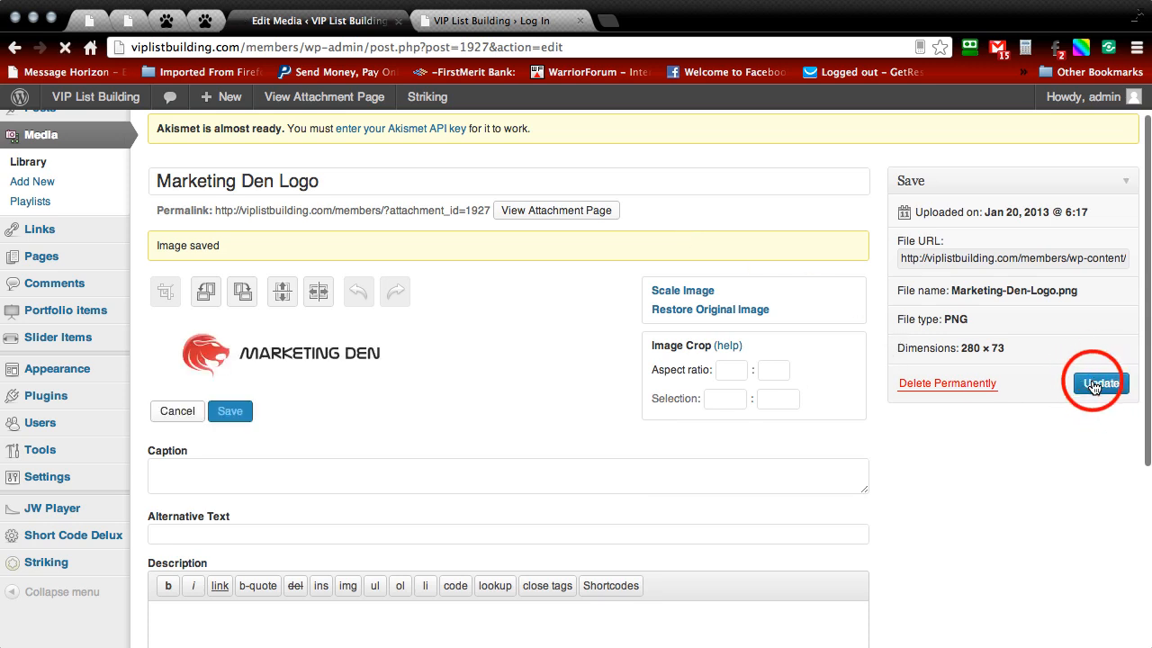
click(1100, 383)
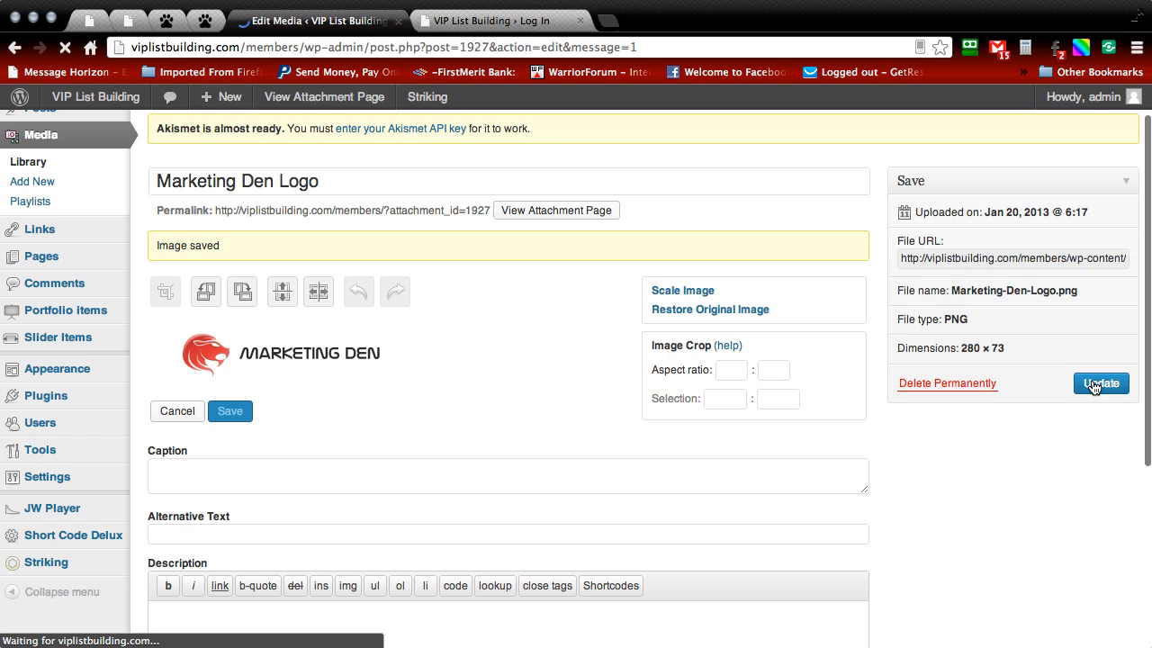
click(1101, 383)
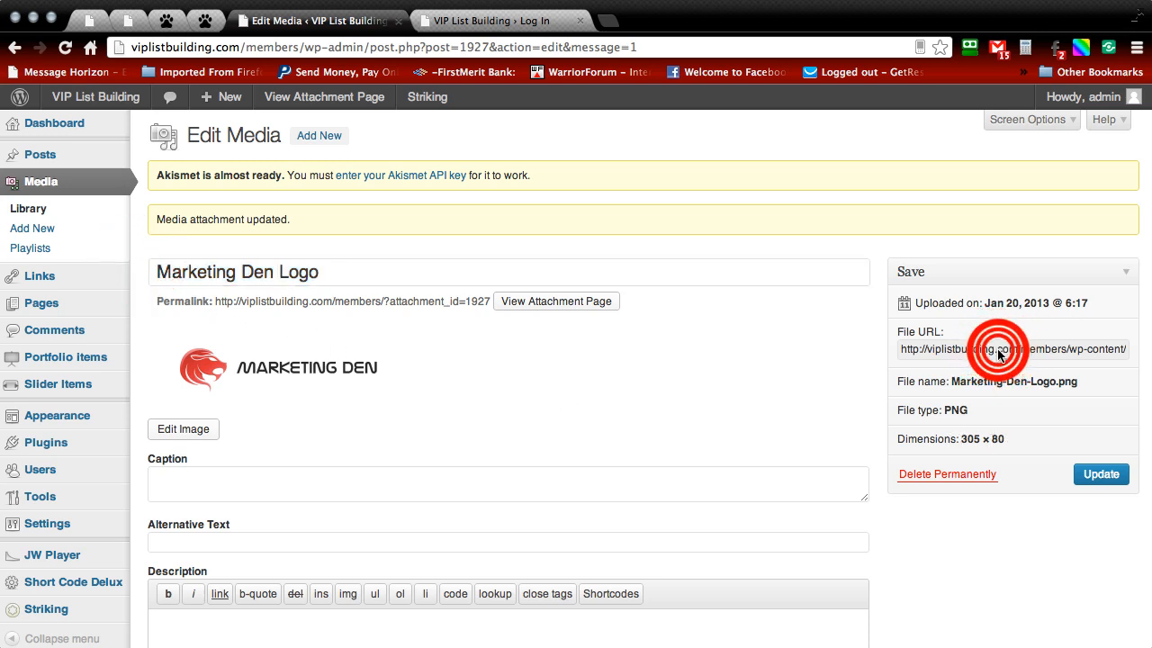
Step: Select the Marketing Den Logo's File URL for copying
click(1011, 349)
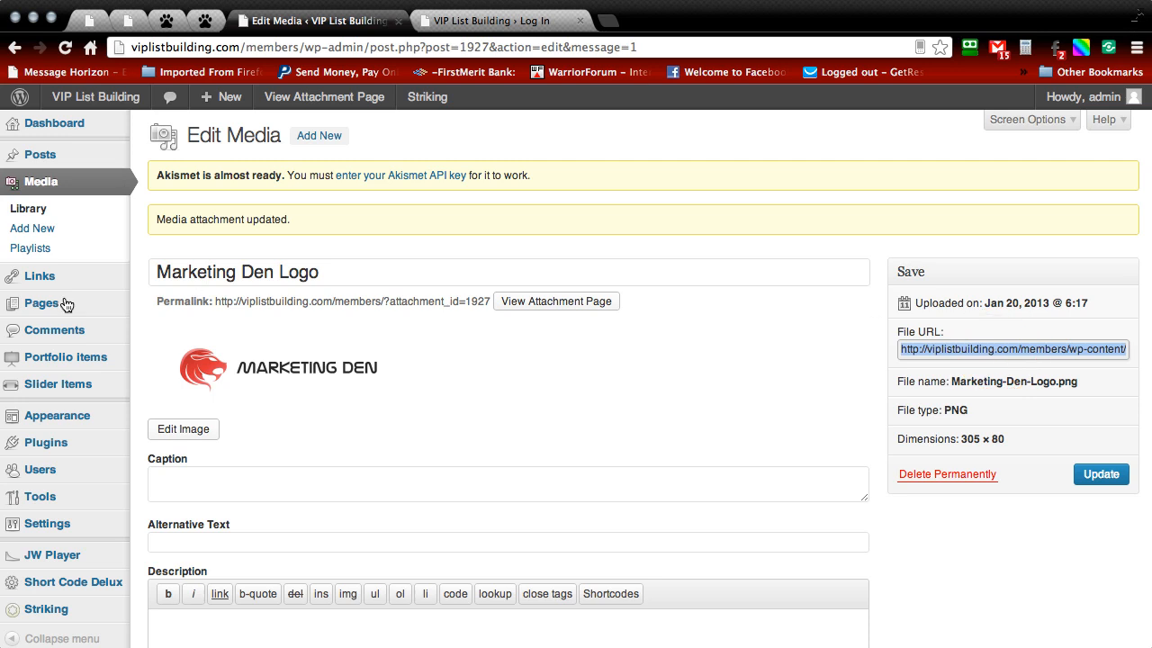
mouse_move(57, 415)
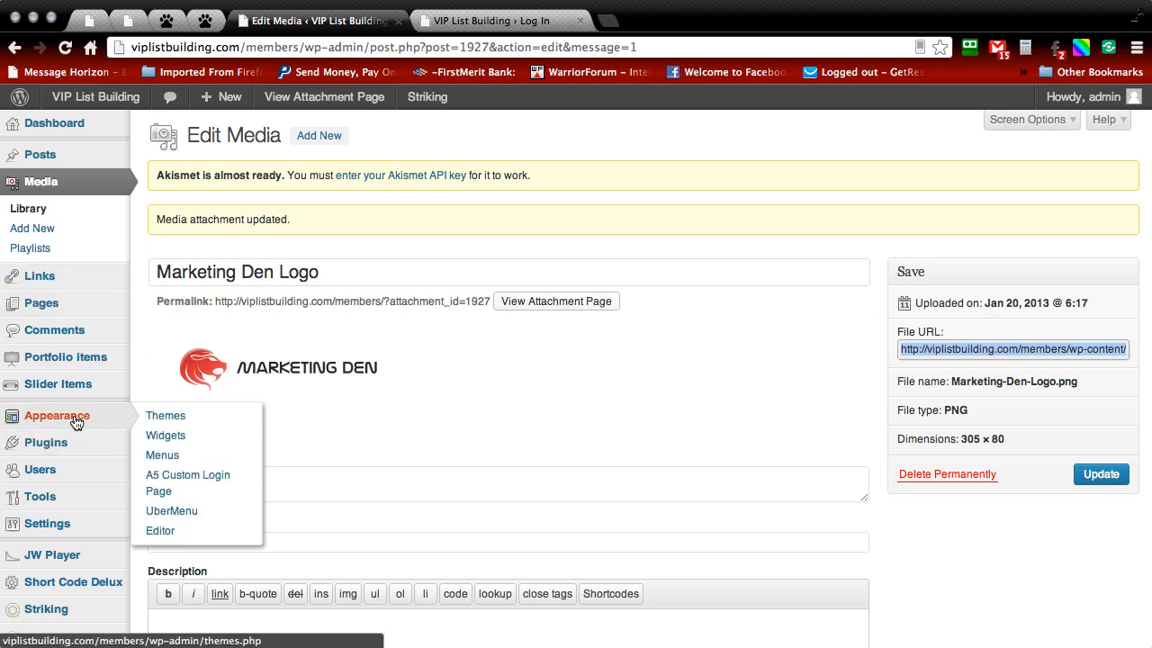
Step: Paste the Marketing-Den-Logo-e1358672862573.png URL into the A5 Custom Login Page Logo URL field
click(187, 483)
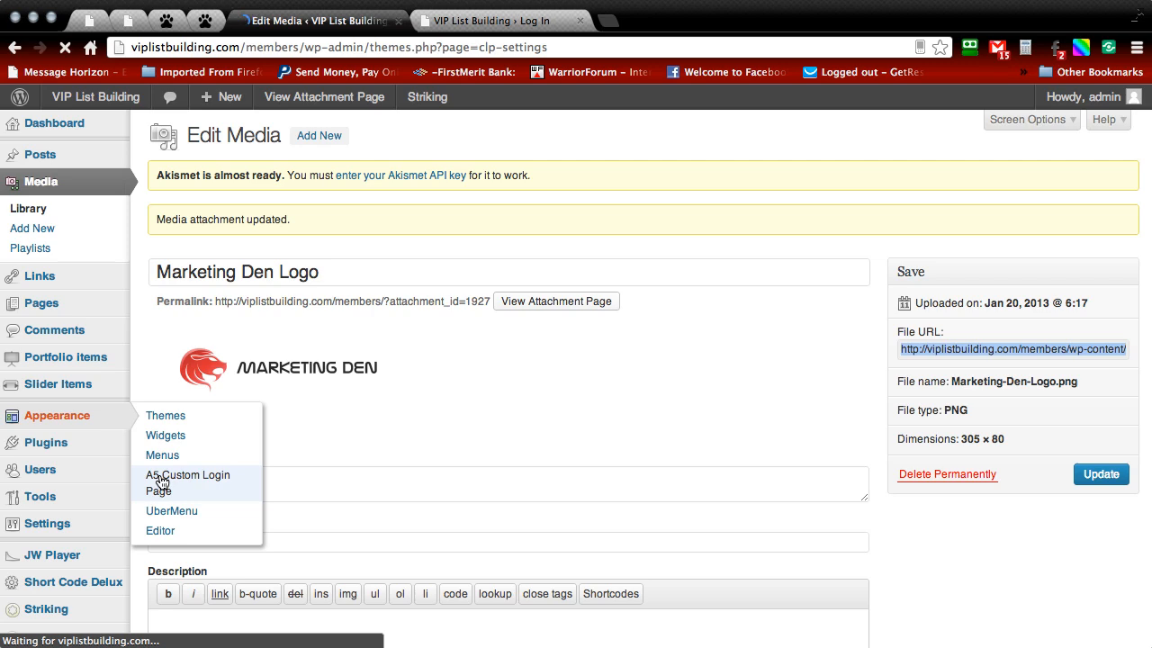
click(188, 481)
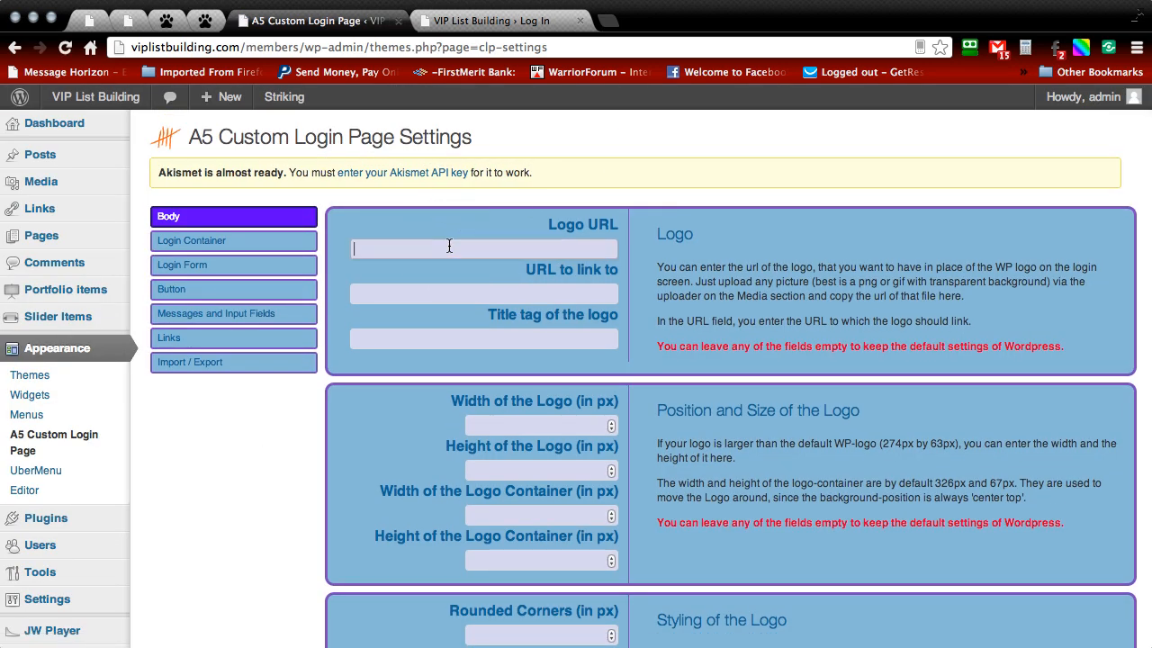
text(/2013/01/Marketing-Den-Logo-e1358672862573.png)
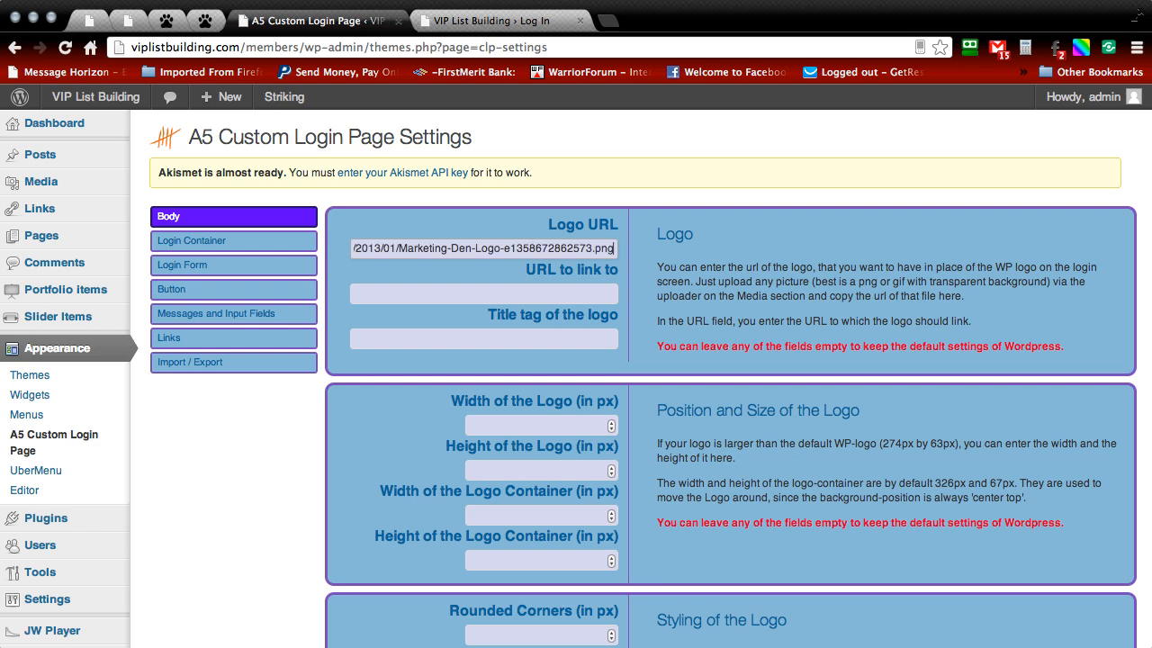
mouse_move(641, 227)
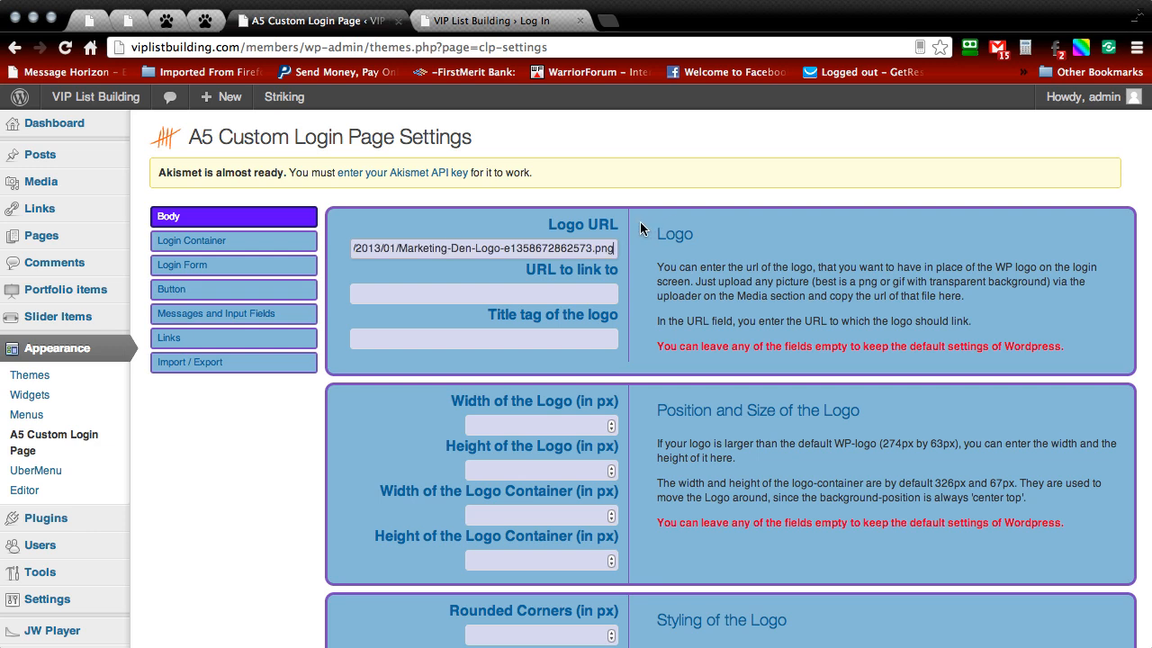
scroll(down, 3)
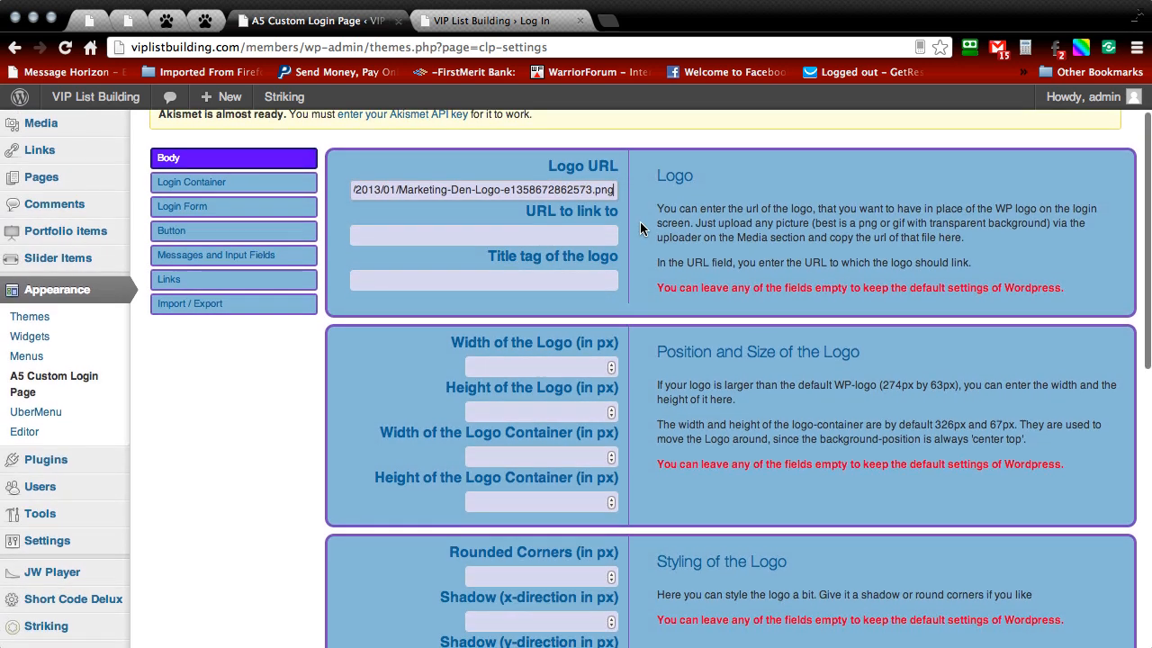
scroll(down, 3)
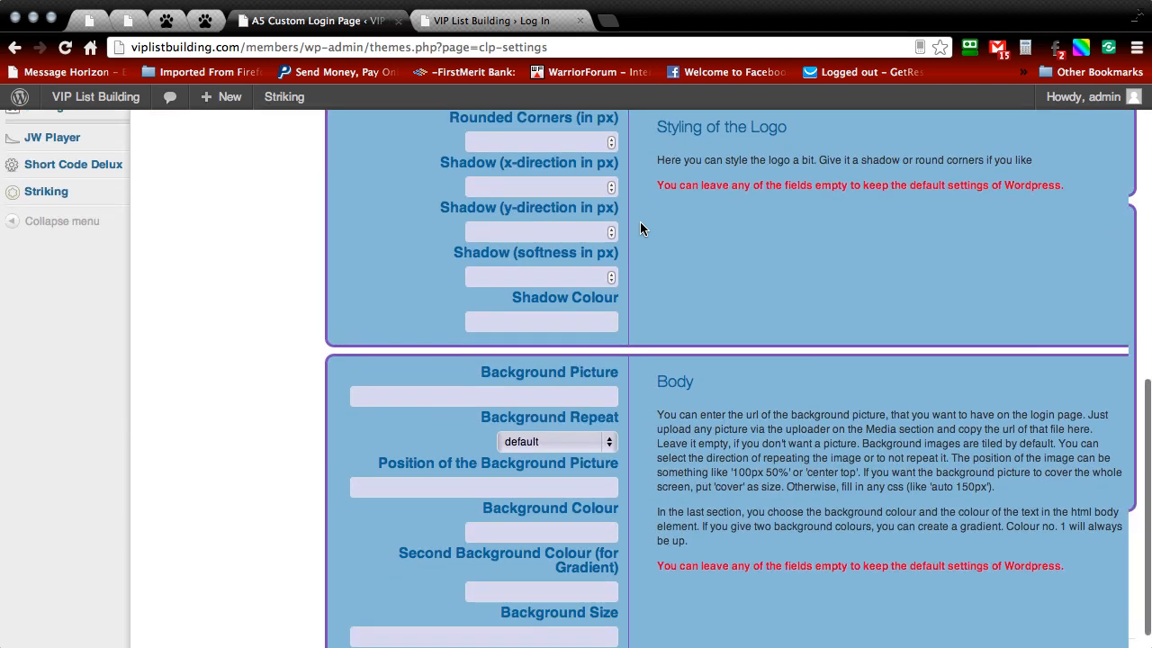
scroll(down, 3)
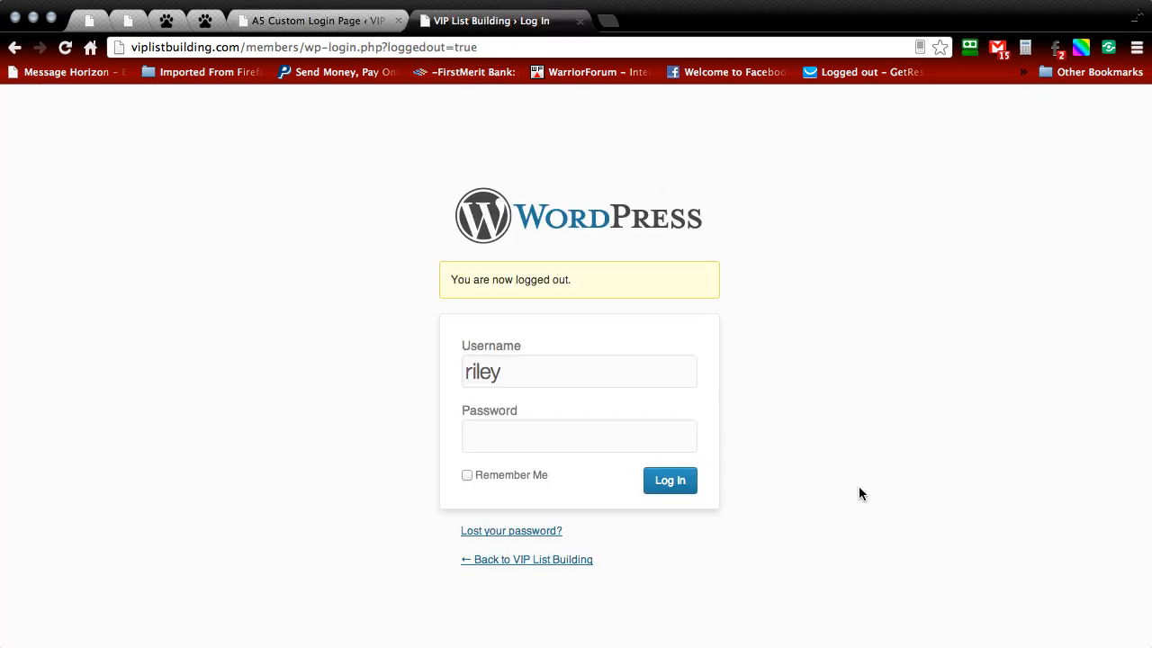
mouse_move(393, 186)
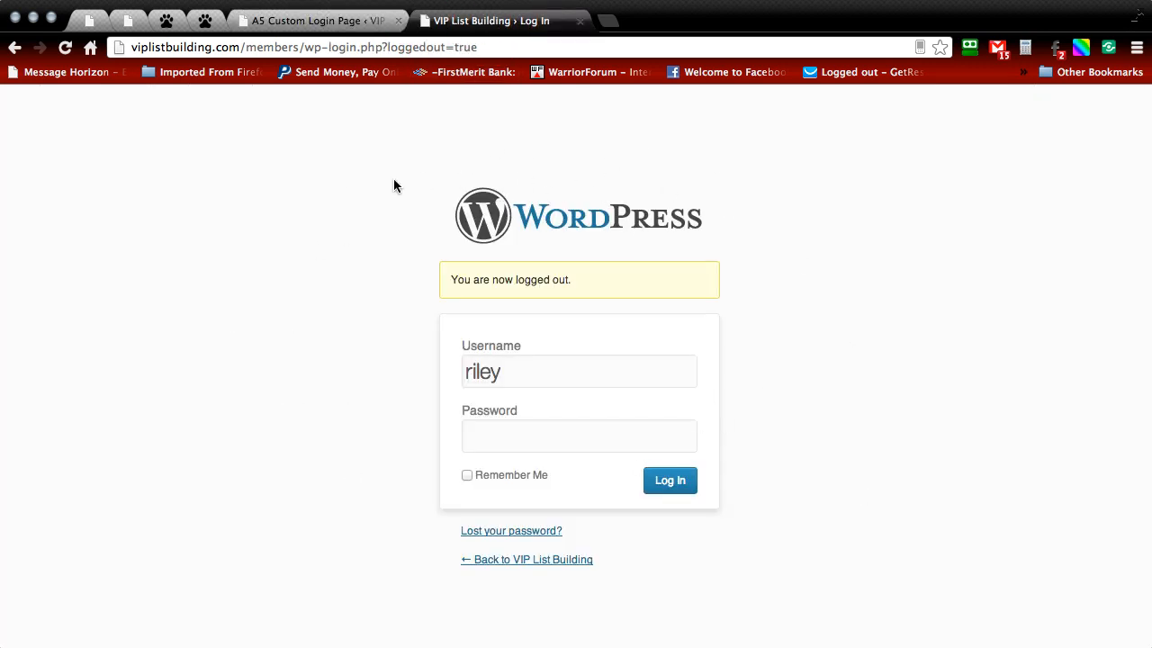
mouse_move(679, 215)
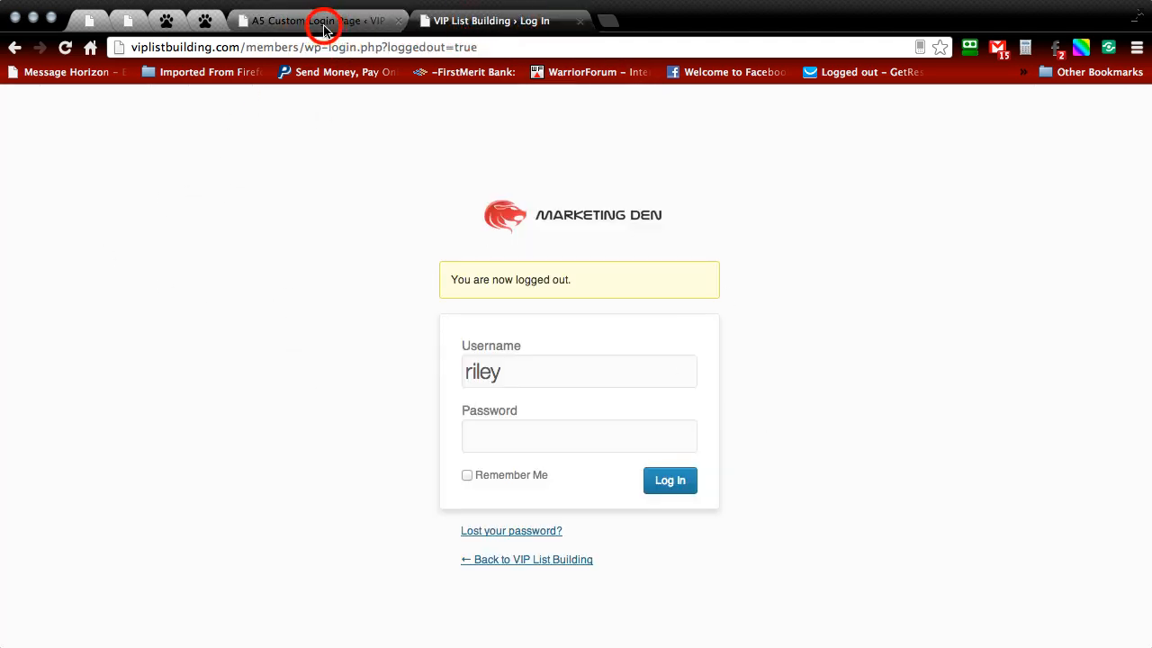
Step: Return to the A5 Custom Login Page settings tab
click(320, 20)
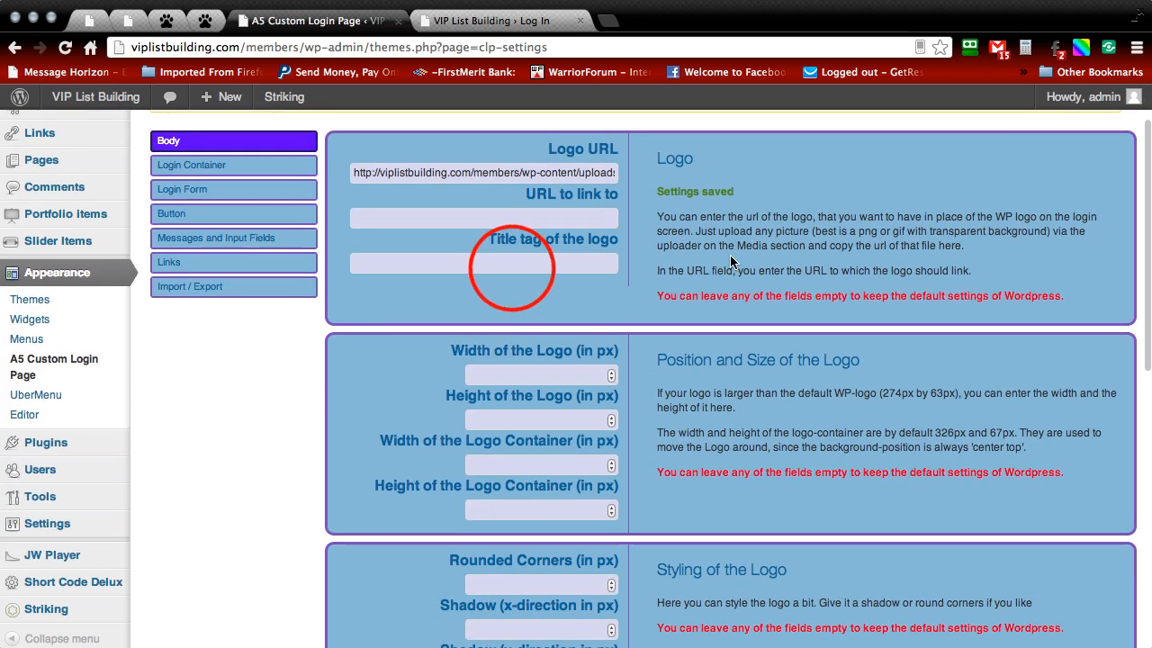
Step: Enter 'Marketing Den' as the logo title tag and scroll to the Body options
text(M)
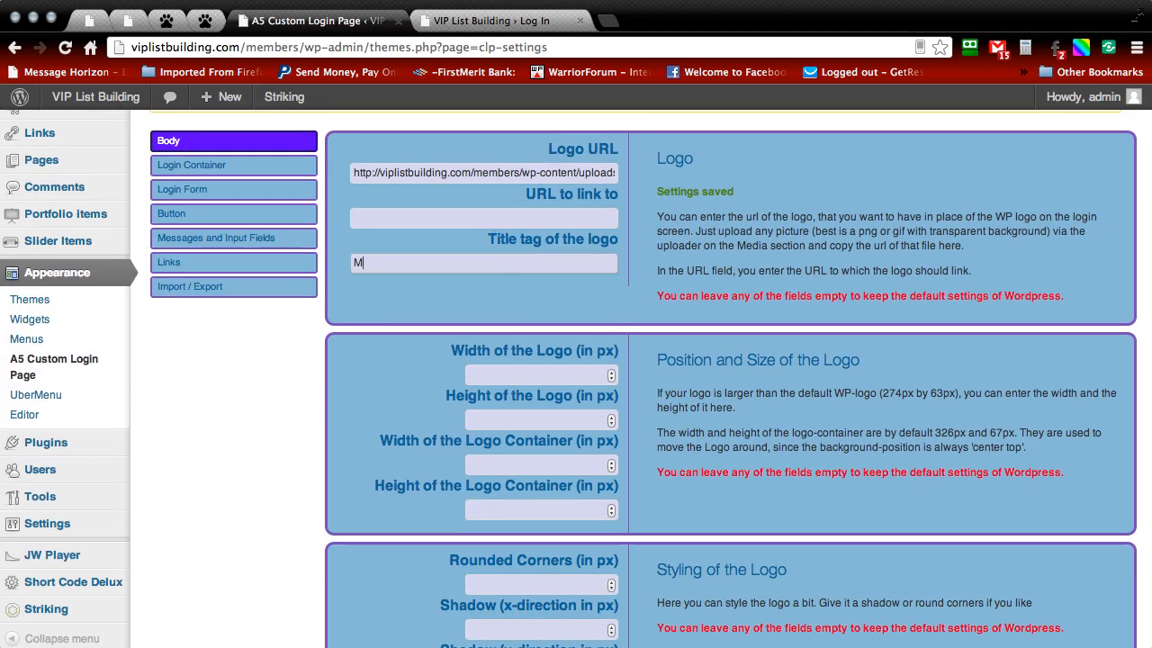
text(Marketing Den)
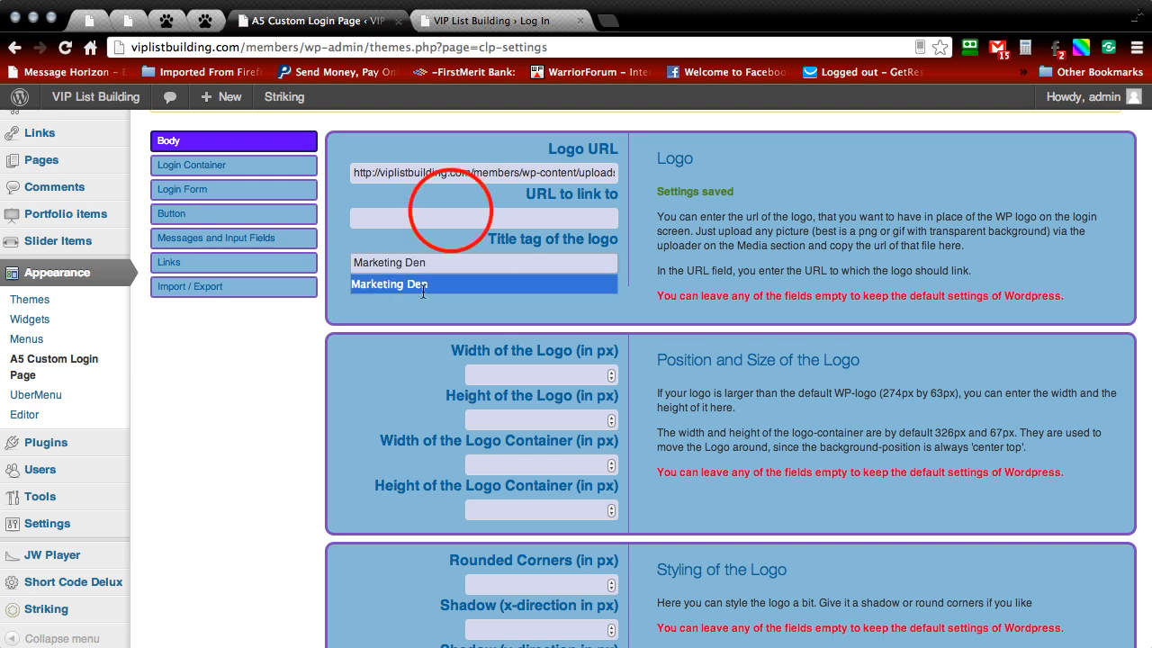
text(ksjnfw)
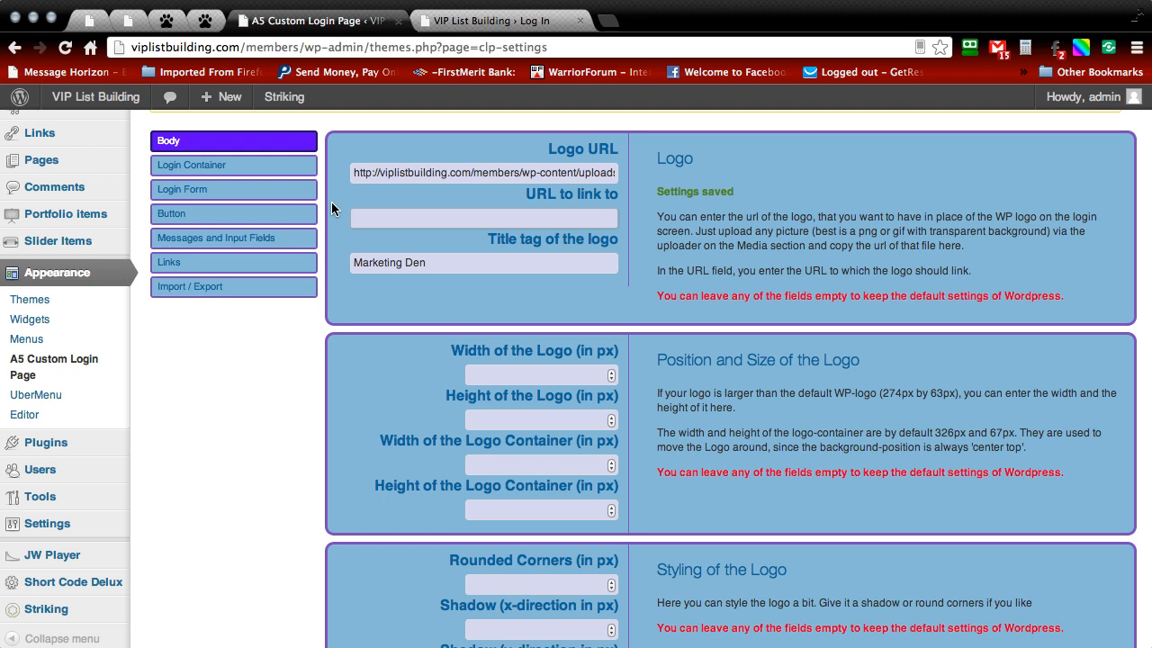
scroll(down, 3)
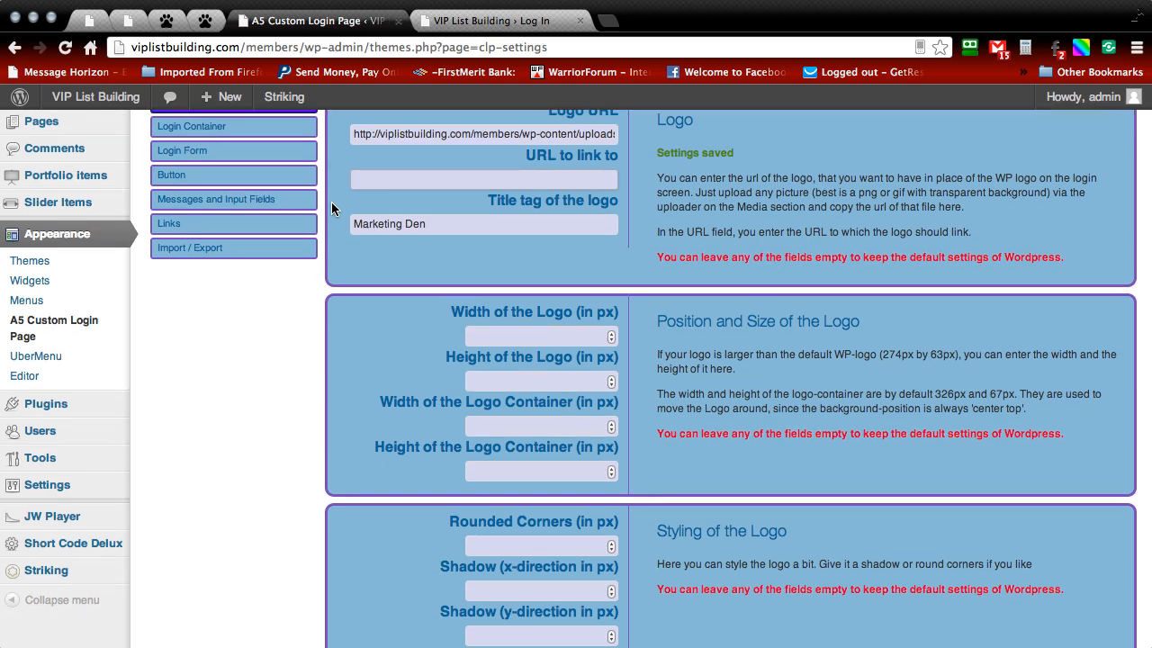
scroll(down, 3)
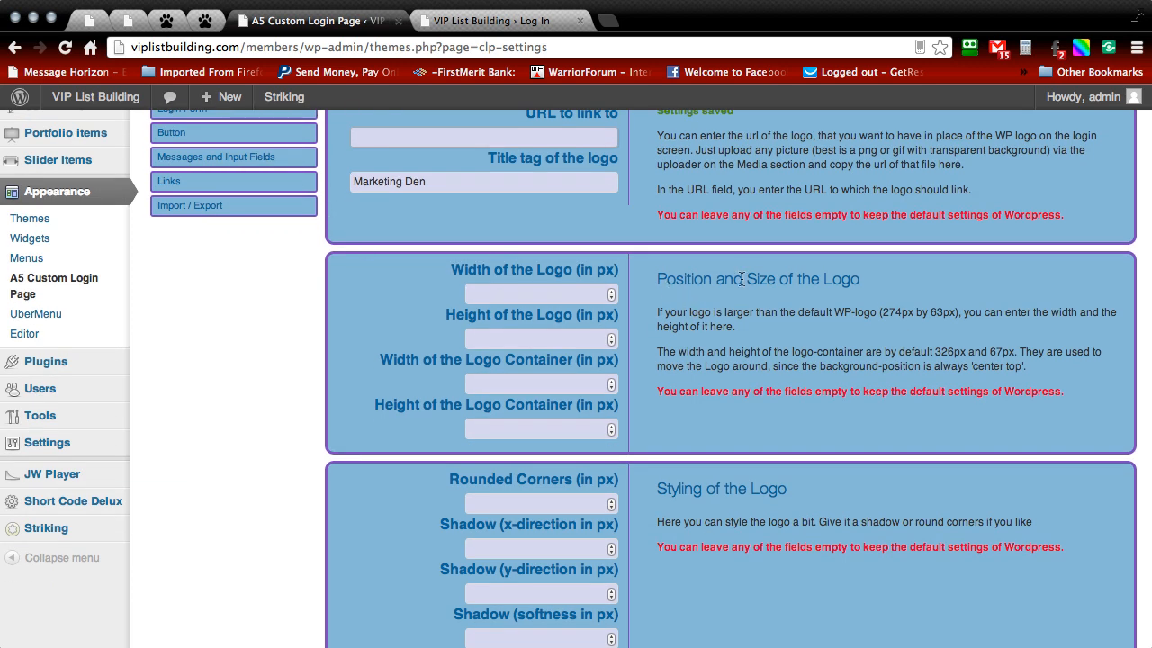
mouse_move(680, 321)
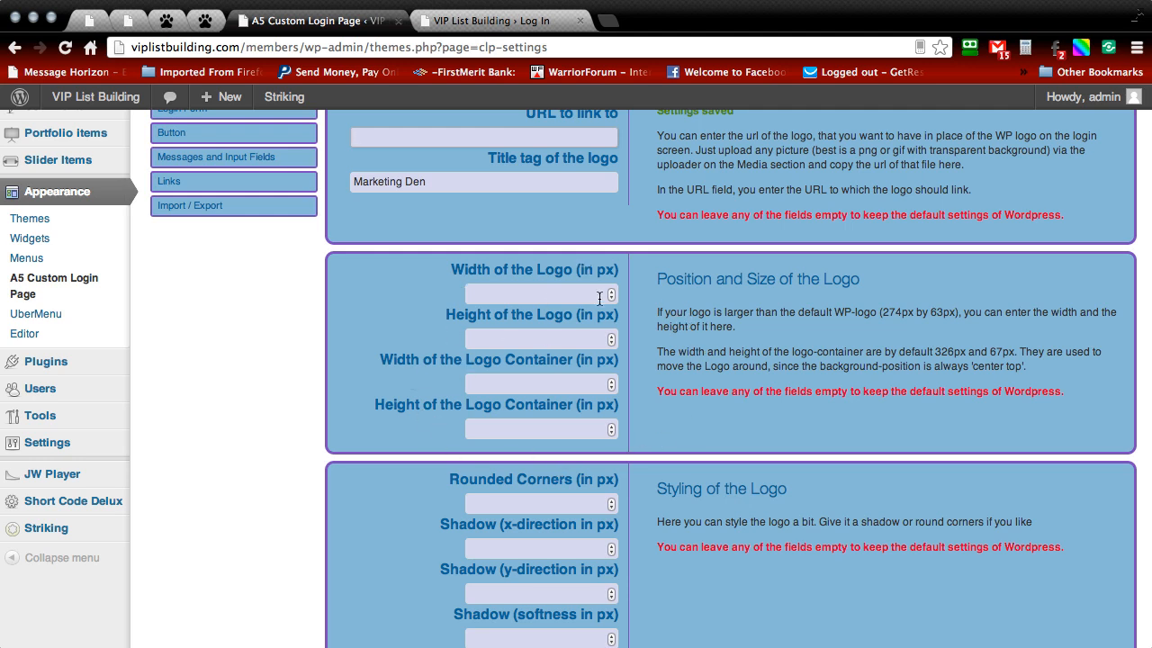
mouse_move(357, 306)
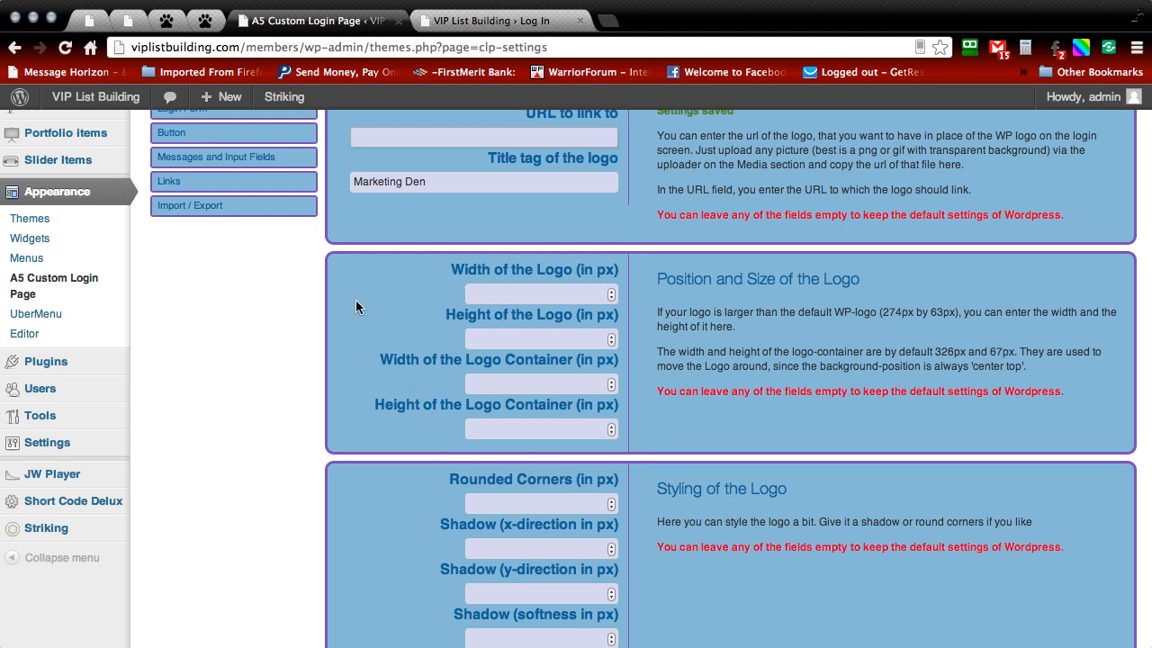
scroll(down, 3)
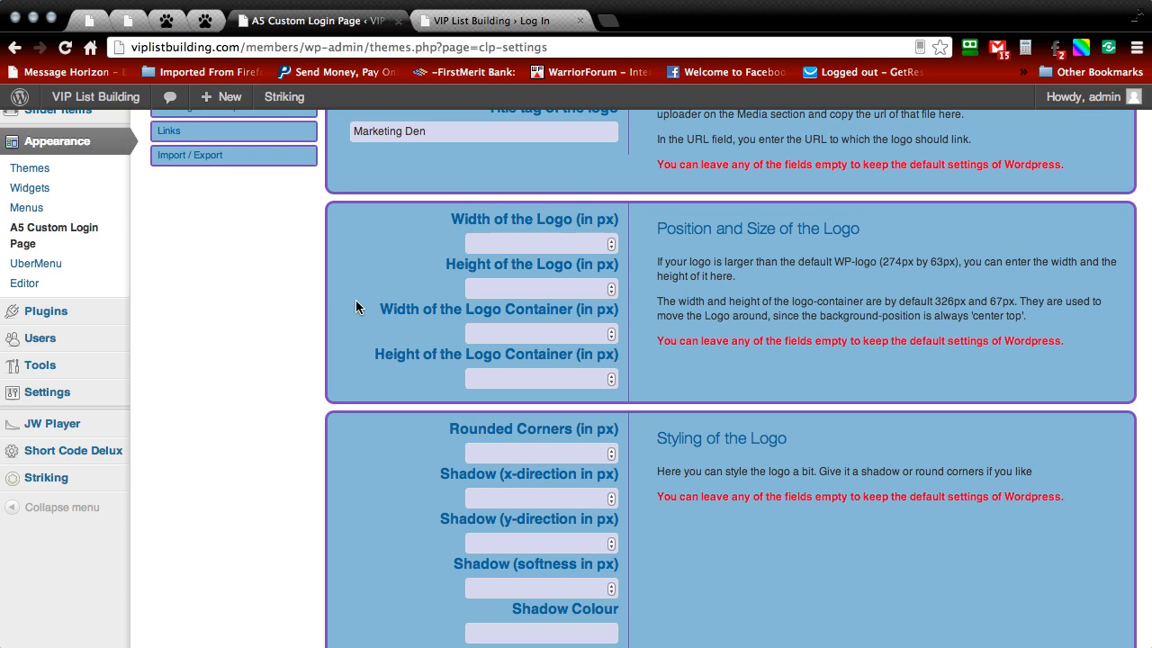
scroll(down, 3)
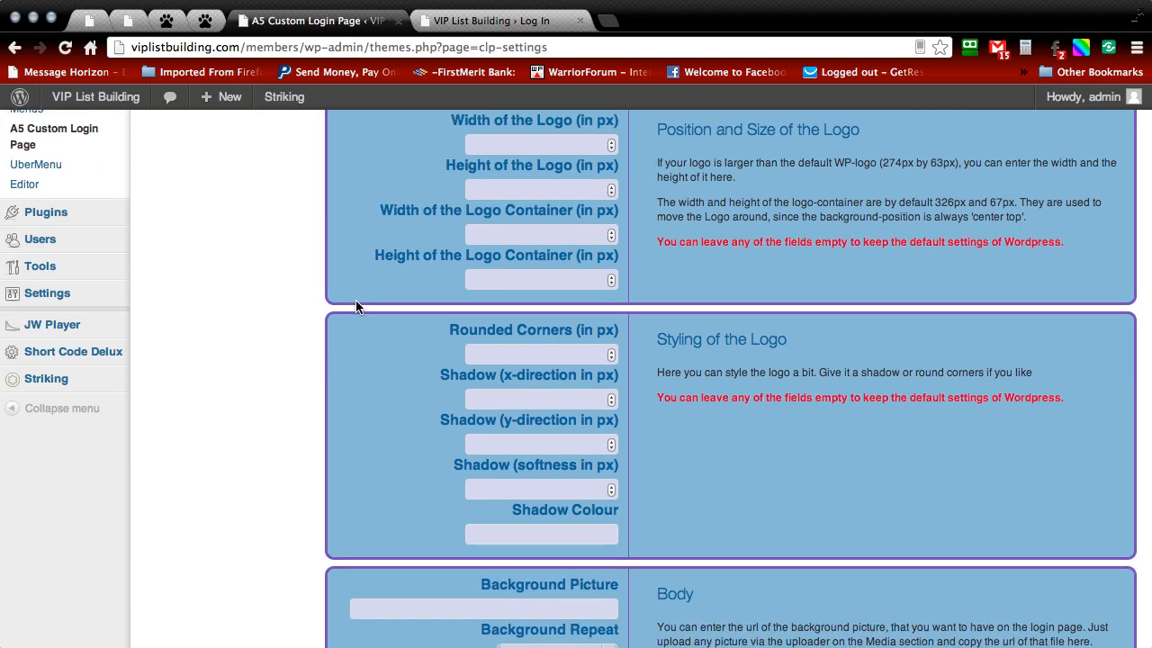
mouse_move(365, 277)
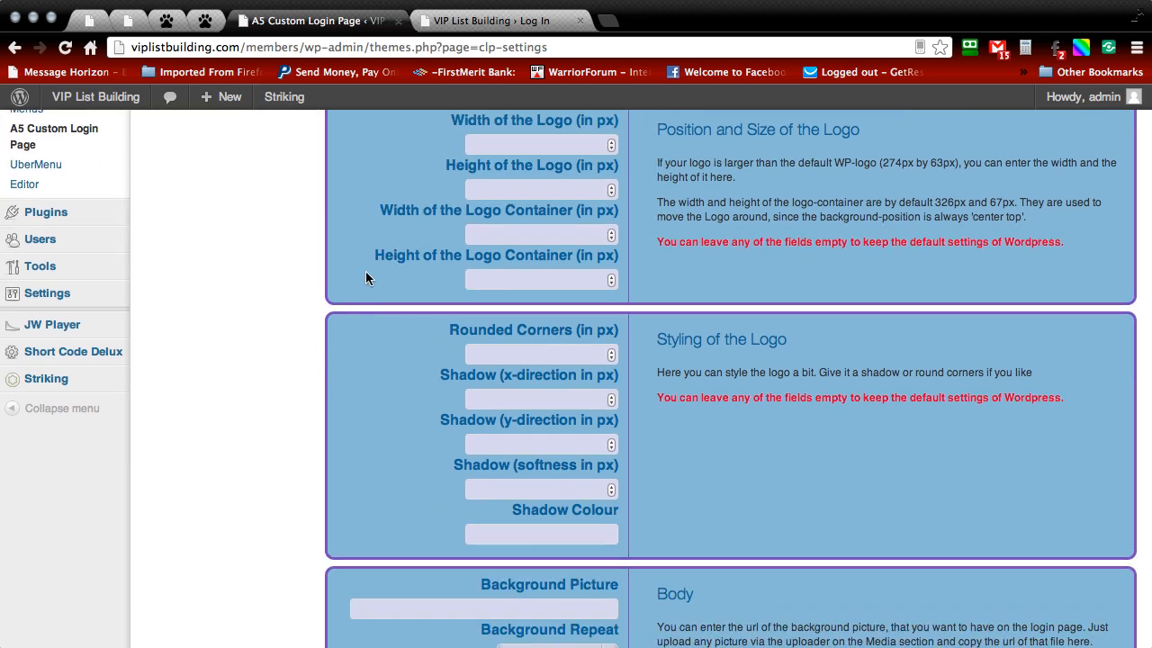
scroll(down, 3)
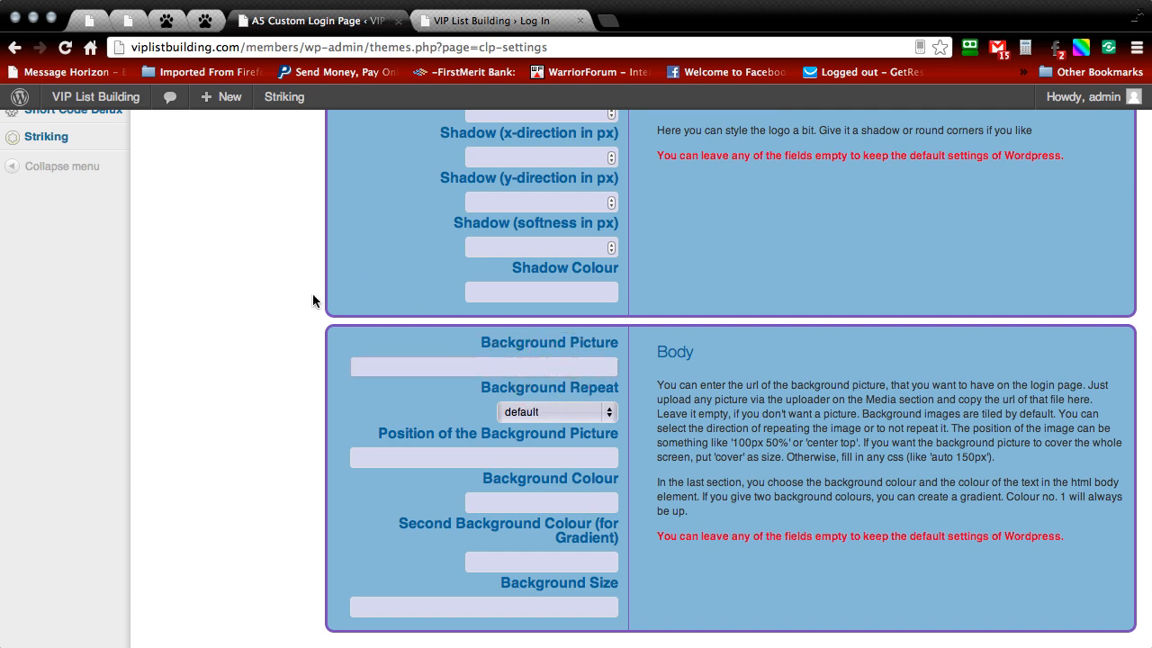
scroll(down, 3)
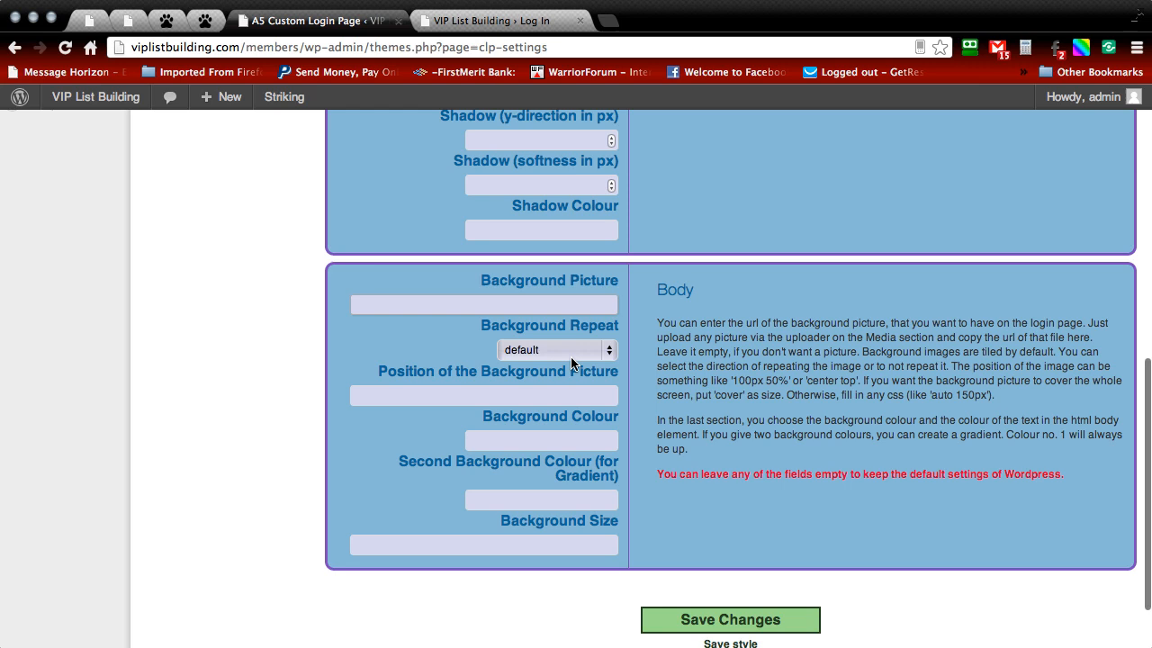
mouse_move(612, 351)
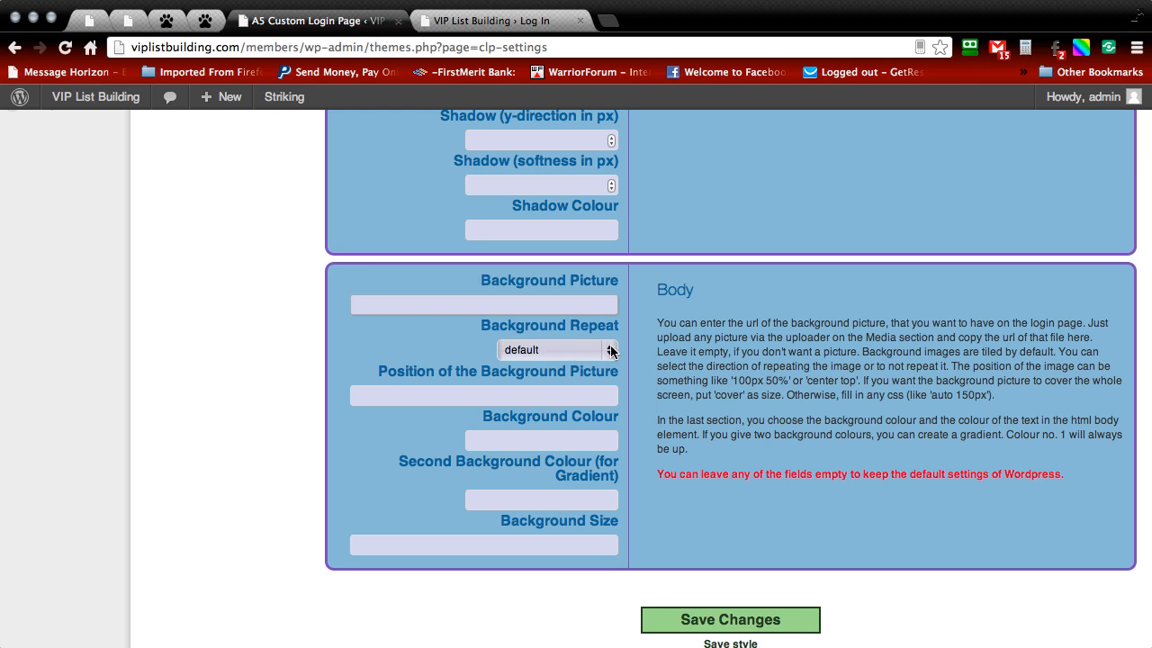
Step: Set the body background colour to #ababab, save, and preview the gray login page
click(541, 440)
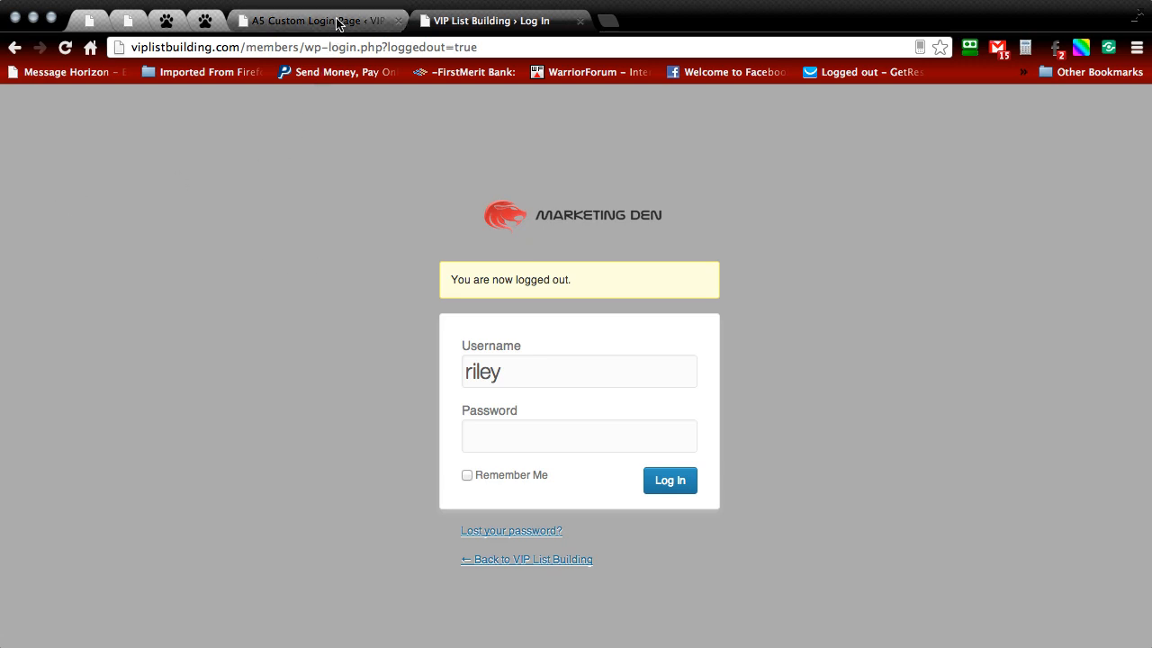
mouse_move(324, 20)
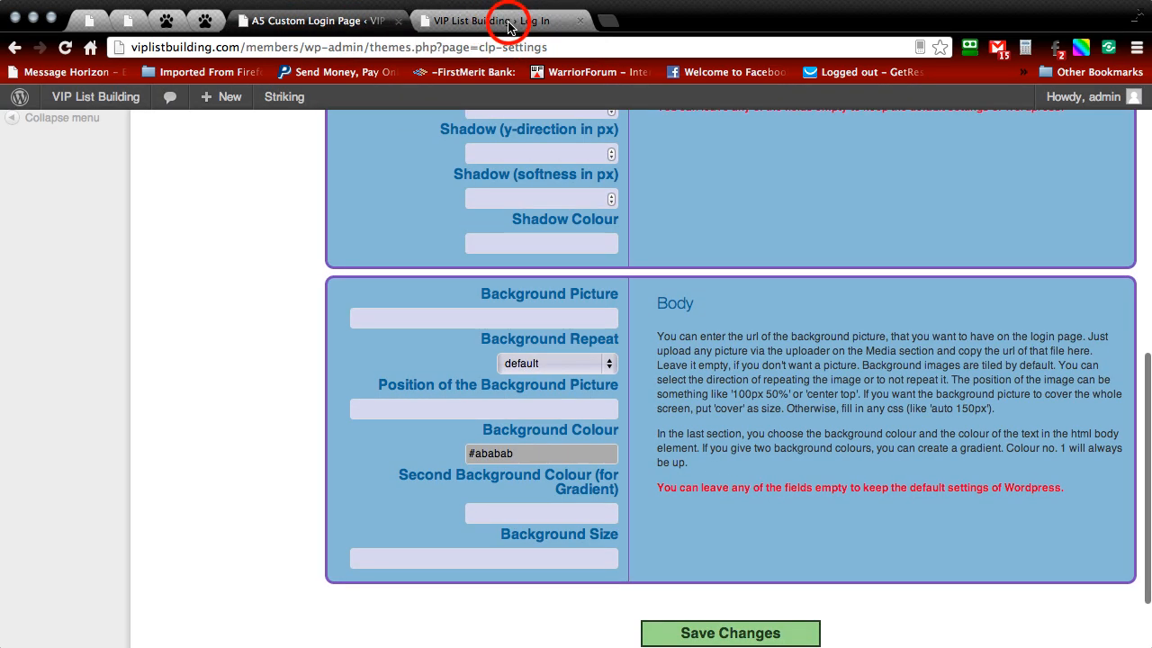
click(310, 20)
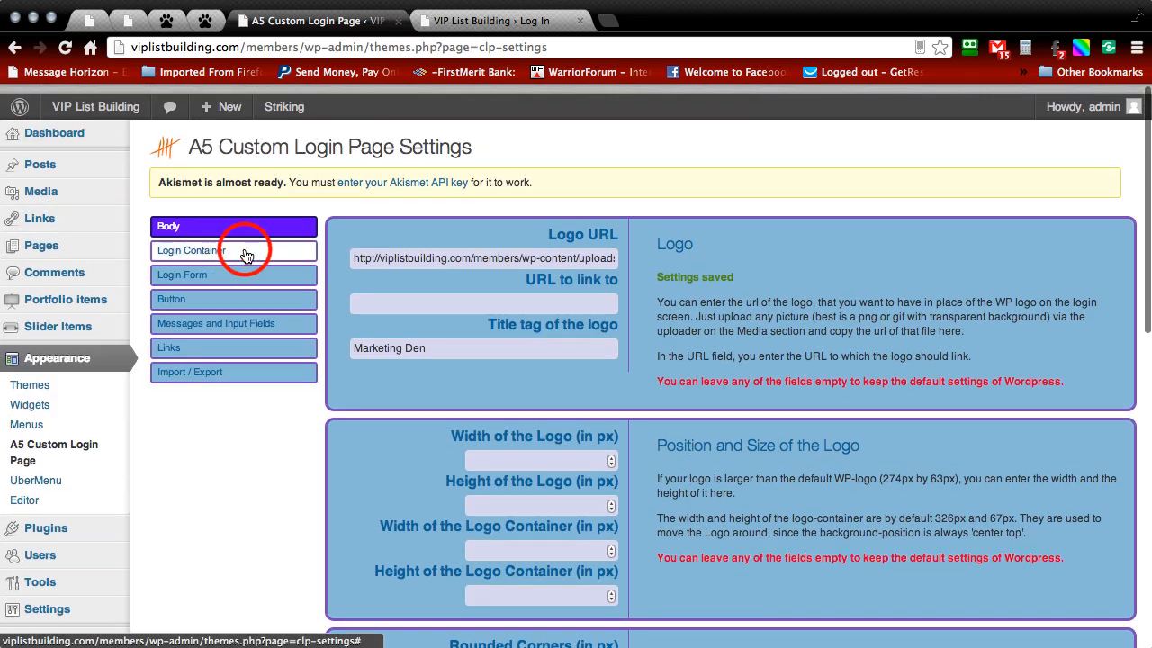
Step: Set the Login Container background colour to #2e2e2e
click(233, 250)
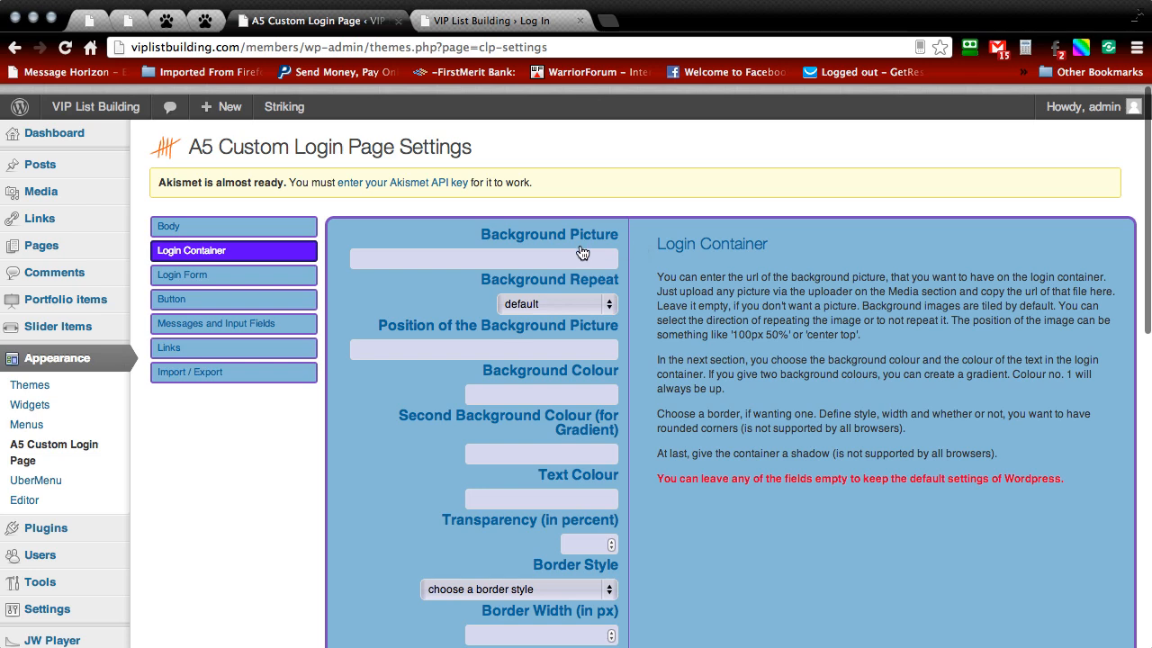
scroll(down, 3)
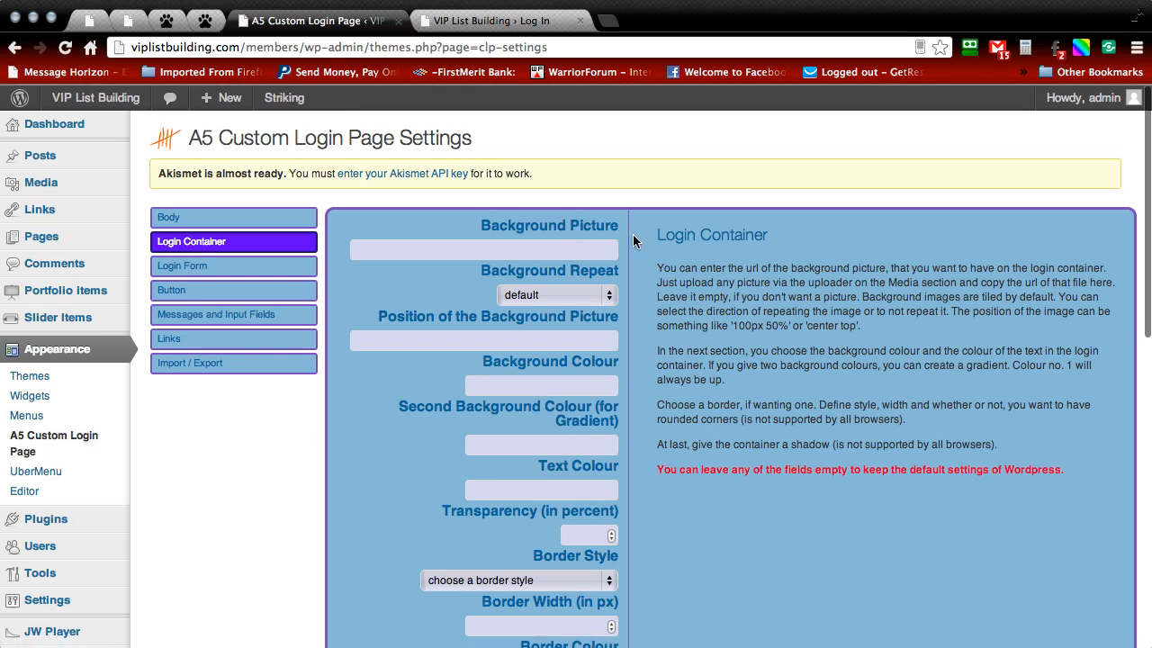
scroll(down, 3)
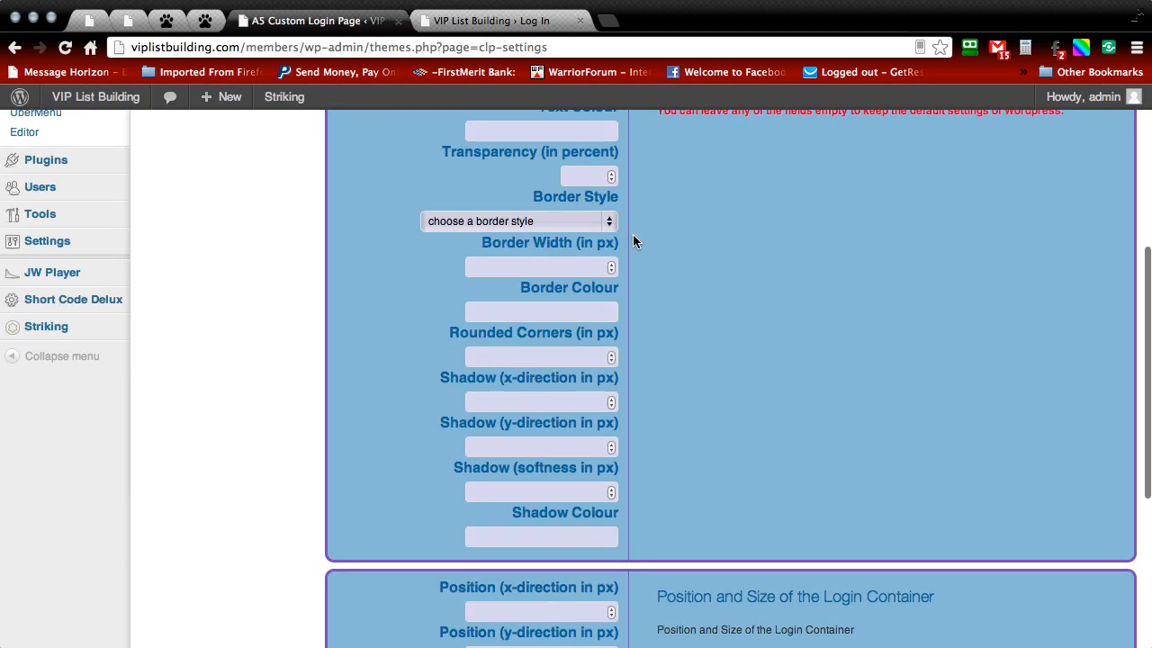
scroll(down, 3)
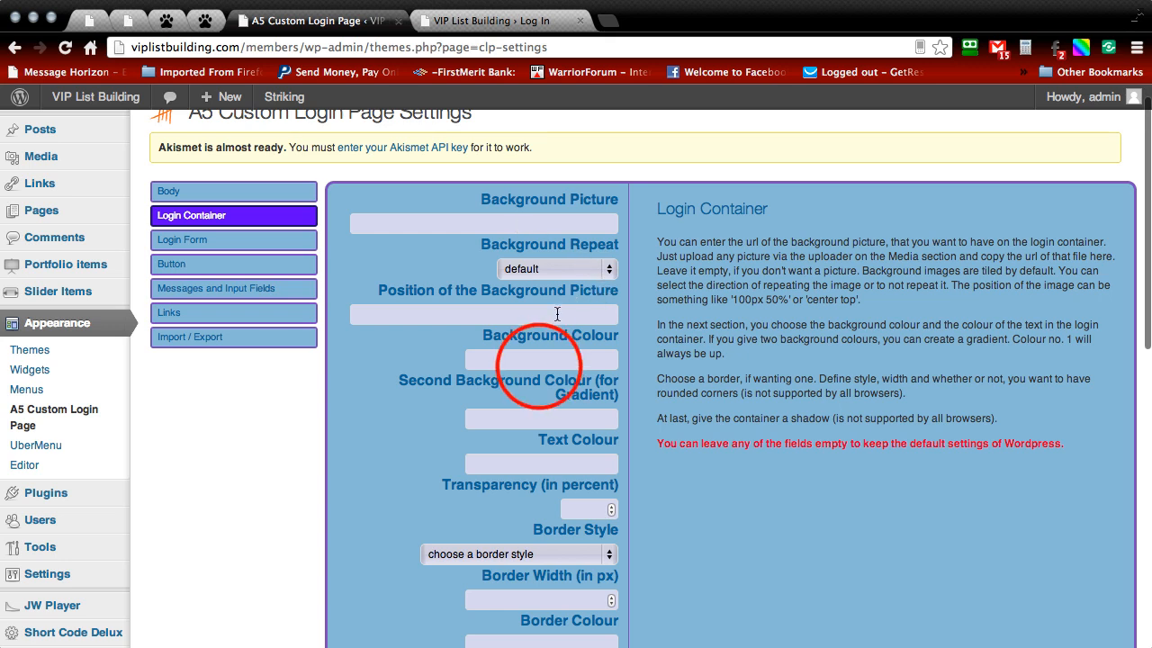
click(541, 358)
text(#2e2e2e)
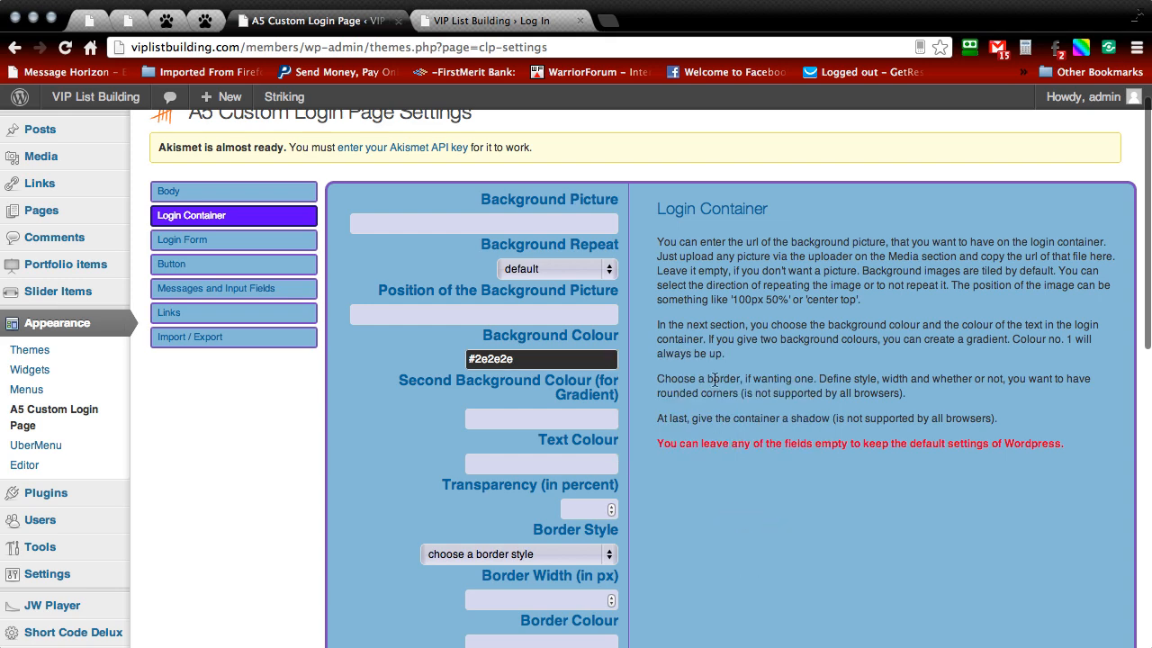
scroll(down, 3)
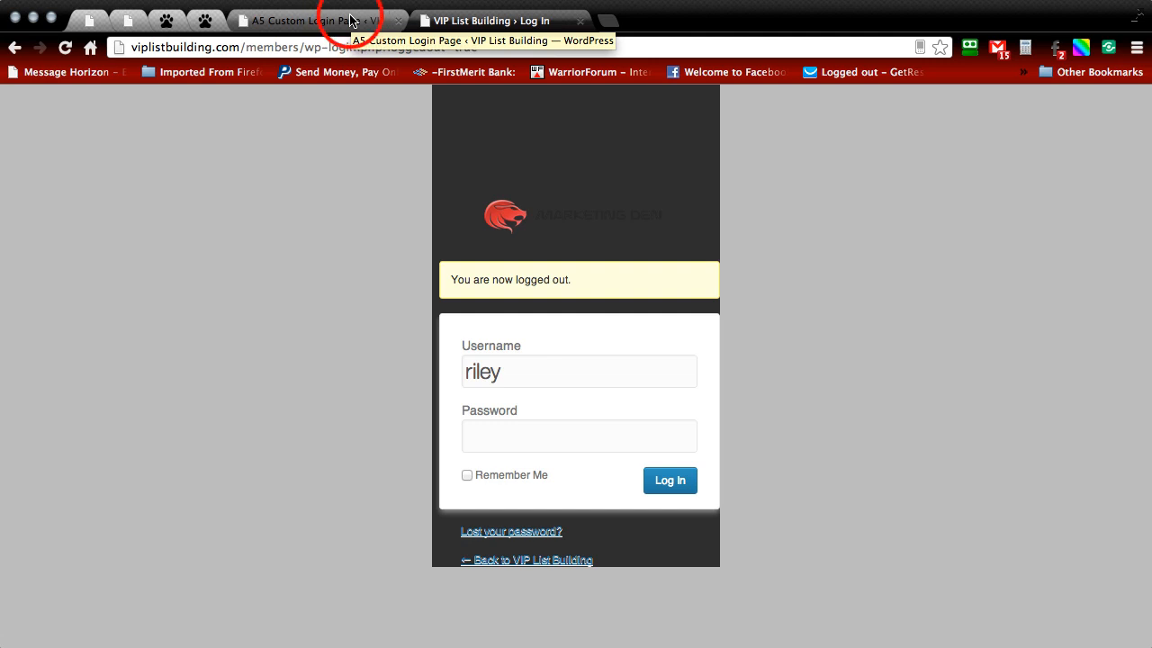
Step: Preview the dark container, then clear the container background colour and save
click(311, 20)
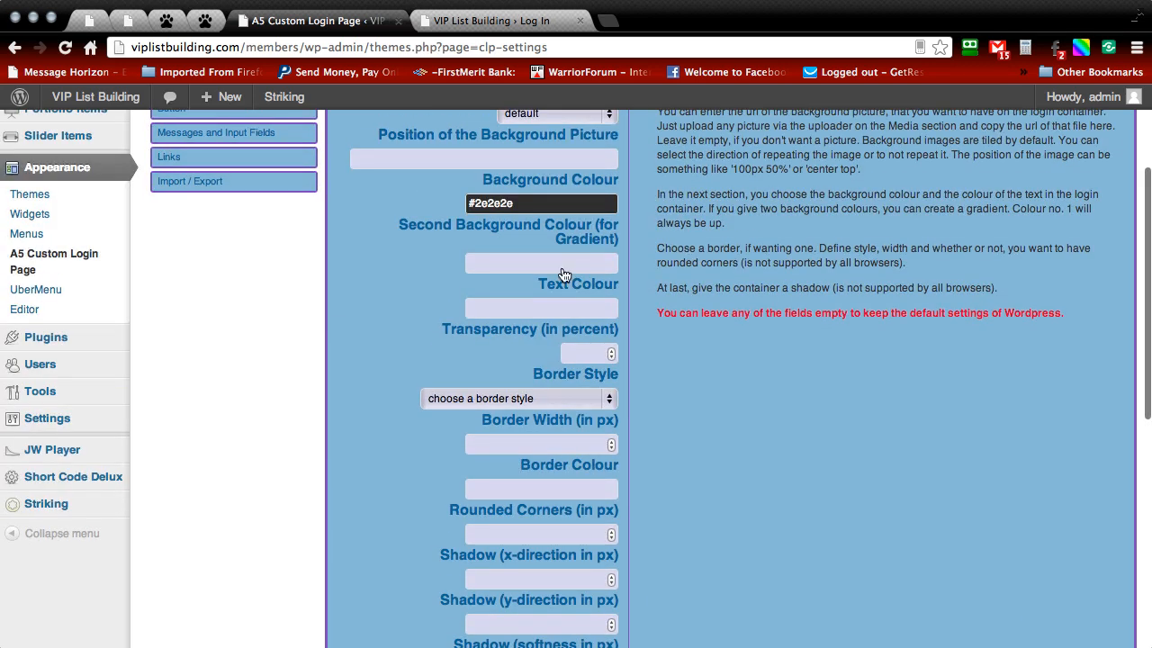
click(541, 203)
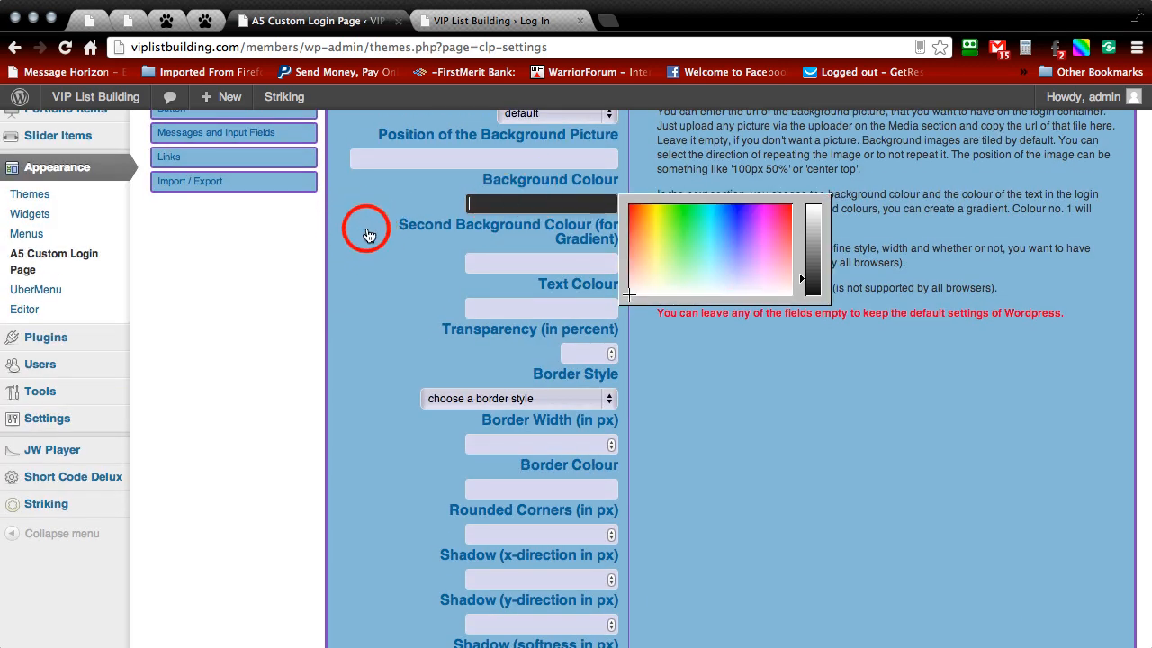
scroll(down, 3)
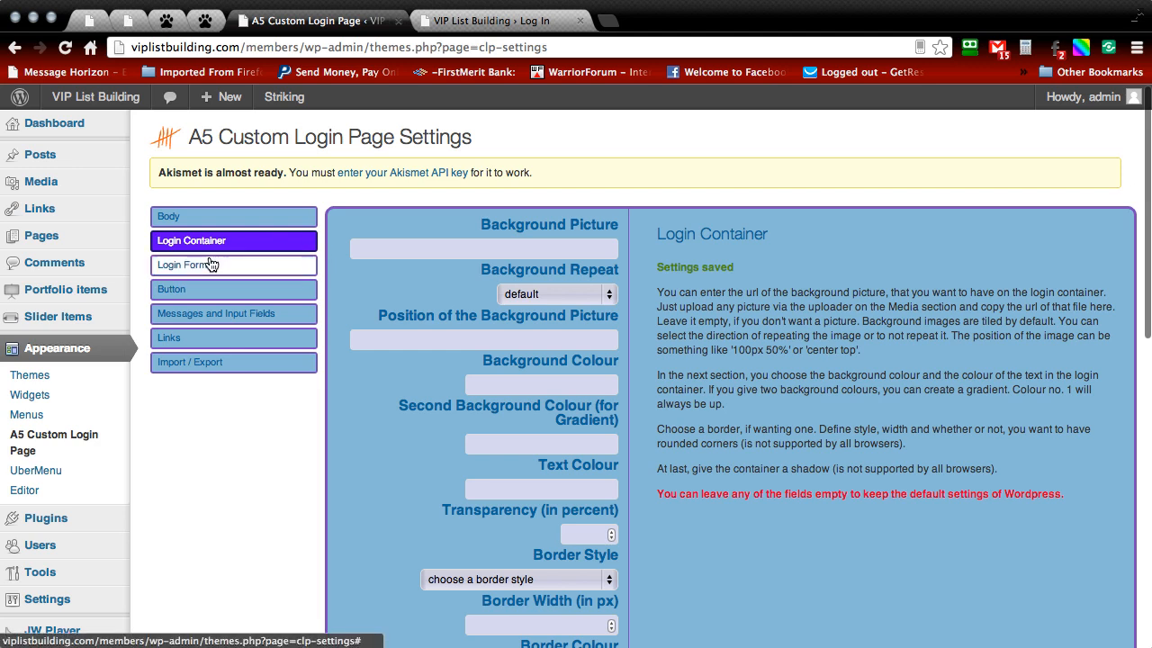
mouse_move(429, 239)
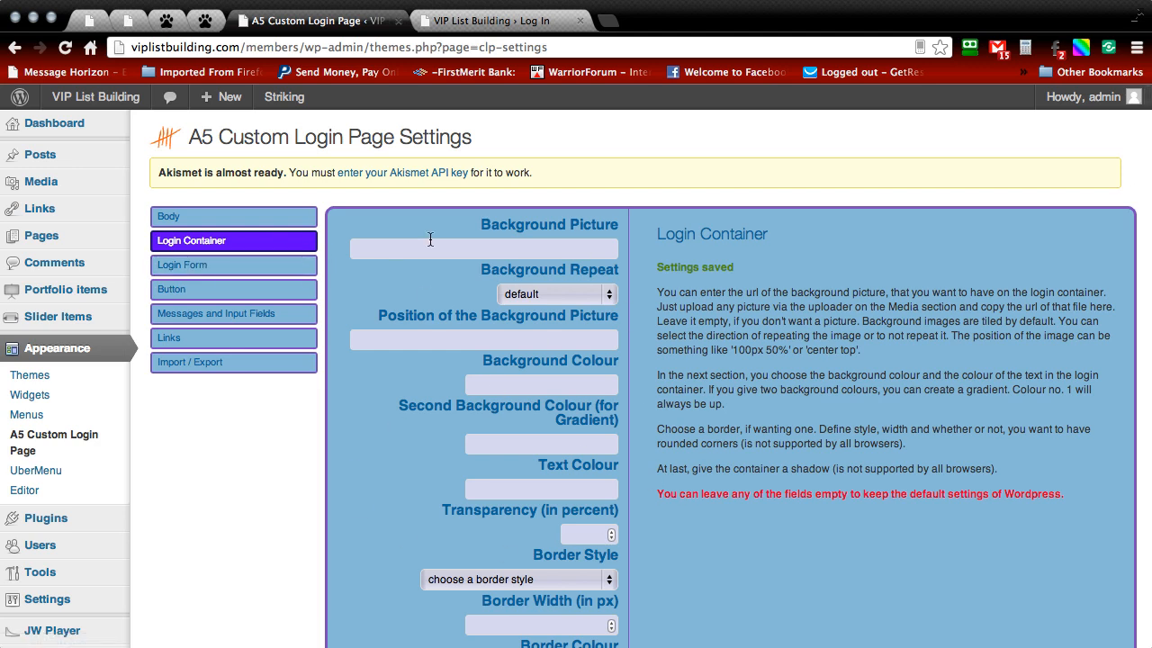
Step: Review the login page's dark form on gray, then browse the Login Form settings
click(182, 265)
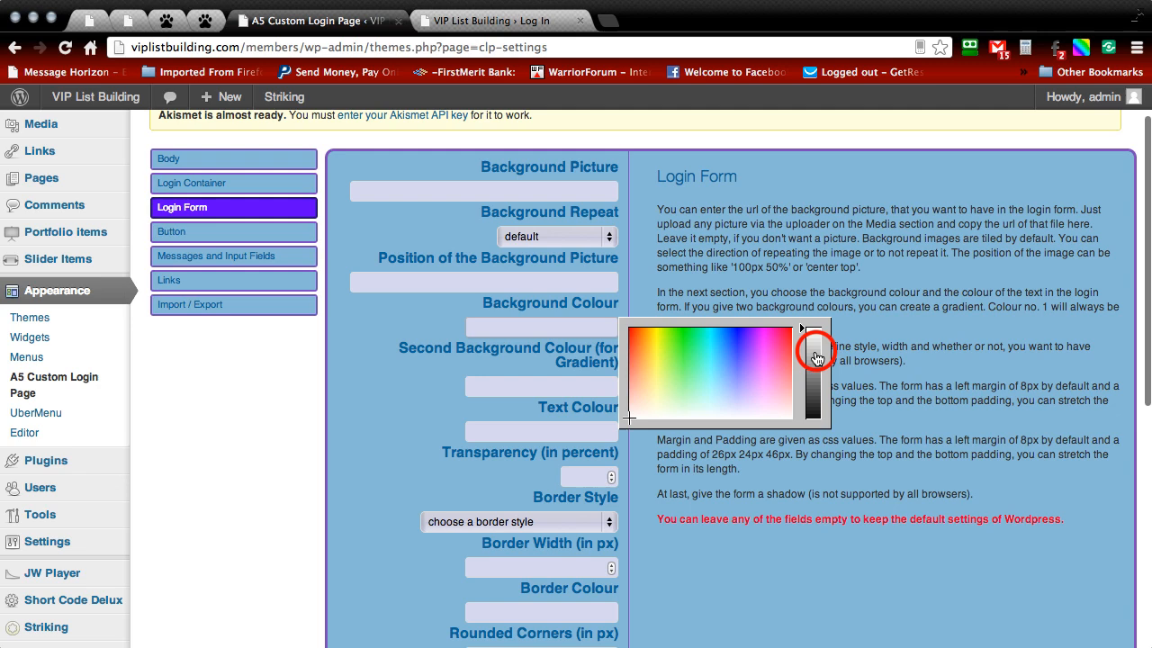
scroll(down, 3)
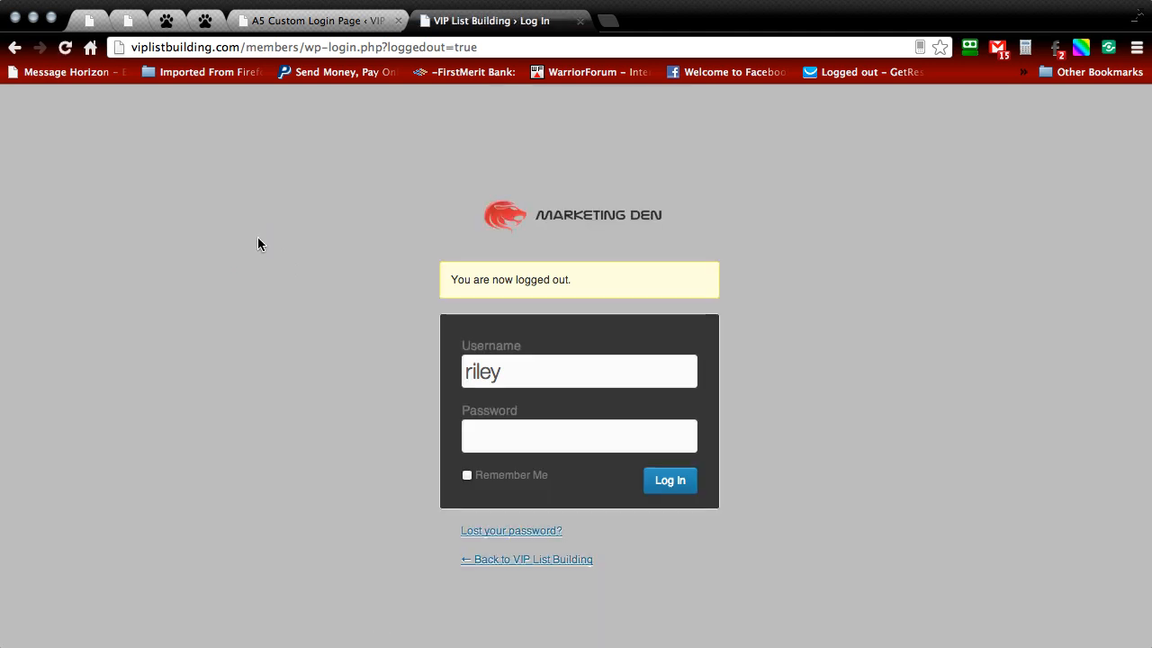
mouse_move(352, 210)
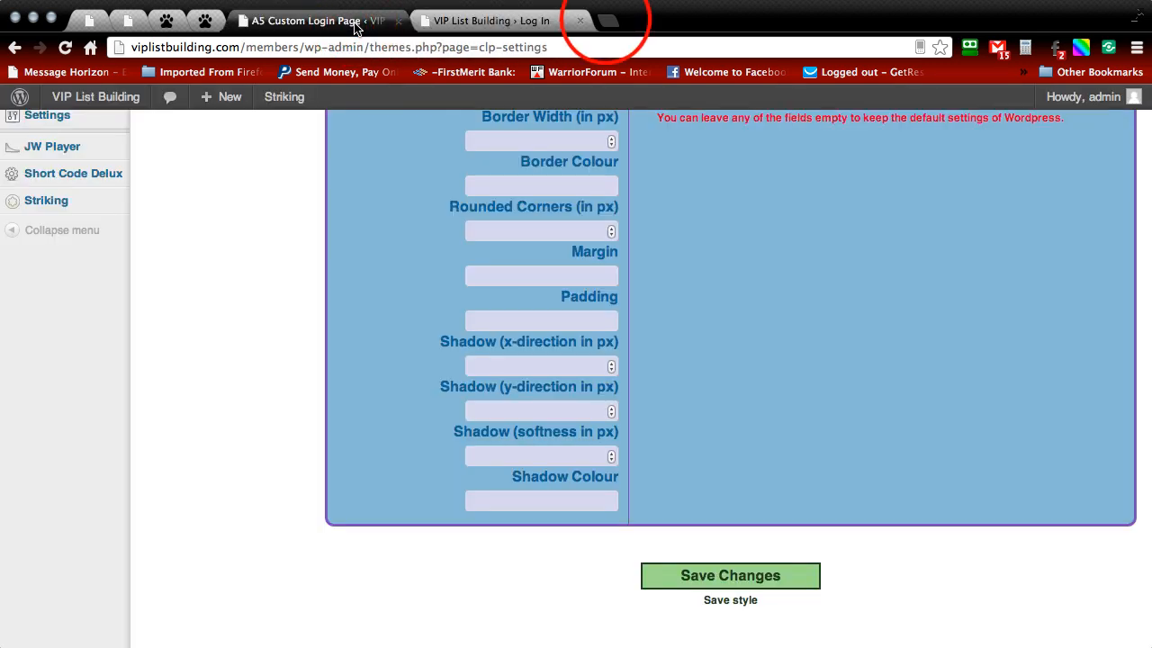
Step: Go to Google Images in a new browser tab
click(603, 20)
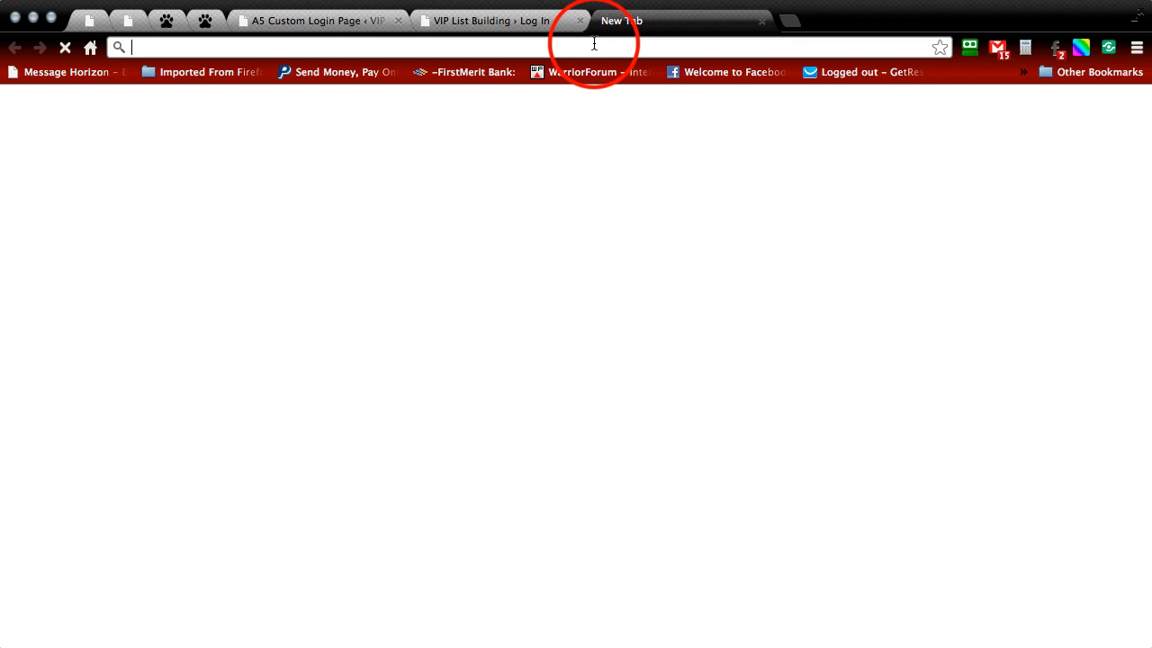
text(googel)
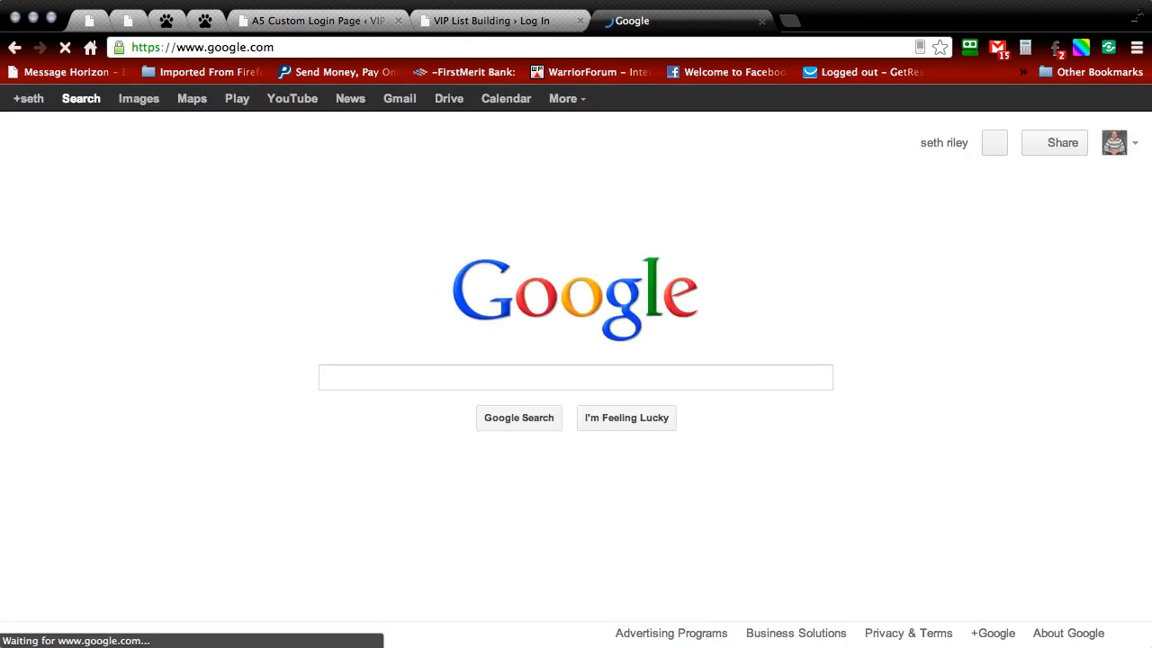
text(images)
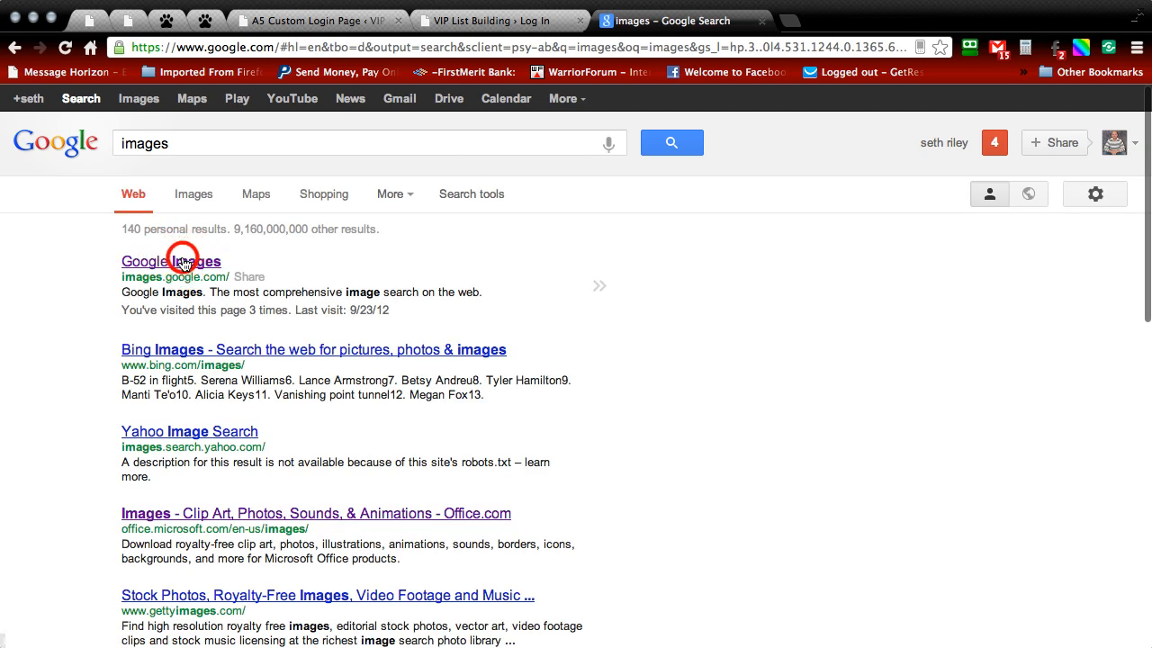
click(171, 261)
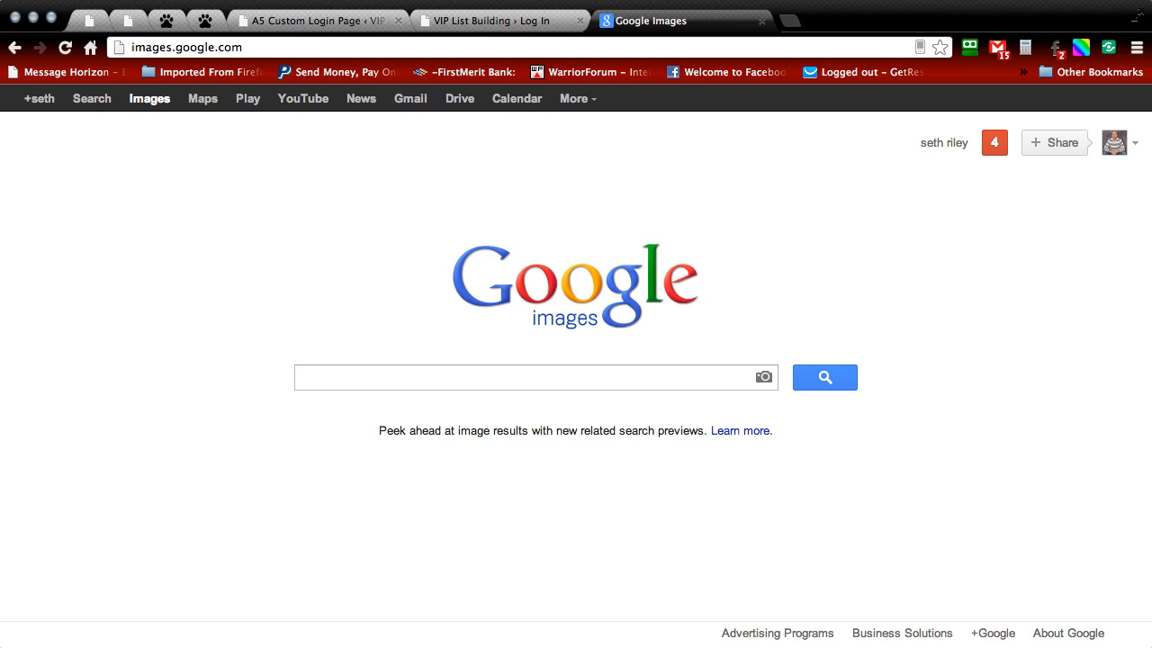
Step: Search images for 'gray background' and scroll through the results
text(gray backgroun)
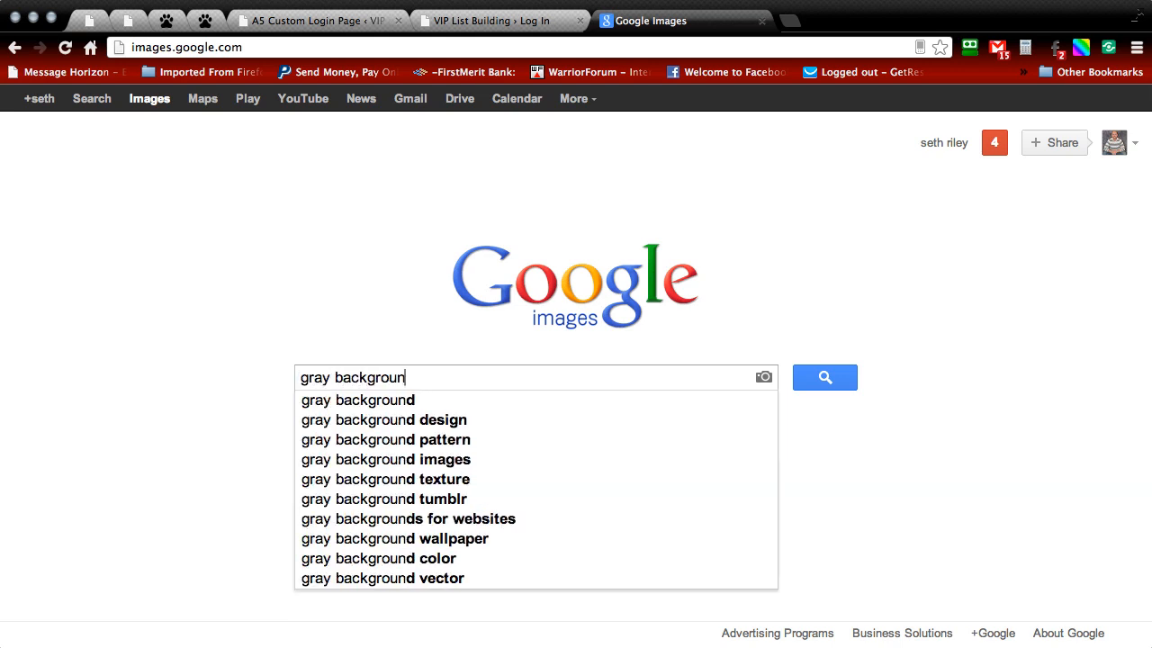
click(824, 377)
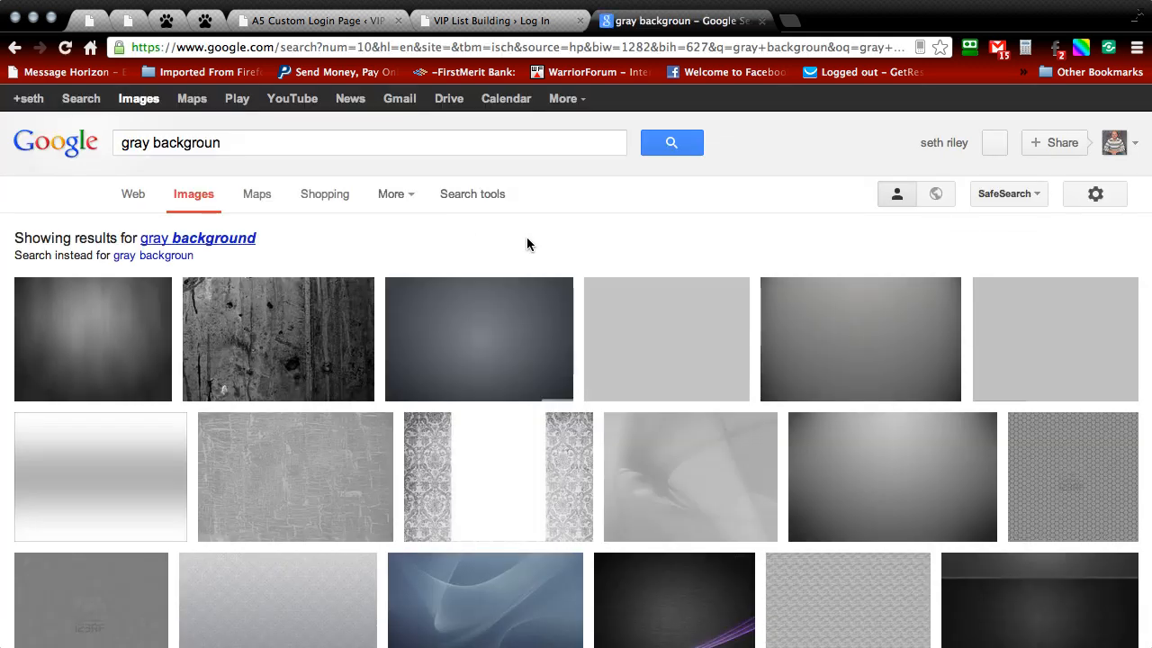
scroll(down, 3)
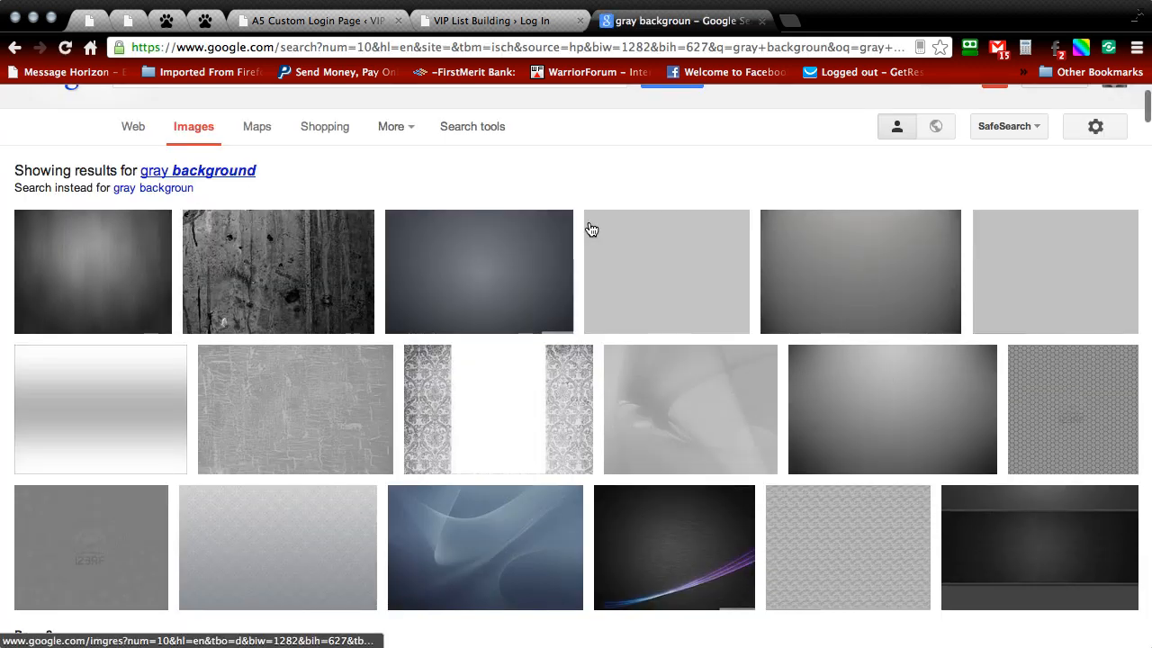
scroll(down, 3)
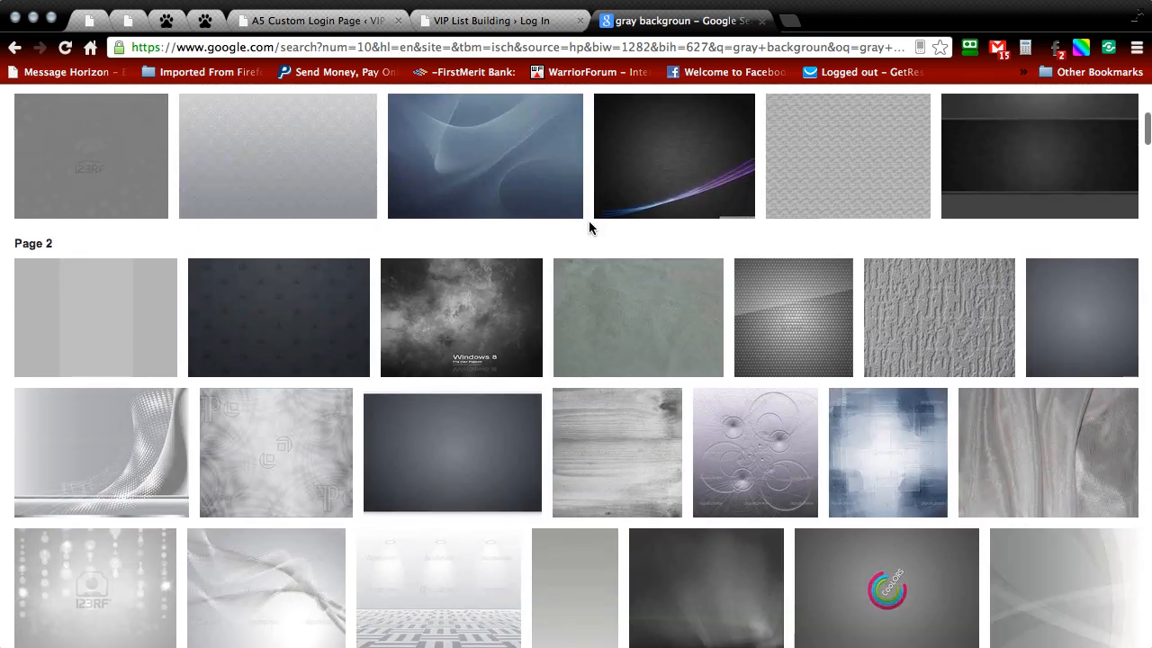
scroll(down, 3)
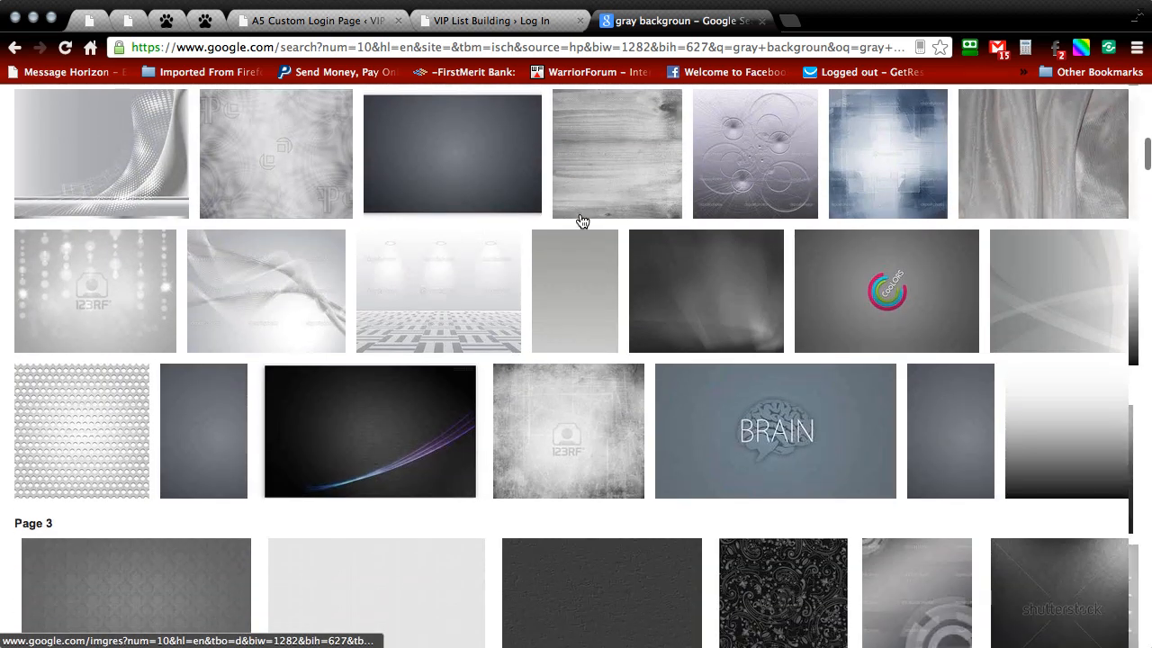
scroll(down, 3)
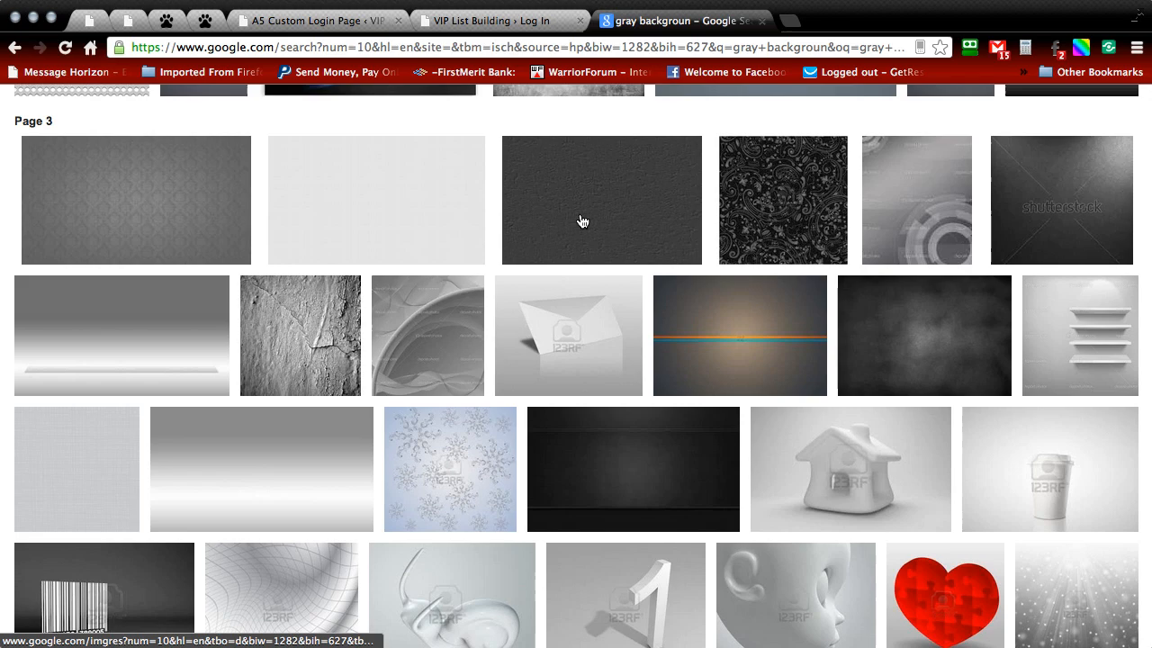
scroll(down, 3)
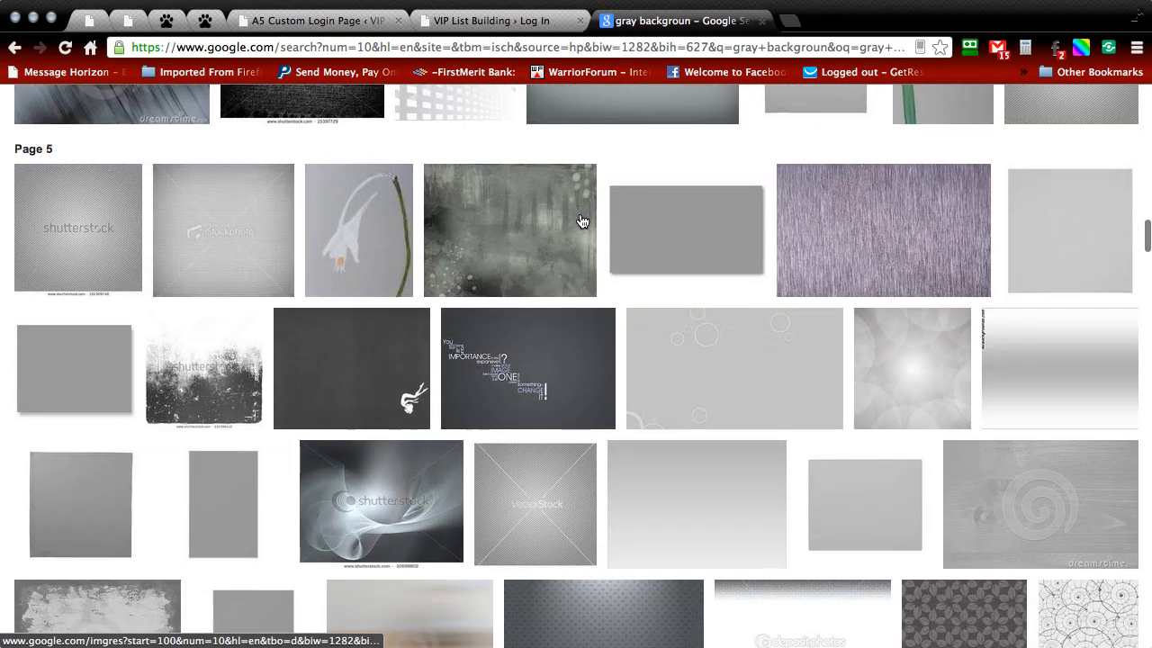
scroll(down, 3)
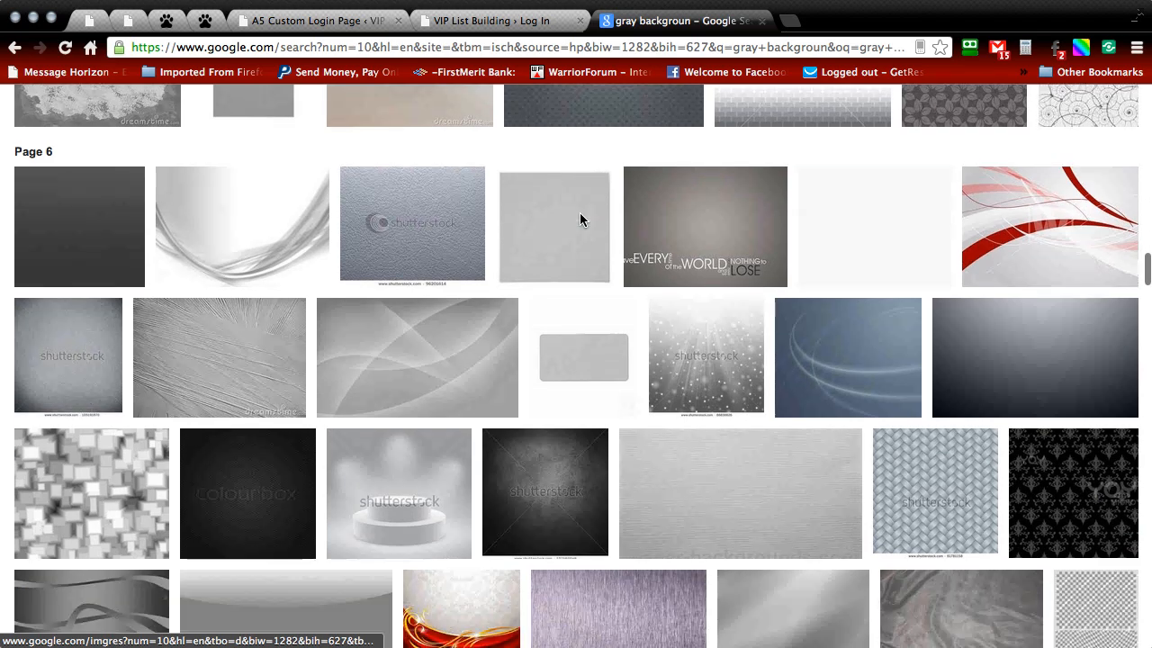
scroll(down, 3)
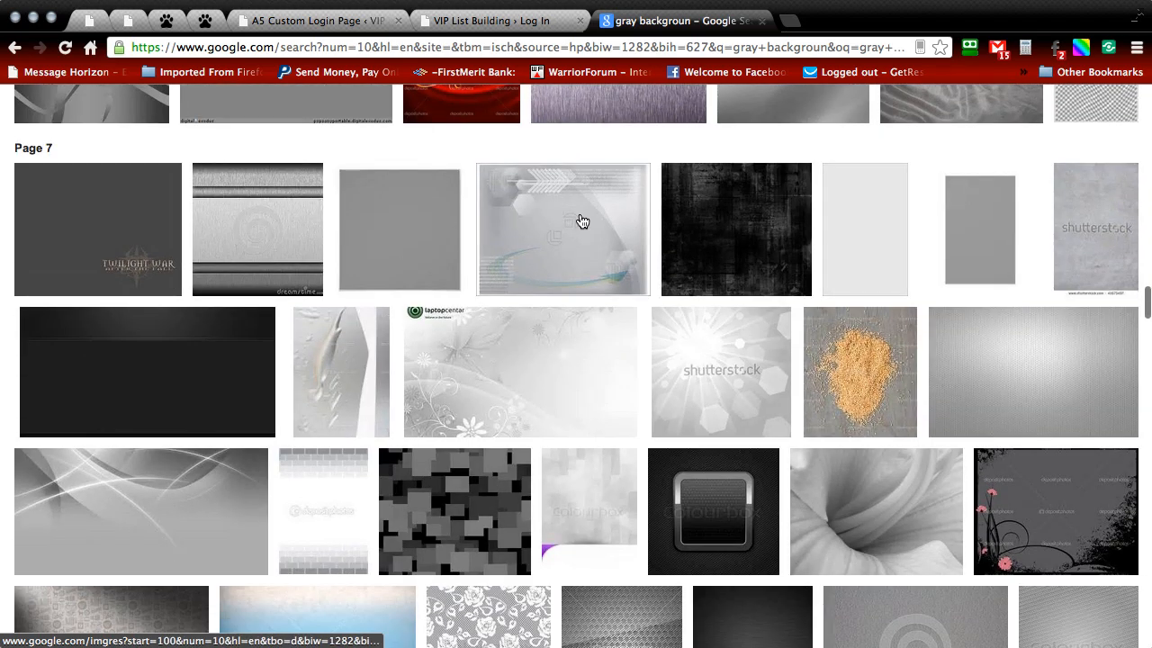
scroll(down, 3)
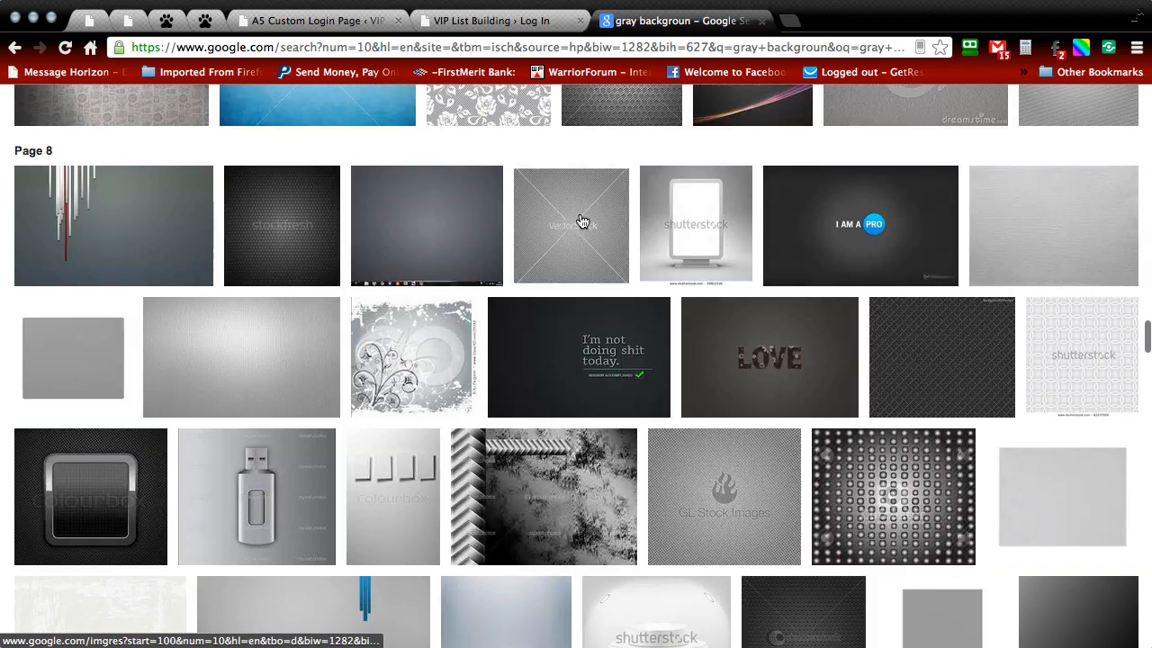
scroll(down, 3)
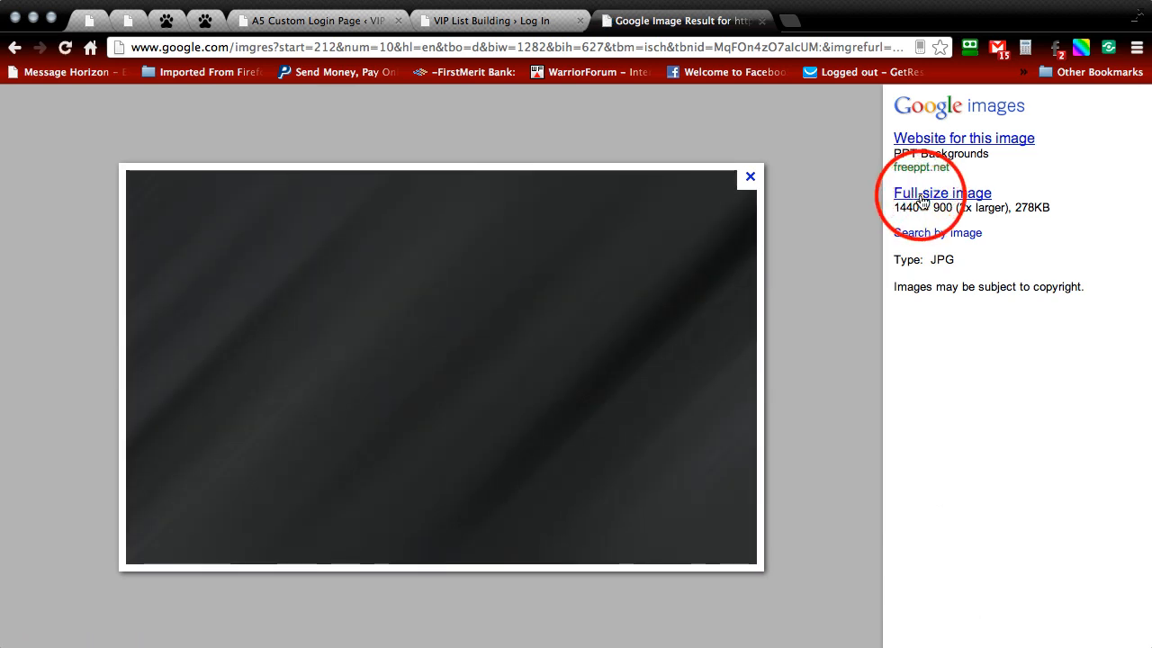
Step: Save the full-size metallic gray image to the computer with Save Image As
right_click(477, 288)
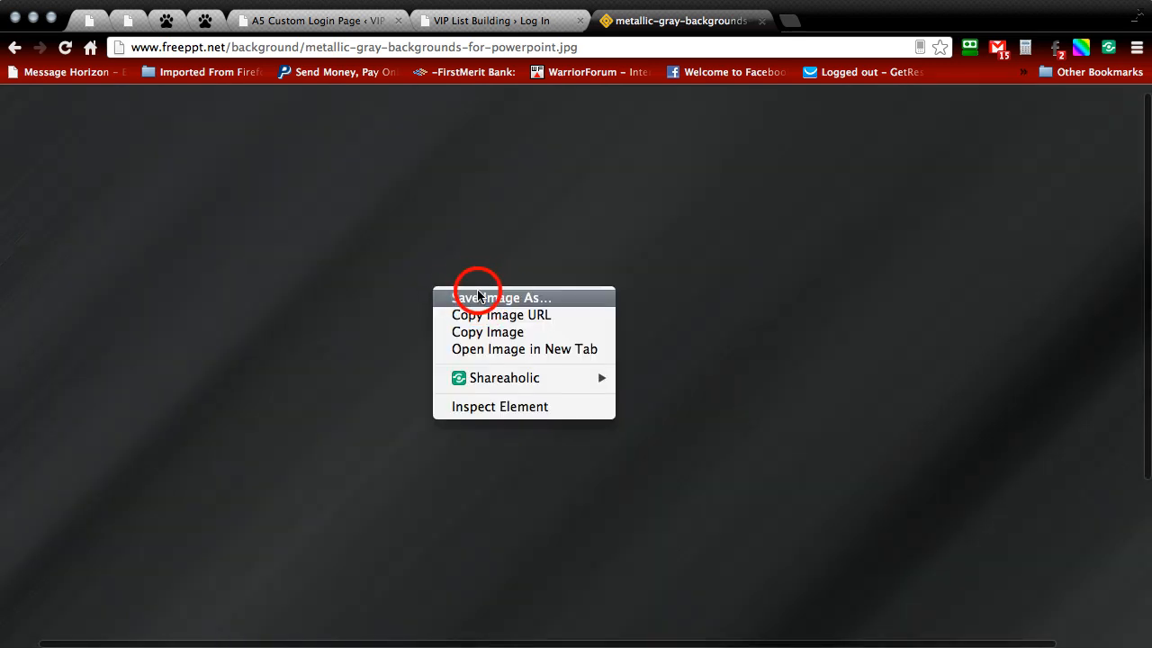
click(502, 298)
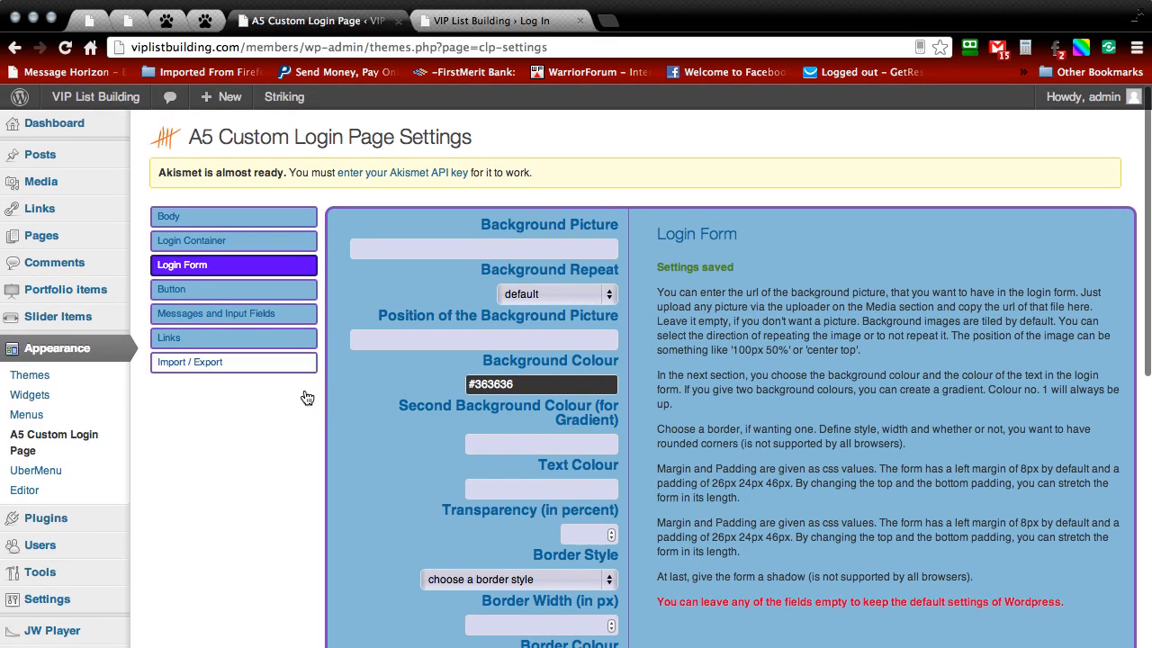
Step: Upload the metallic gray background image from Downloads via Media > Add New
scroll(down, 3)
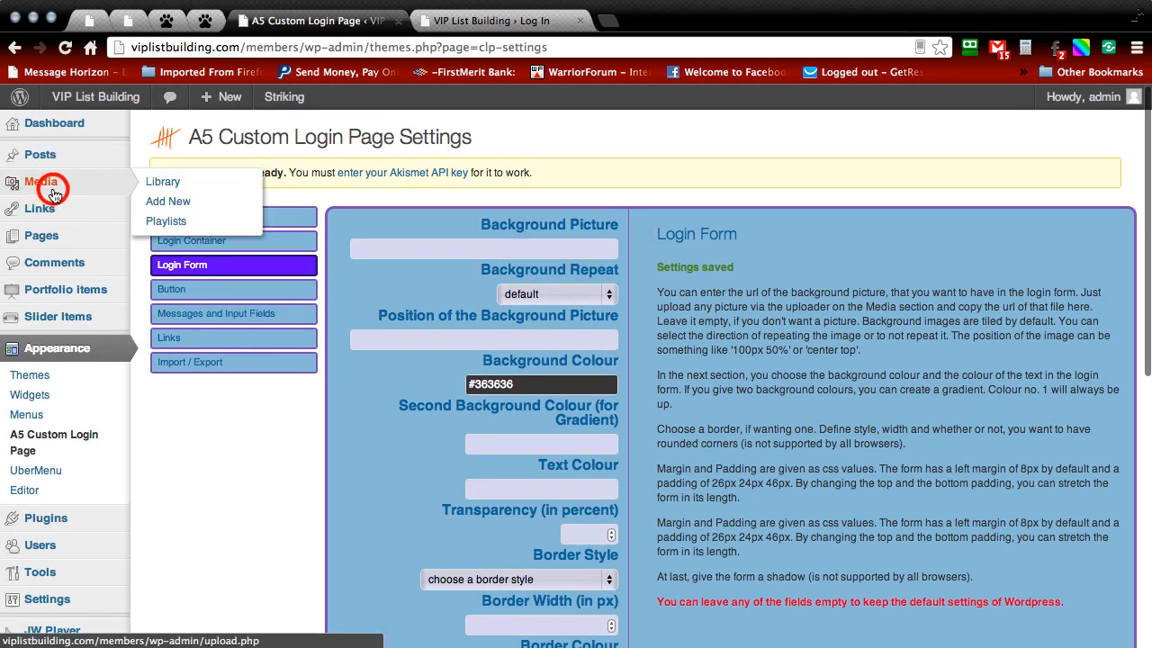
click(162, 180)
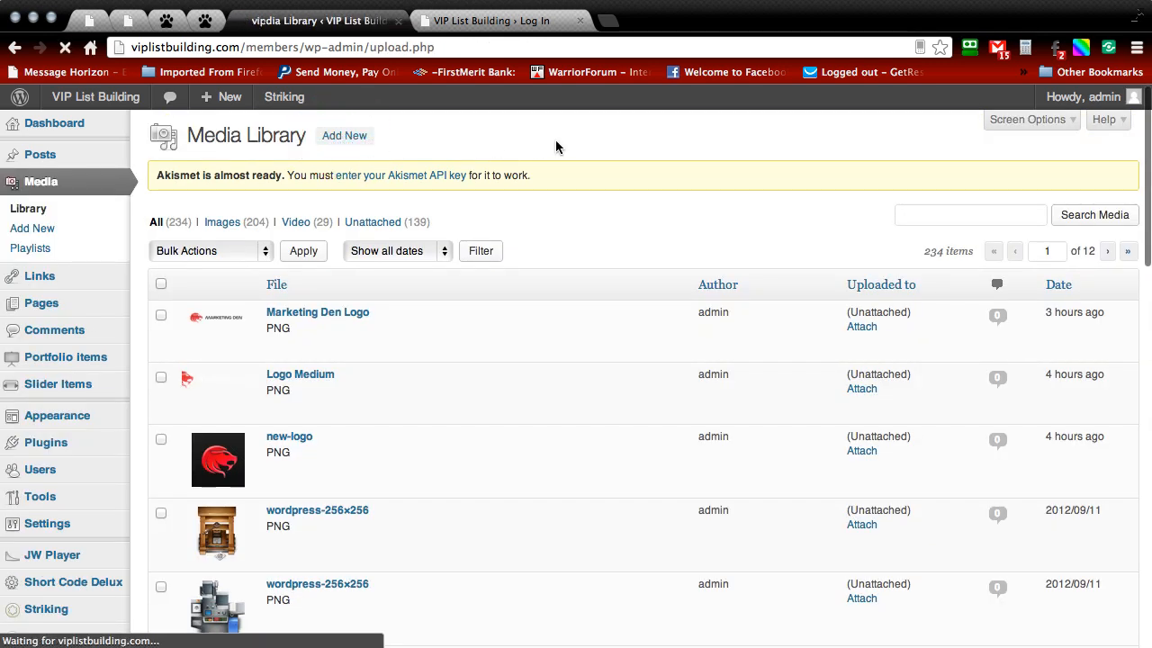
click(32, 228)
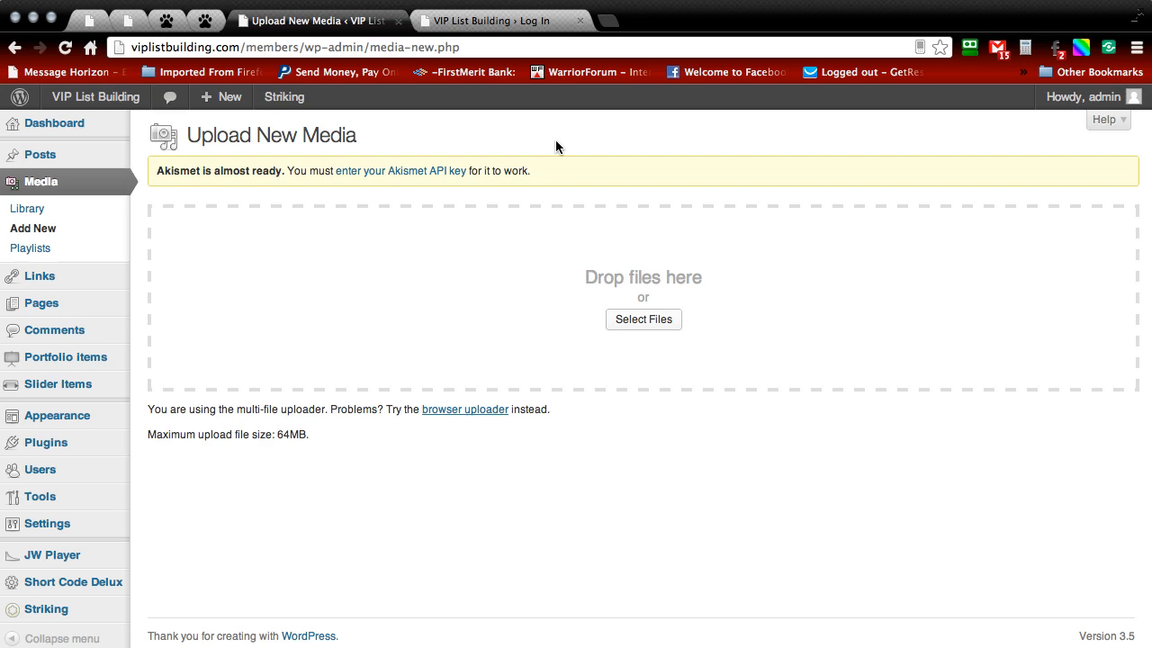
click(644, 319)
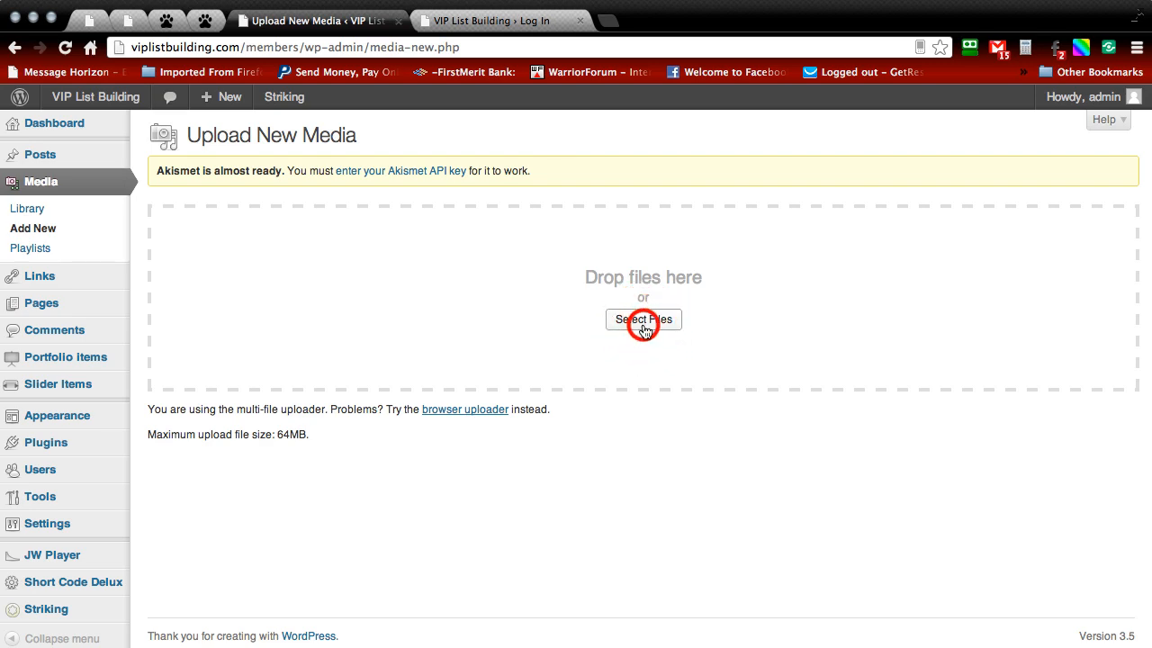
click(643, 319)
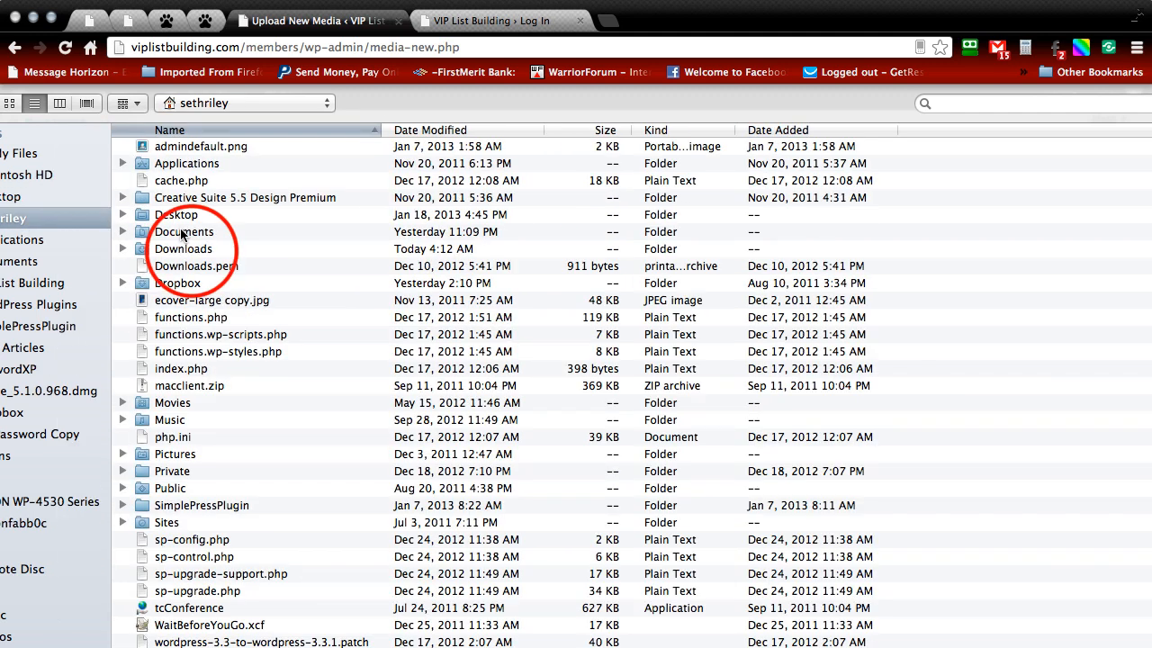
click(183, 248)
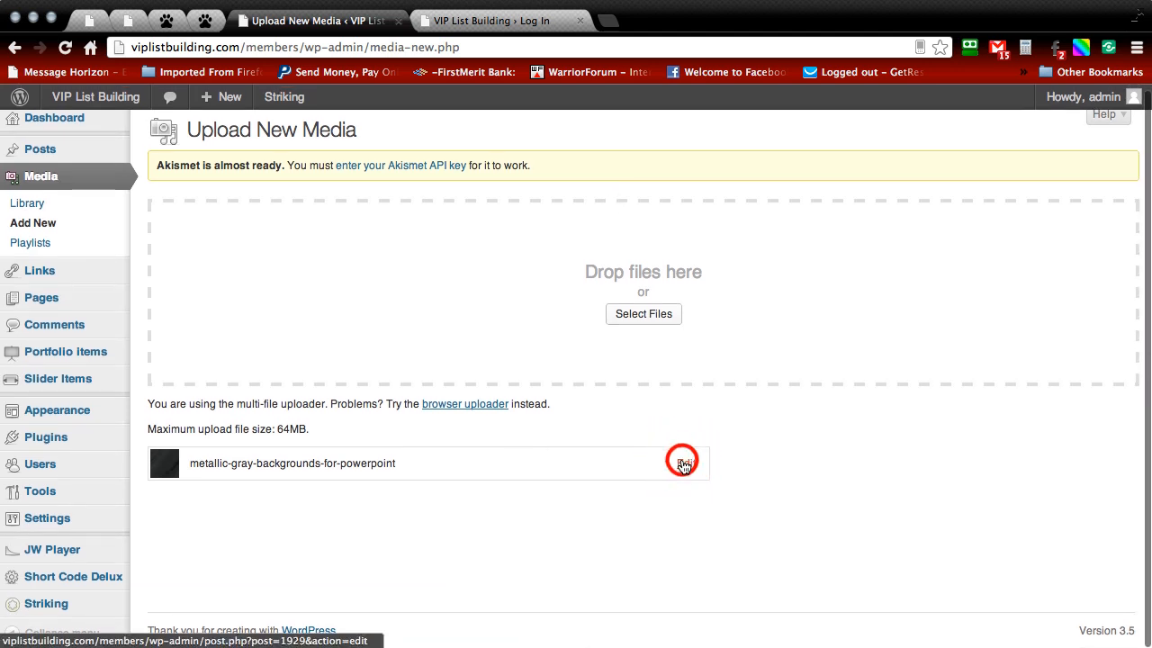
Step: Scale the uploaded metallic gray image to 600 × 375 and update the attachment
click(682, 460)
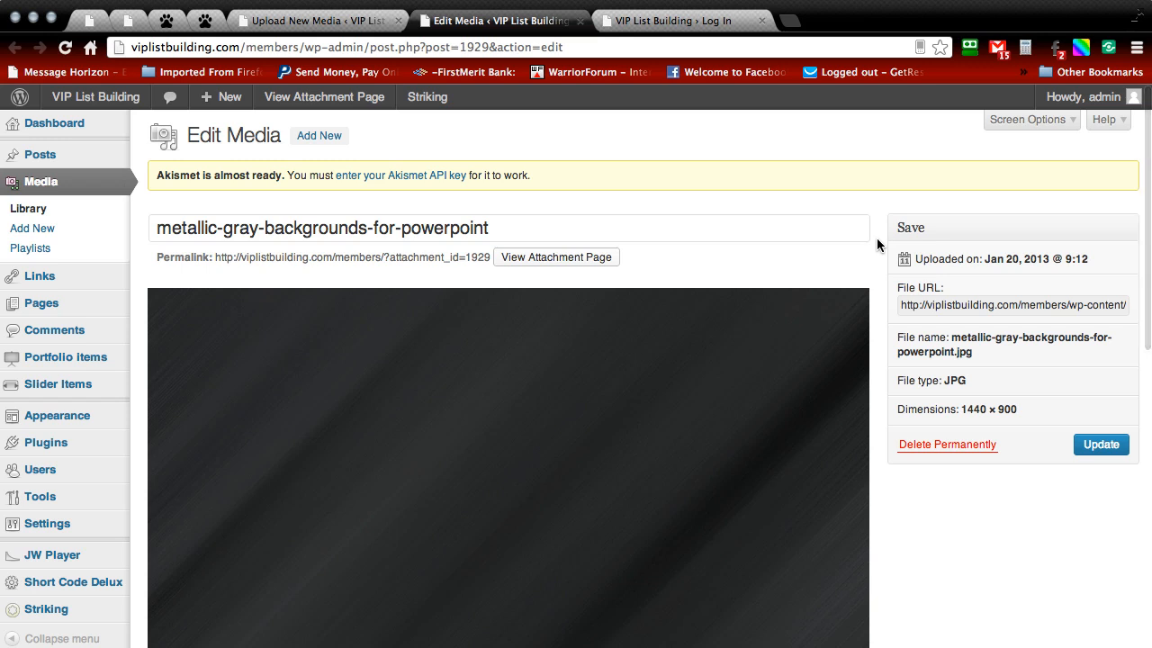
scroll(down, 3)
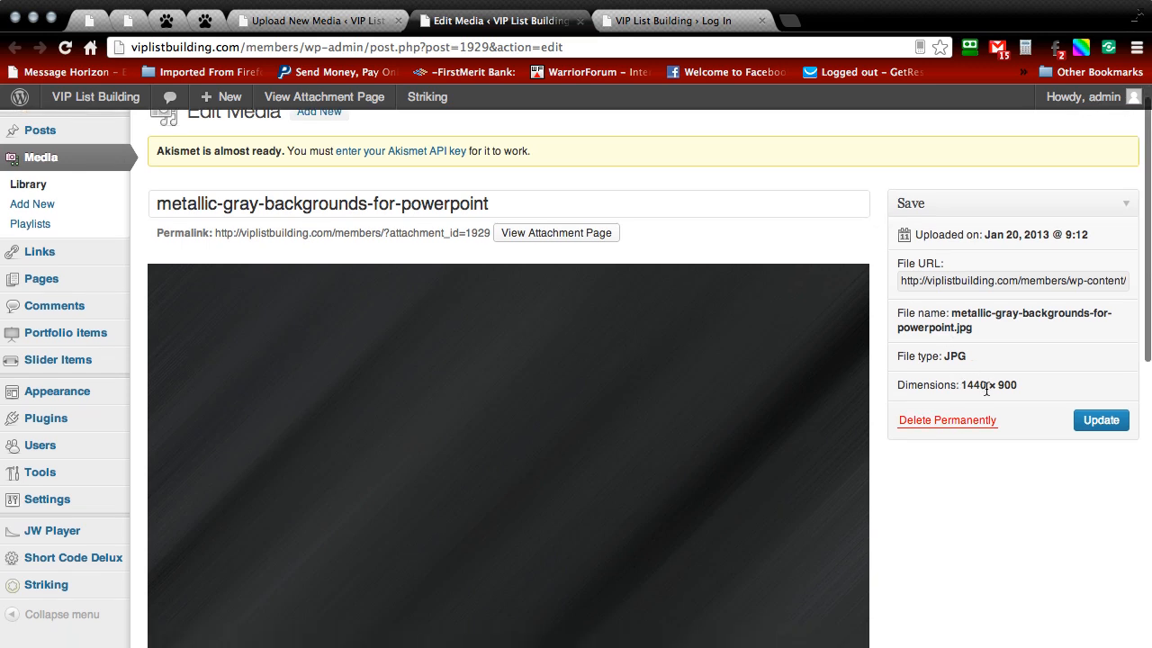
mouse_move(862, 298)
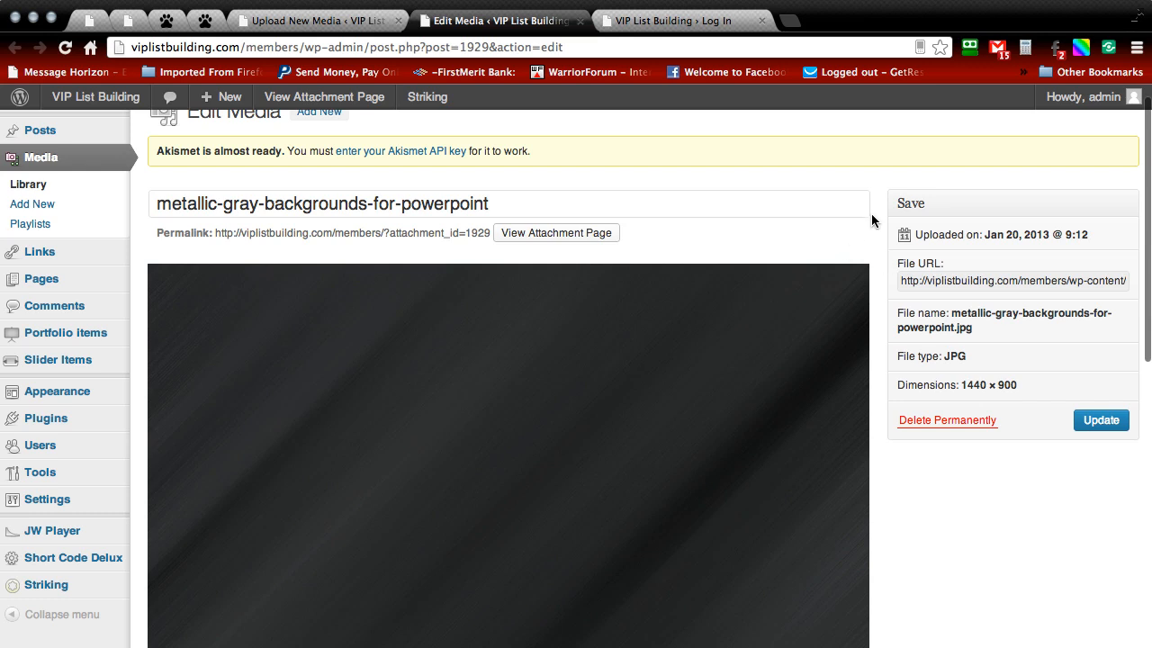
scroll(down, 3)
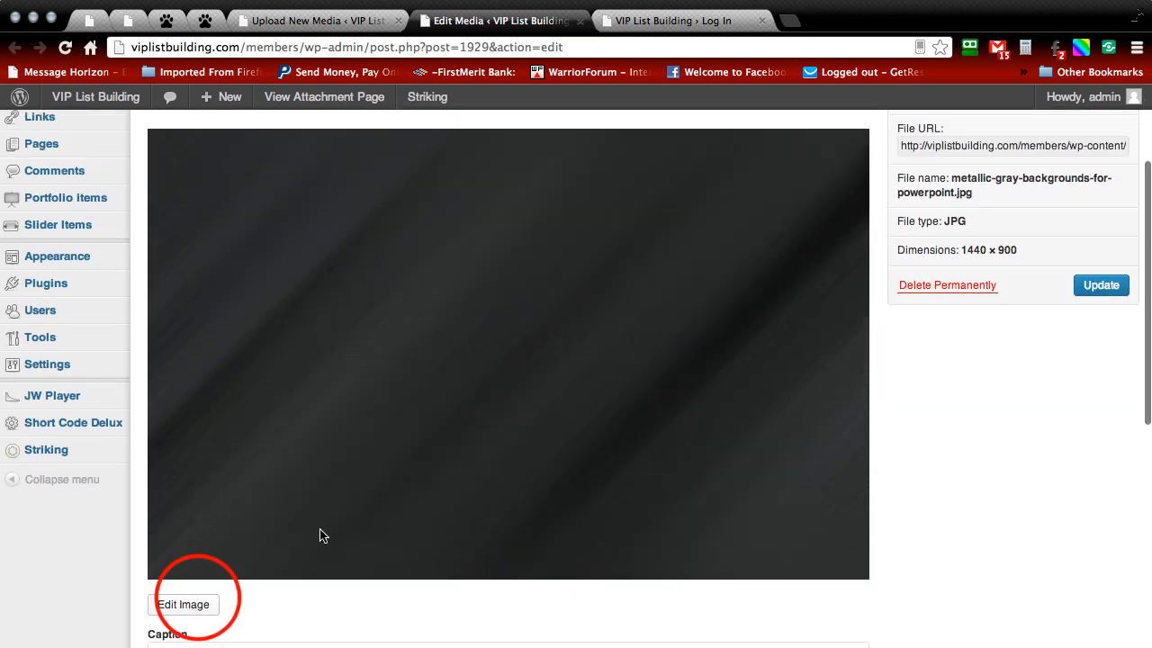
click(183, 604)
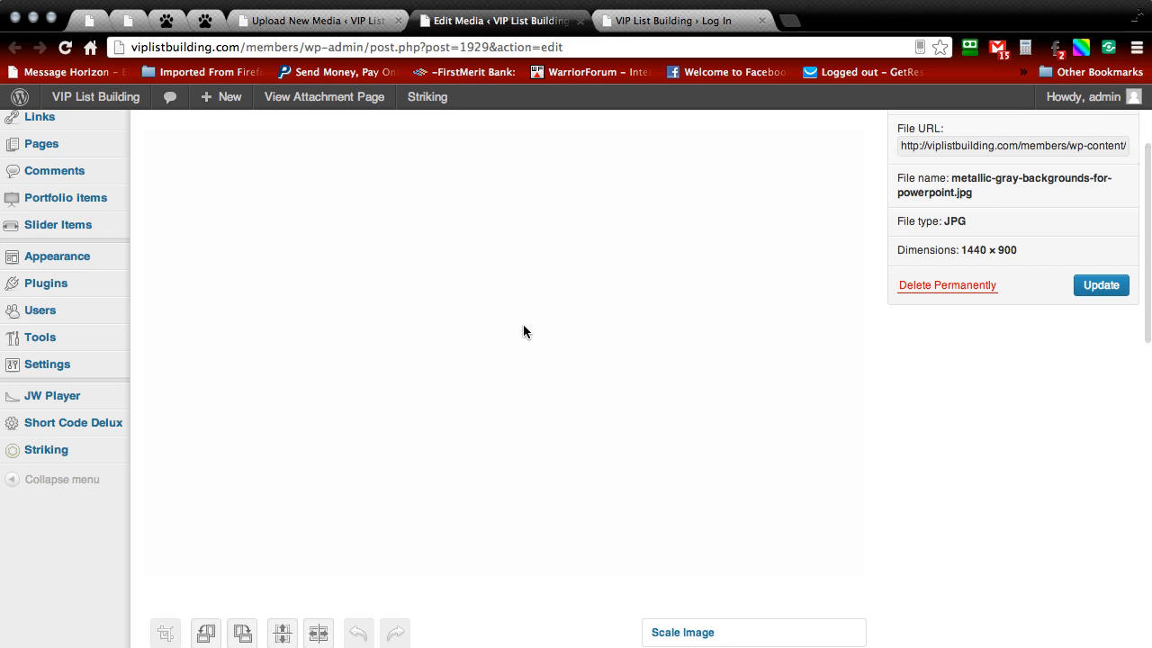
click(681, 263)
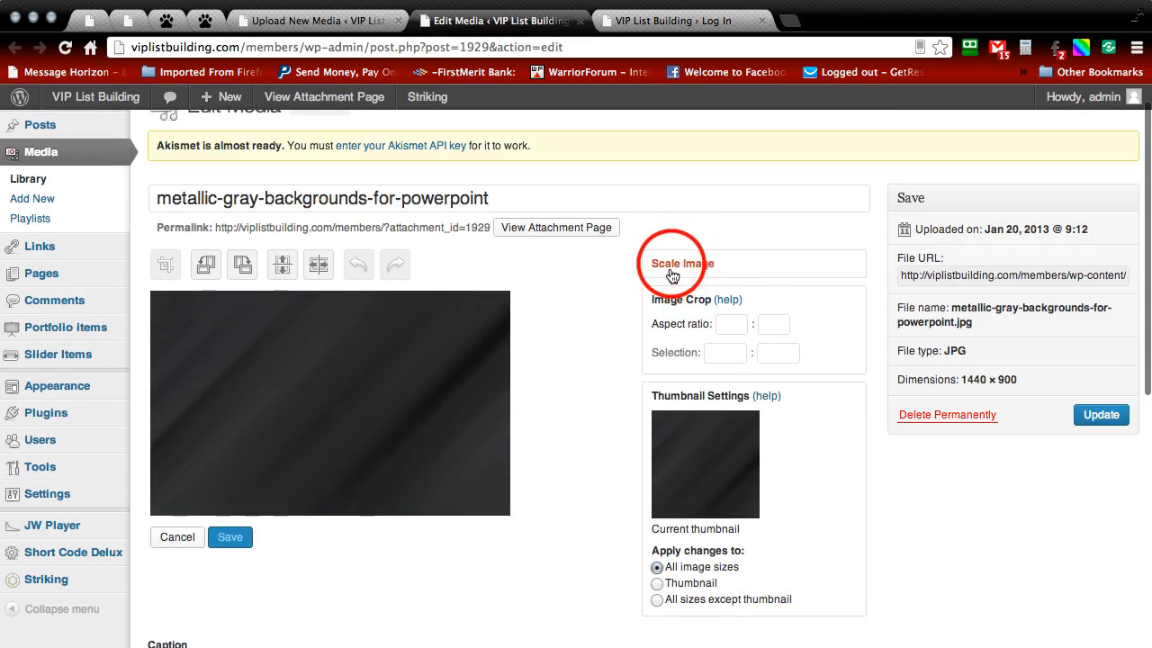
click(681, 263)
text(600)
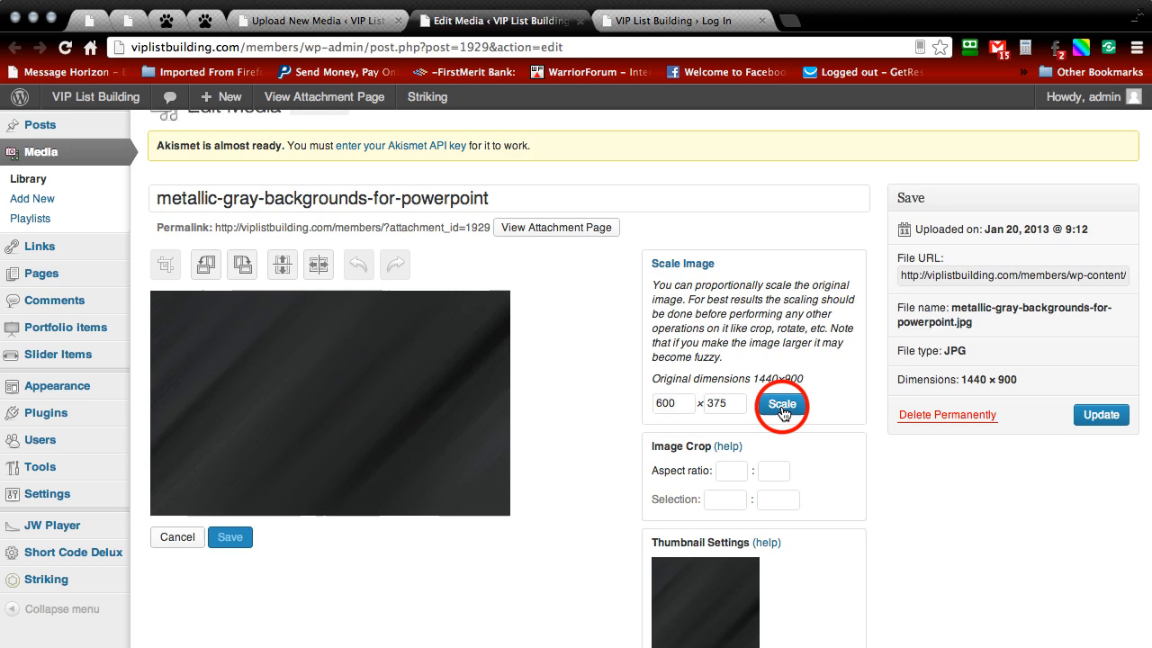
click(781, 403)
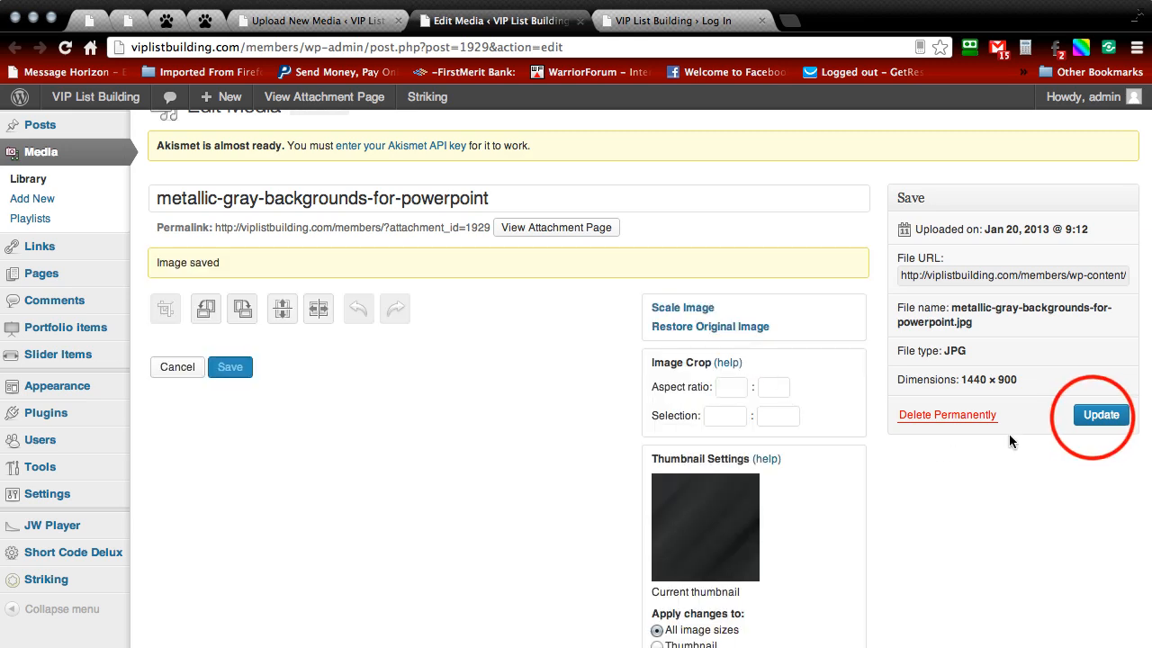
click(1100, 415)
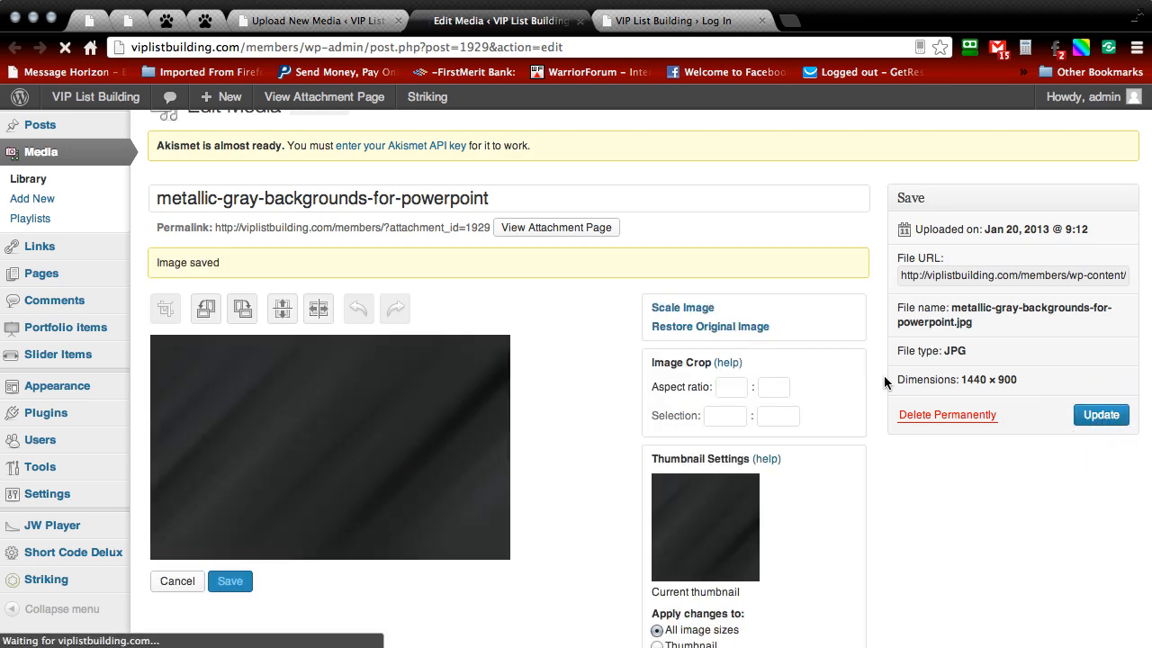
click(230, 581)
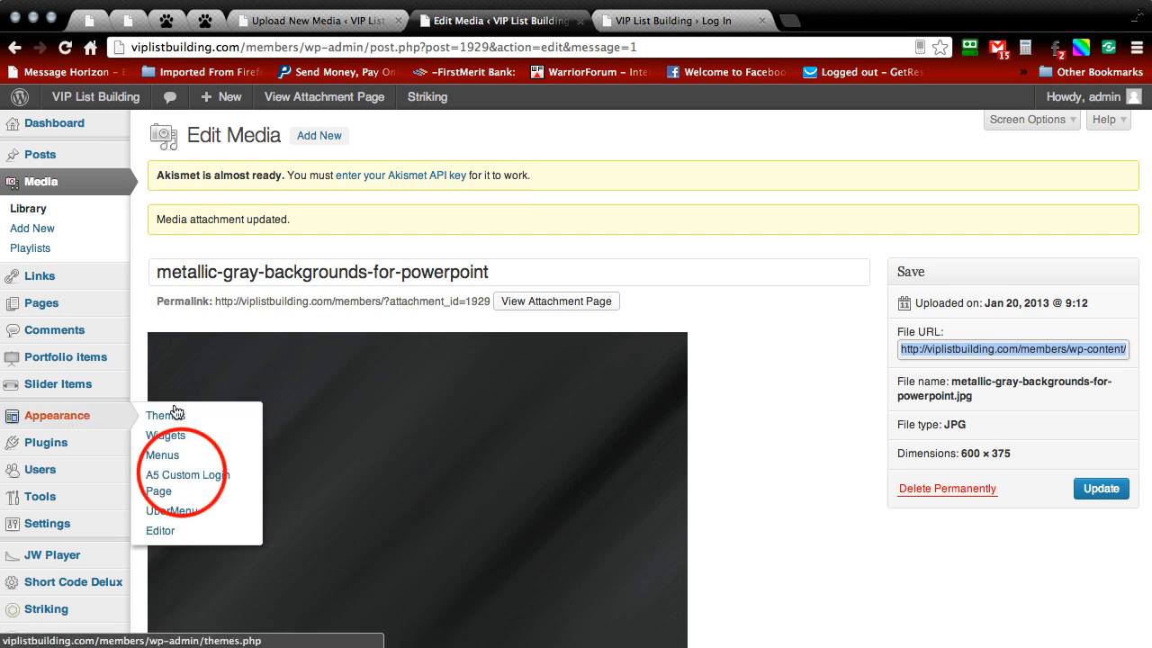
Step: Paste the metallic gray image URL as the login form Background Picture, clearing #363636
click(185, 482)
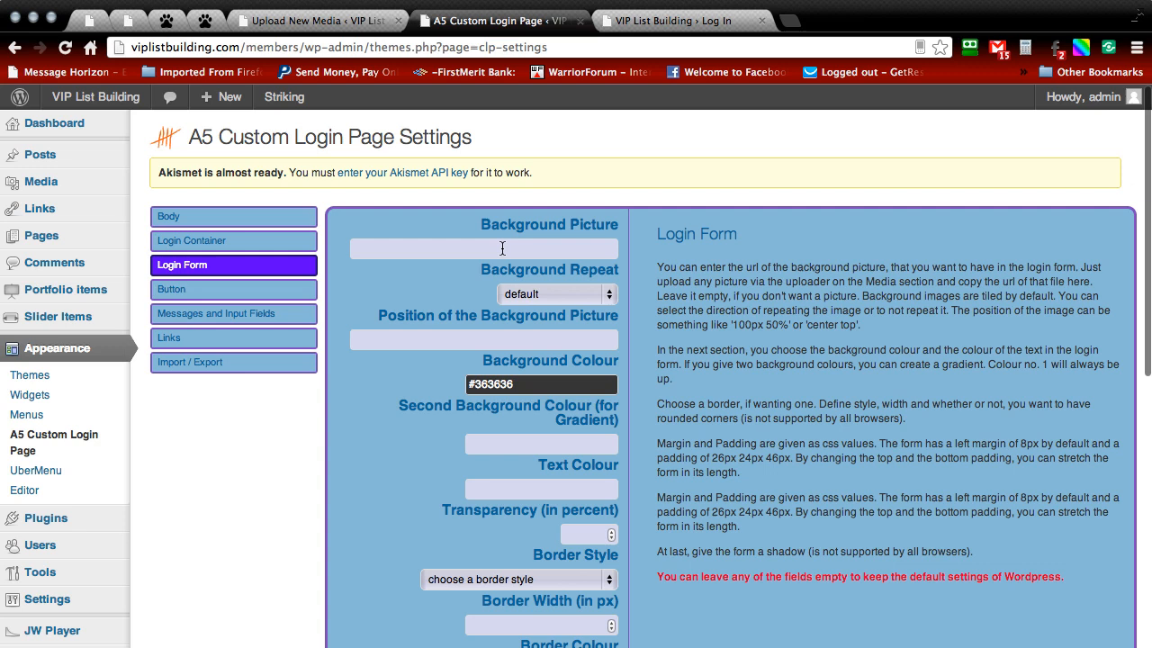
mouse_move(600, 237)
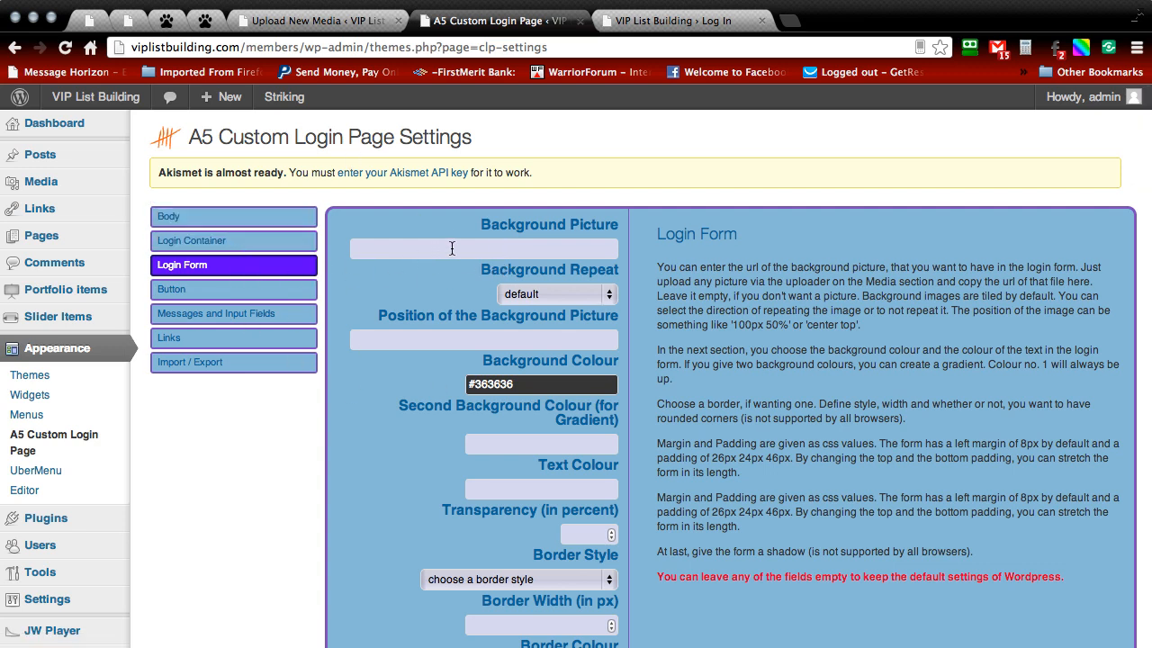
click(483, 248)
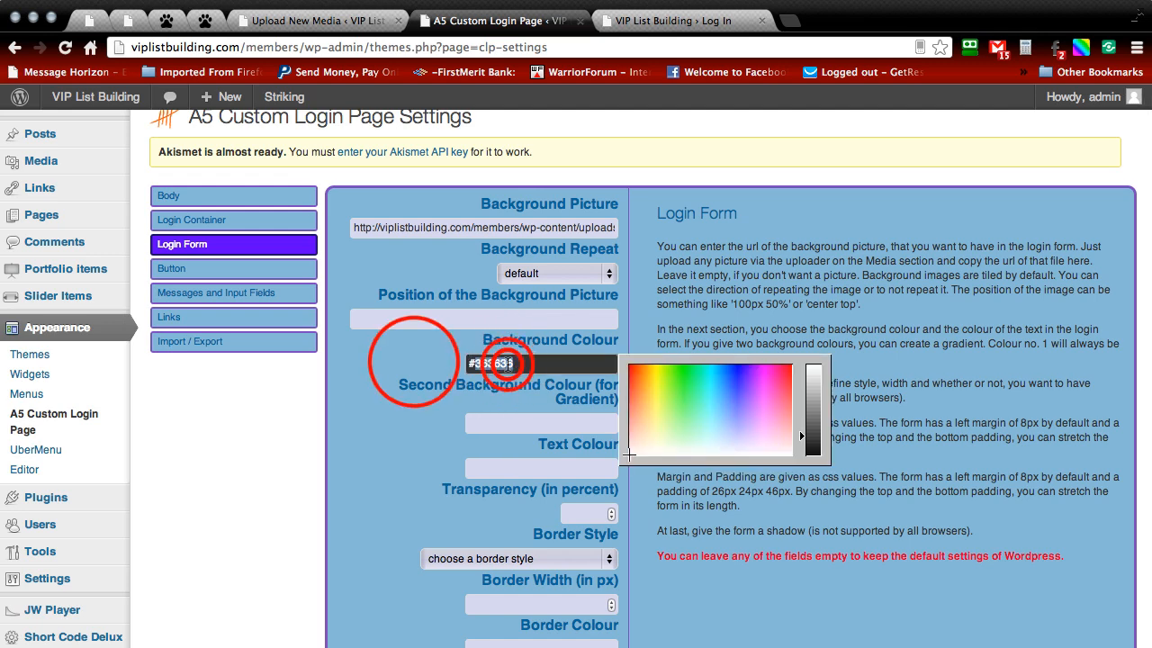
scroll(down, 3)
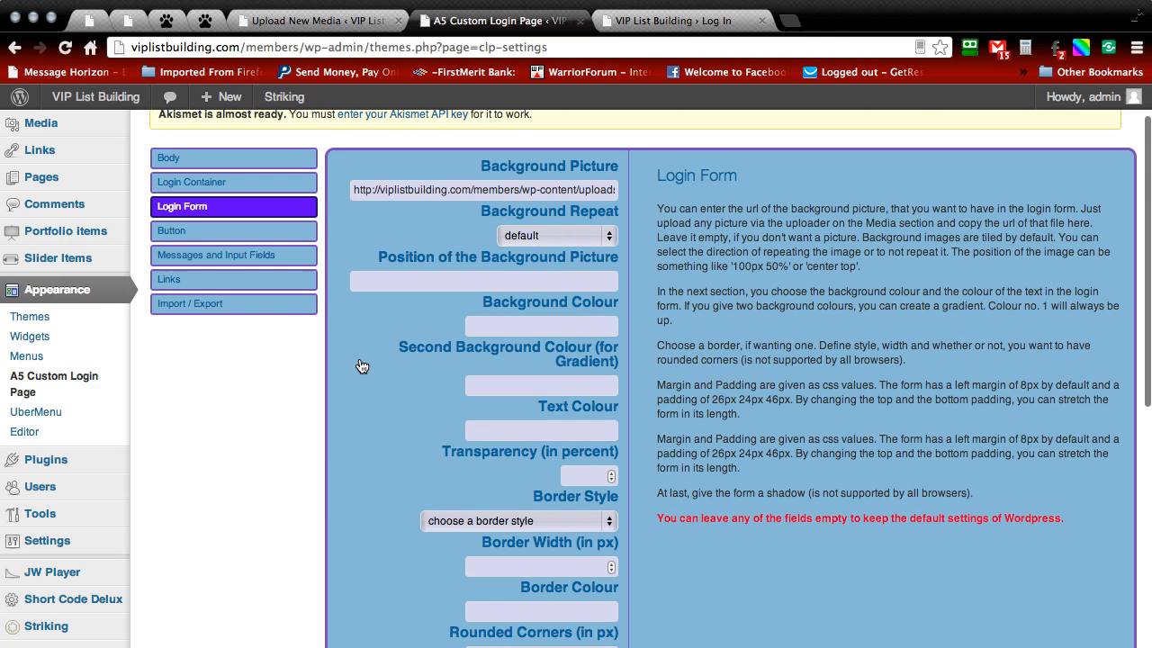
scroll(down, 3)
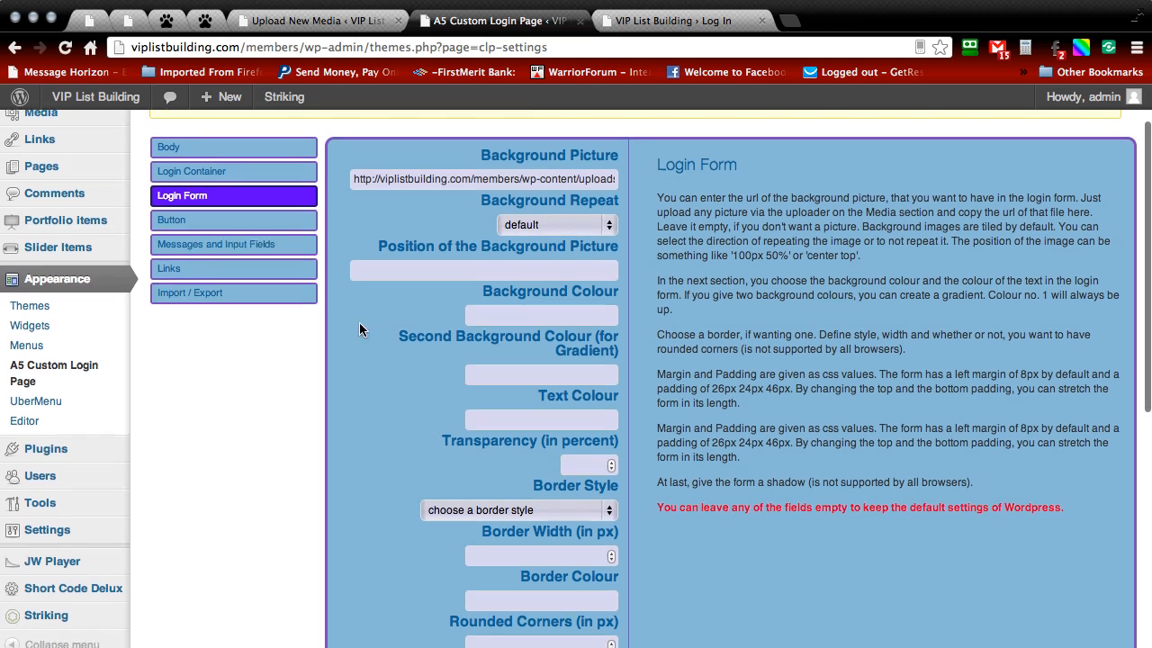
scroll(down, 3)
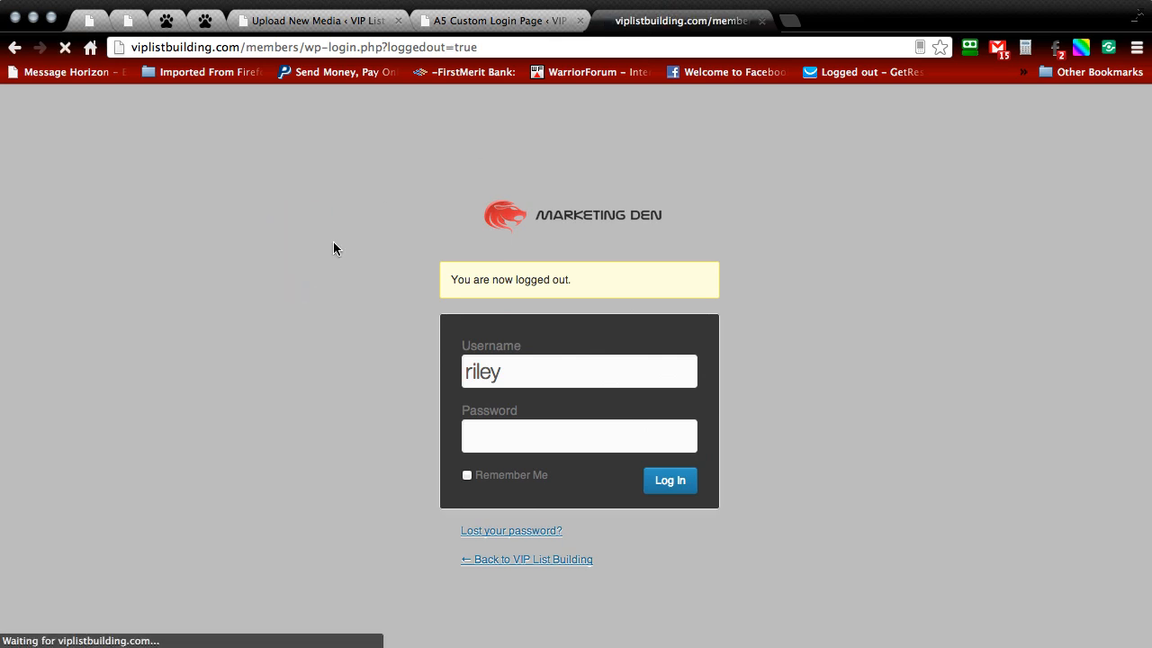
mouse_move(340, 234)
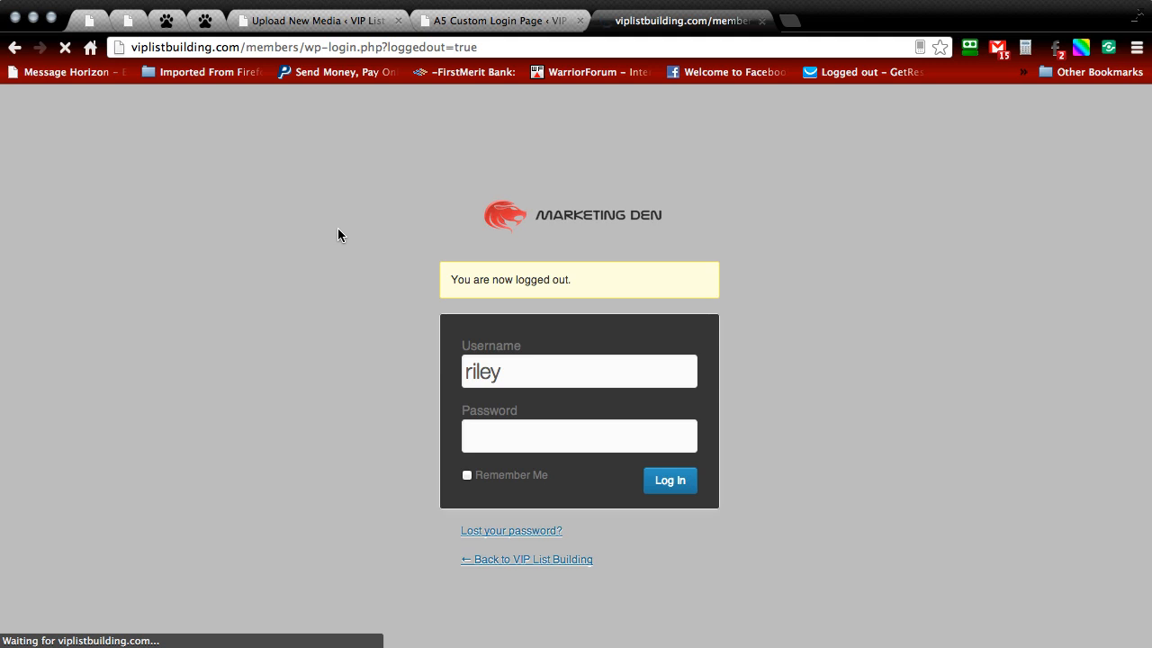
mouse_move(560, 126)
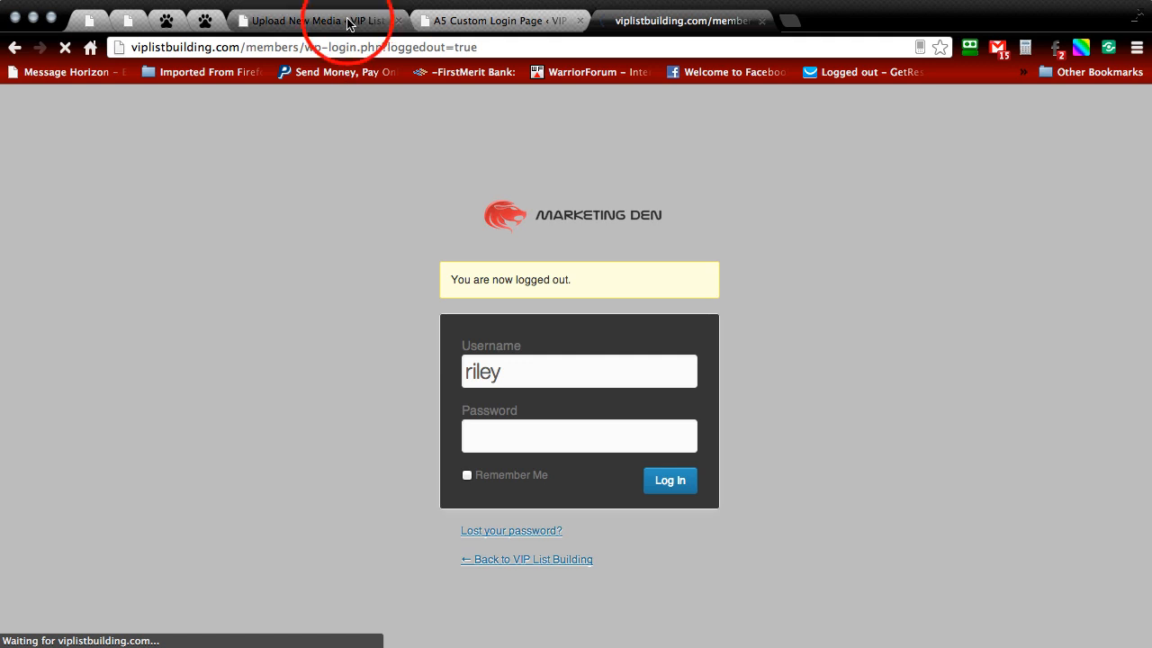
Step: Close the Upload New Media tab and save the login form settings
click(315, 20)
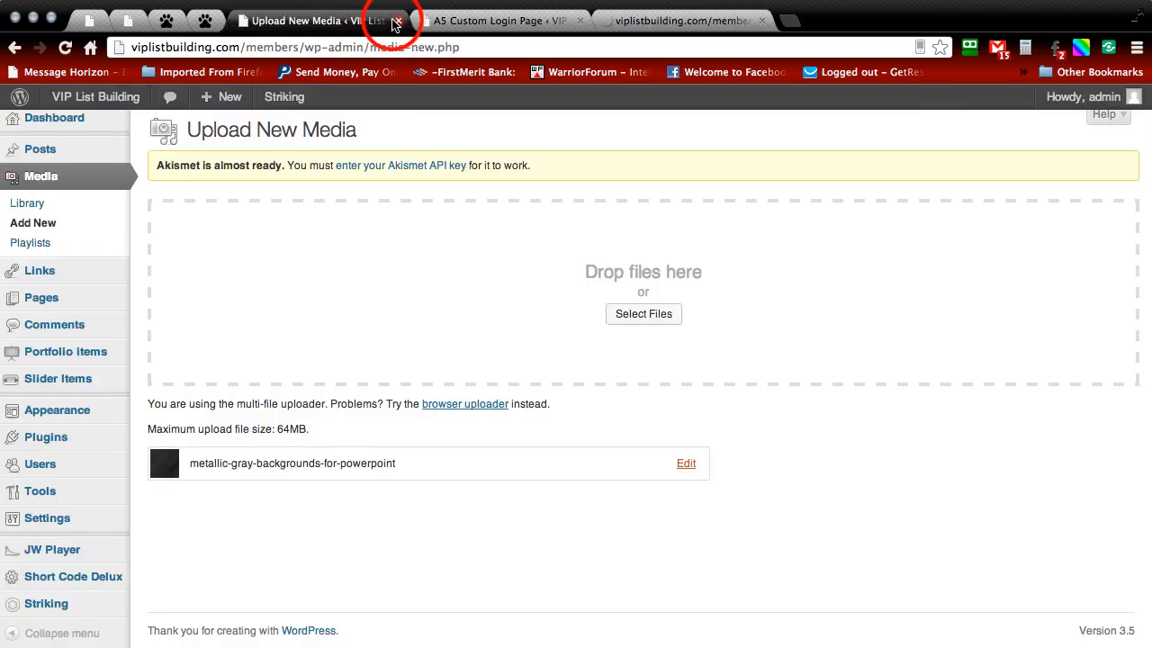
click(396, 20)
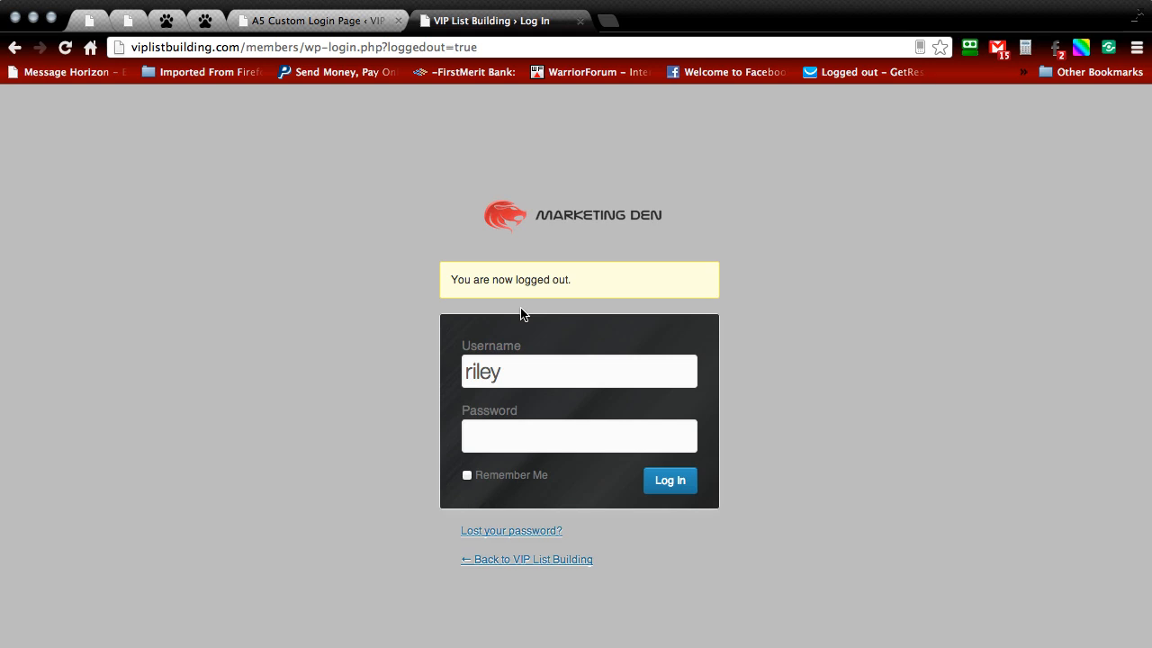
mouse_move(351, 367)
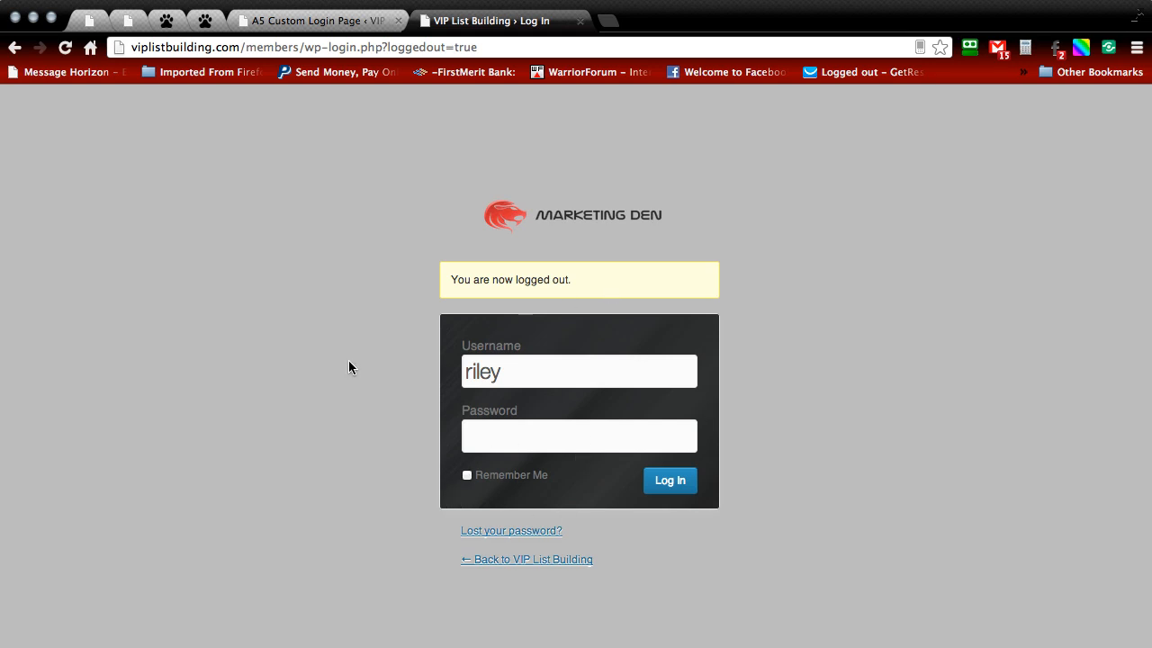
click(315, 19)
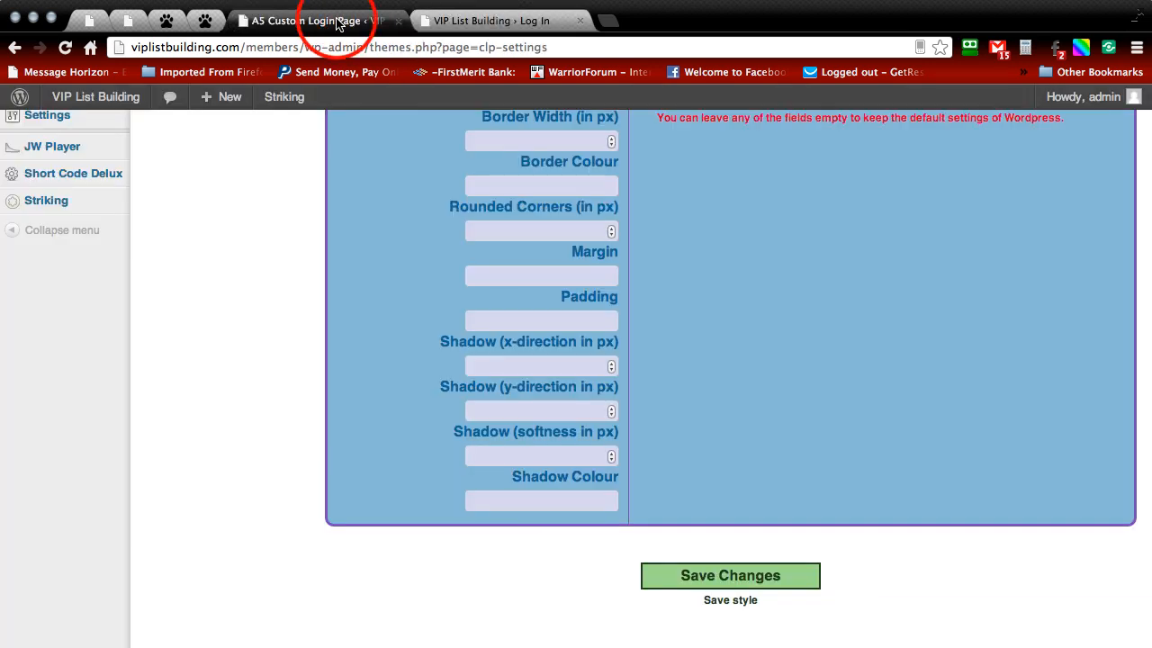
click(730, 574)
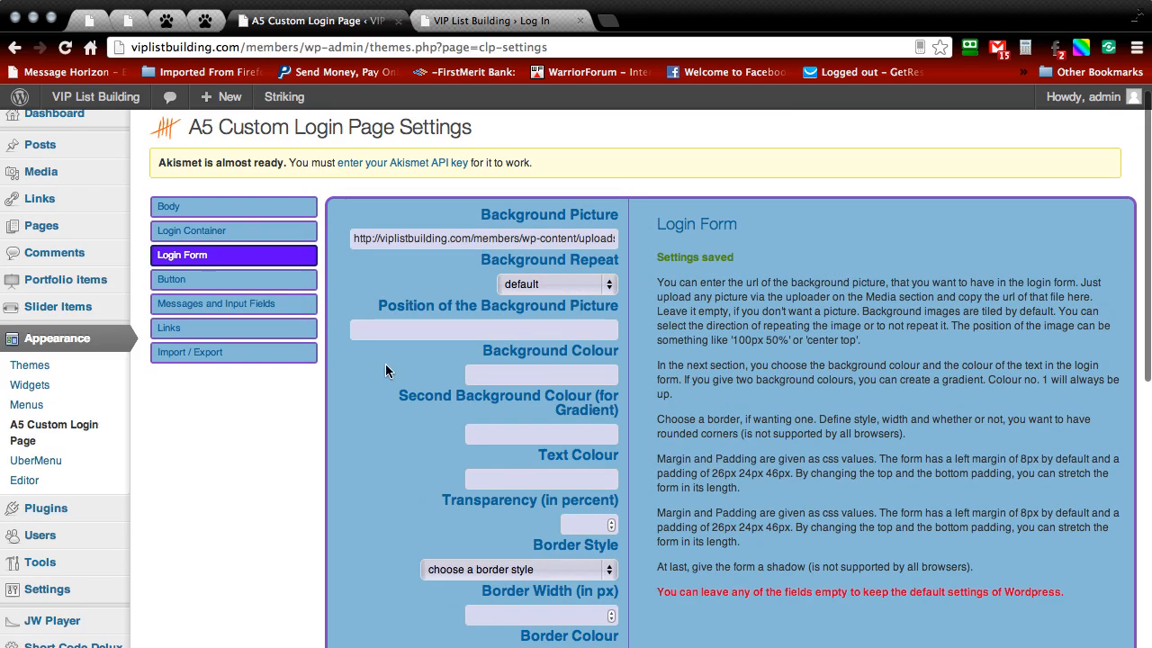
Step: Set the login form text colour to #ffffff and border colour to #878787
scroll(down, 3)
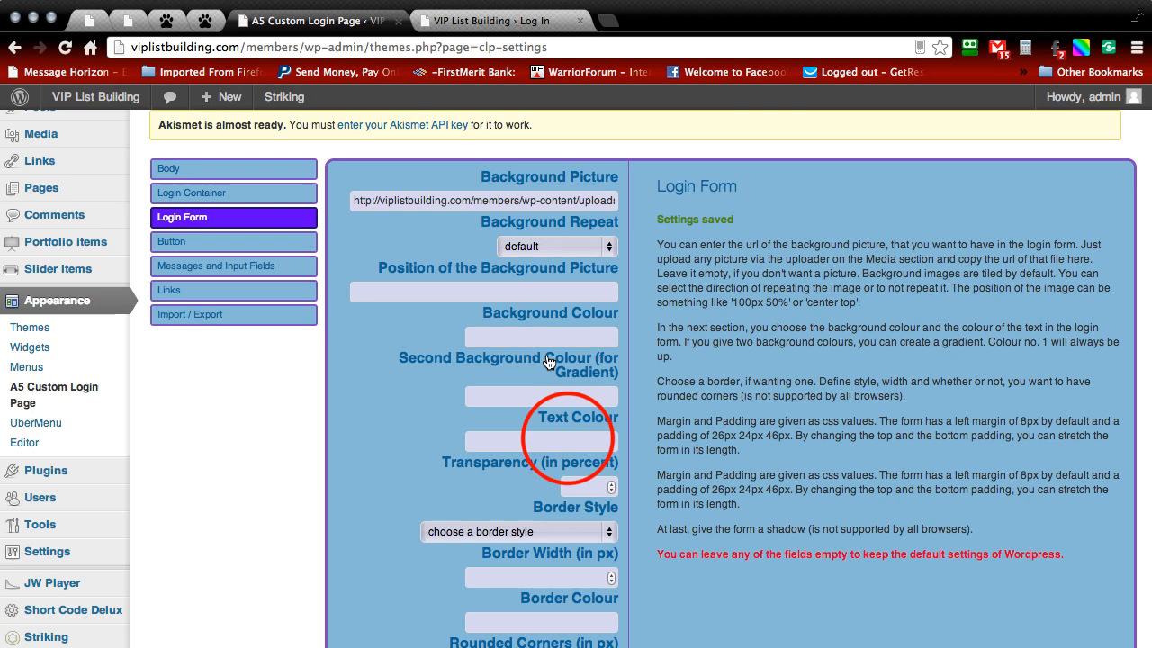
click(541, 441)
text(#ffffff)
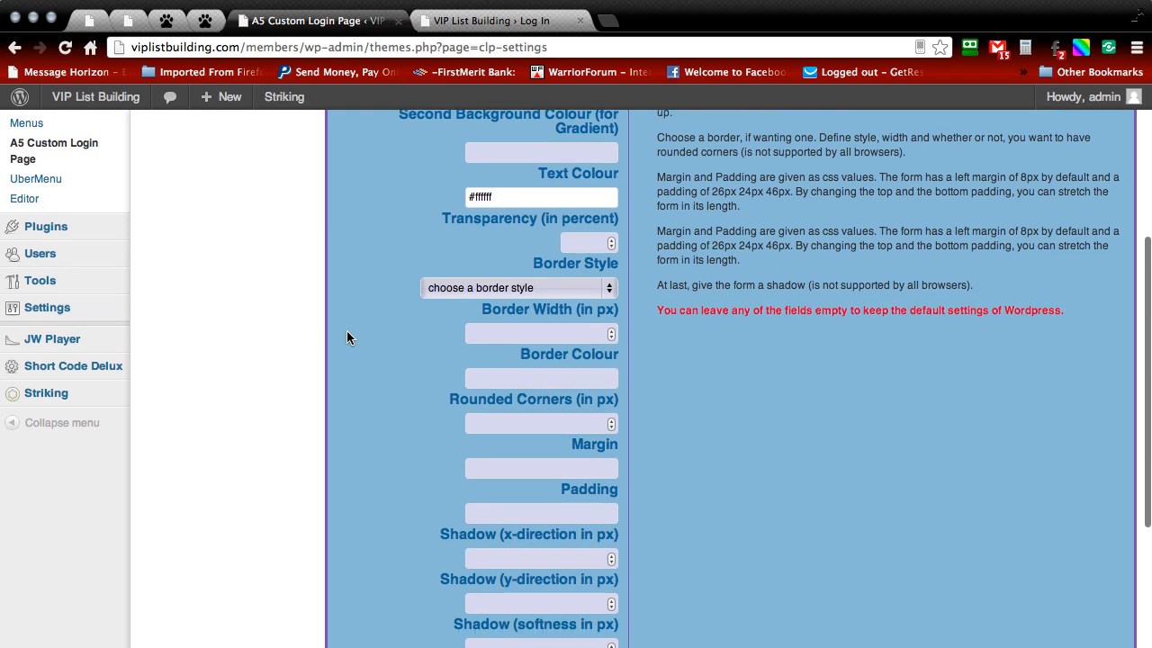
scroll(down, 3)
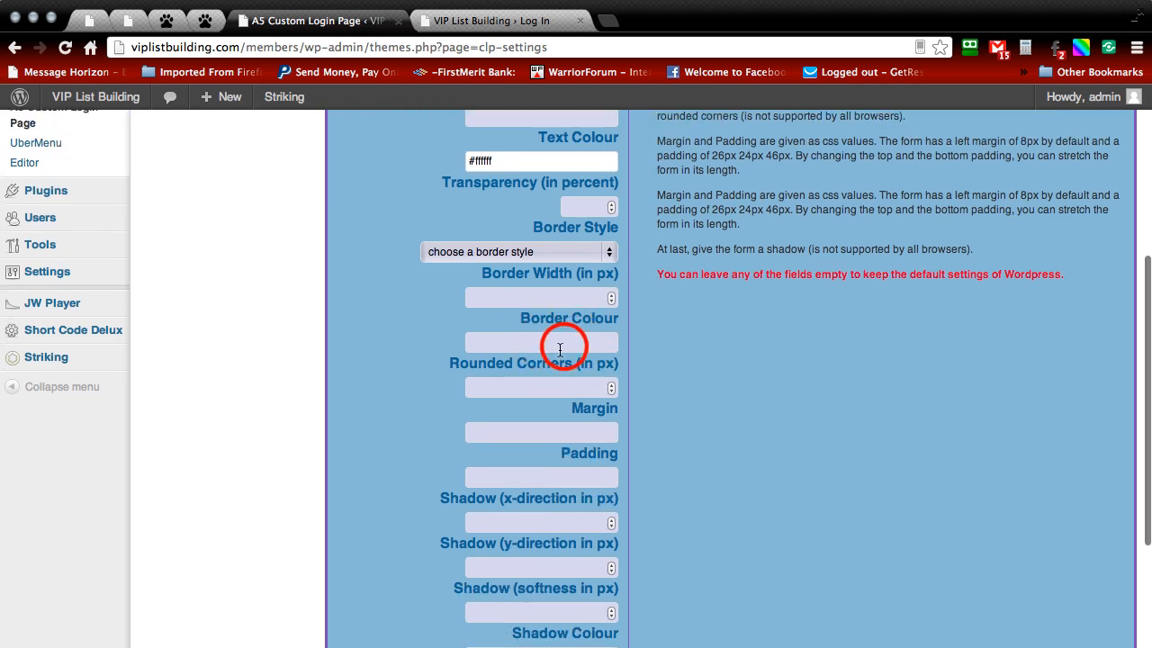
click(540, 342)
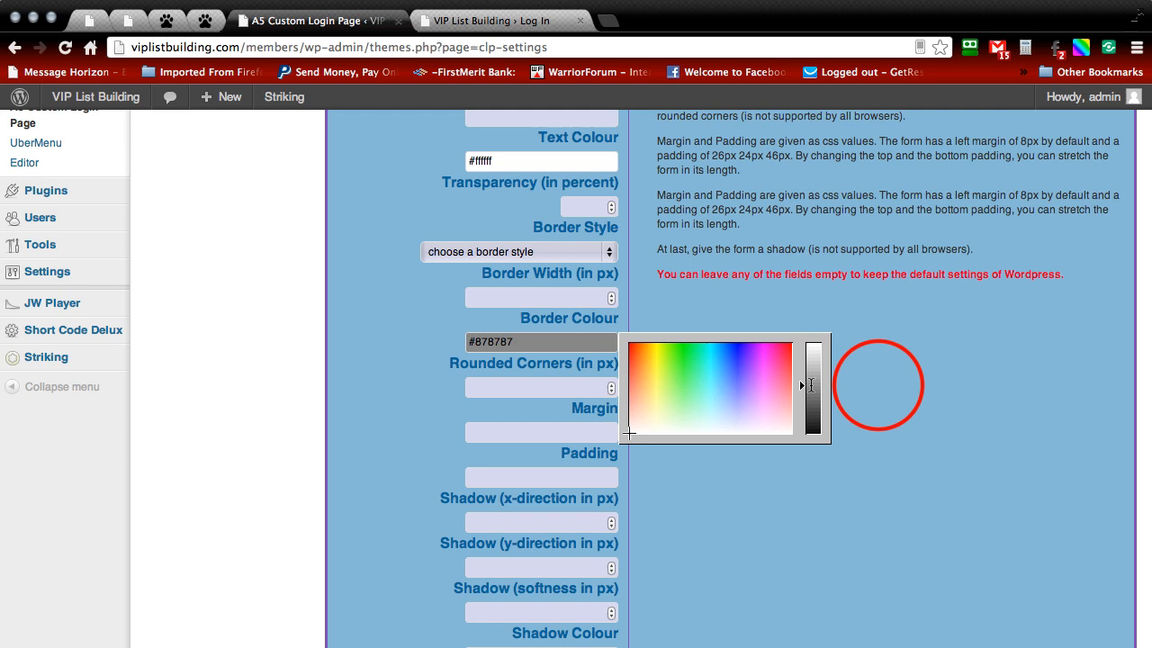
click(540, 386)
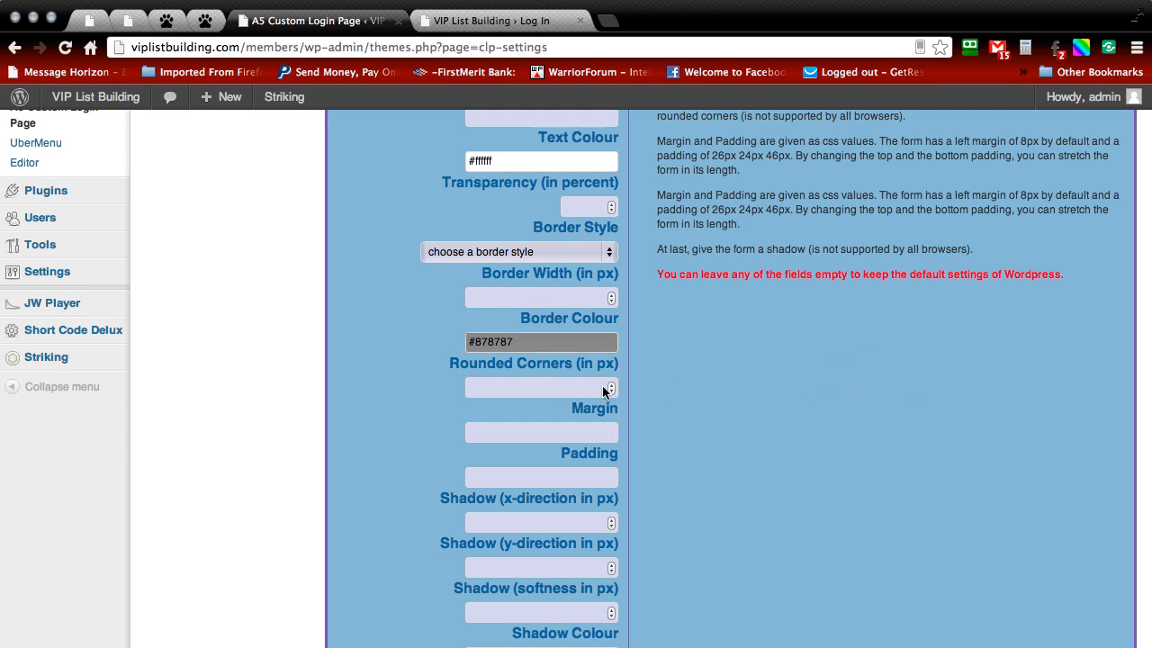
mouse_move(612, 391)
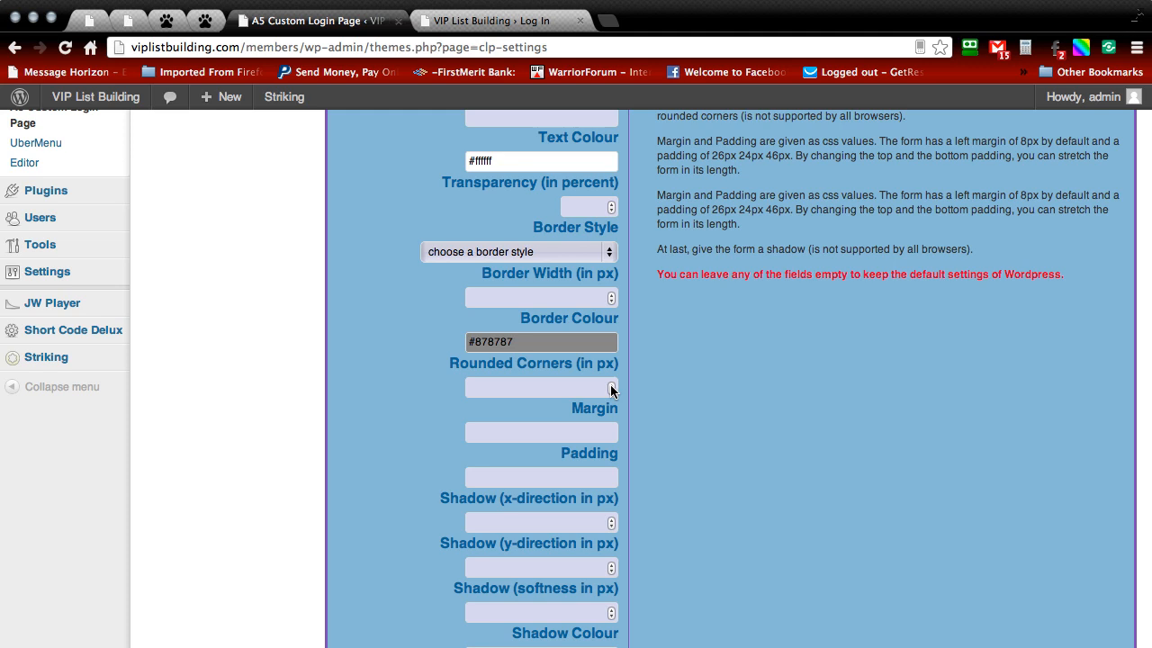
Step: Make the login form border solid and 6 px wide
scroll(down, 3)
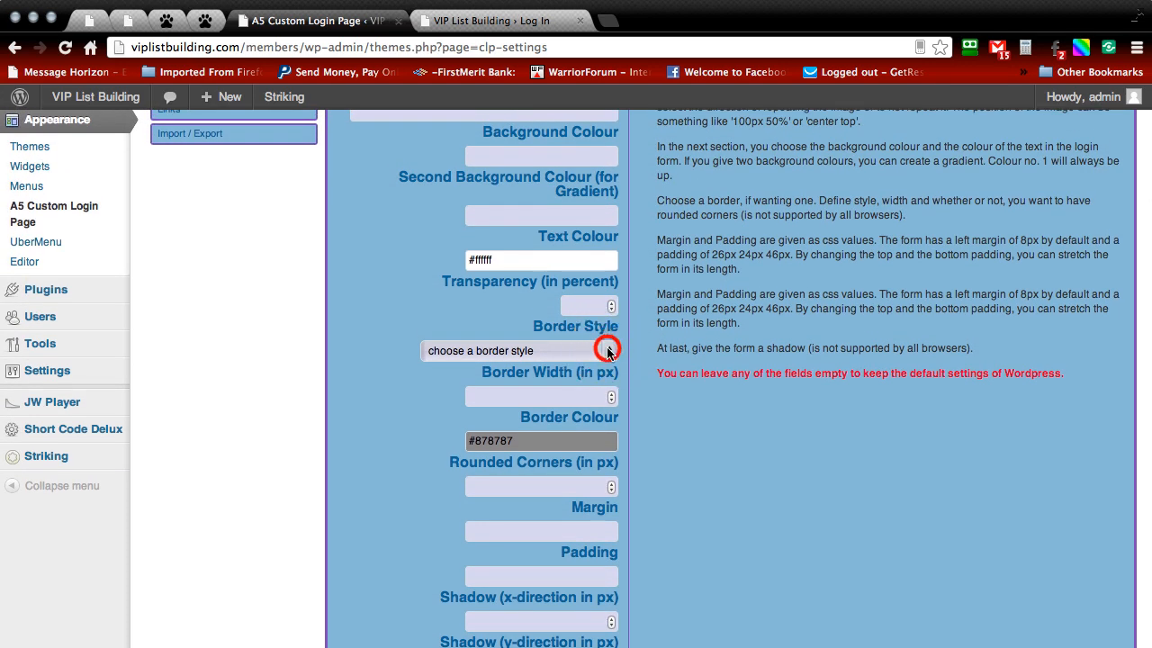
click(522, 350)
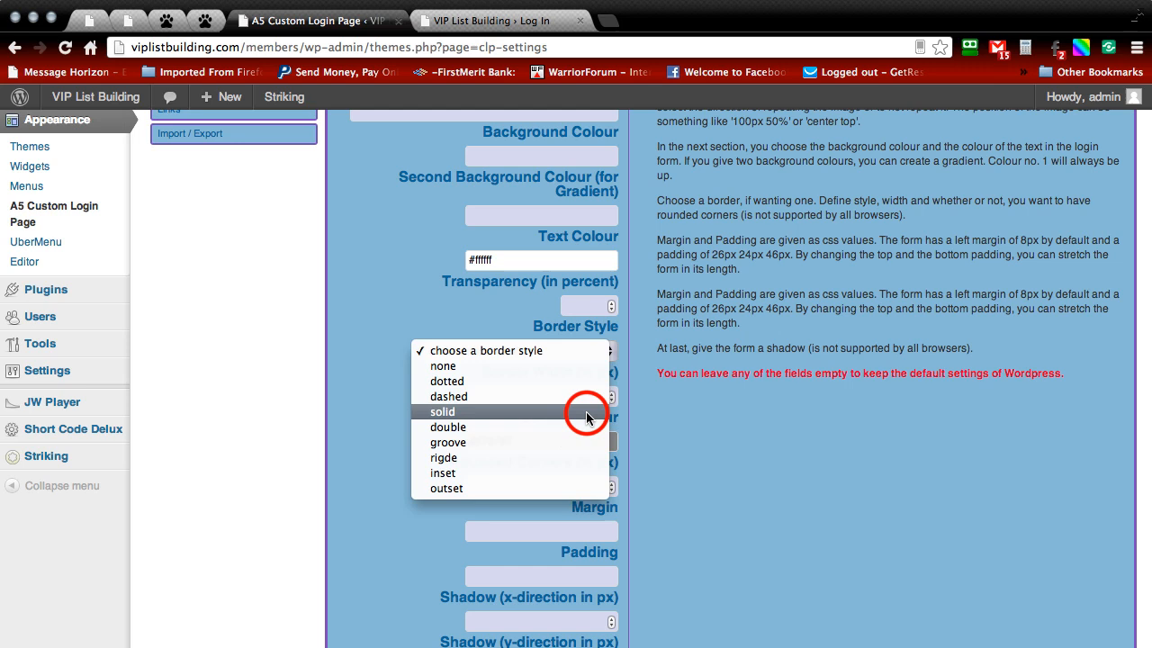
click(442, 411)
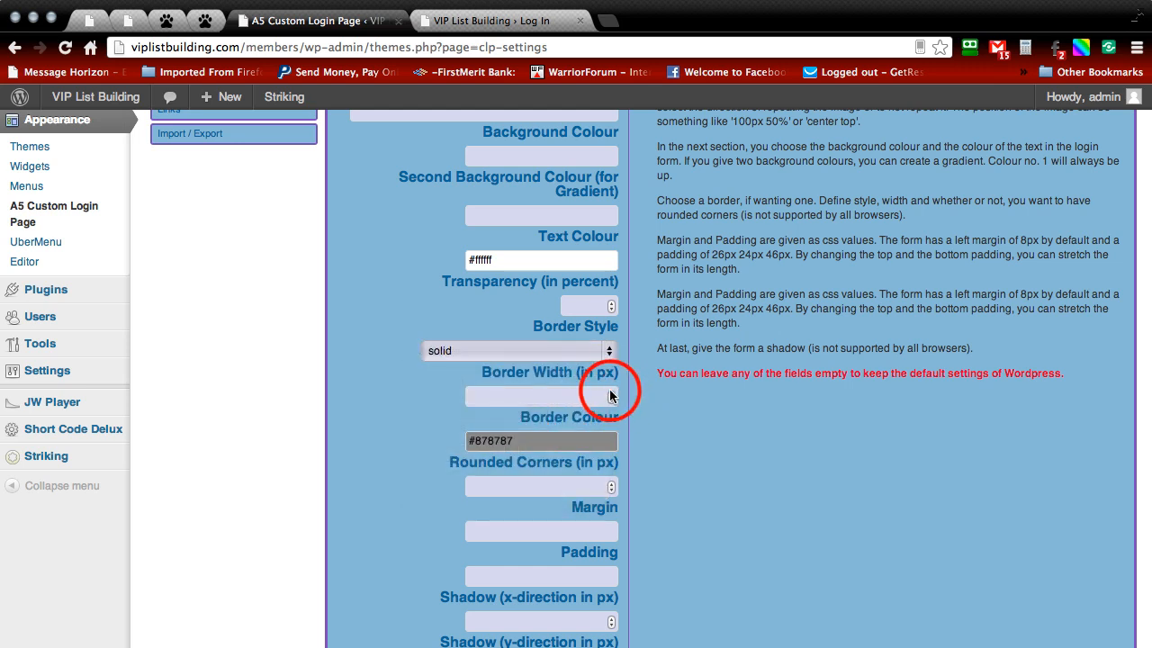
text(2)
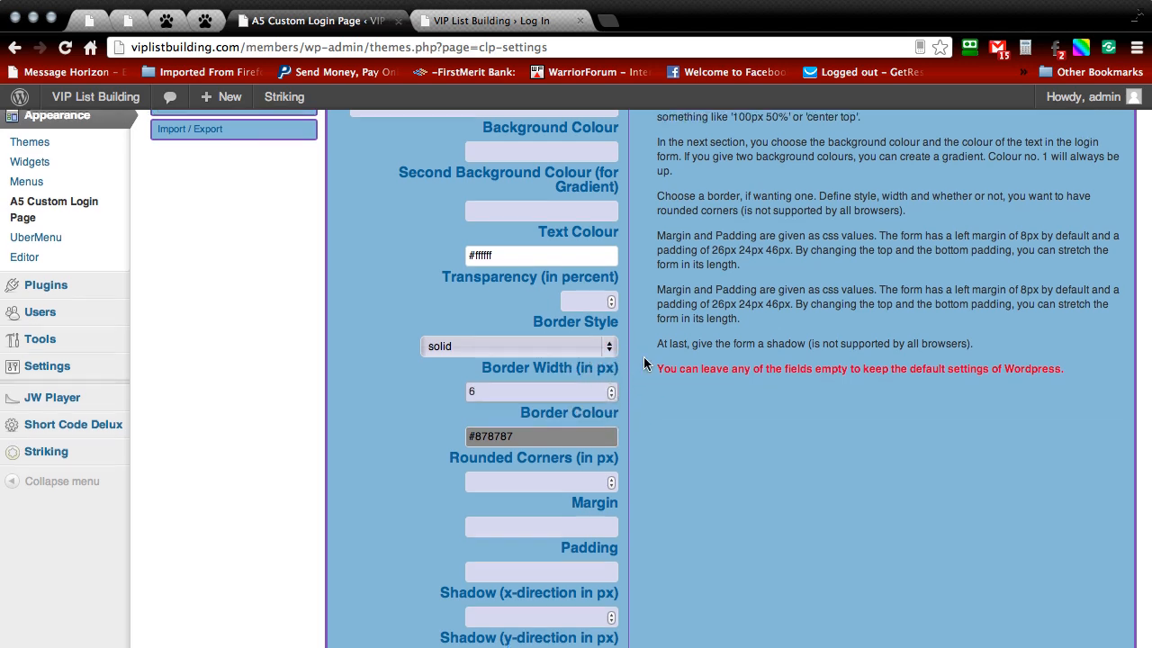
scroll(down, 3)
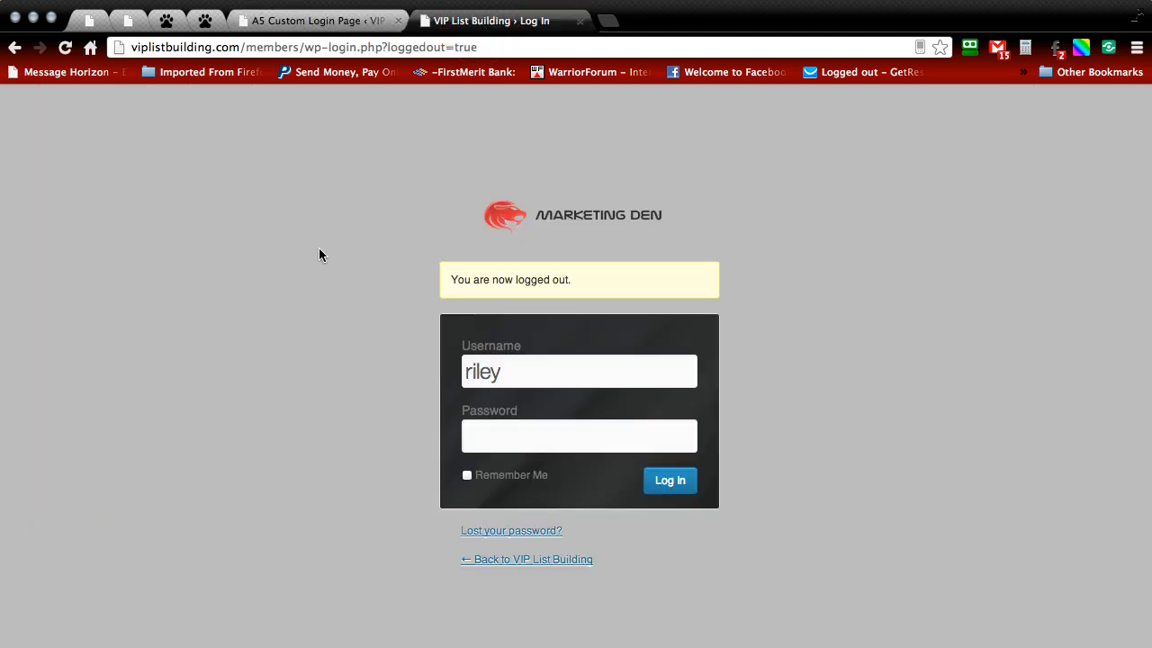
Step: Reload the login page to see the grey-bordered form, then return to the settings tab
click(669, 479)
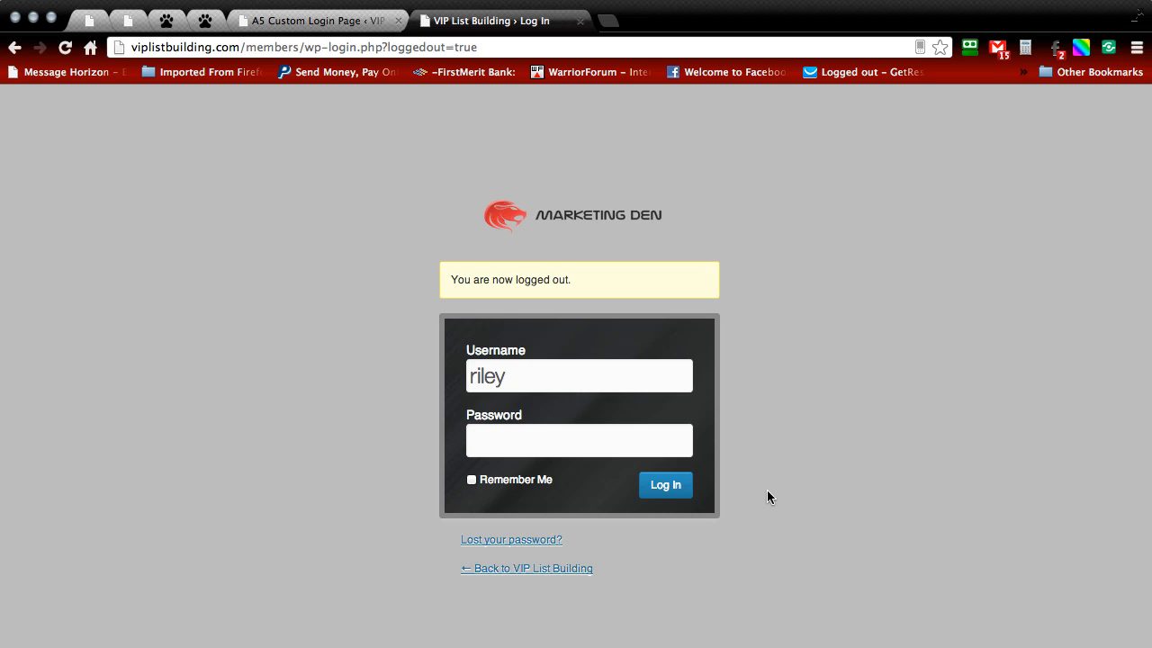
mouse_move(315, 223)
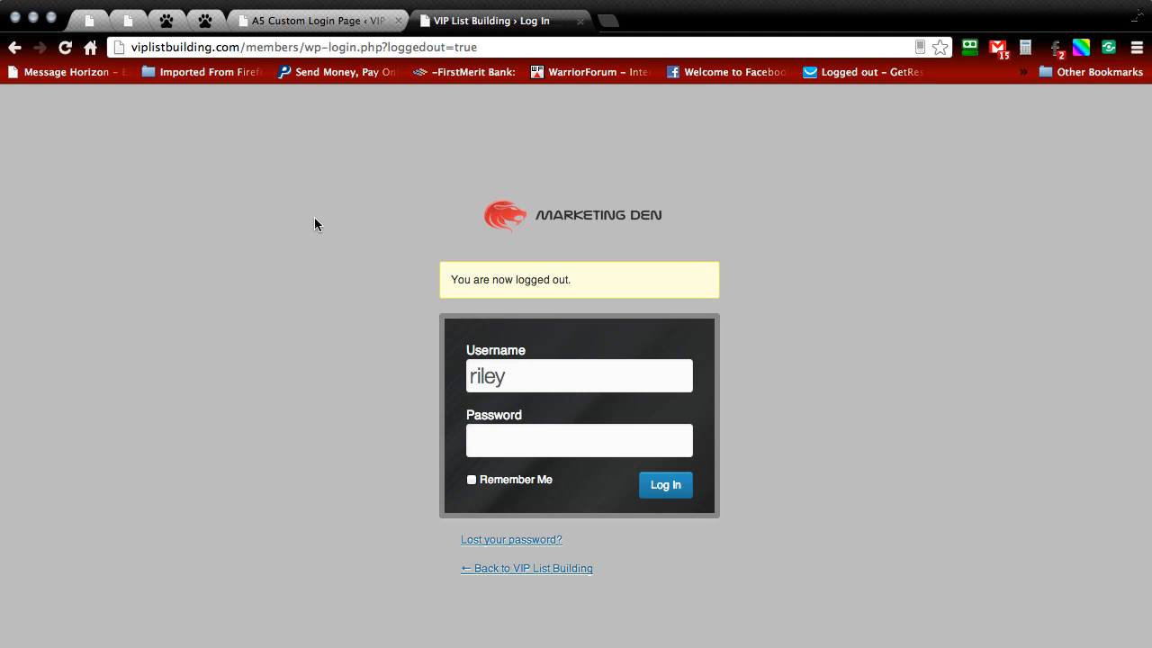
mouse_move(477, 359)
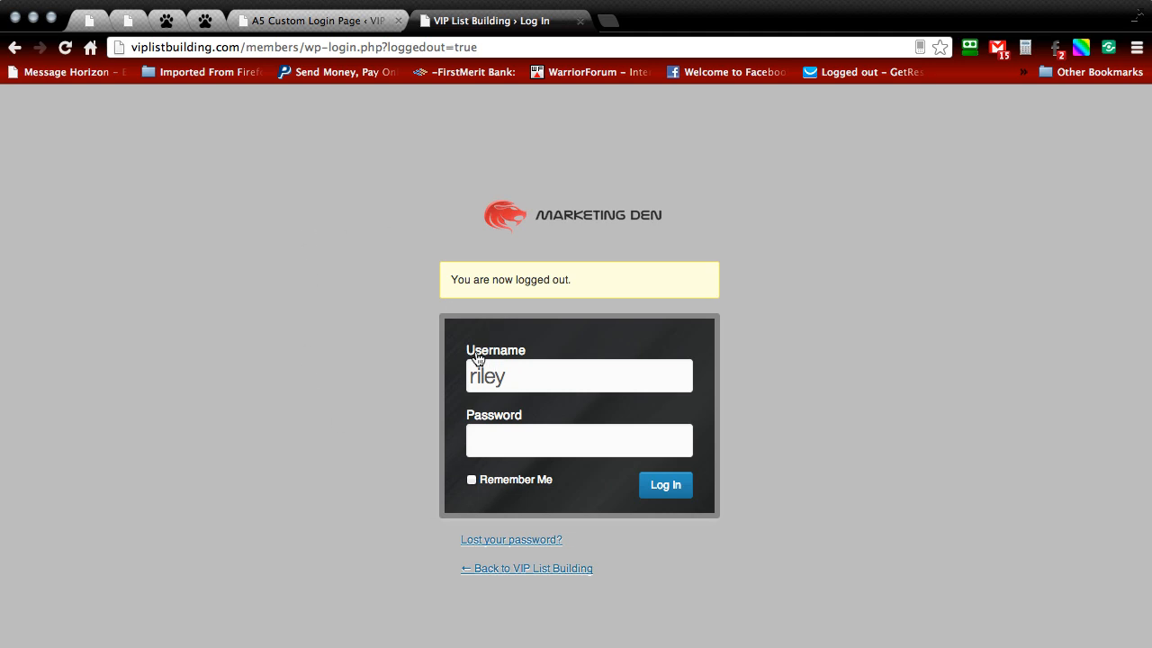
mouse_move(511, 346)
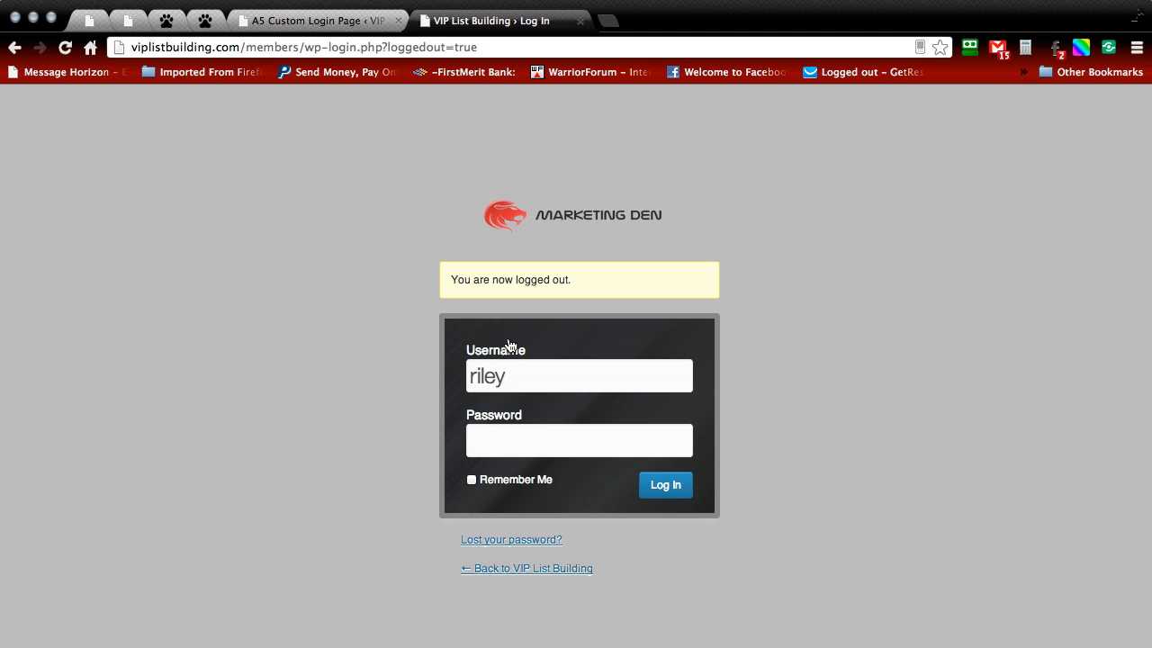
mouse_move(387, 484)
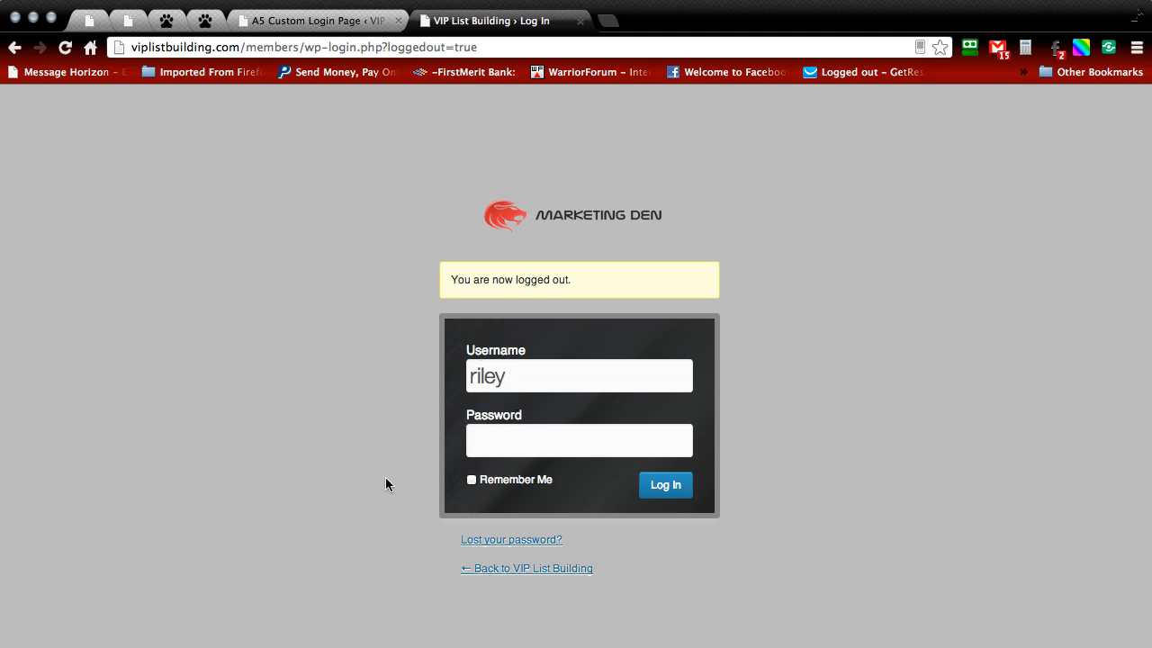
mouse_move(447, 471)
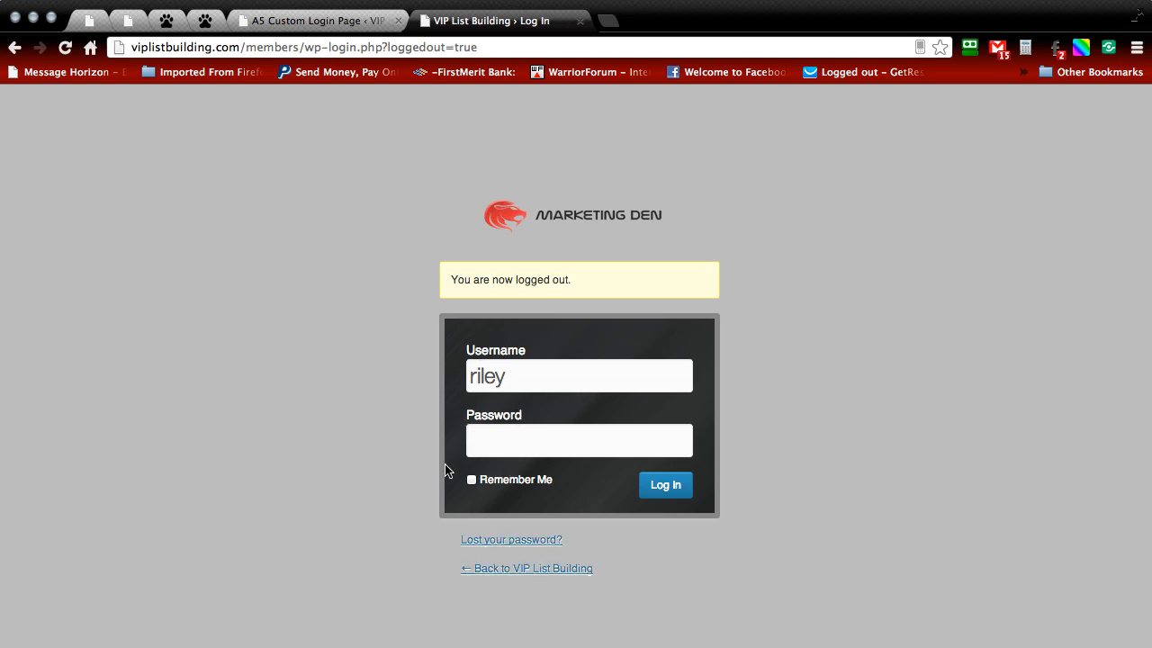
mouse_move(650, 288)
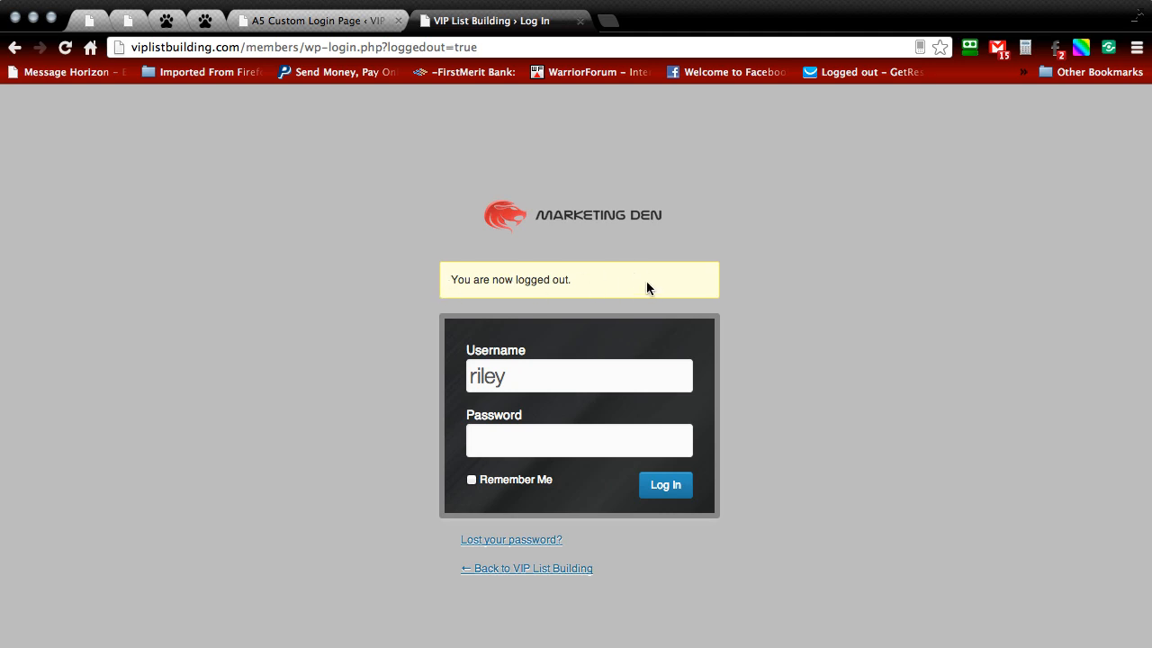
click(310, 20)
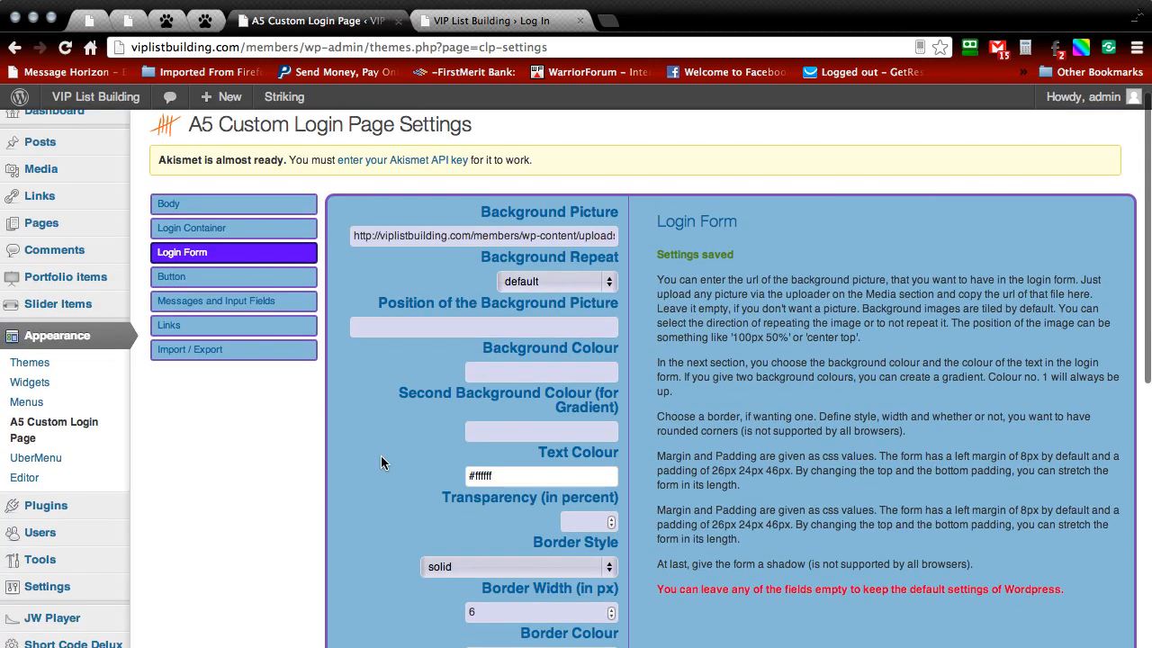
Step: Set the login button background #990000, text #ffffff and border #000000
click(233, 277)
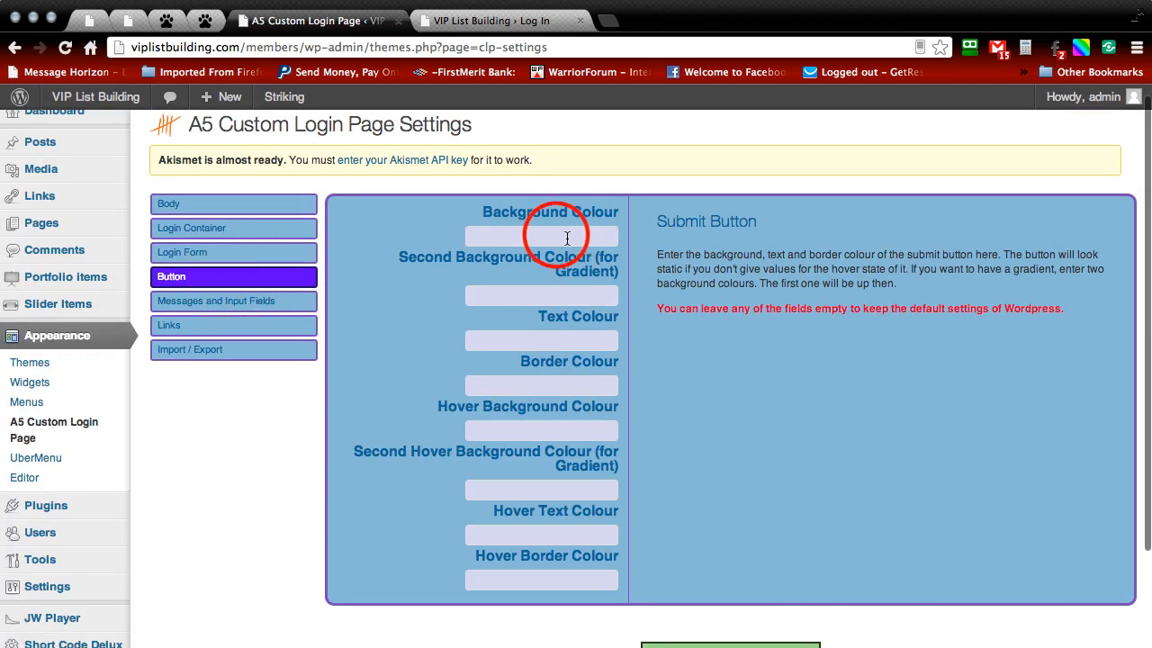
click(540, 236)
text(#9900)
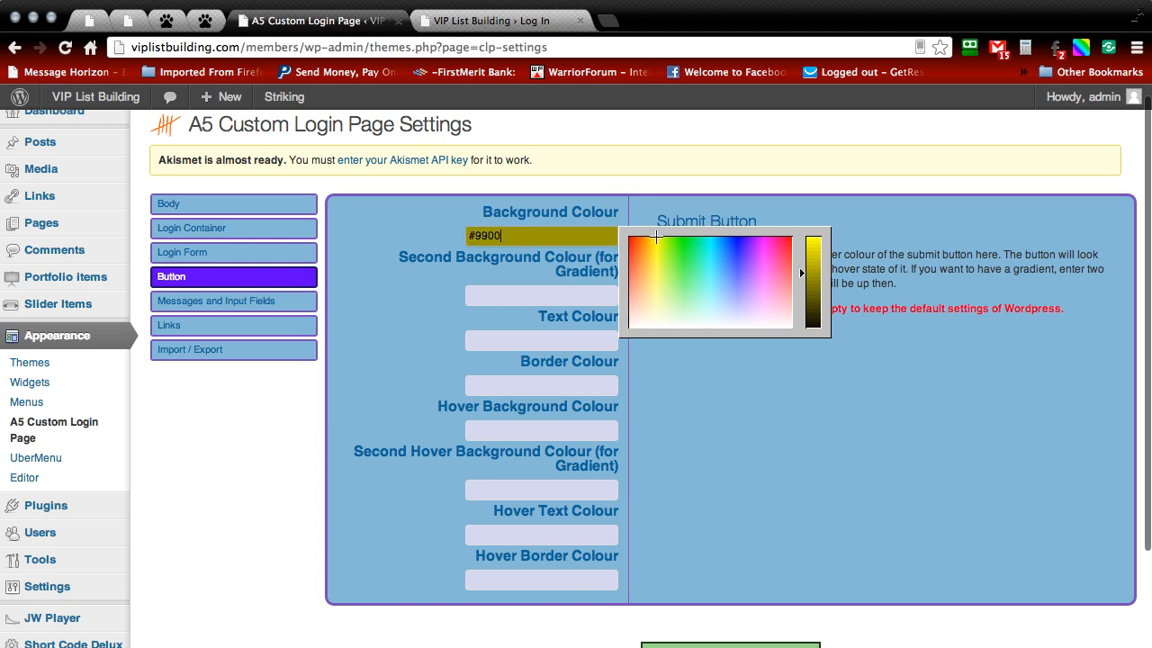
click(405, 275)
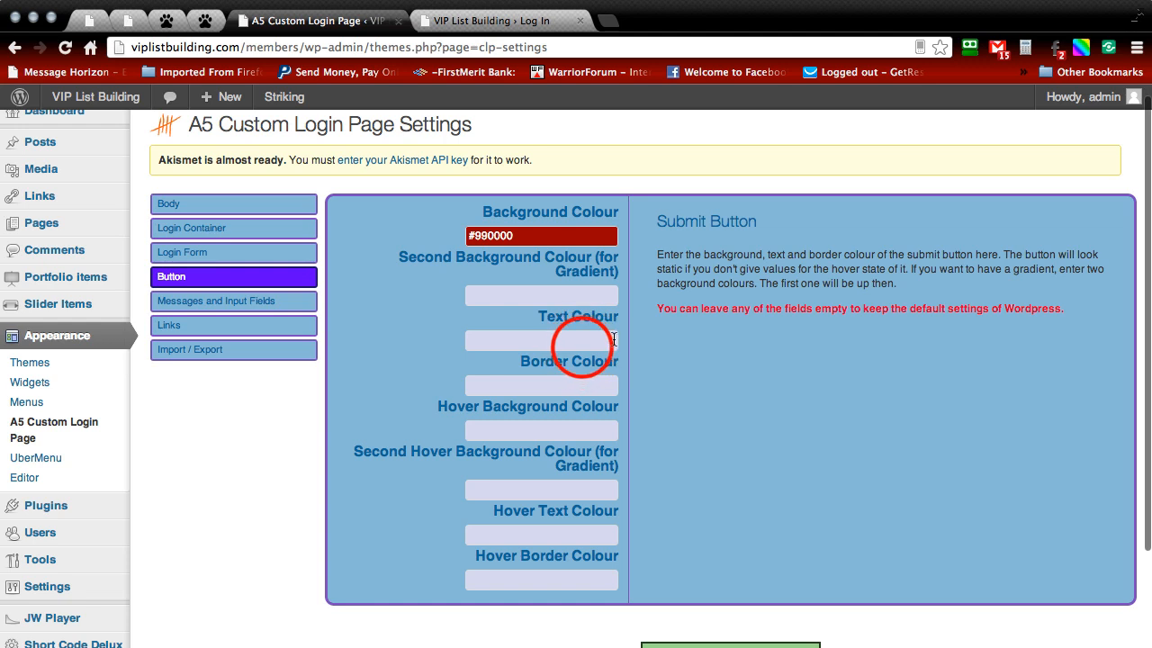
click(540, 340)
text(#ffffff)
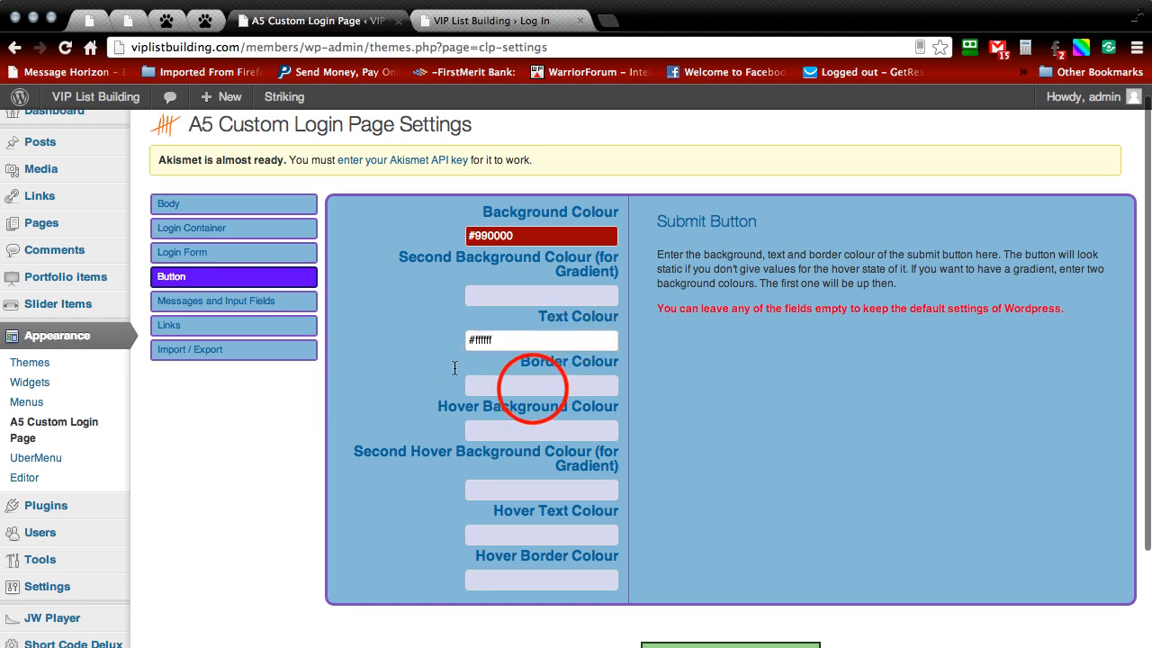
click(541, 385)
text(#000000)
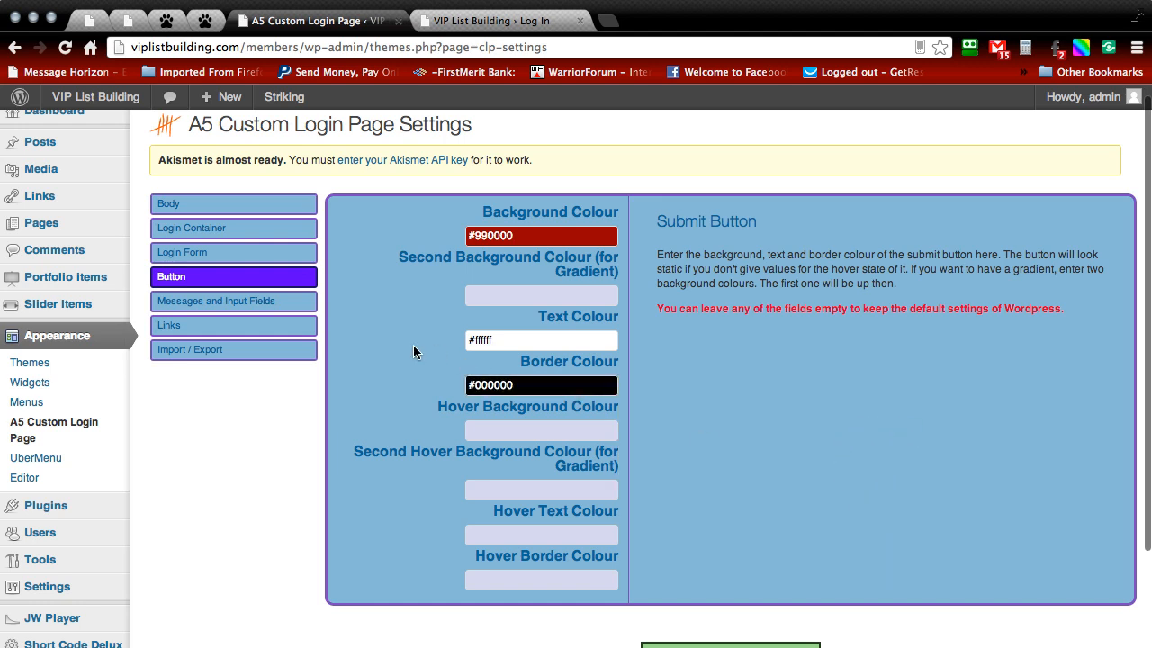
Step: Set the button hover background #d10000 and hover text #ffffff, then save
click(541, 430)
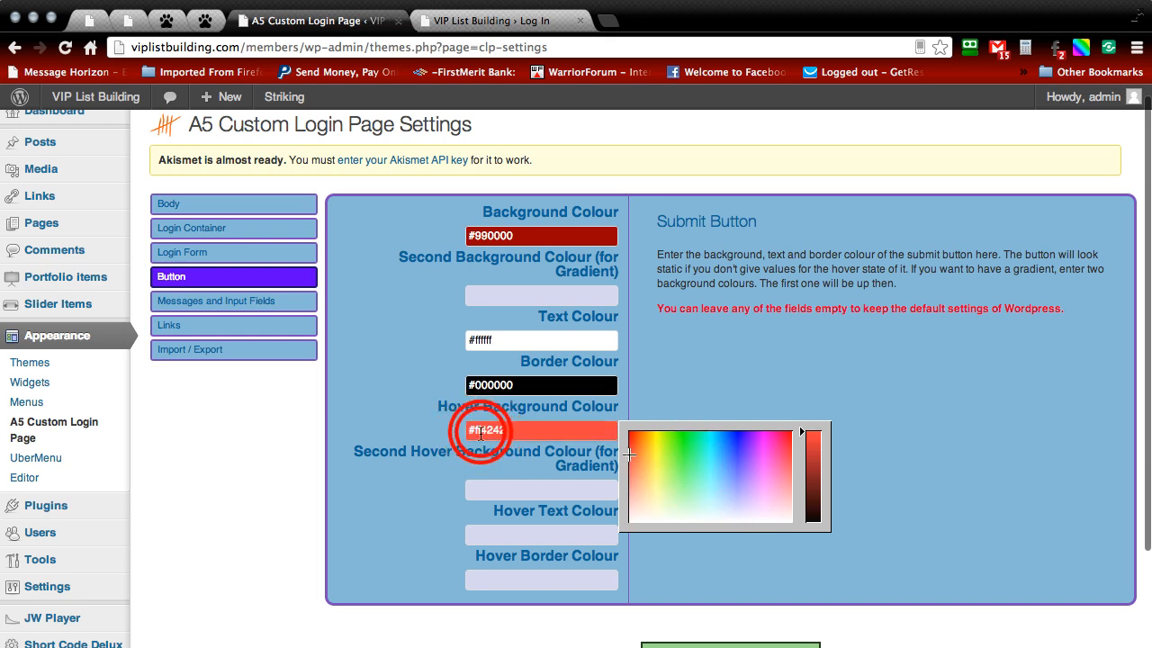
text(#99)
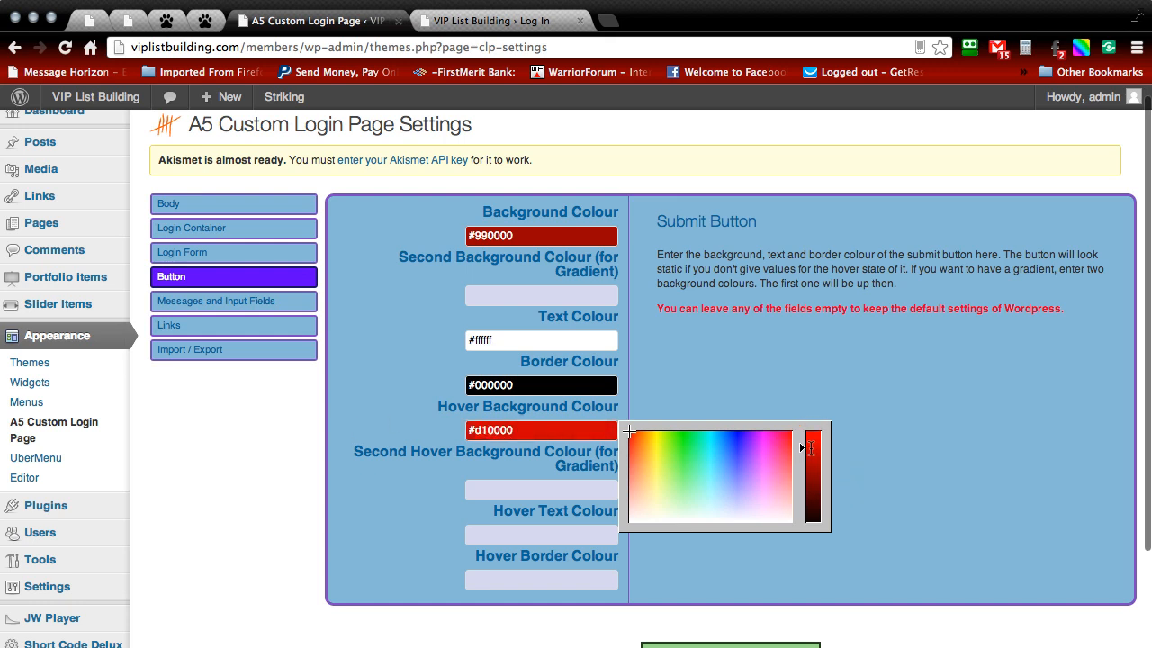
click(339, 350)
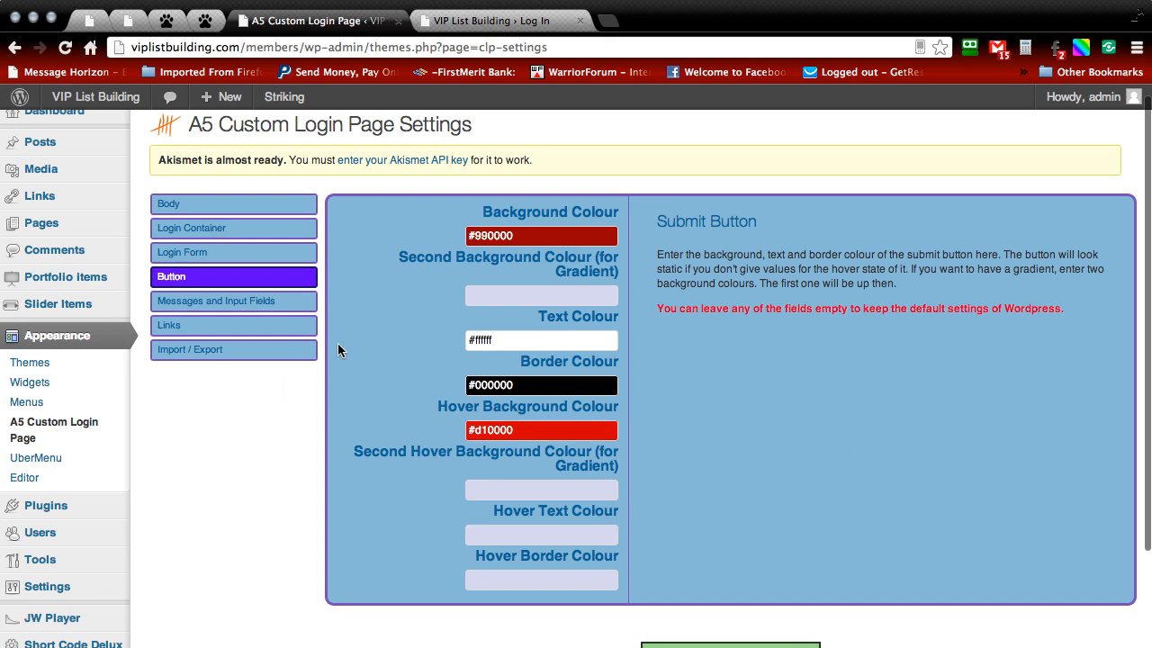
mouse_move(688, 379)
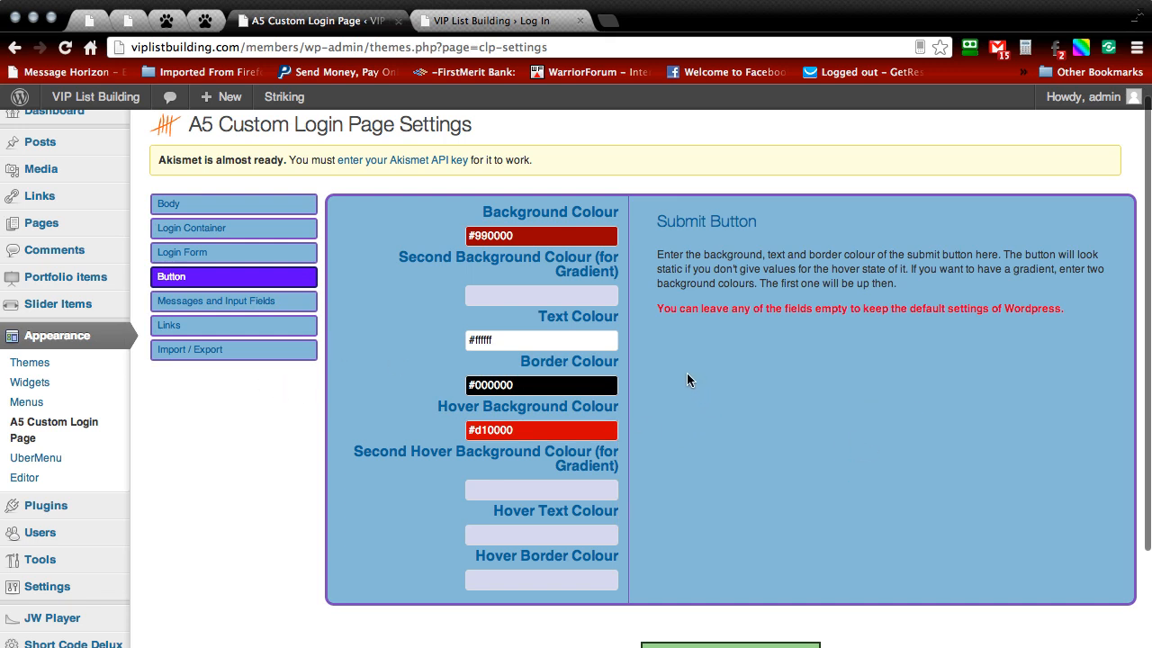
mouse_move(351, 389)
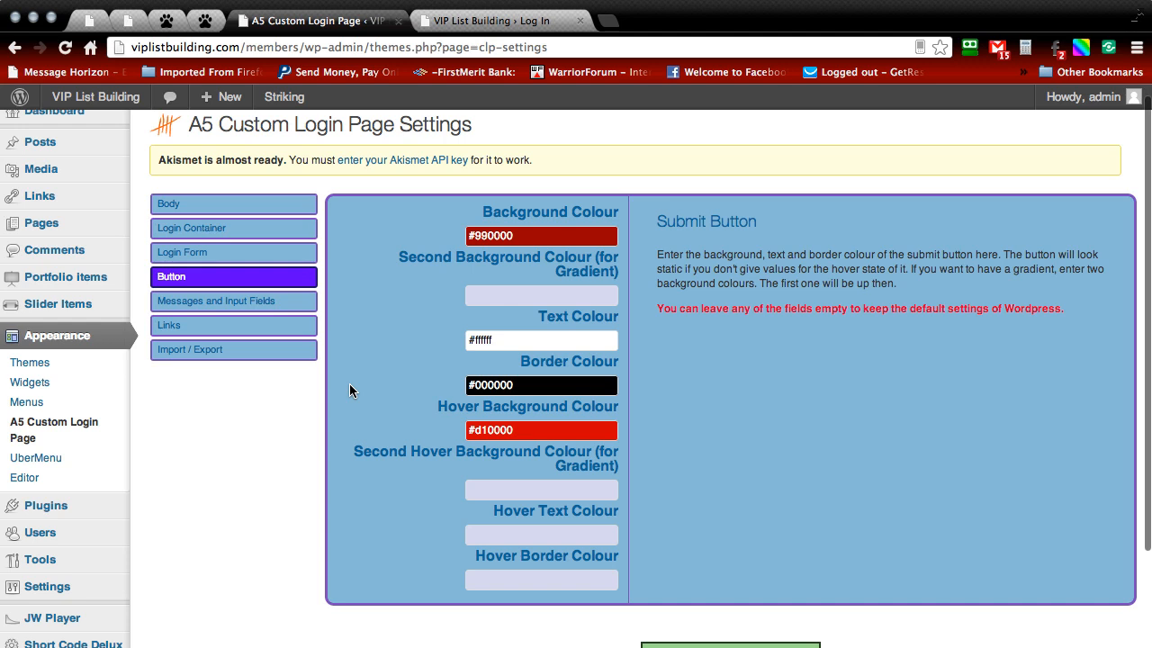
mouse_move(378, 364)
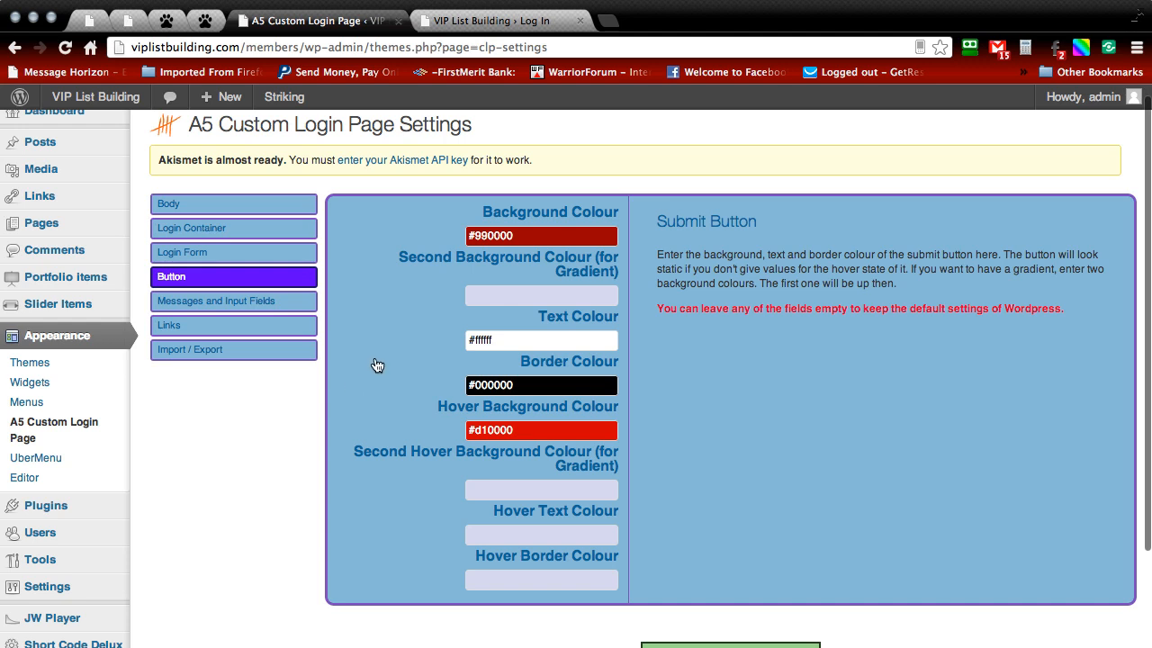
scroll(down, 3)
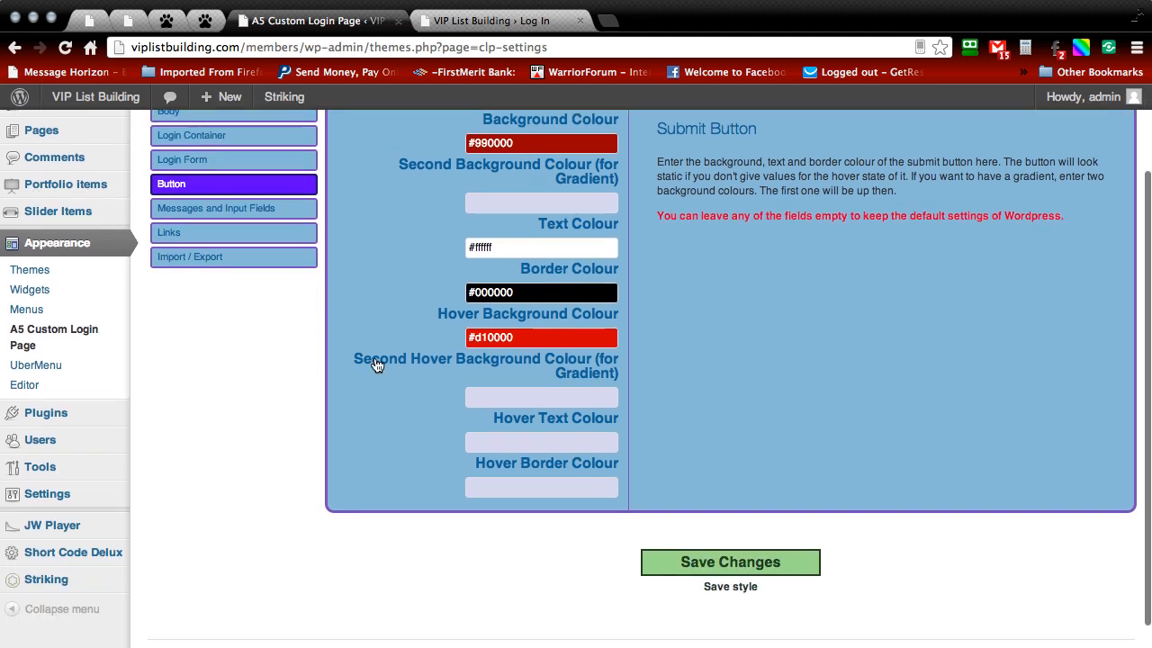
click(540, 442)
text(#ffffff)
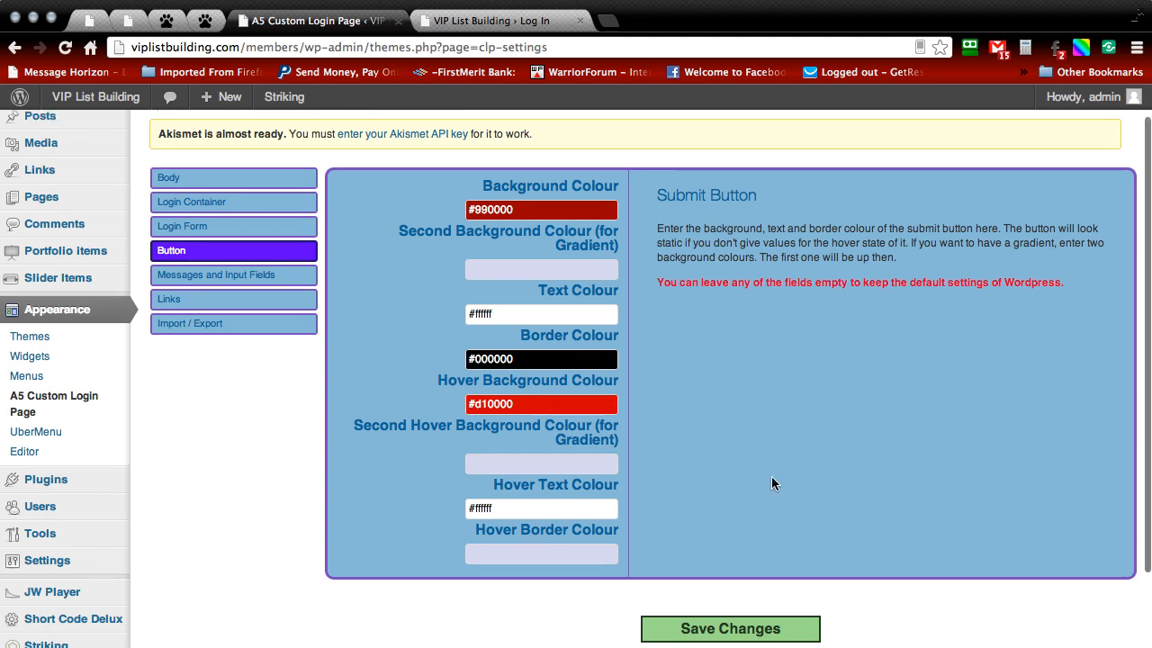
click(730, 628)
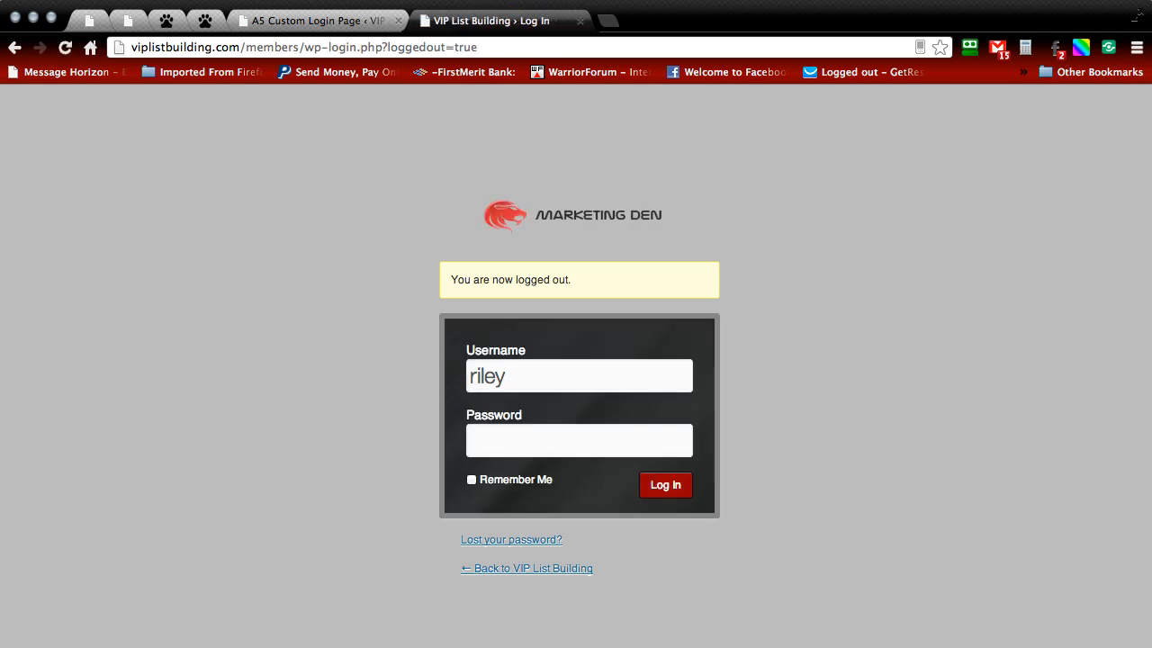
mouse_move(555, 494)
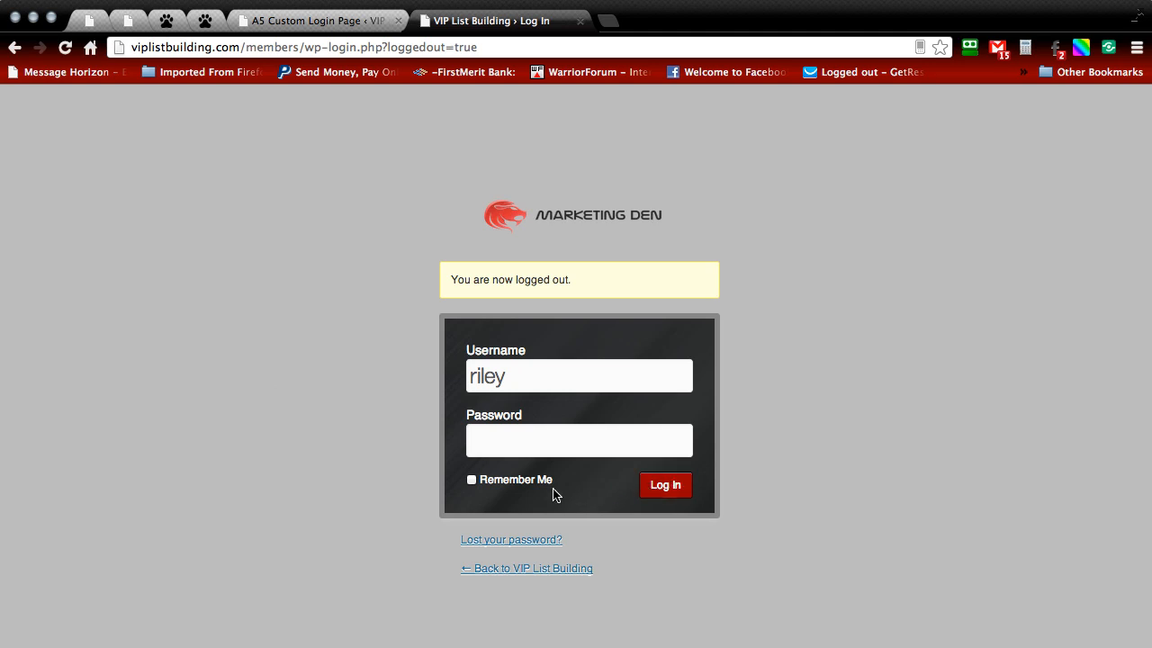
mouse_move(665, 485)
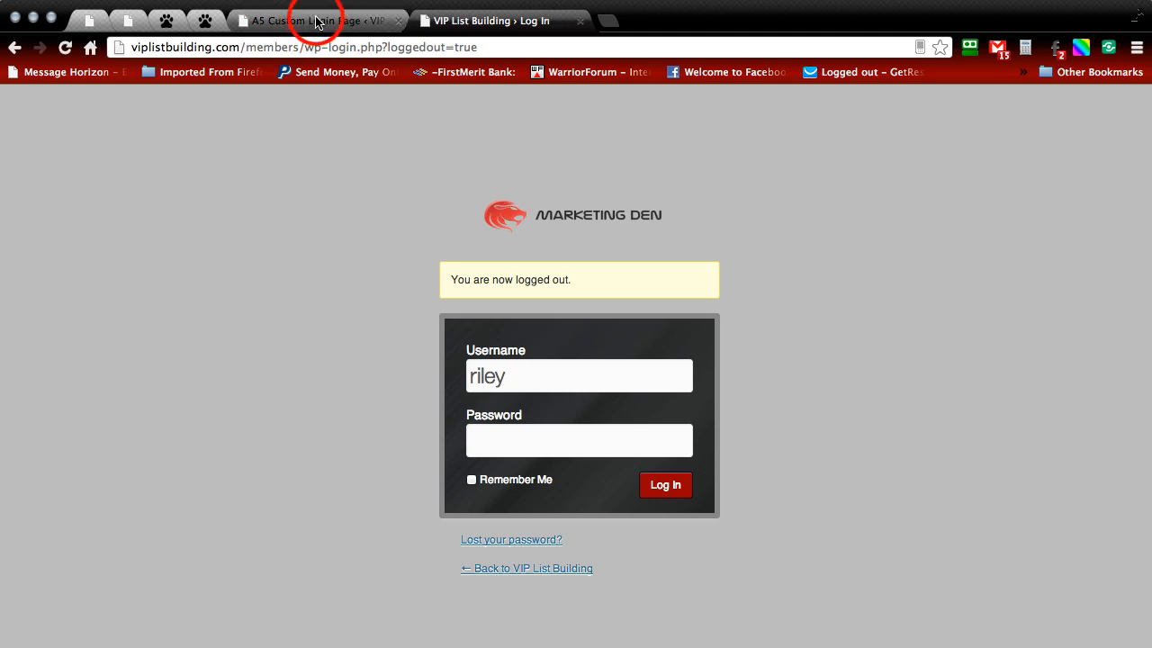
Step: Open the Messages settings and set the logged-out message text colour to black
click(311, 20)
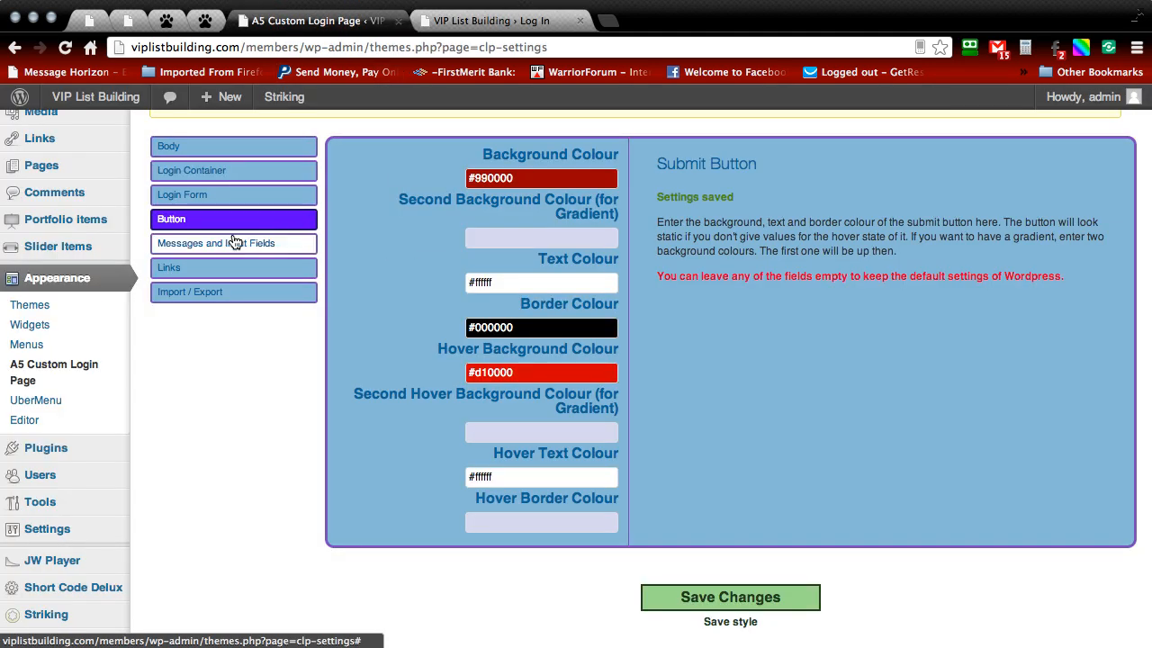
click(229, 243)
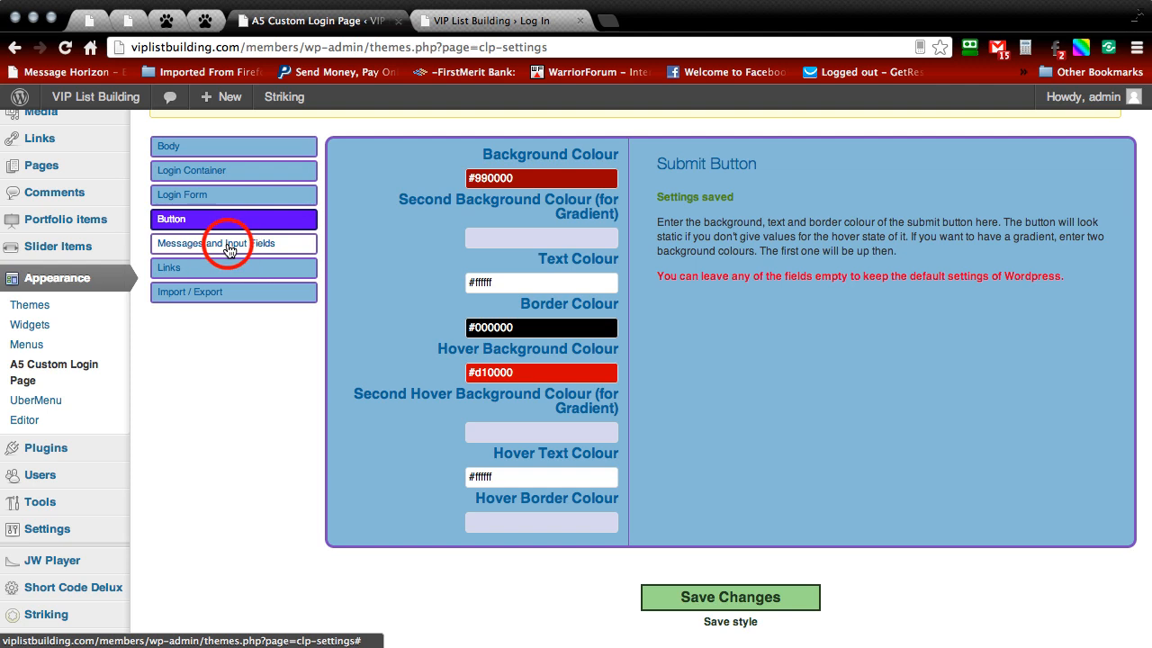
click(232, 243)
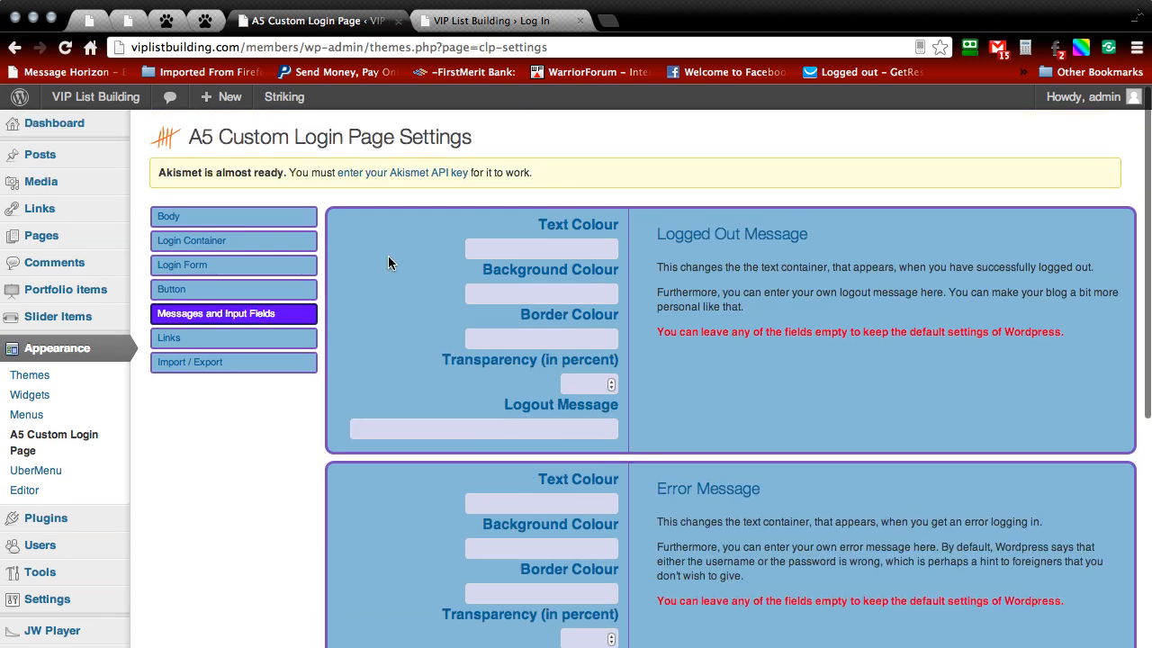
click(539, 248)
text(#000000)
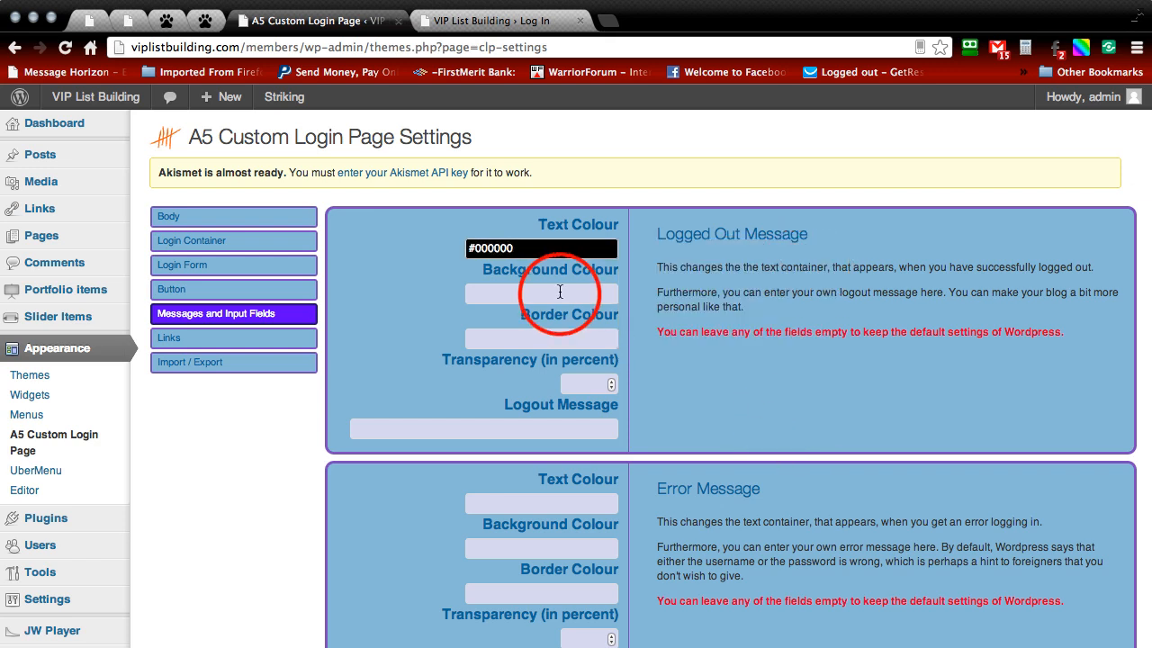
Step: Give the logged-out message background #ff9494, border #990000 and transparency 75
click(541, 293)
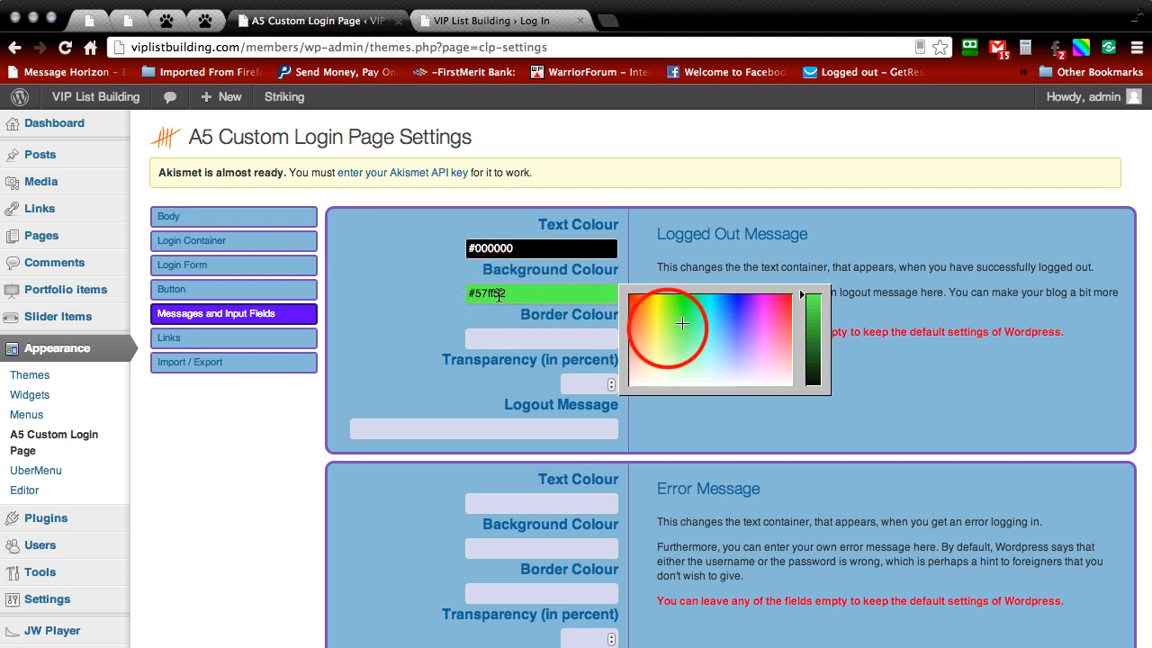
click(627, 339)
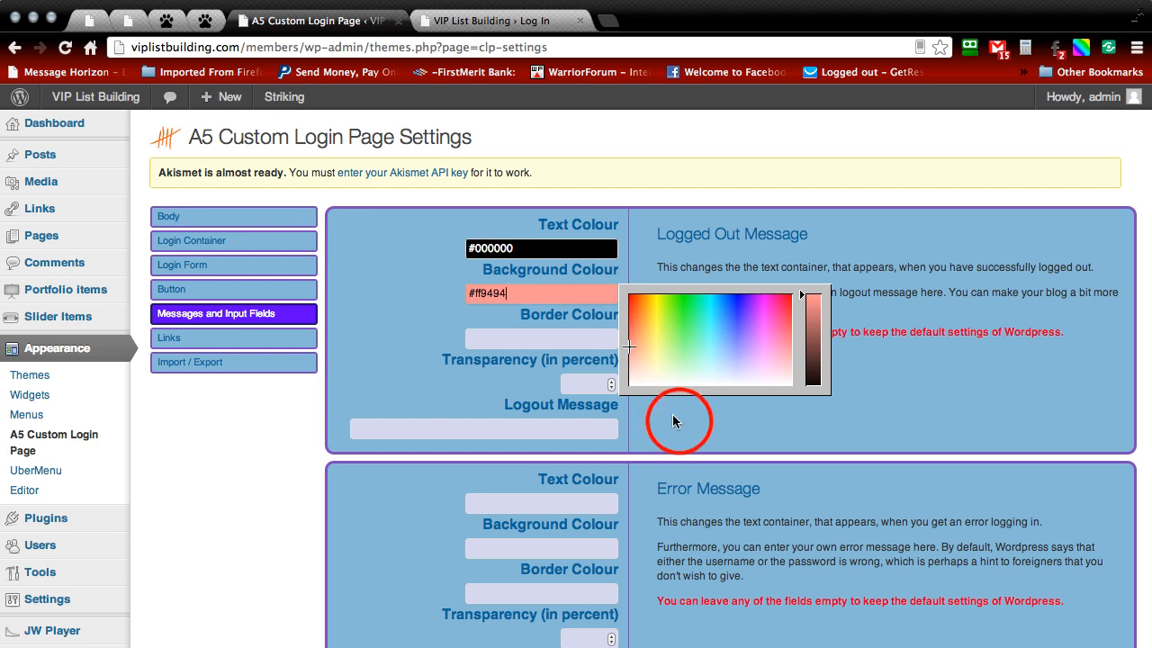
click(540, 338)
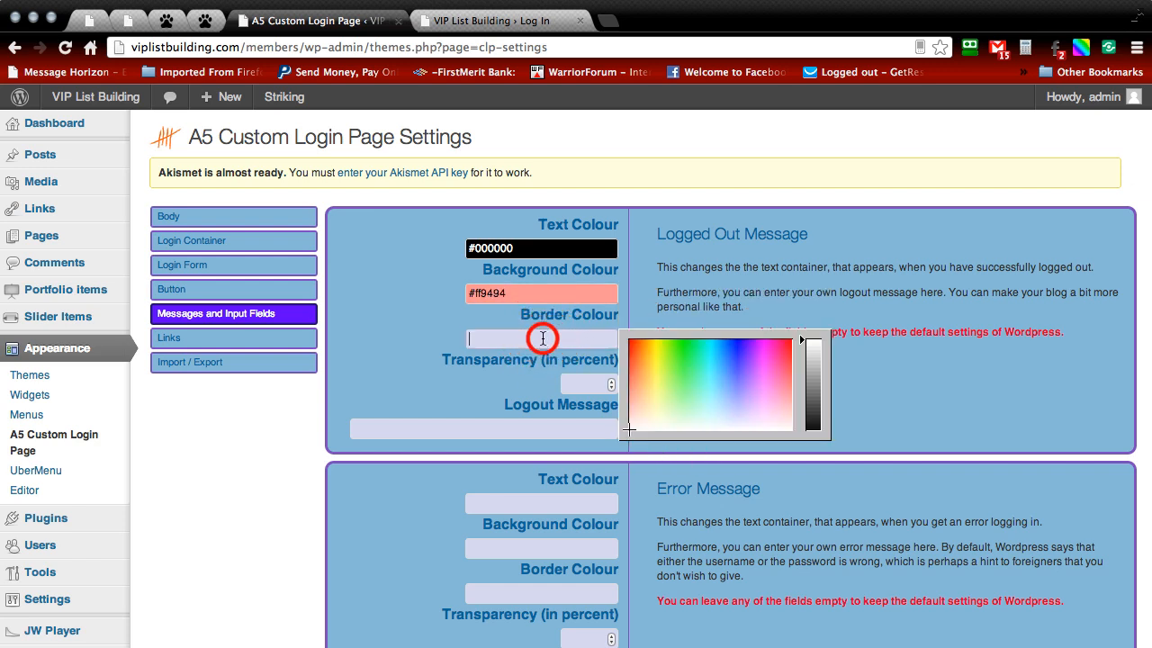
click(541, 338)
text(#990000)
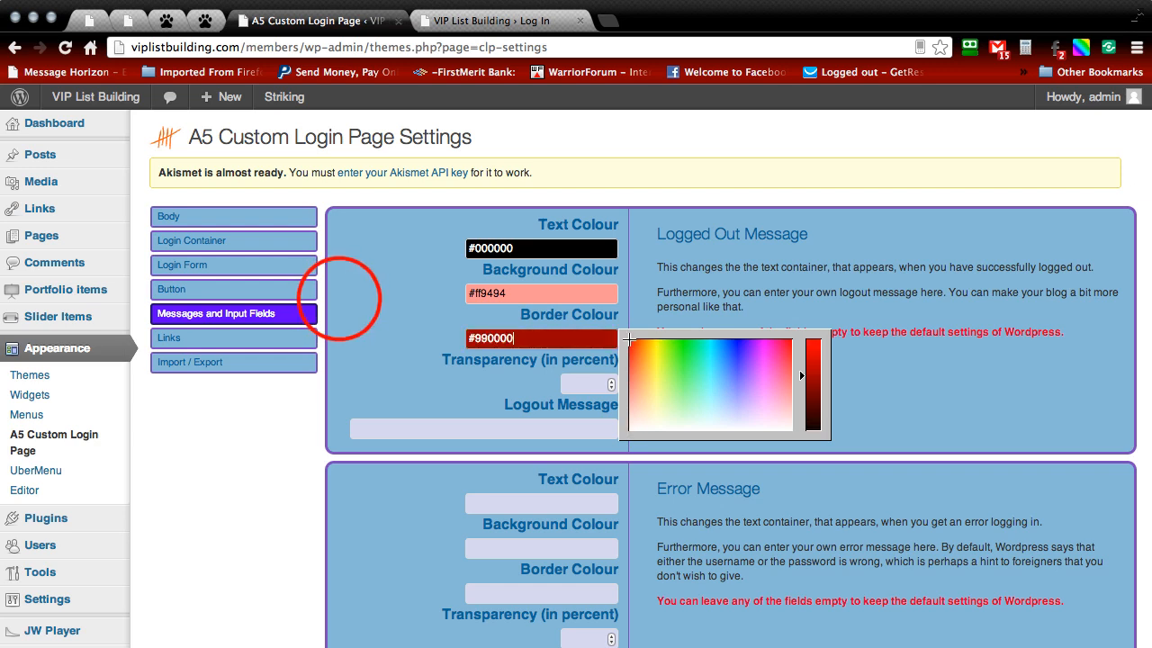
click(670, 378)
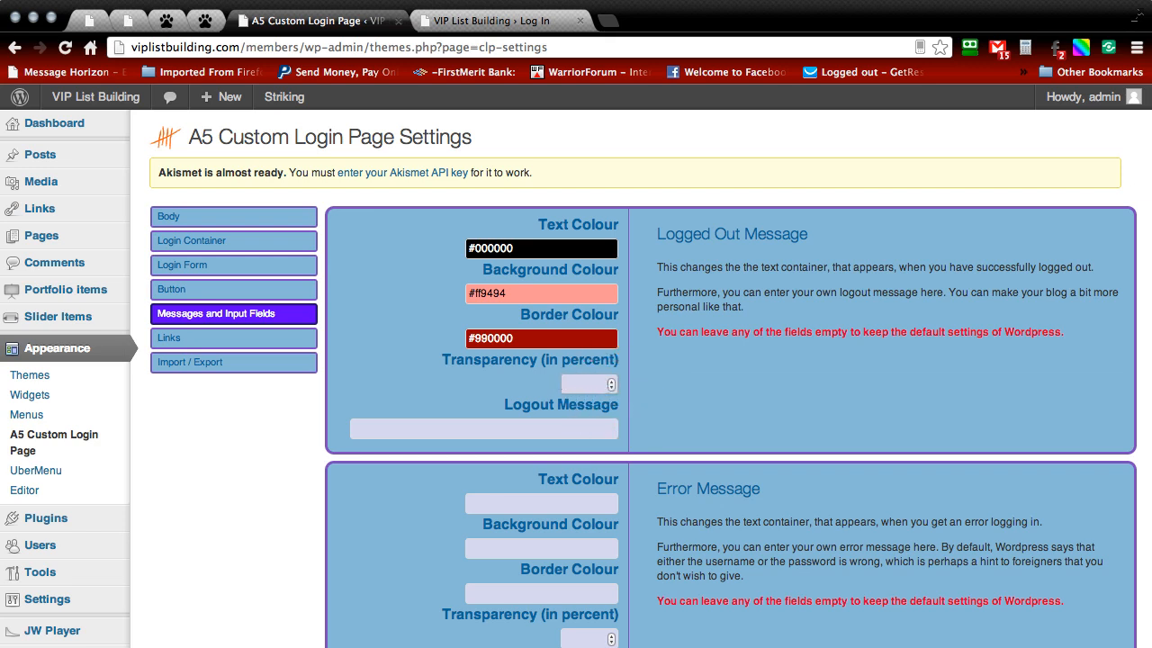
text(75)
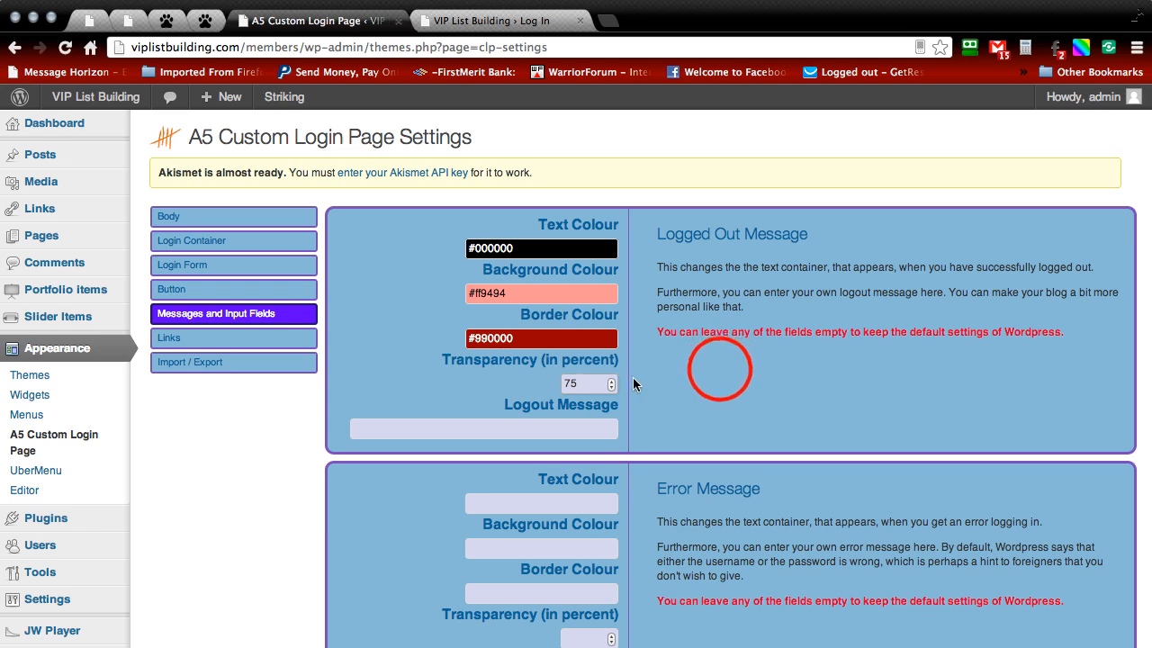
scroll(down, 3)
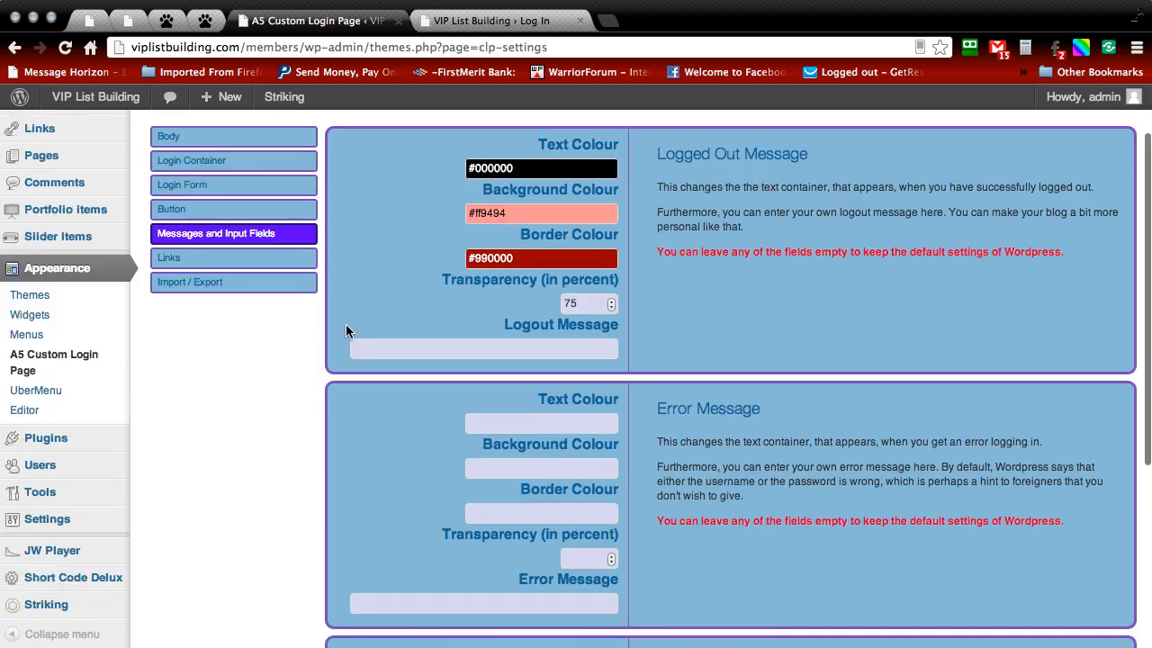
click(443, 349)
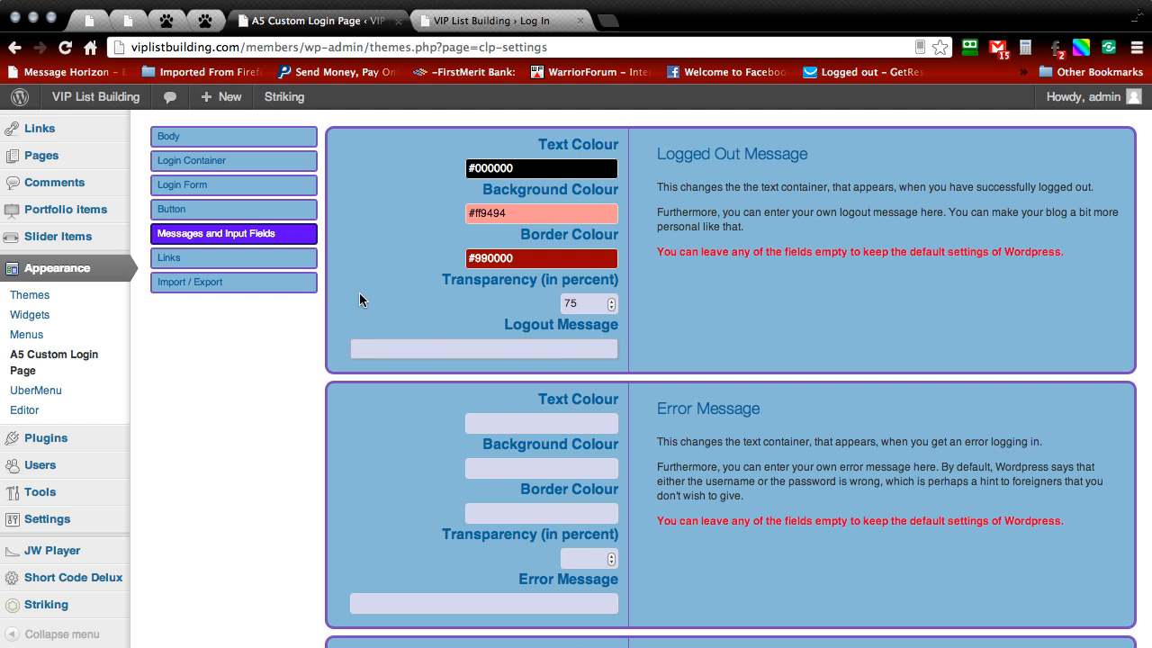
scroll(down, 3)
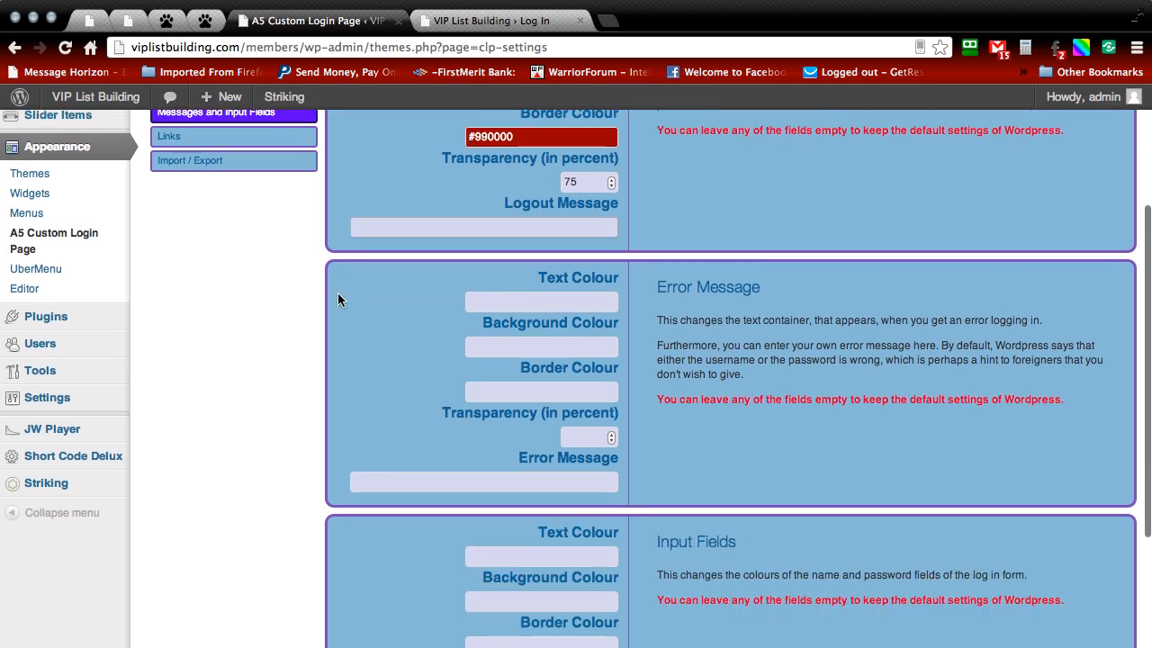
Step: Set error message text #000000, background #ff5e5e, border #990000 and transparency 75
click(525, 302)
text(#000000)
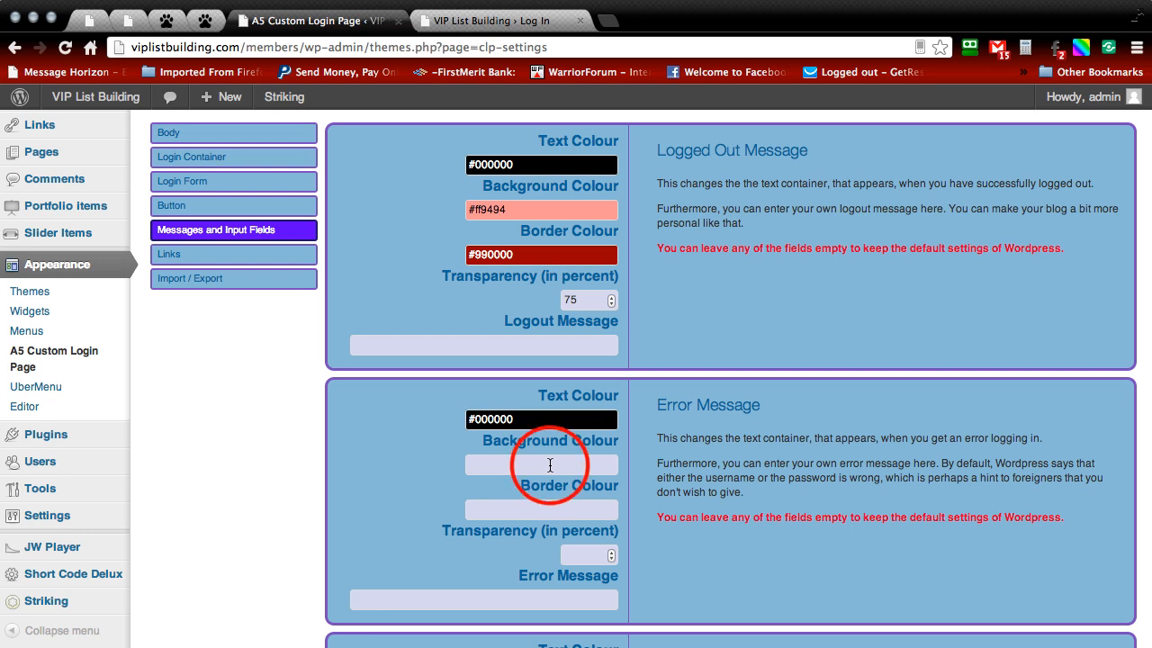
click(540, 464)
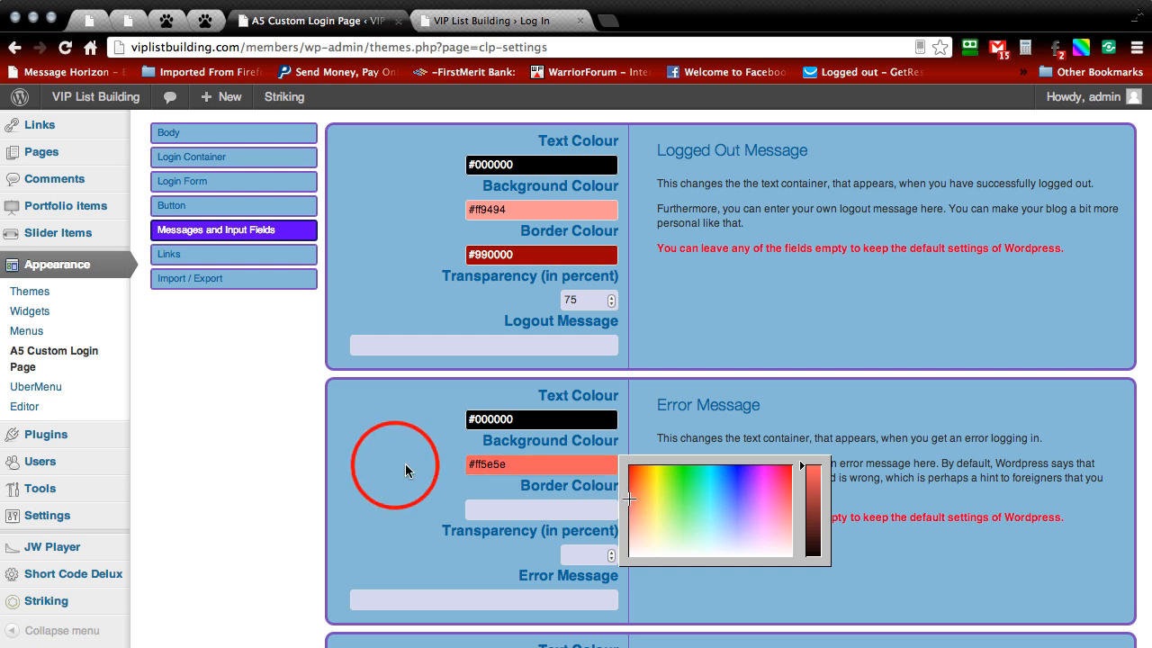
click(396, 445)
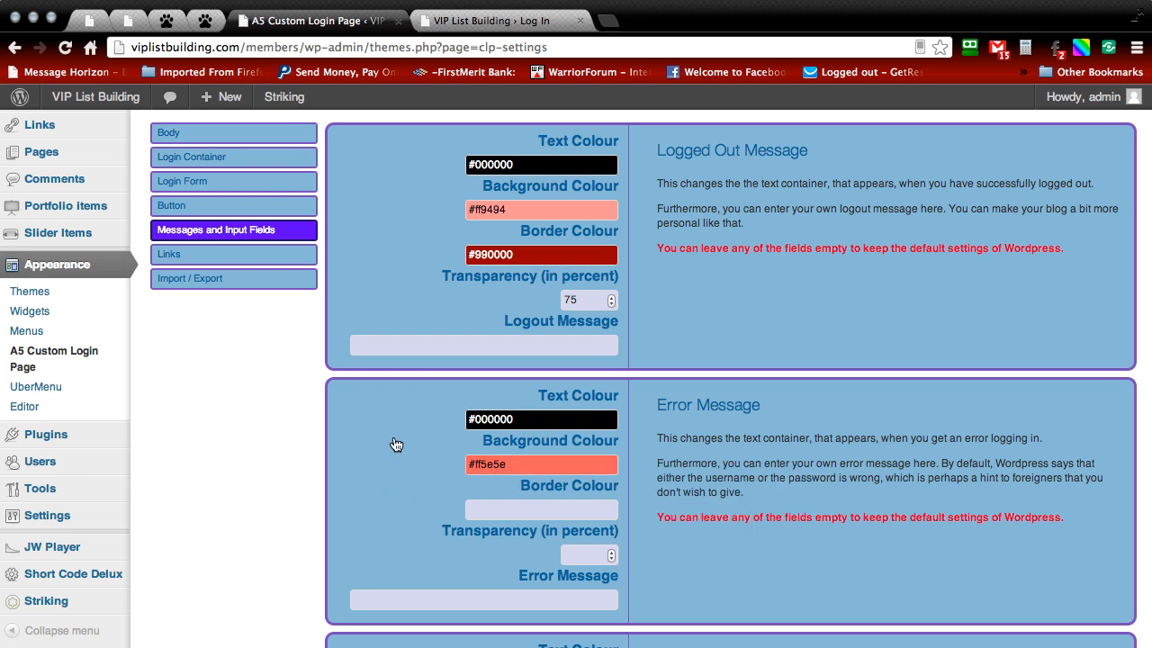
click(541, 508)
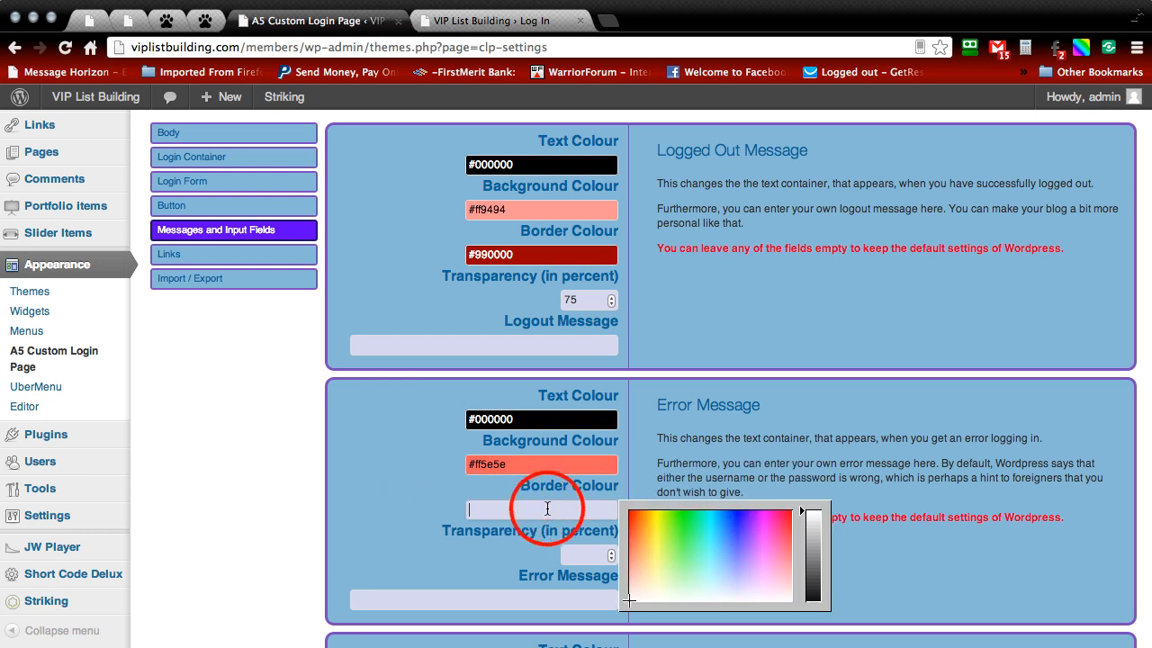
text(#990000)
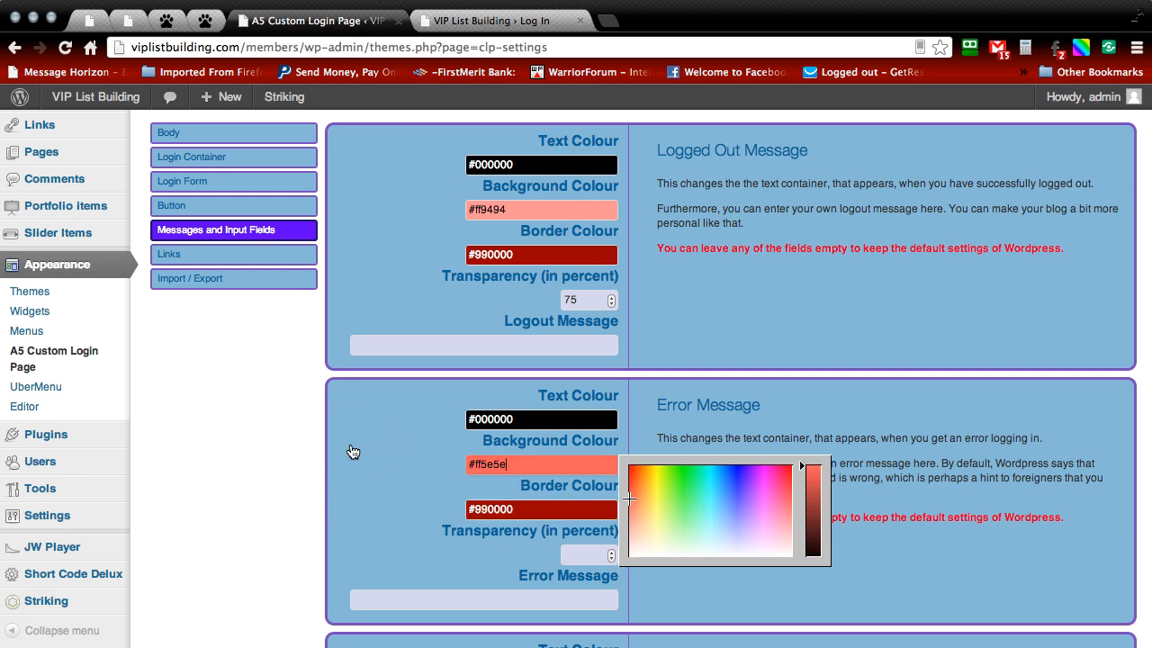
click(583, 552)
text(75)
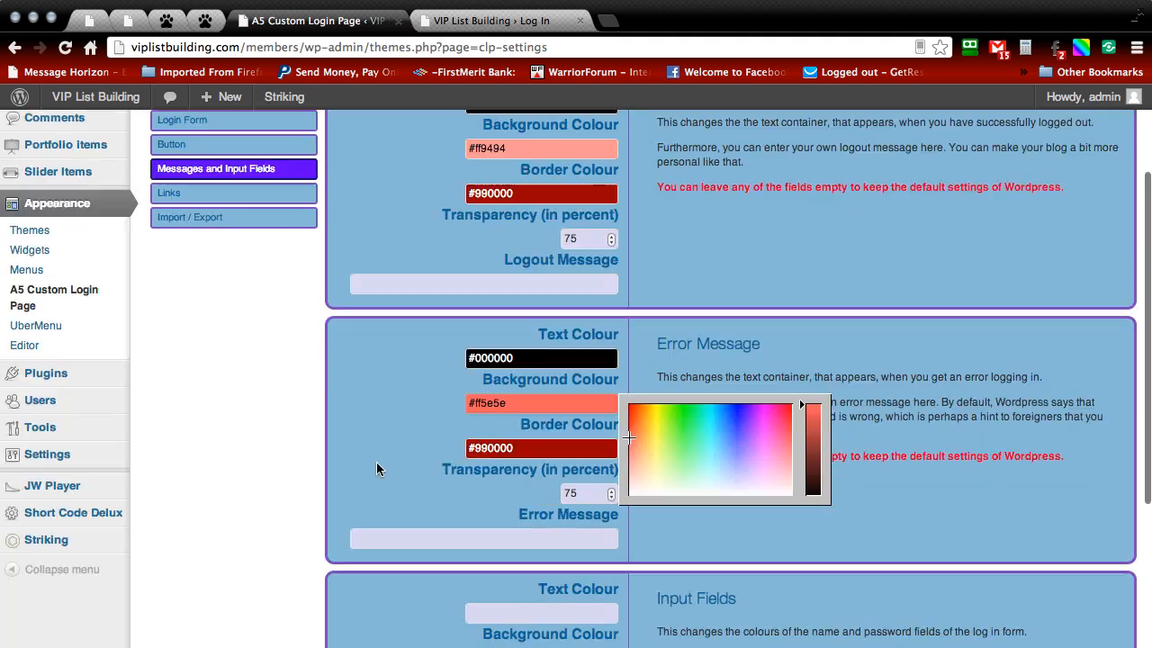
scroll(down, 3)
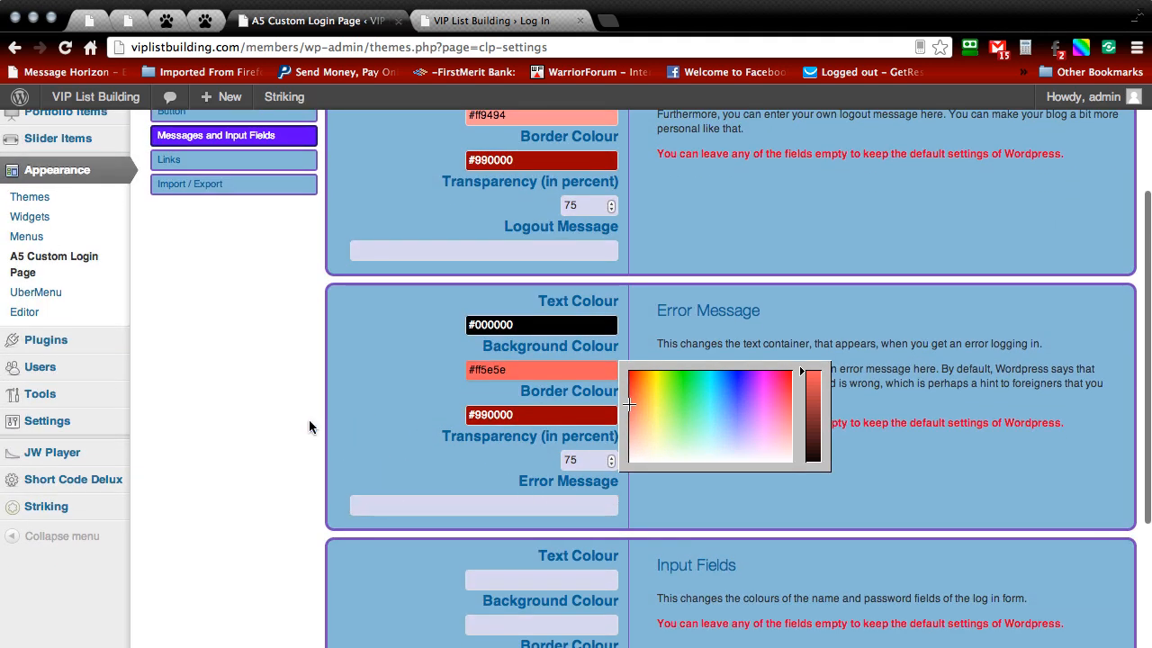
scroll(down, 3)
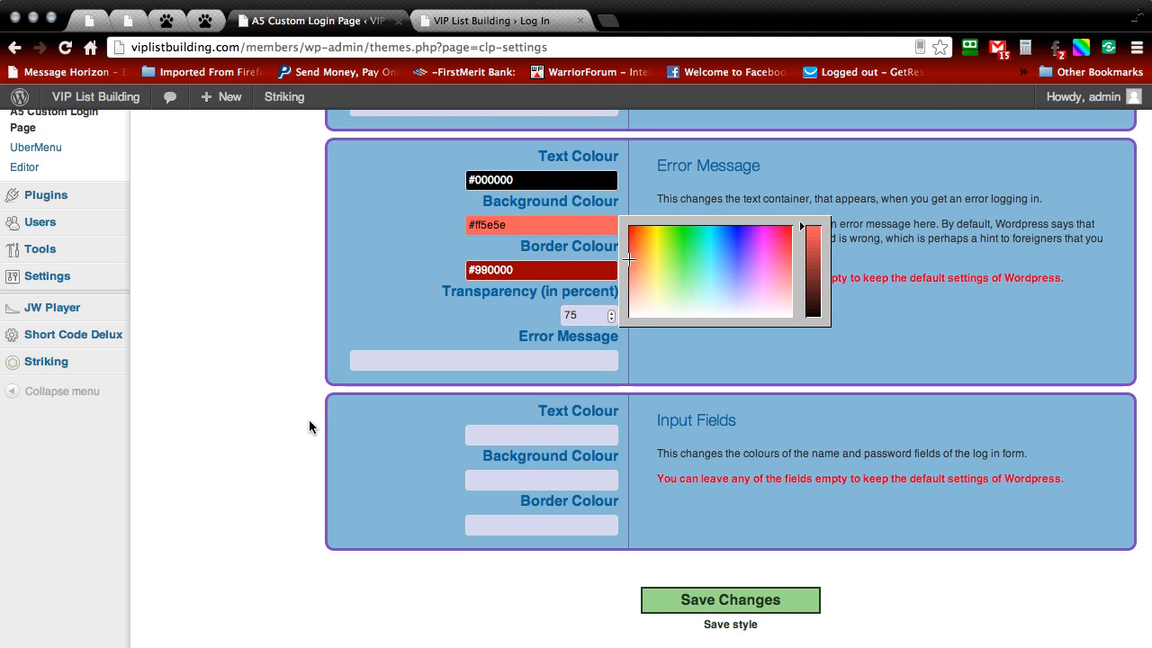
mouse_move(562, 432)
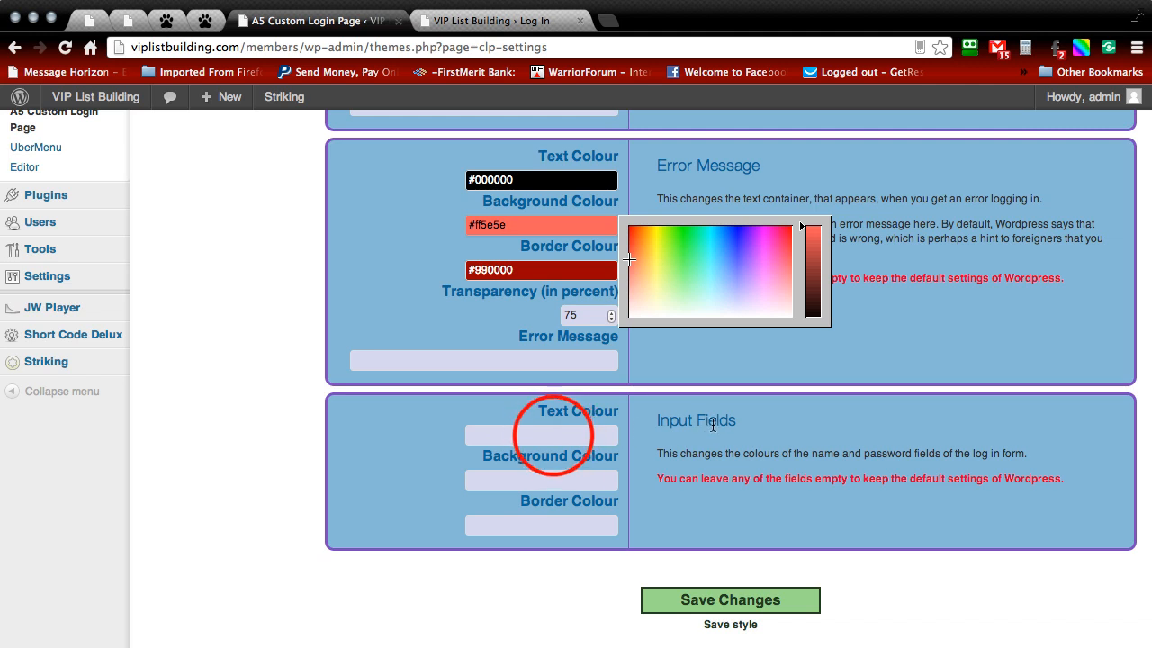
Step: Set input field text #990000 and background #dbdbdb, and start a dark red border colour
click(541, 435)
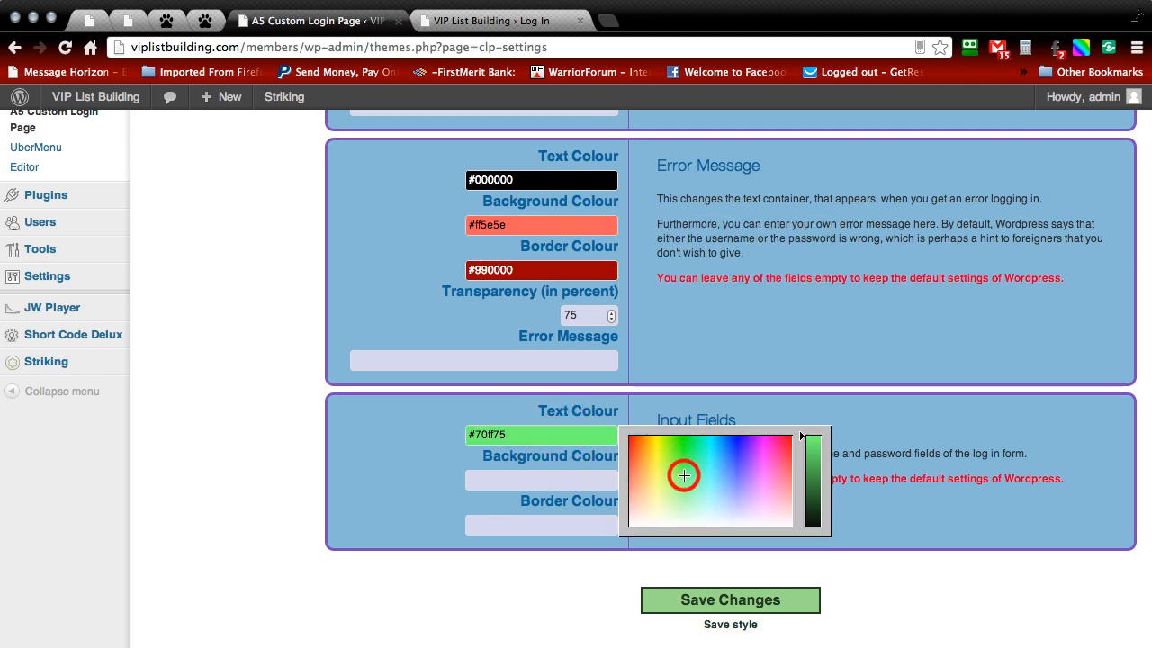
mouse_move(493, 429)
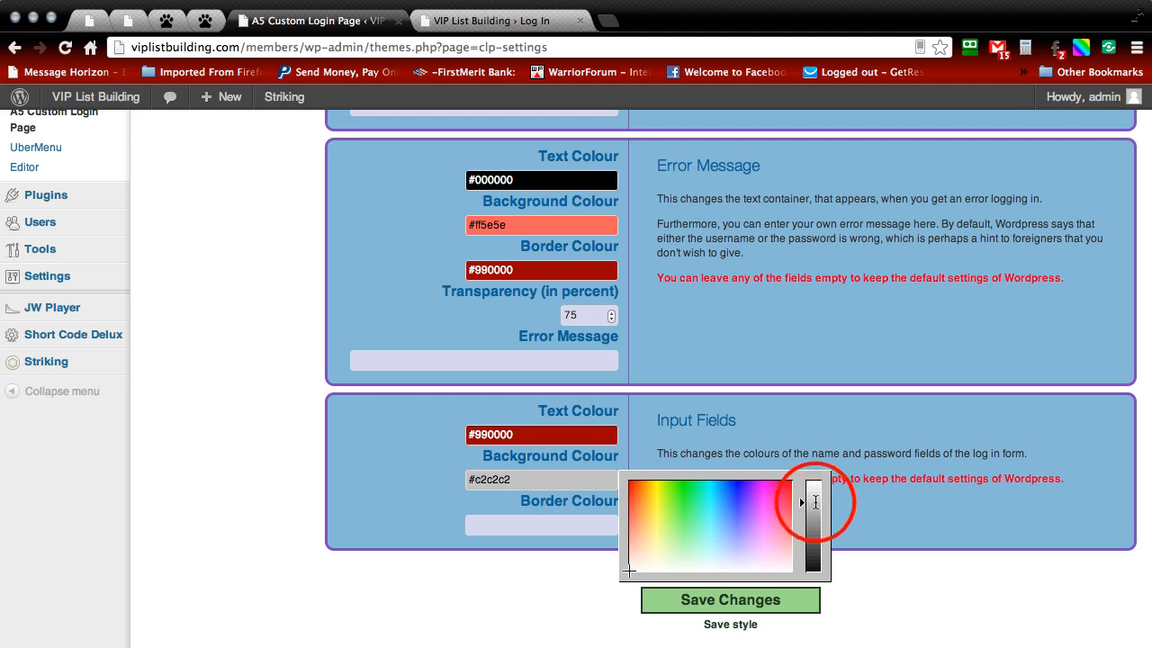
drag(801, 502, 802, 492)
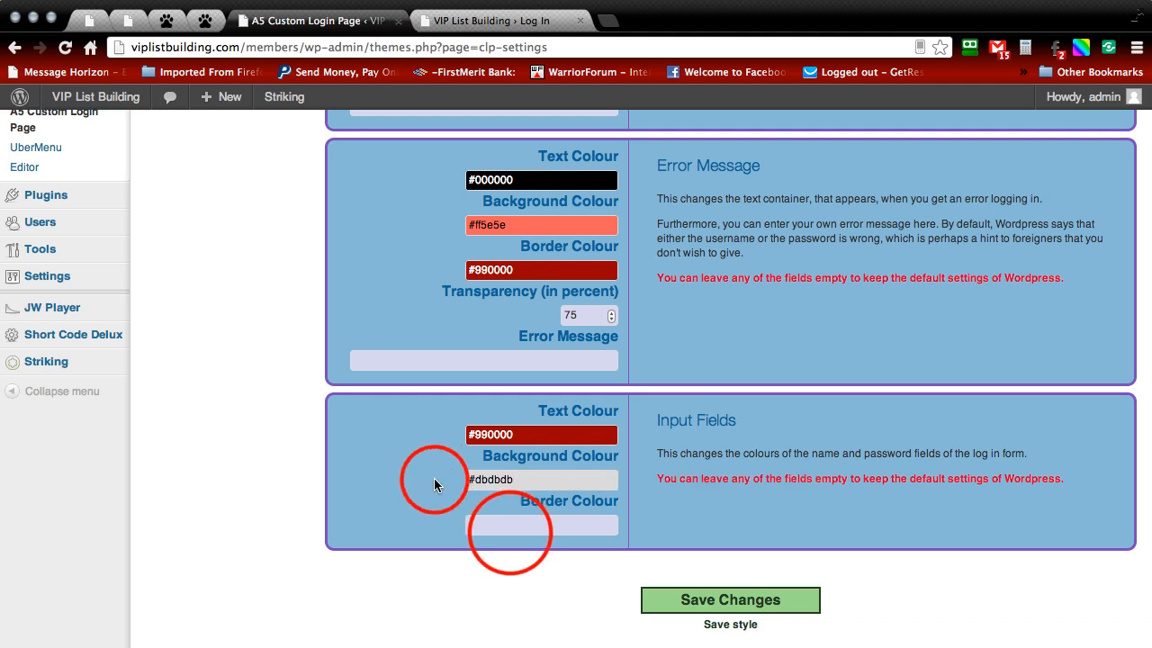
click(540, 525)
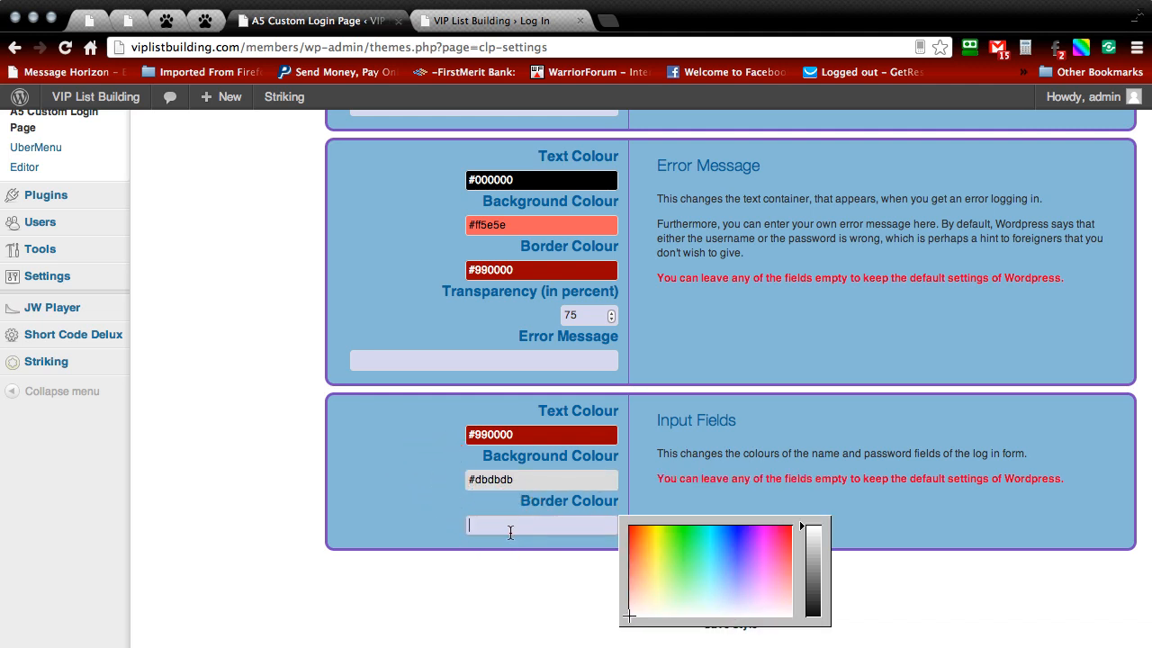
mouse_move(493, 524)
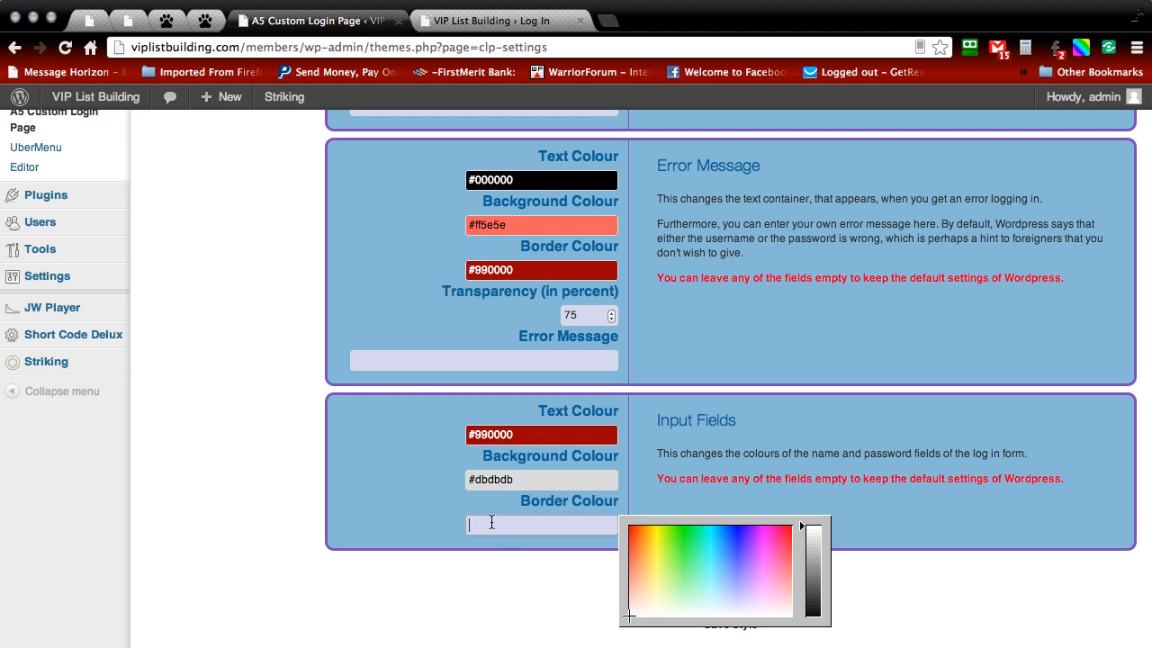
text(#99)
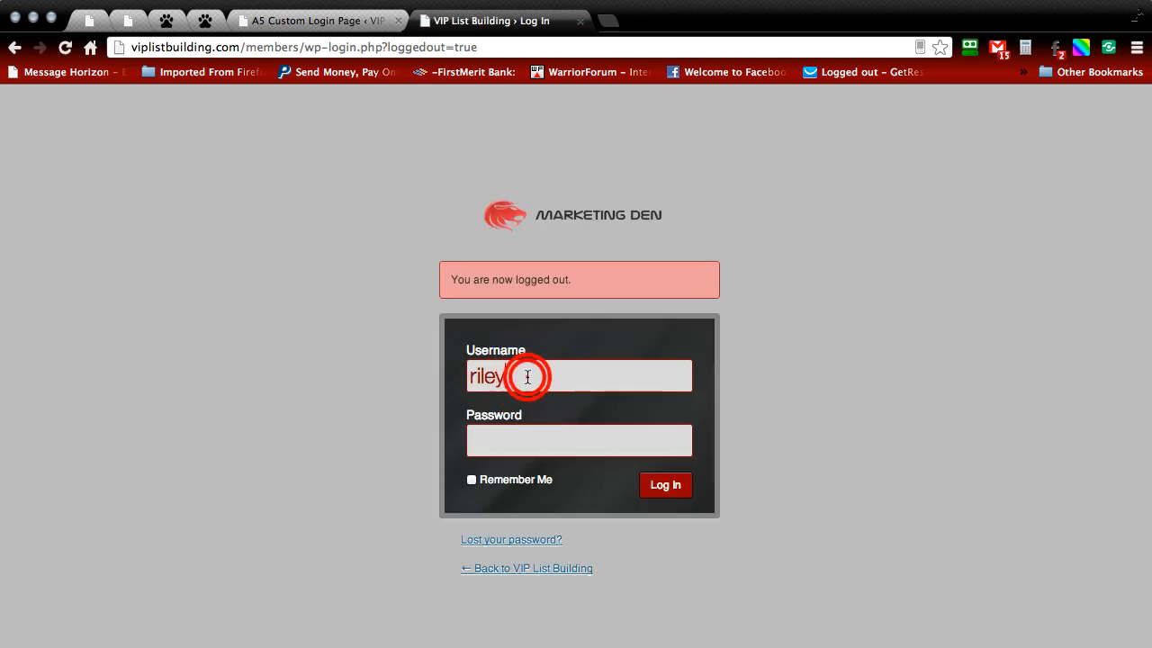
Step: Type the username 'Seth' on the restyled login page to check the dark red text
text(S)
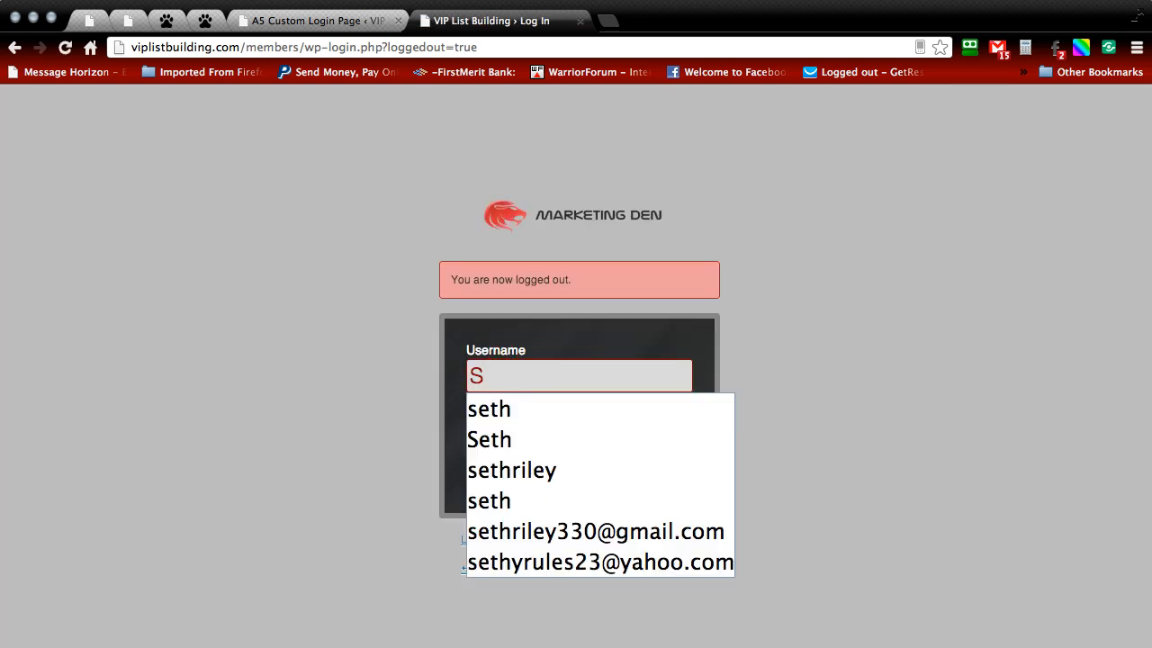
text(eth)
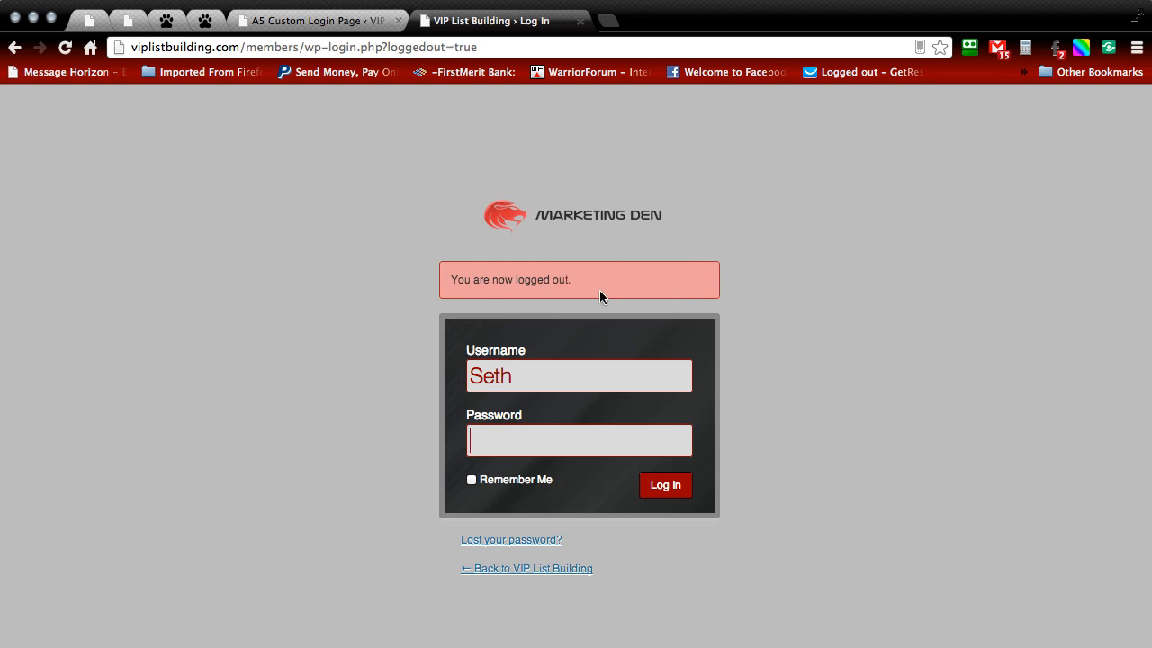
mouse_move(510, 545)
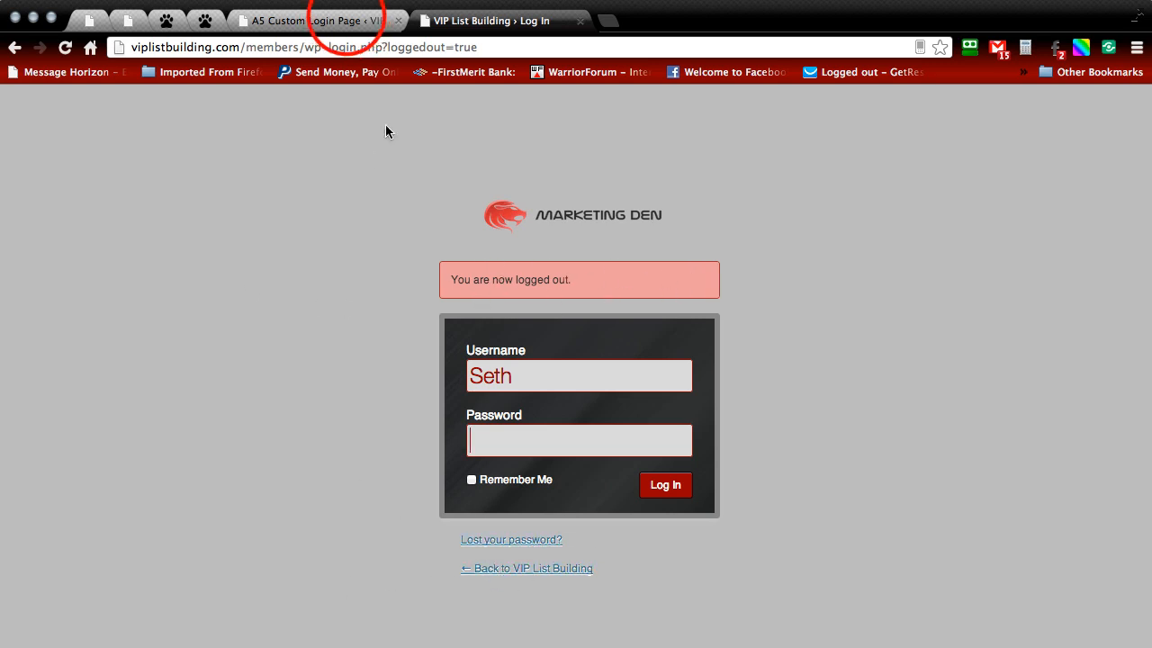
Step: Set the link text colour to black #000000, save, and return to the login tab
click(306, 19)
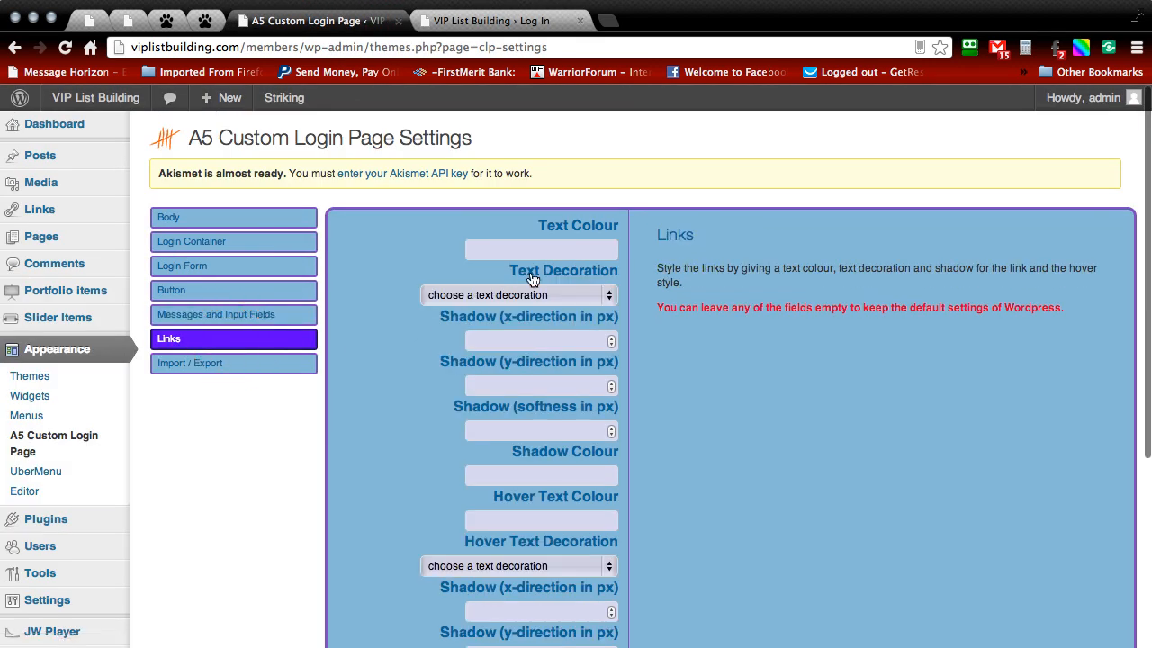
click(541, 249)
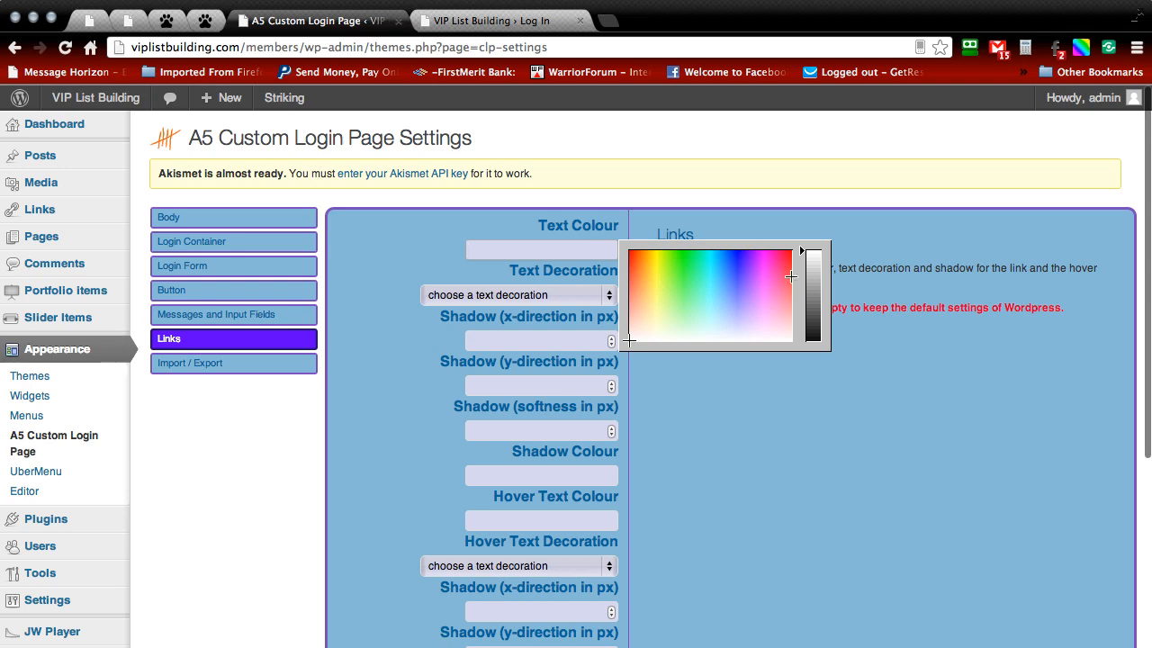
click(306, 20)
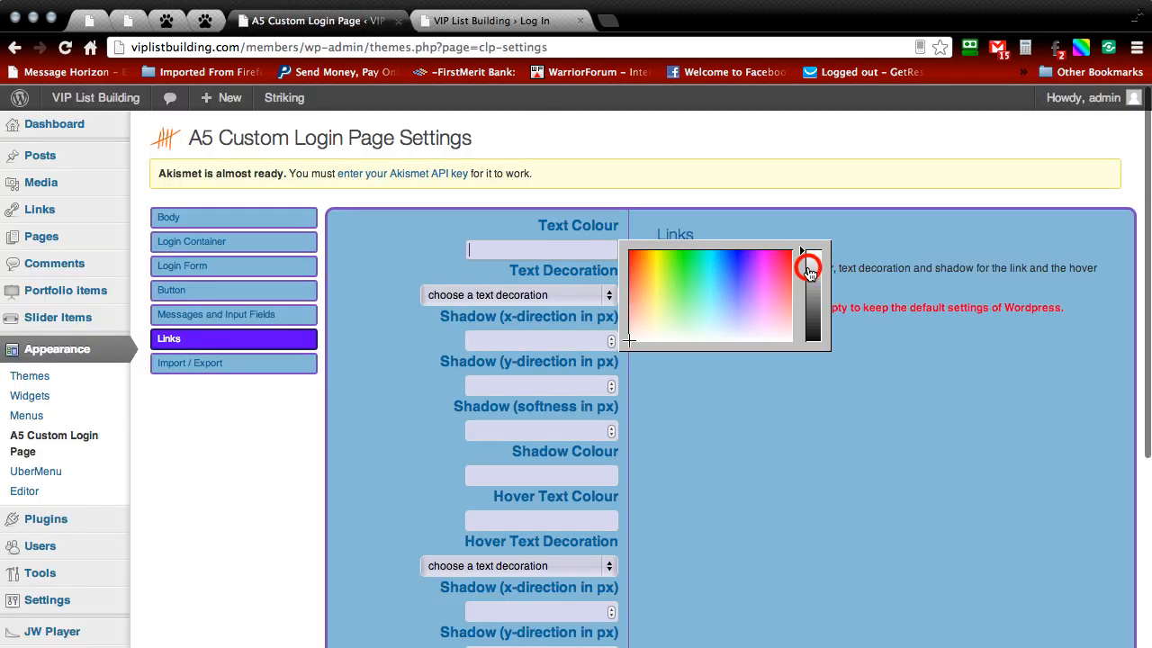
click(808, 268)
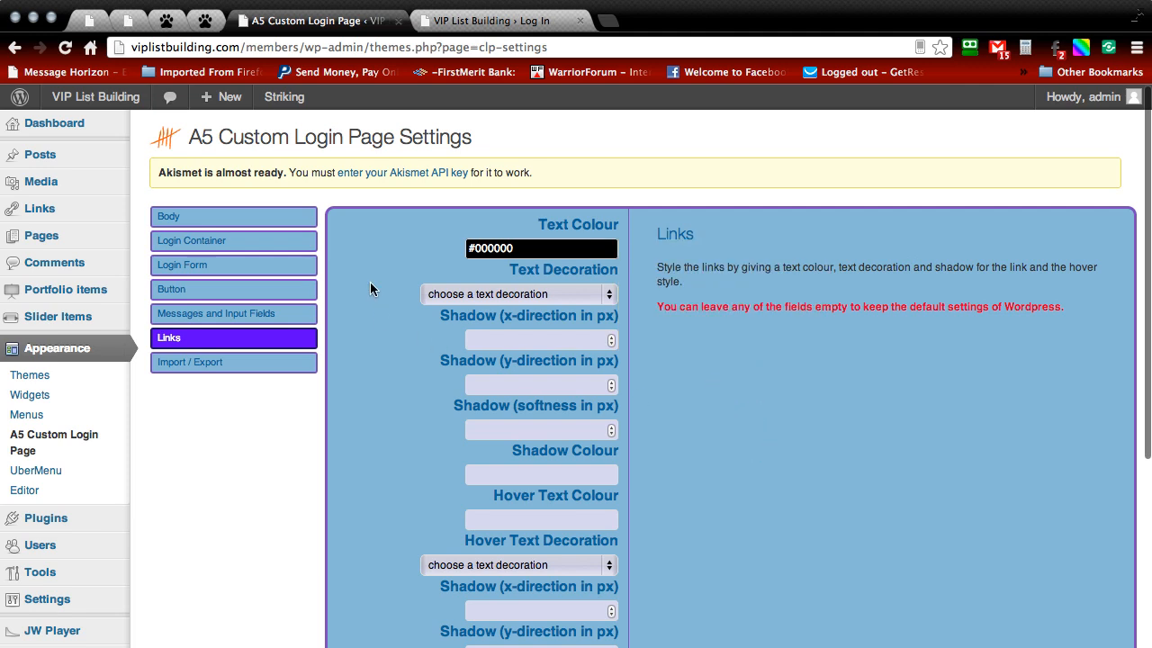
scroll(down, 3)
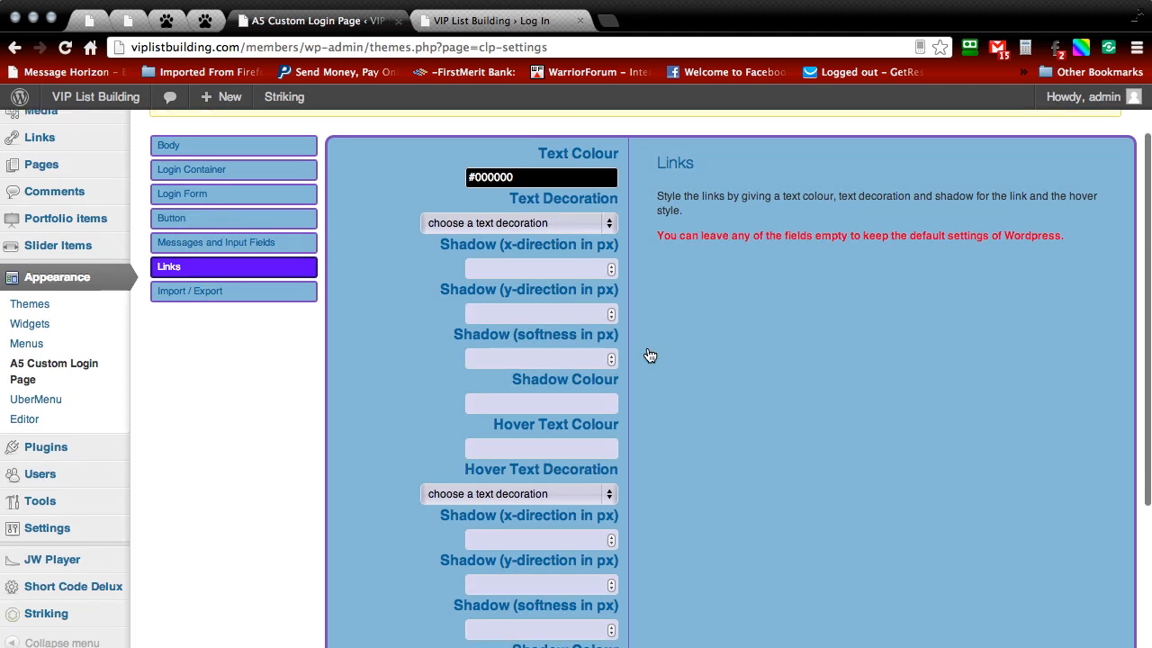
scroll(down, 3)
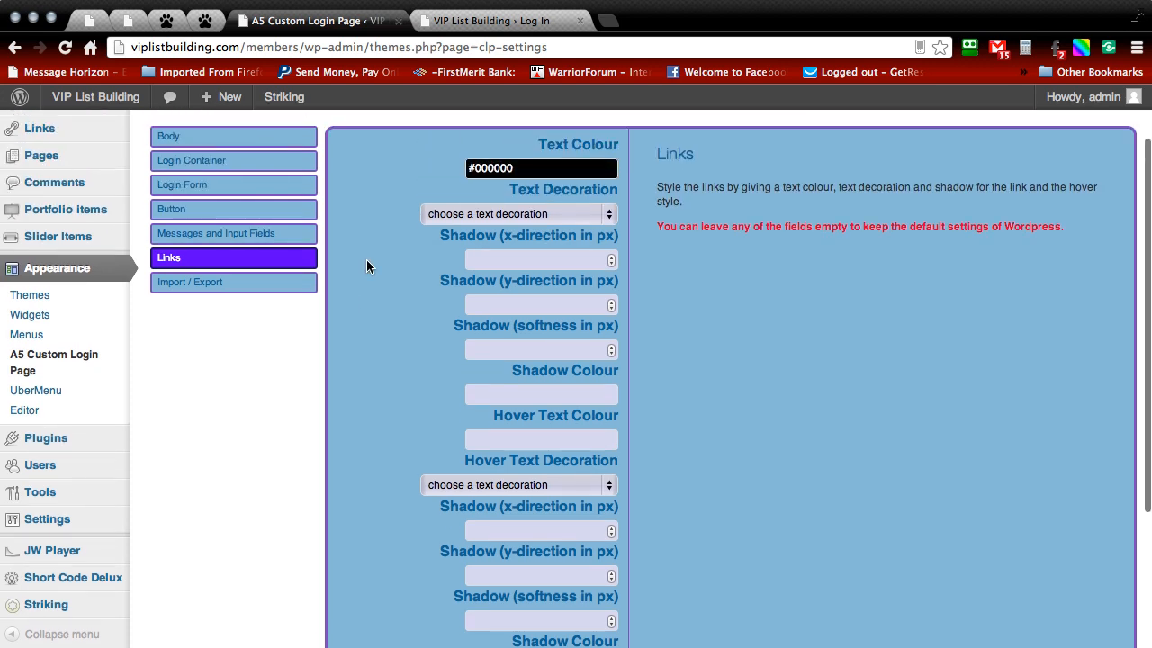
scroll(down, 3)
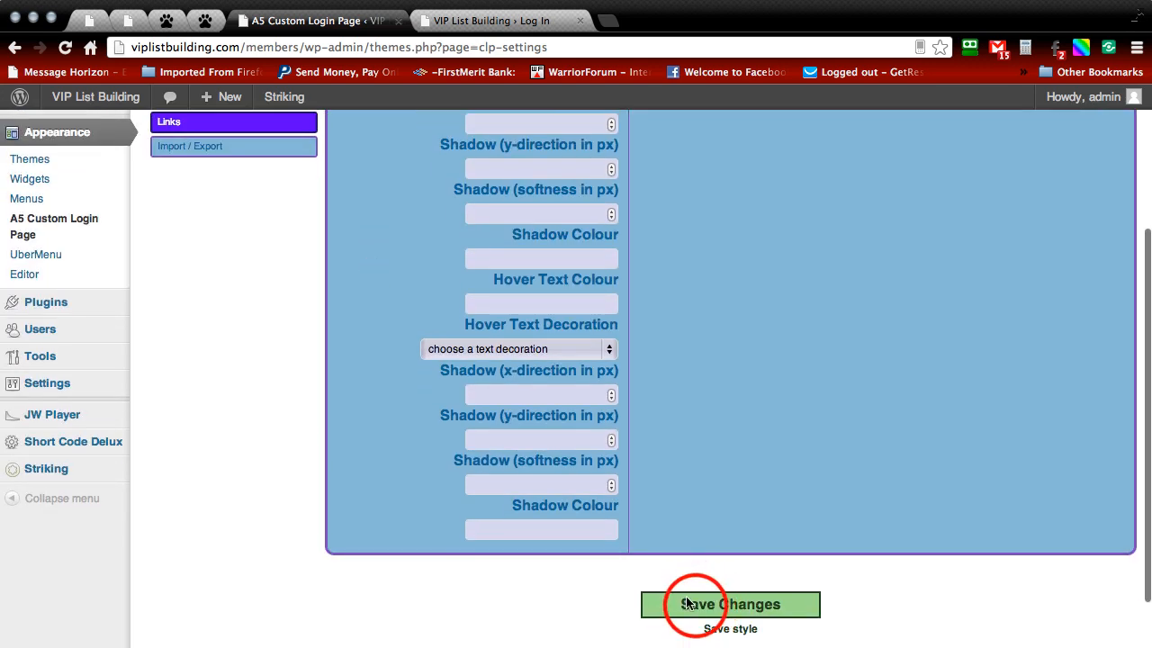
click(499, 19)
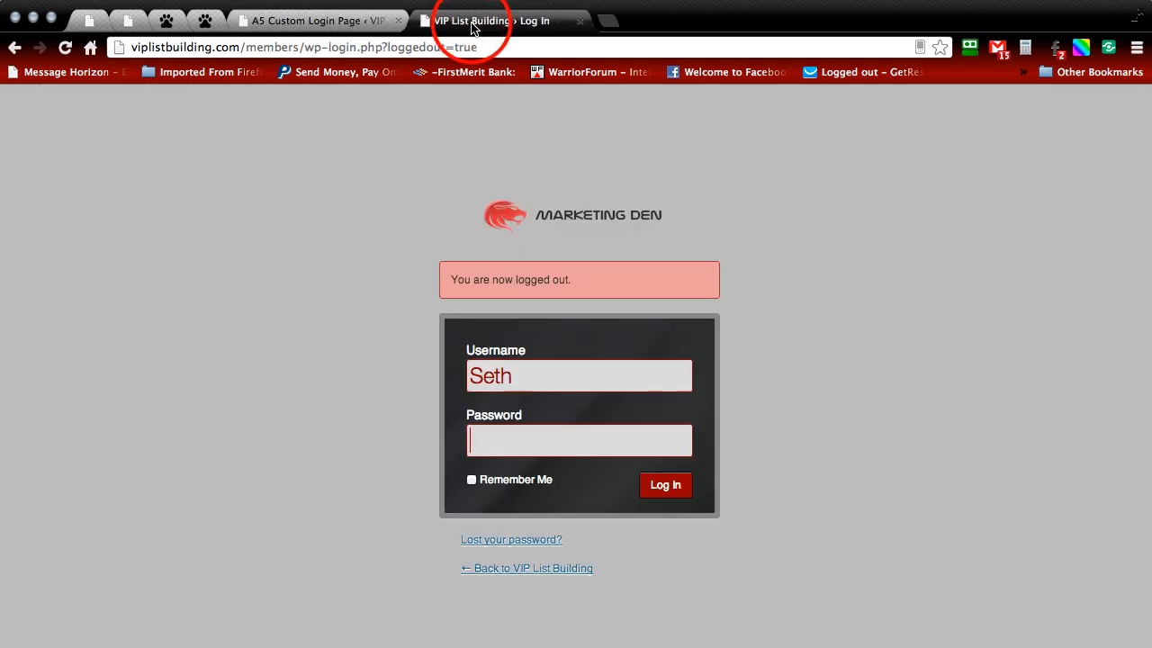
mouse_move(374, 498)
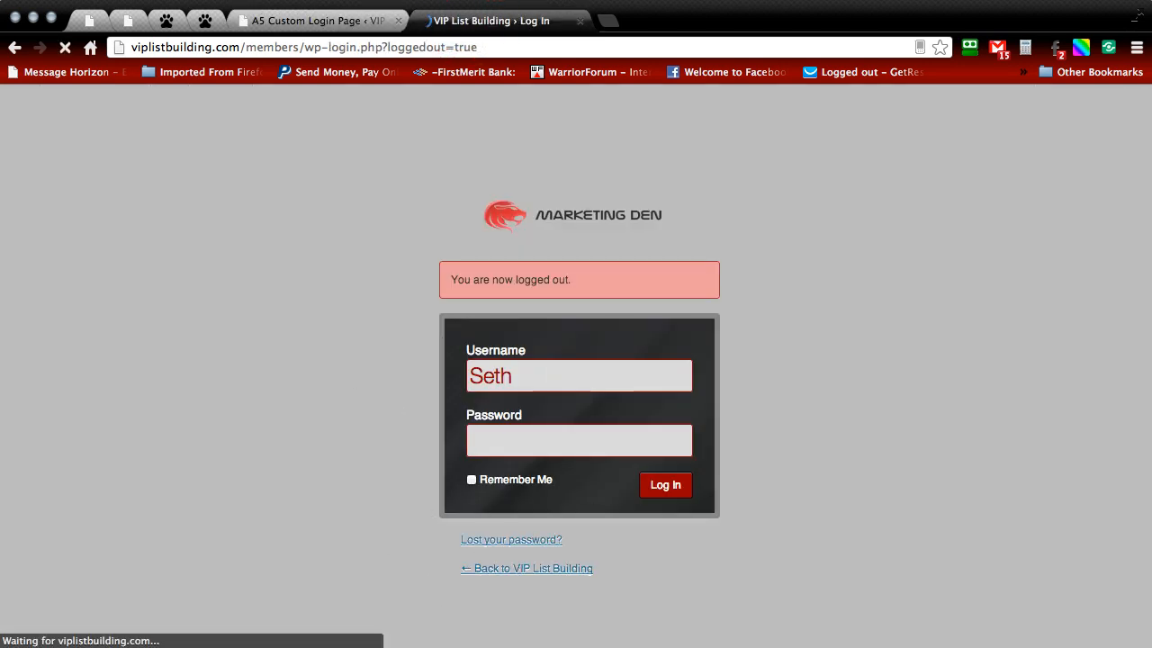
Step: Enter 'riley' as the username on the refreshed login page with black links
text(riley)
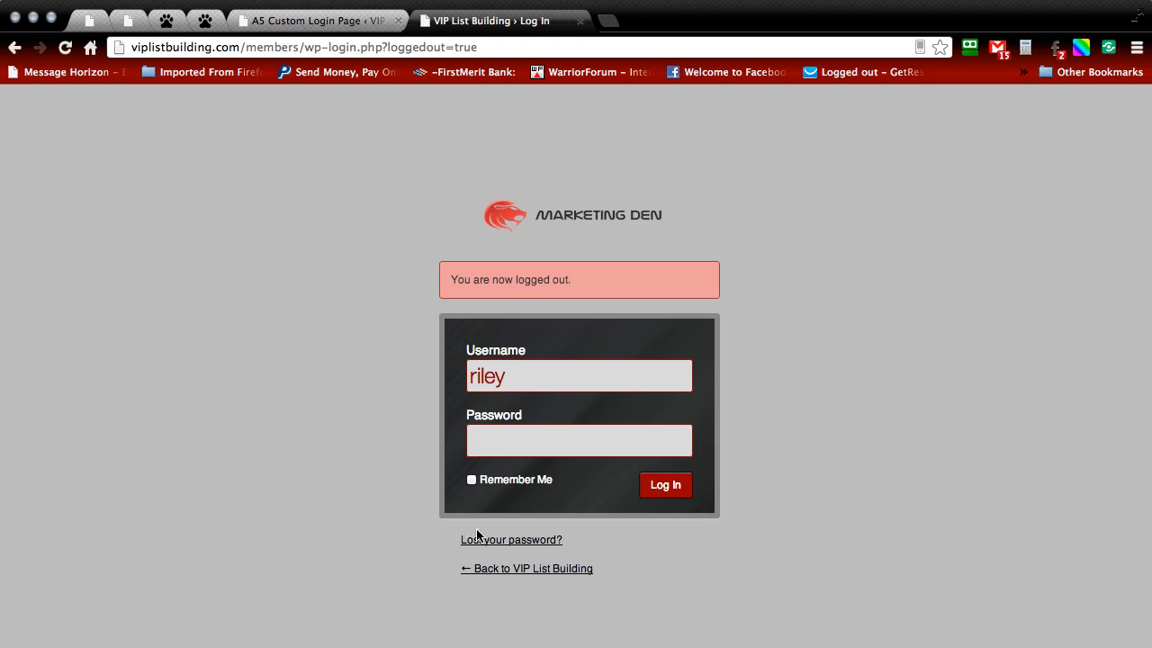
mouse_move(490, 545)
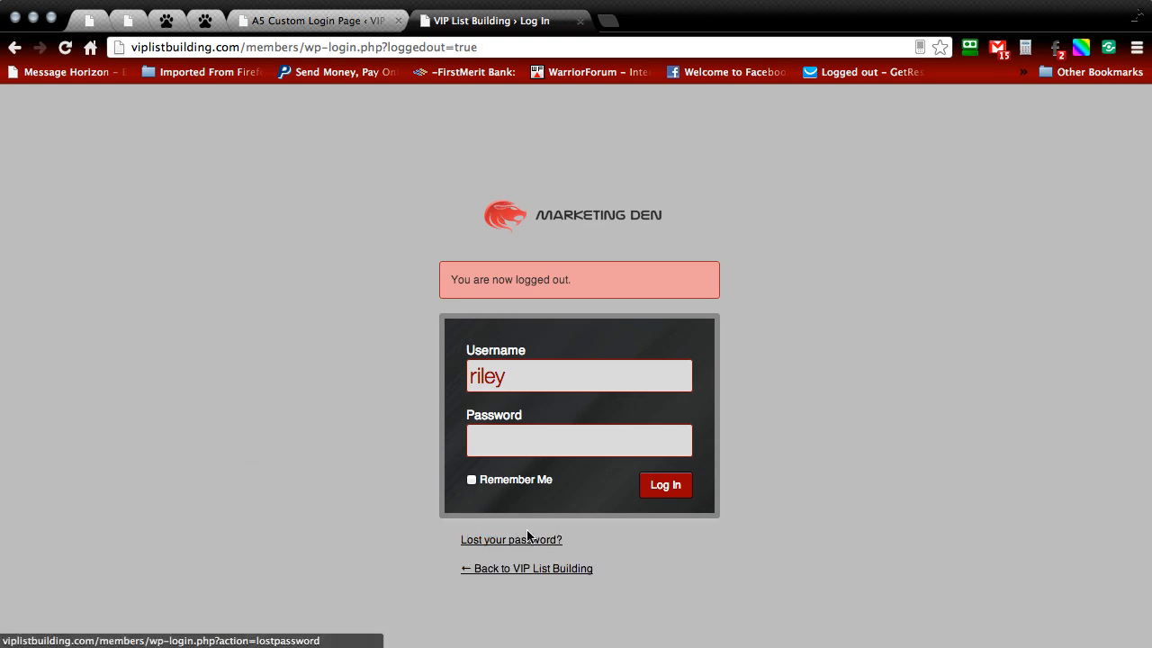
mouse_move(451, 589)
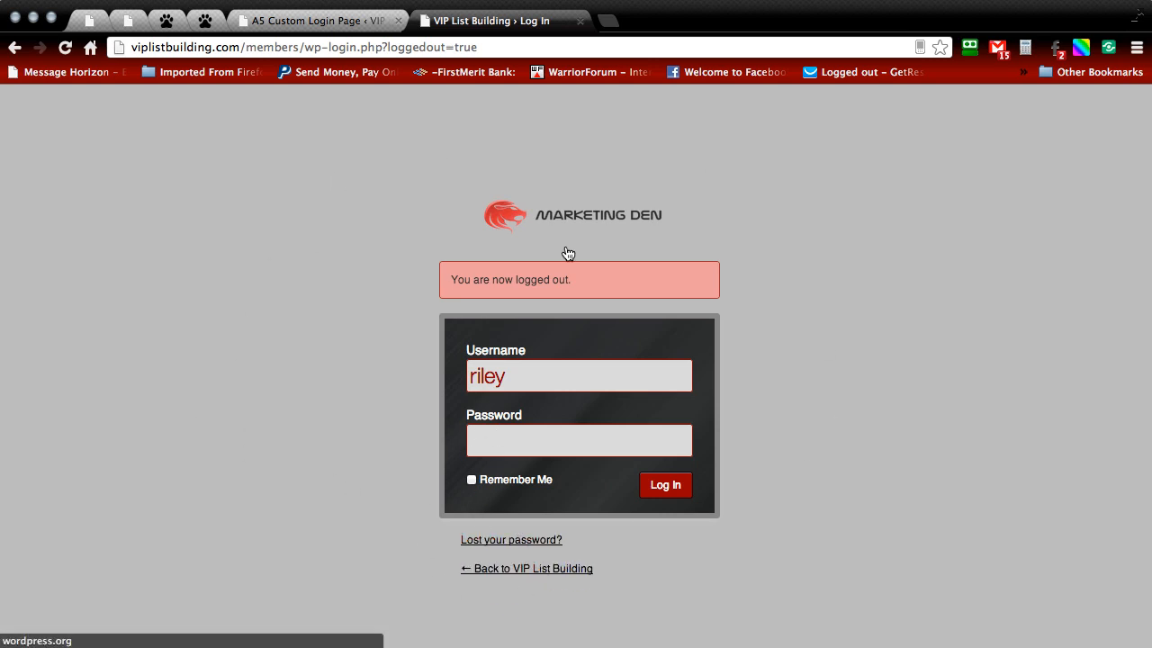
mouse_move(567, 250)
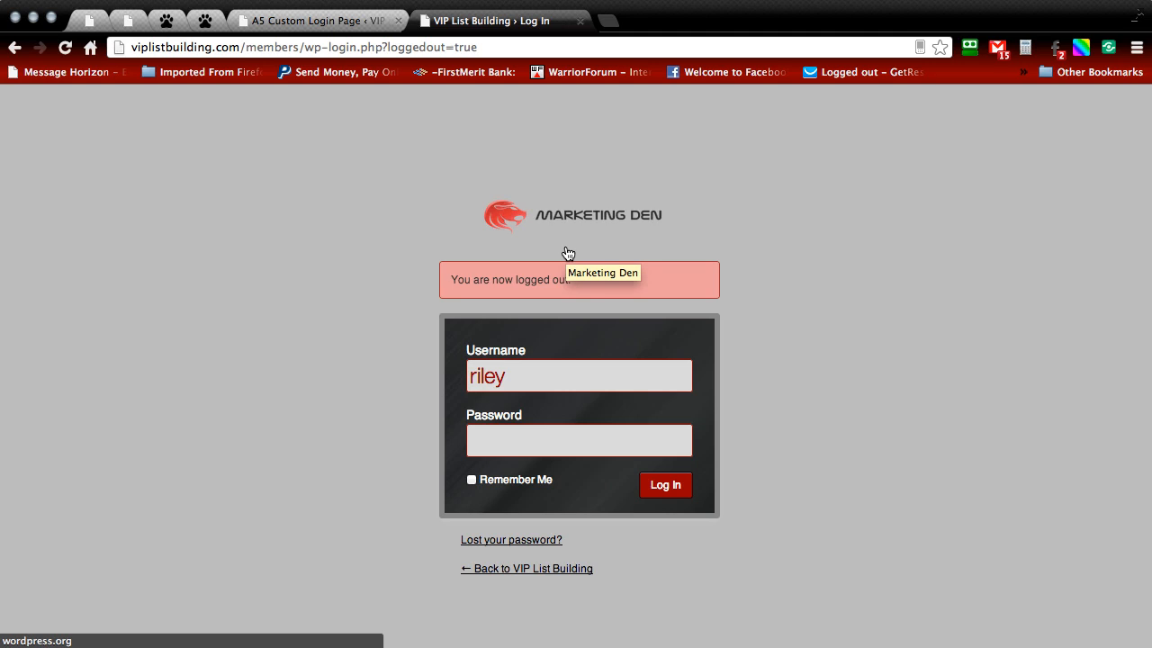
mouse_move(566, 168)
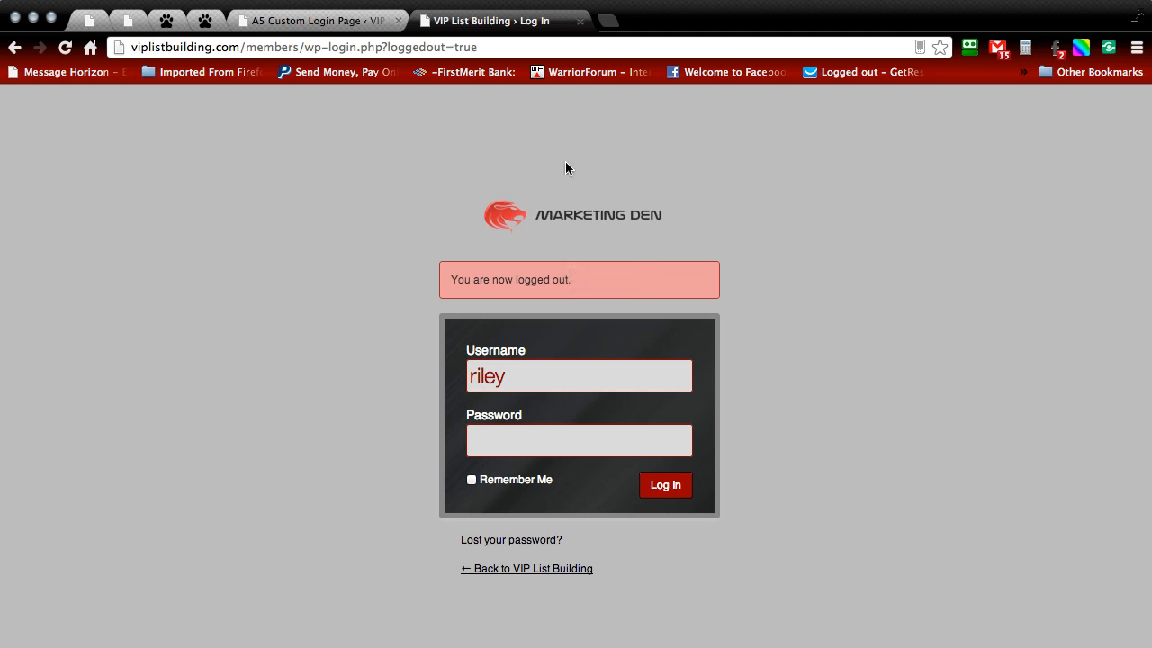
mouse_move(567, 152)
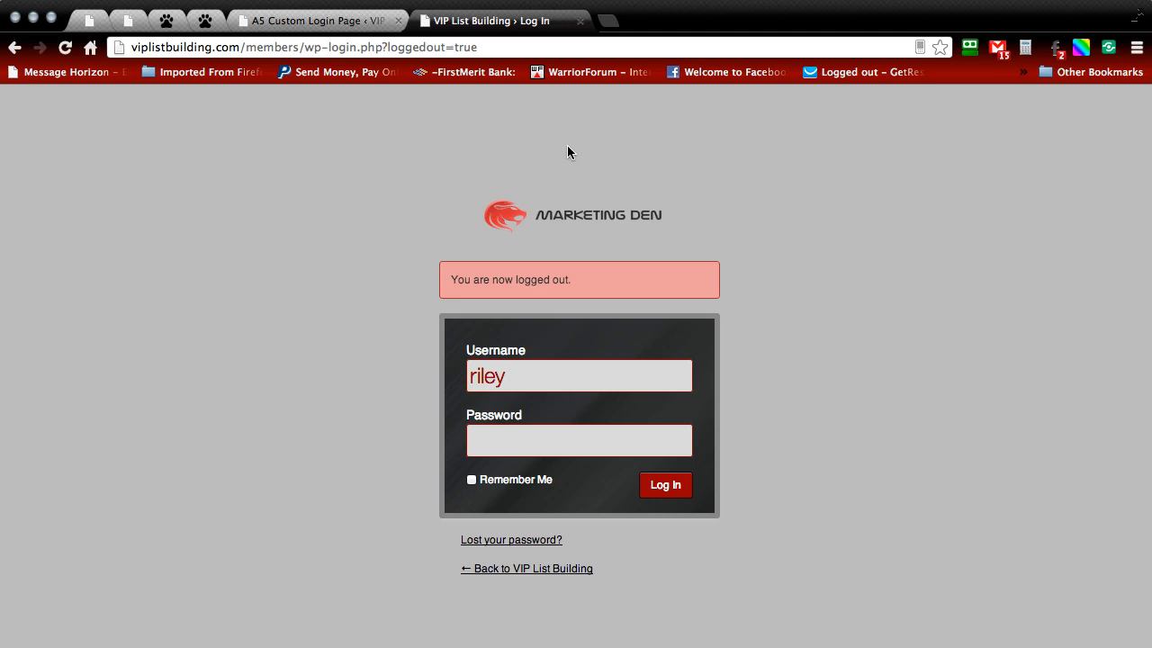
mouse_move(441, 171)
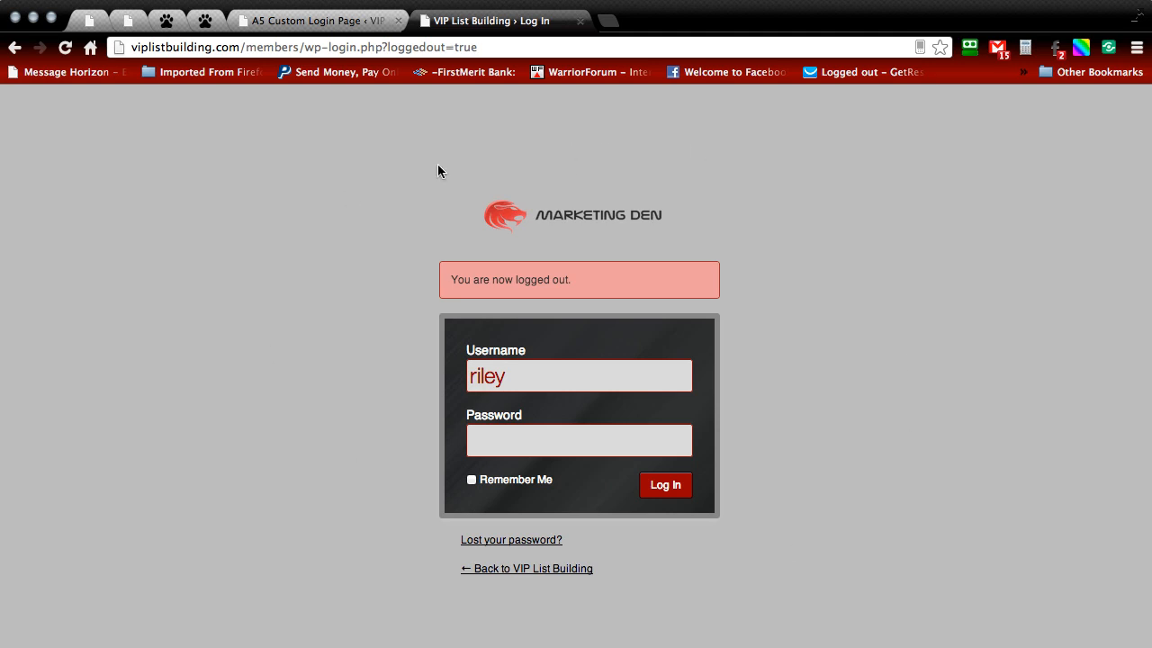
mouse_move(536, 424)
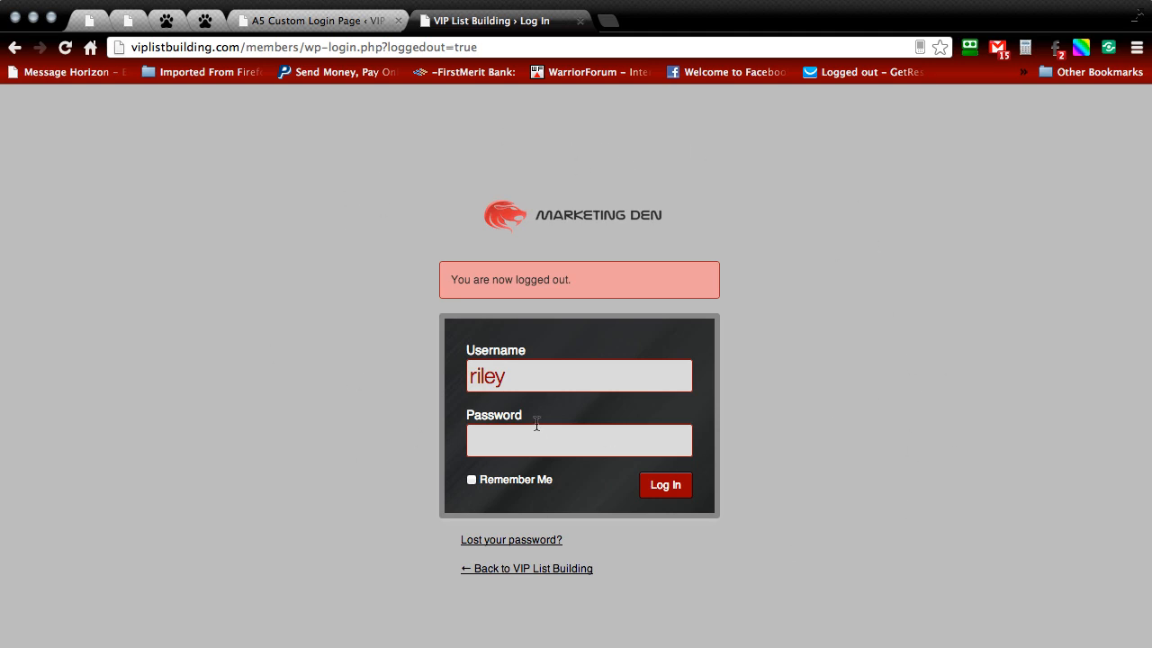
mouse_move(580, 161)
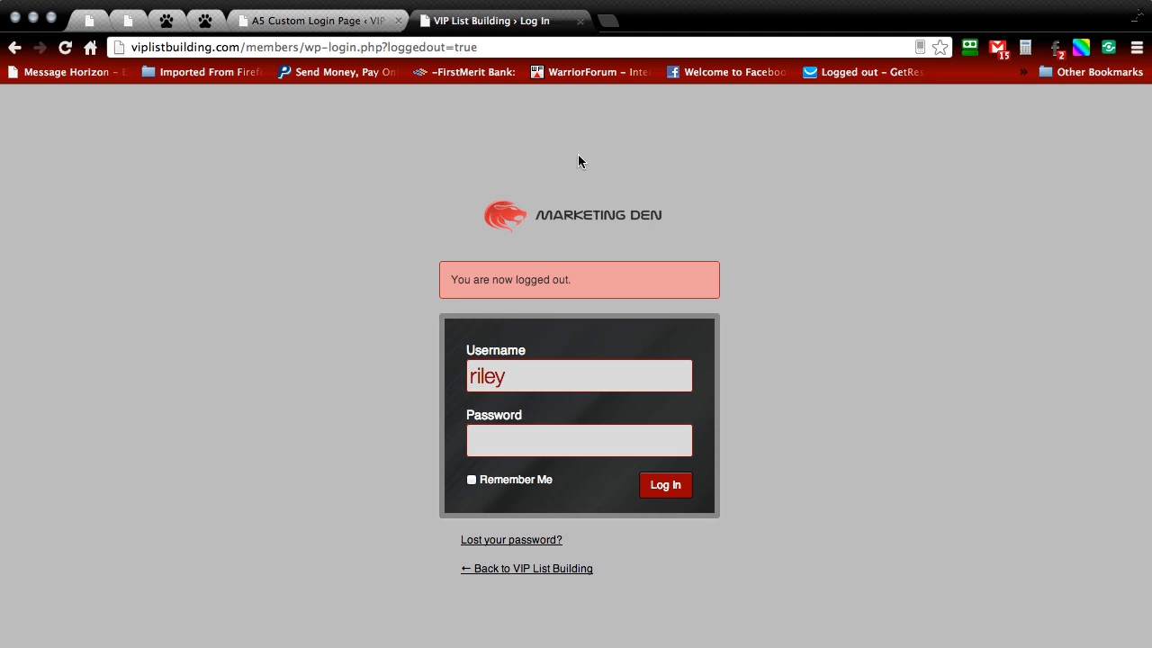
mouse_move(584, 149)
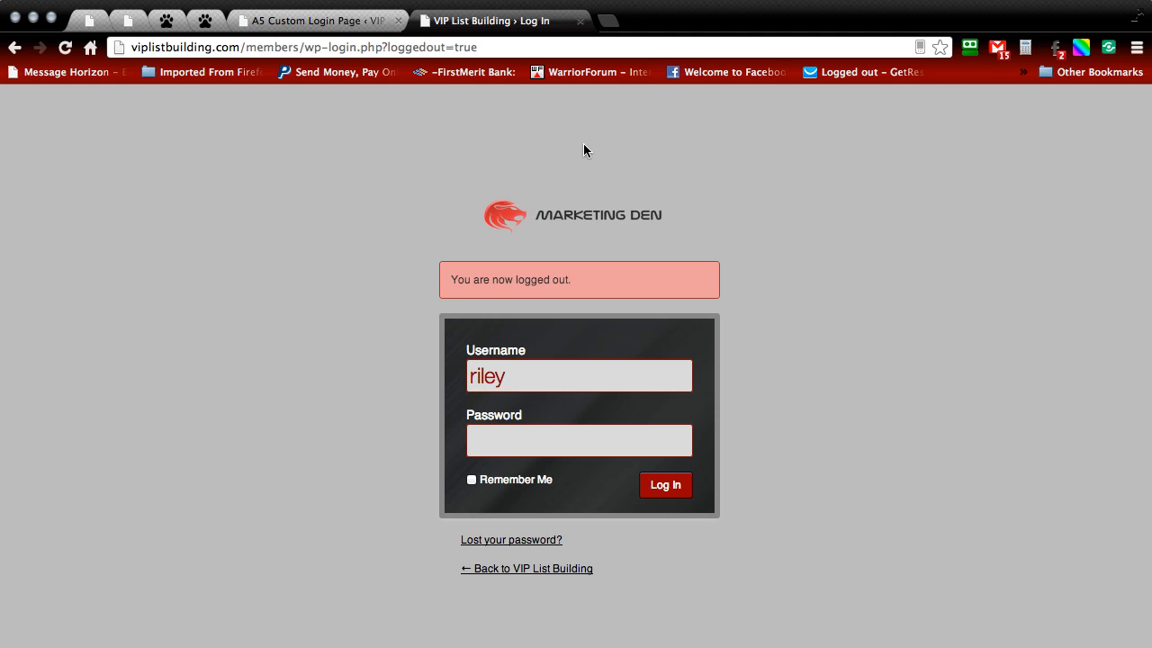
mouse_move(584, 105)
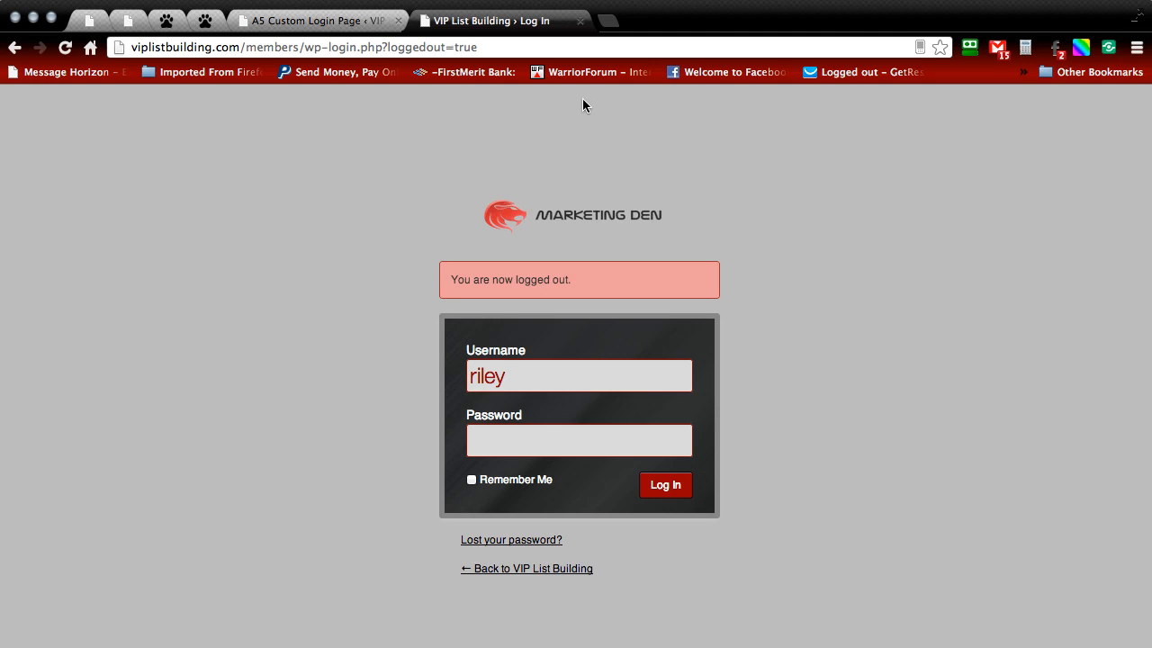
mouse_move(585, 141)
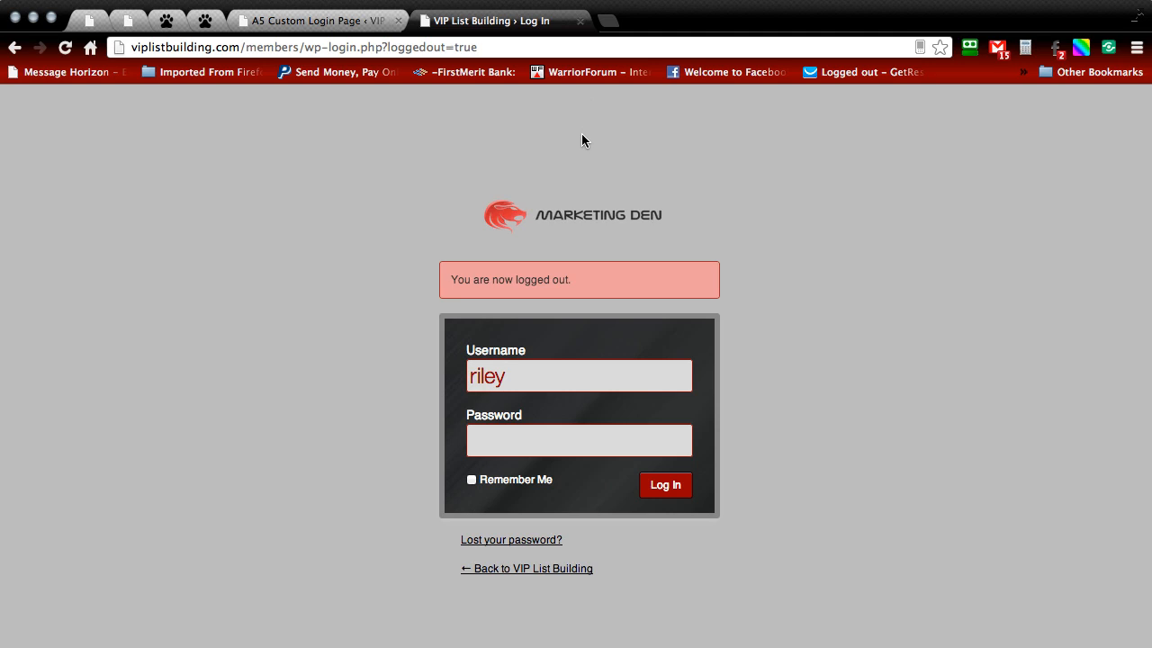
mouse_move(351, 591)
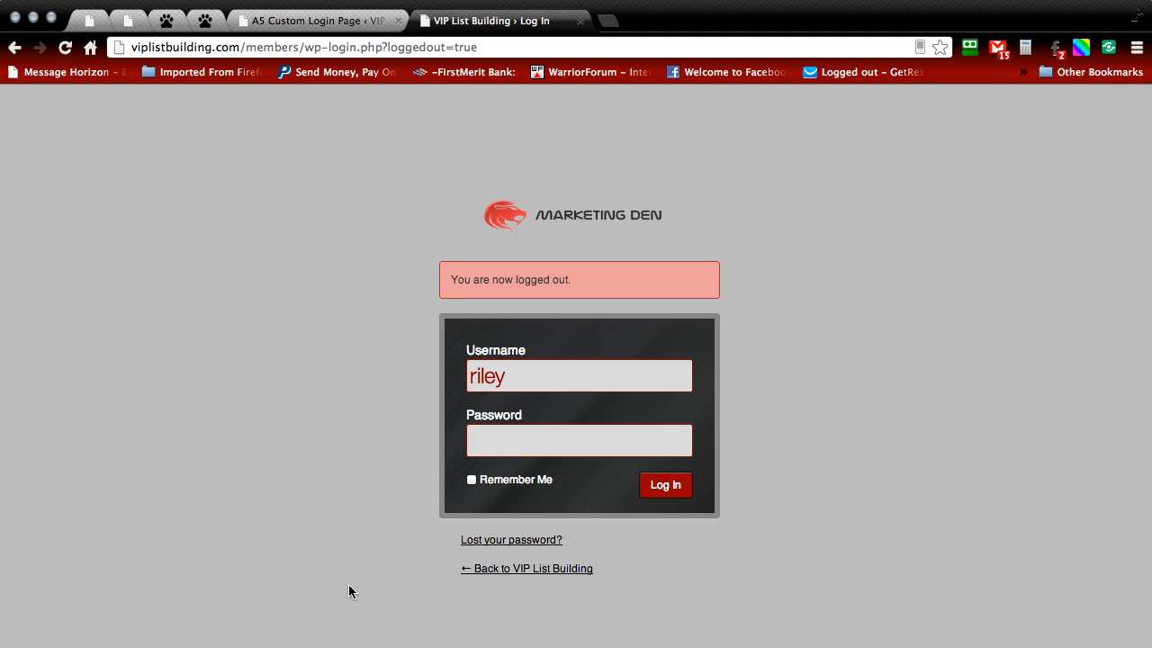
mouse_move(348, 510)
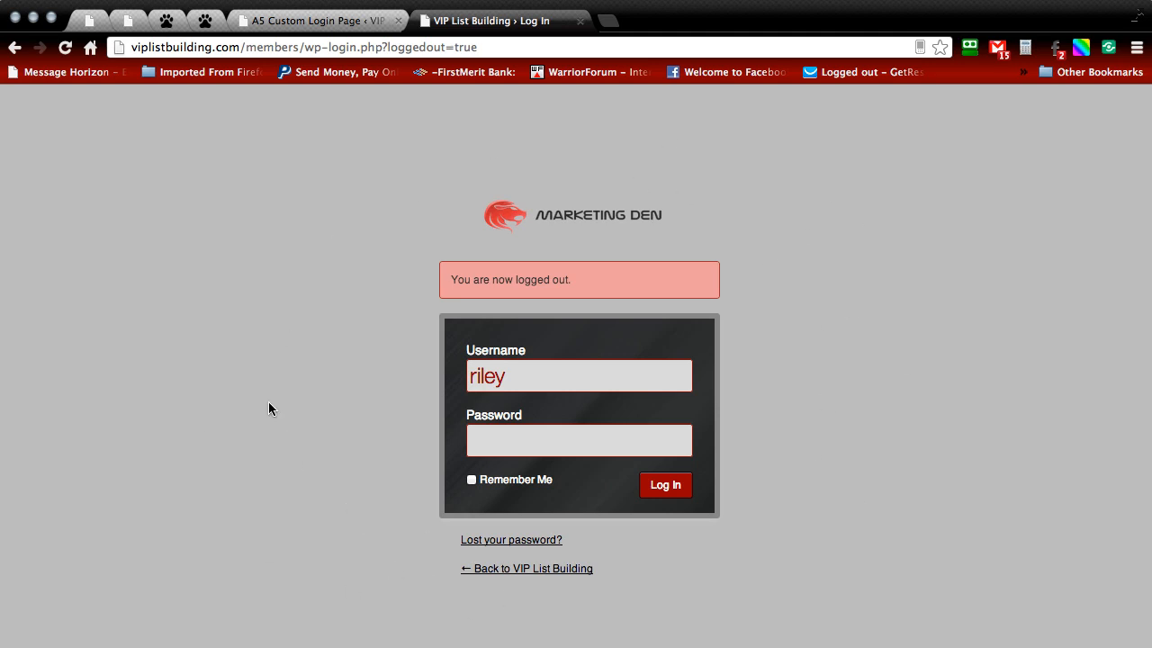
mouse_move(547, 174)
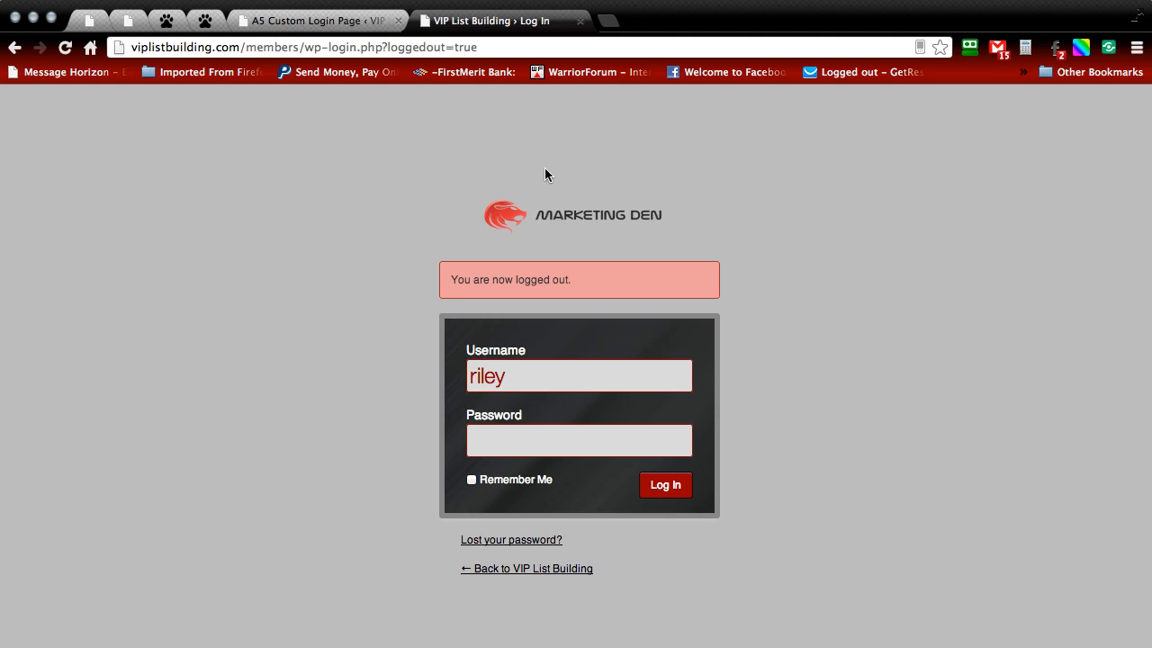
mouse_move(563, 139)
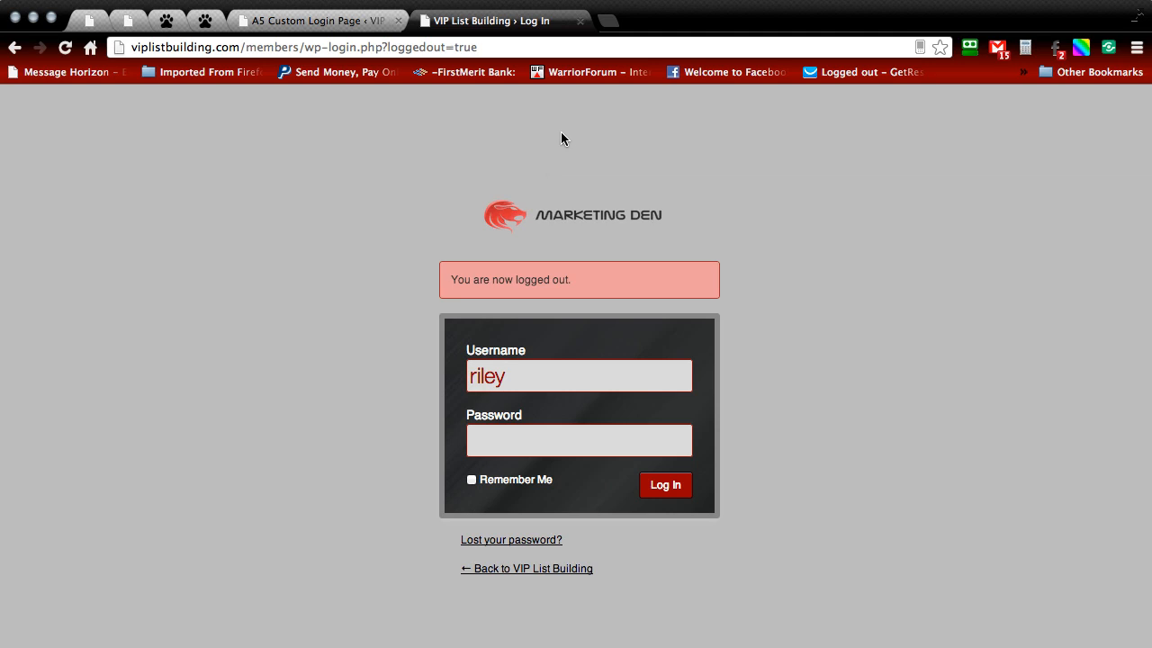
mouse_move(576, 144)
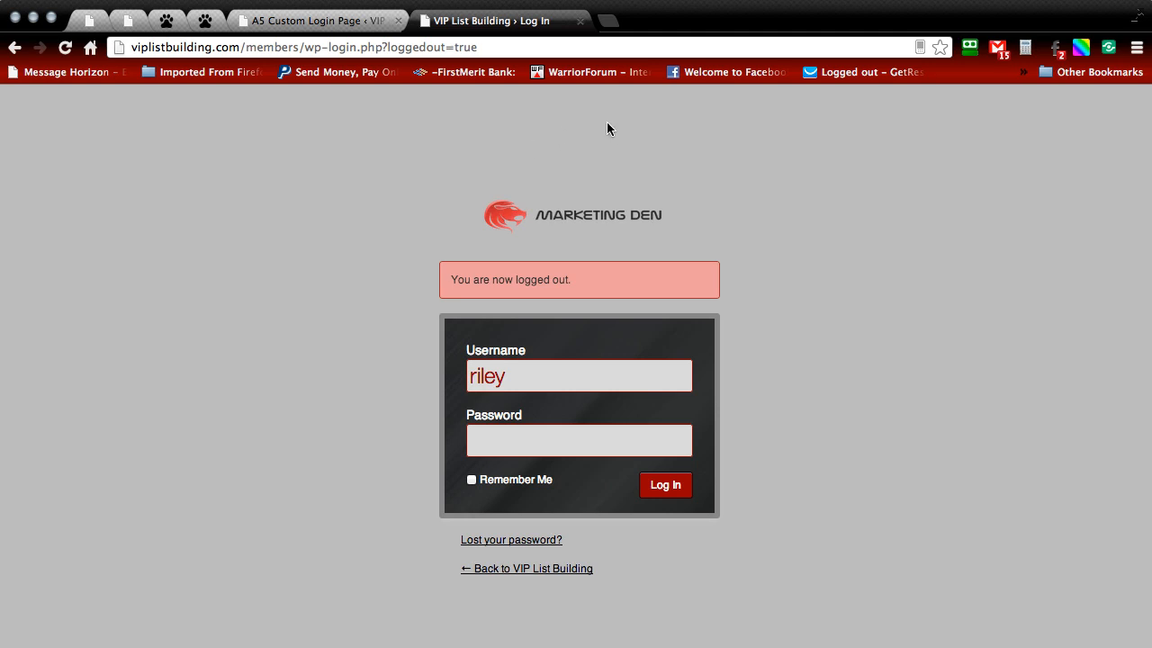
mouse_move(606, 144)
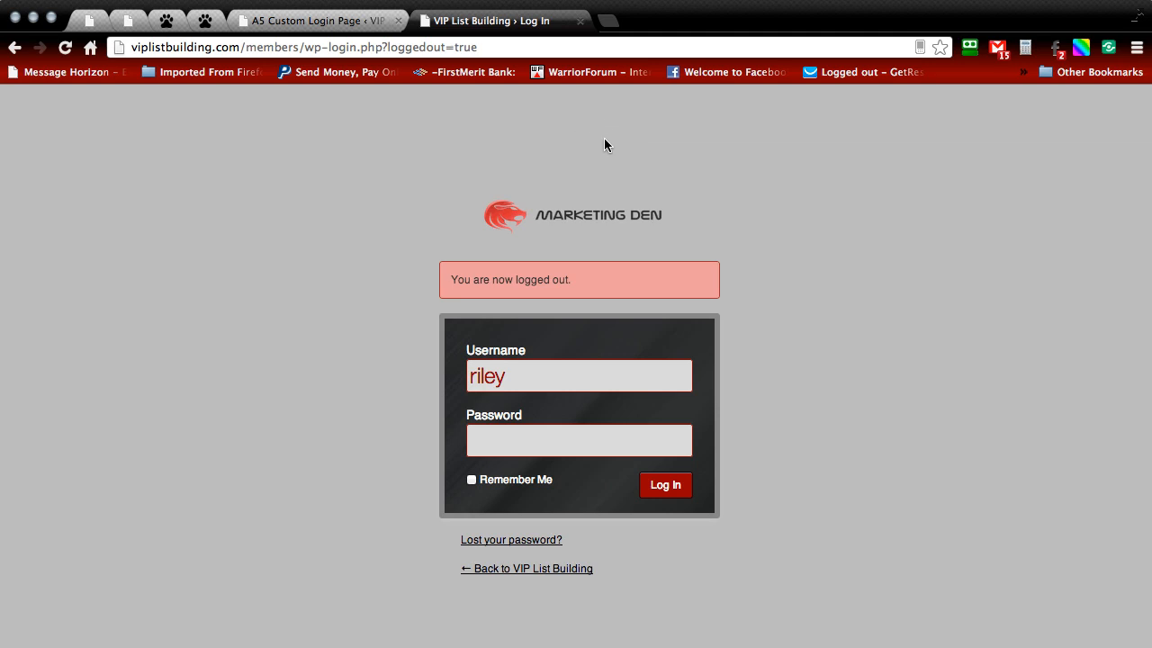
mouse_move(592, 146)
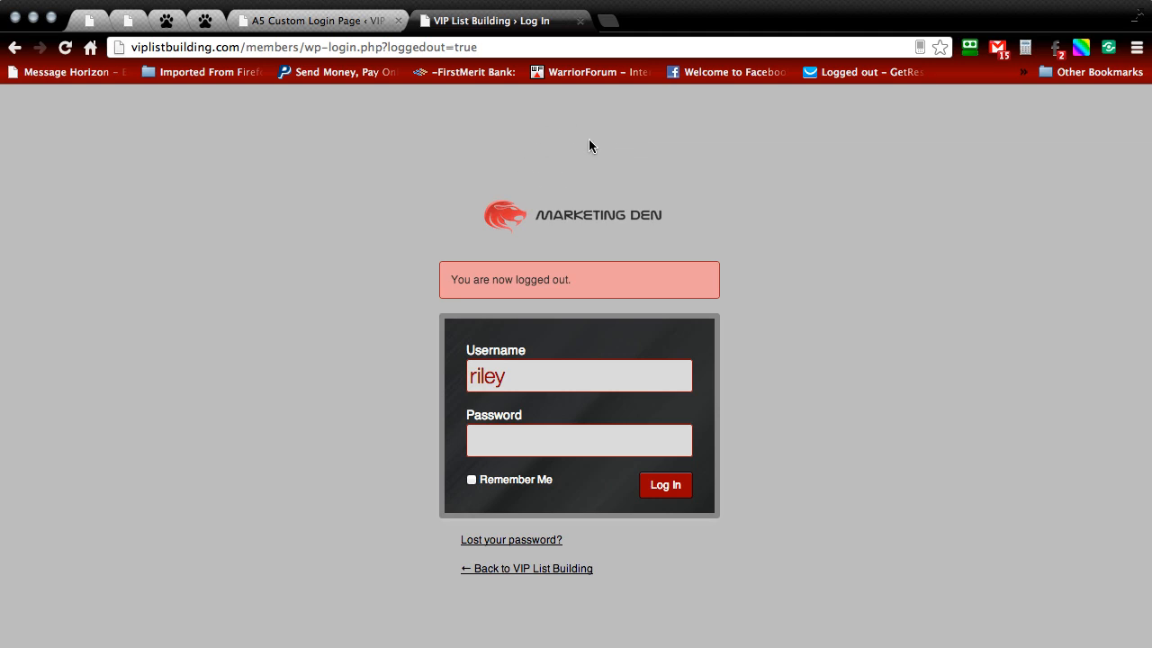
mouse_move(606, 137)
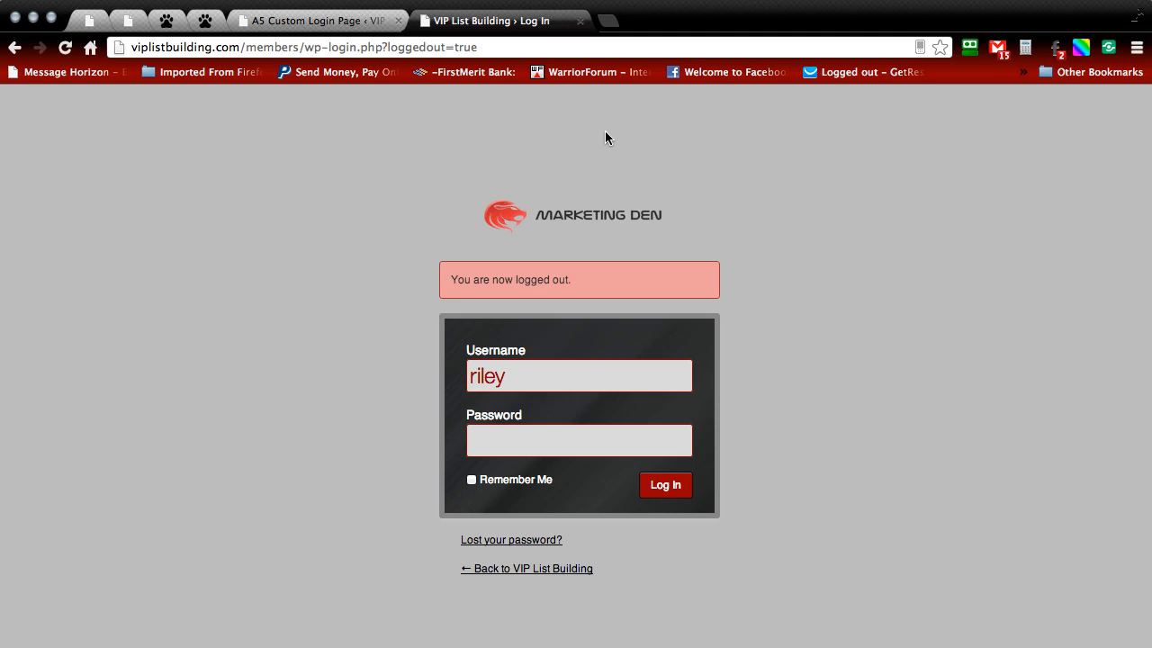
mouse_move(585, 156)
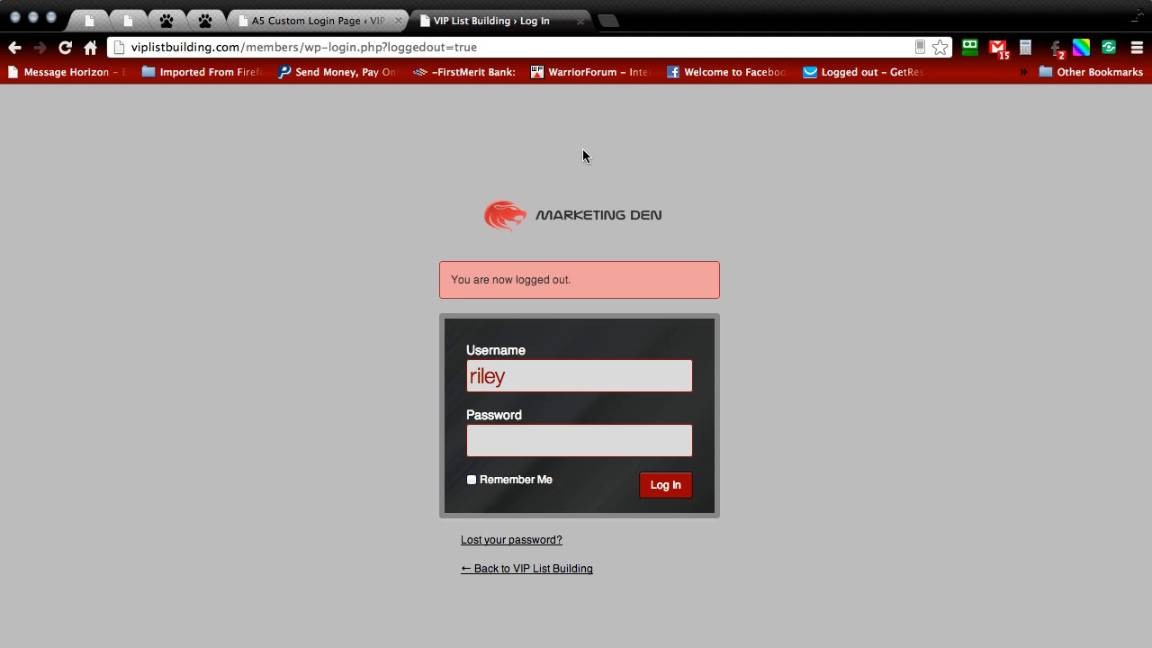